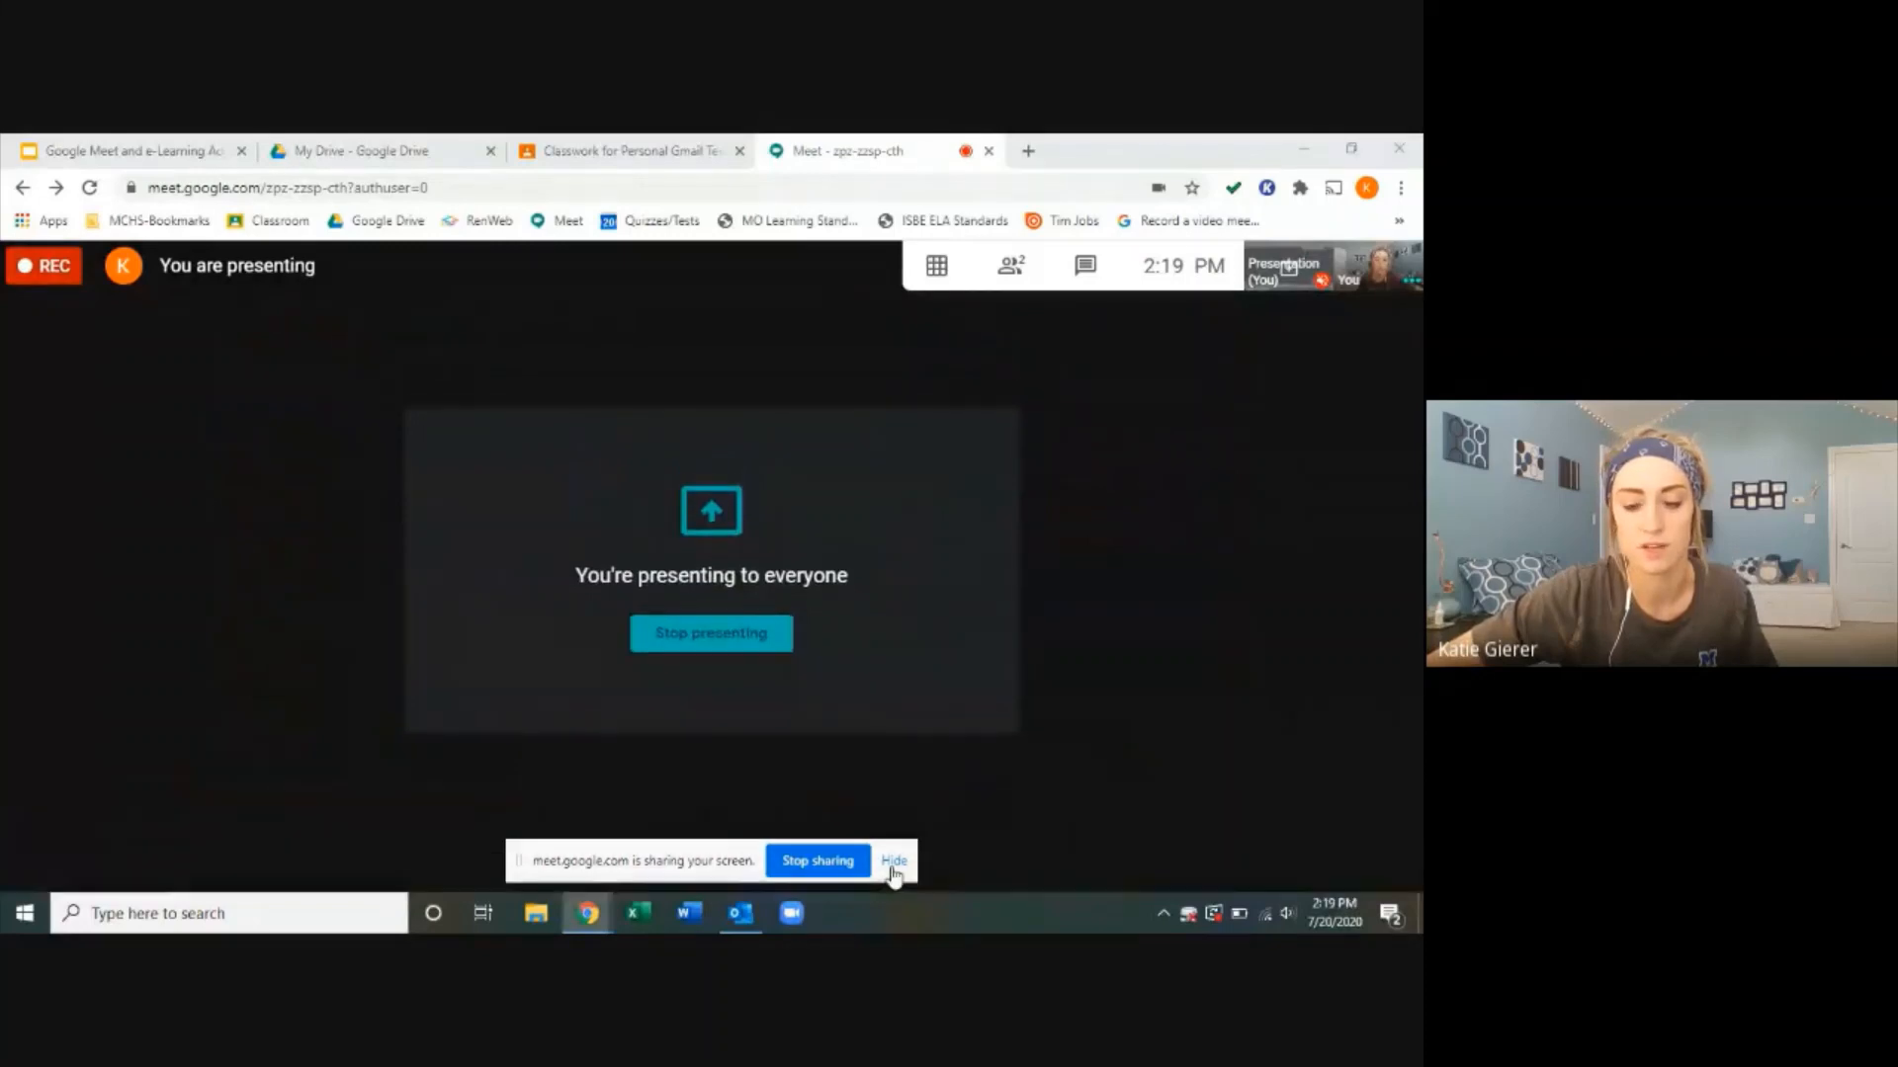
# Step: Hide the Google Meet screen-sharing notice bar
pyautogui.click(893, 860)
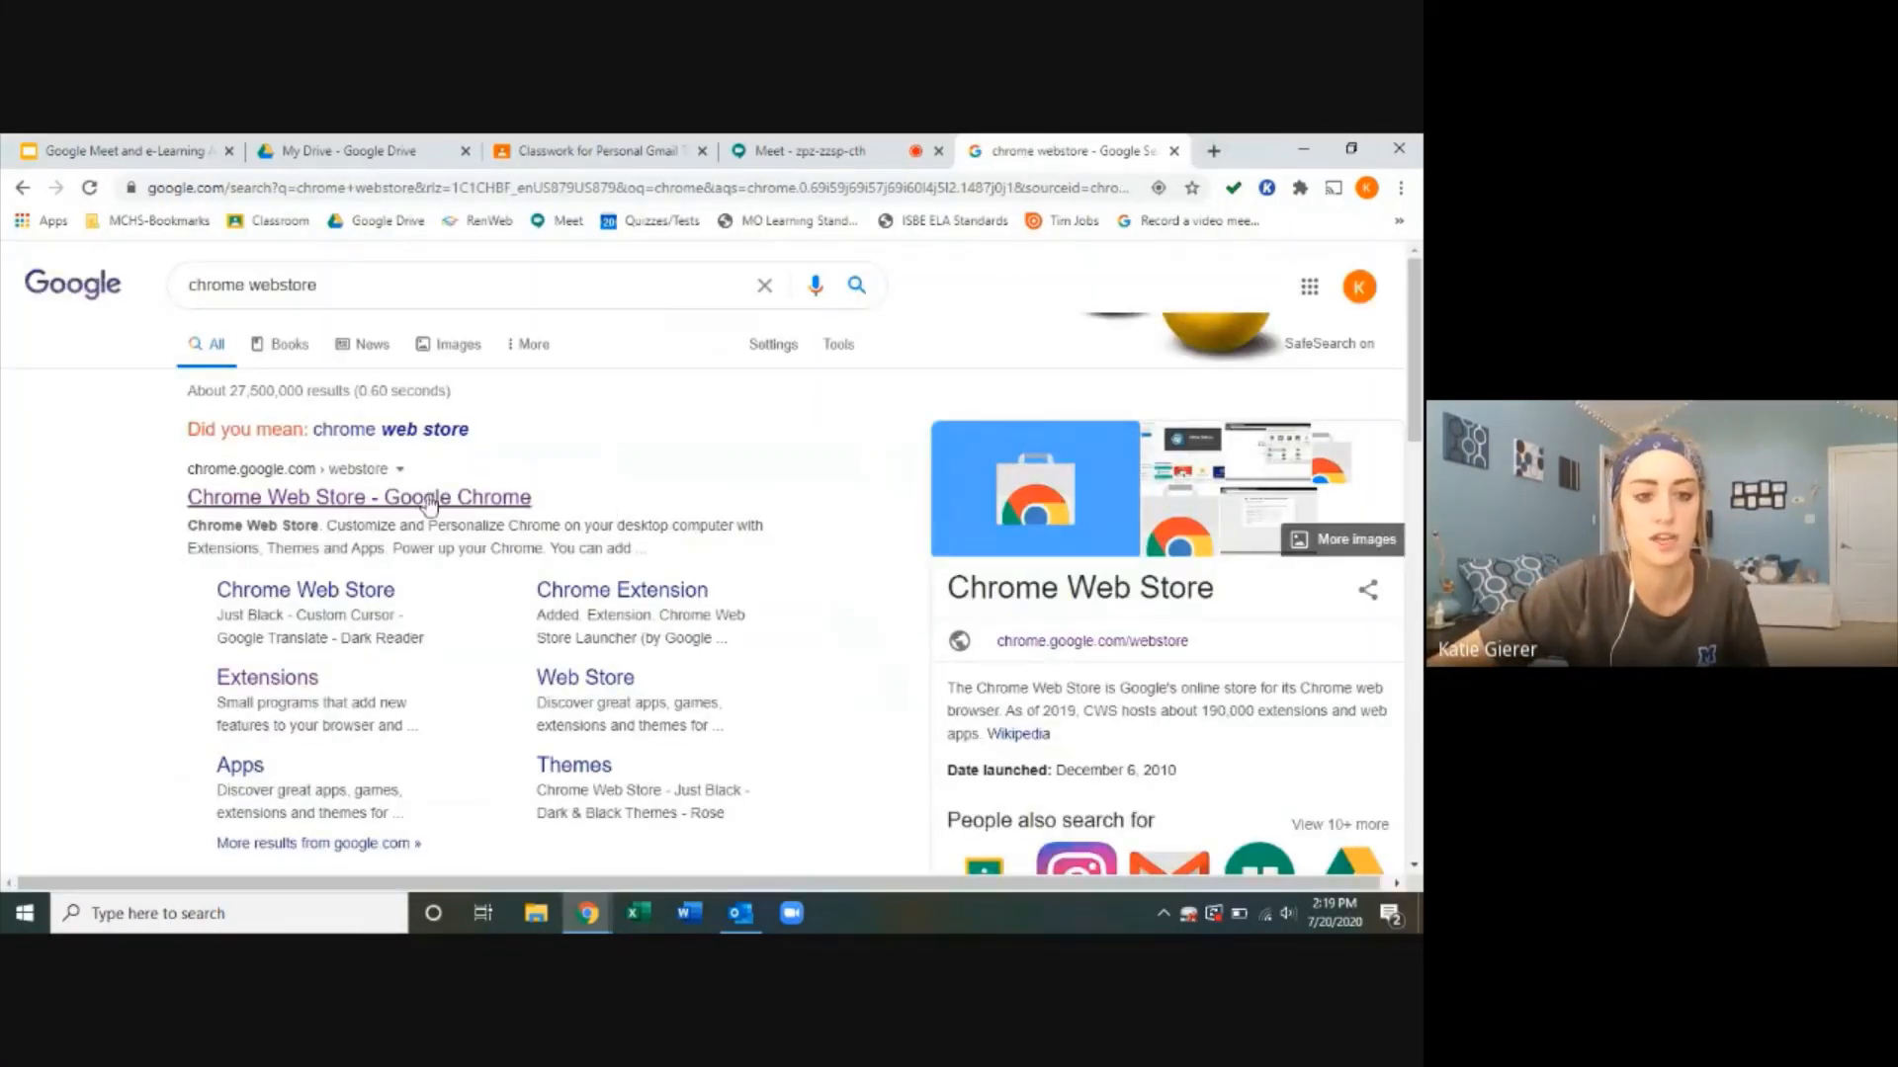
# Step: Search the Chrome Web Store for 'kami', then return to the Google Meet tab
pyautogui.click(358, 497)
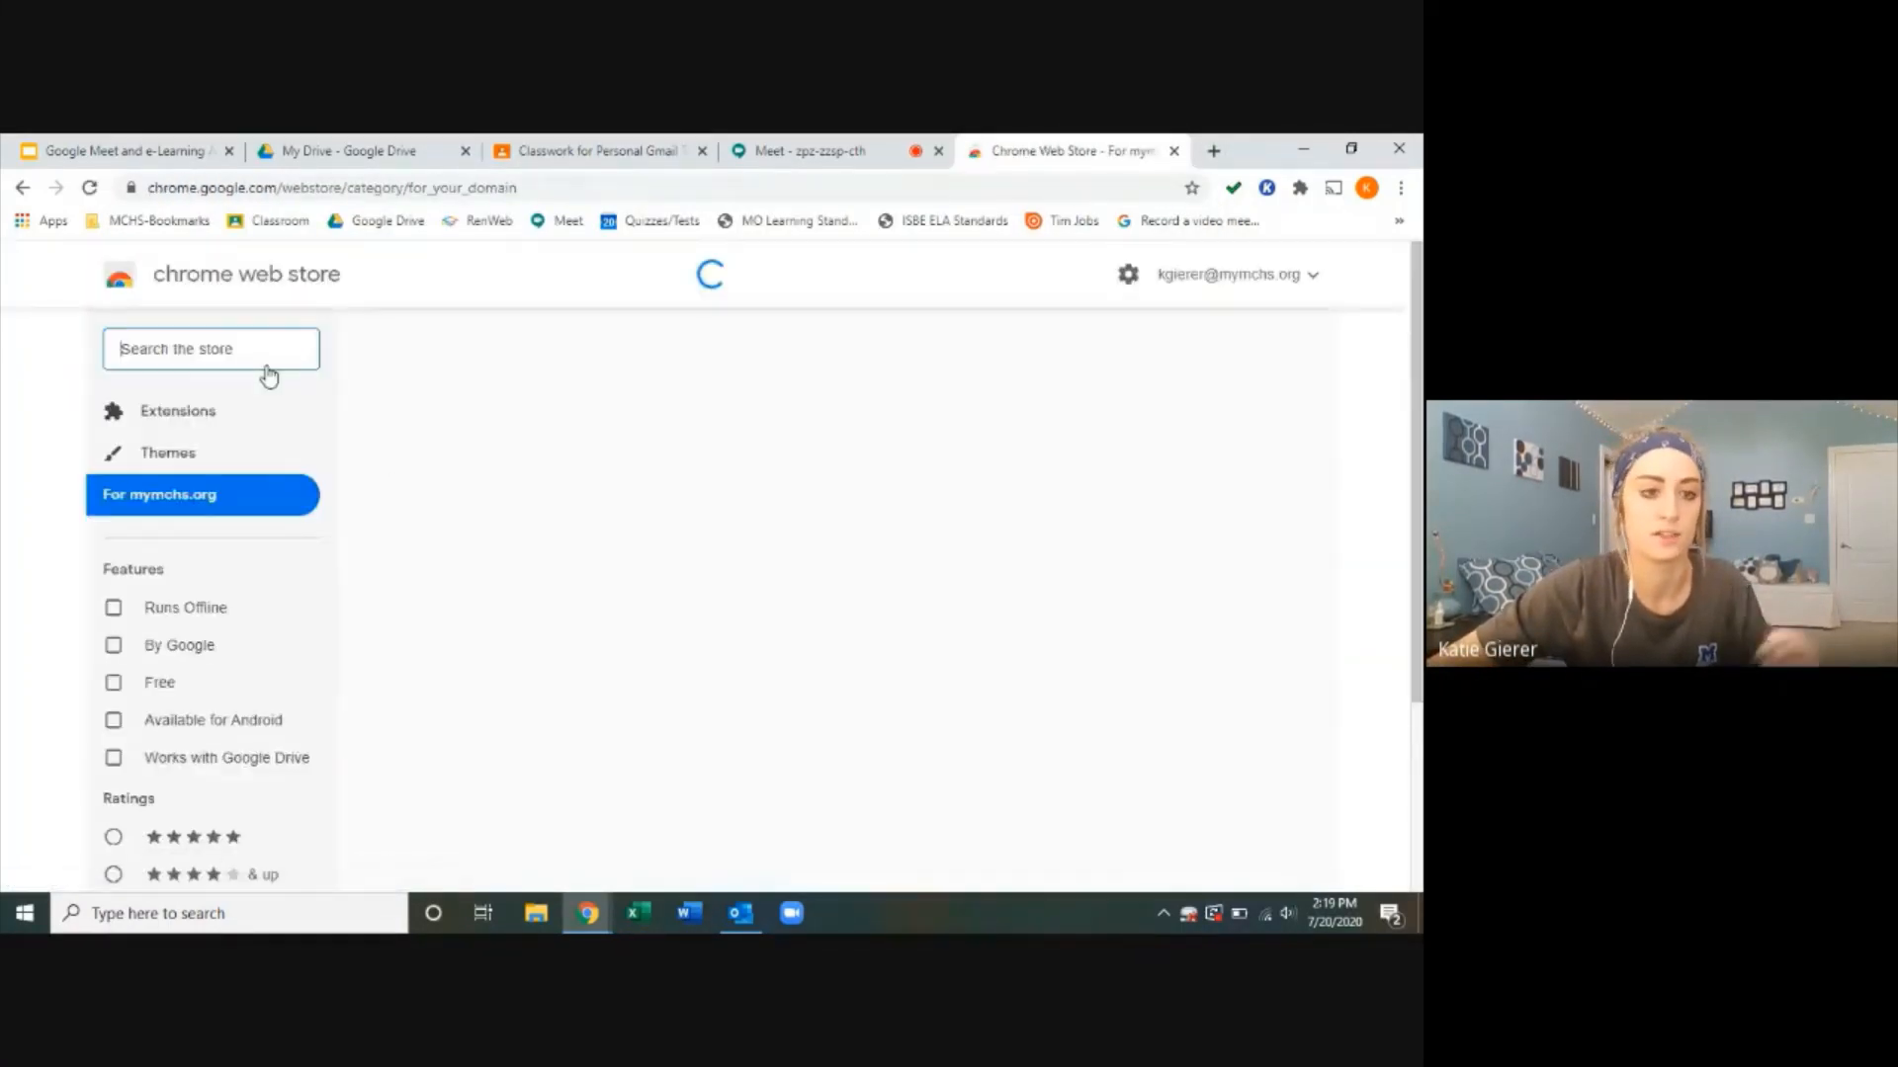
pyautogui.write('kami')
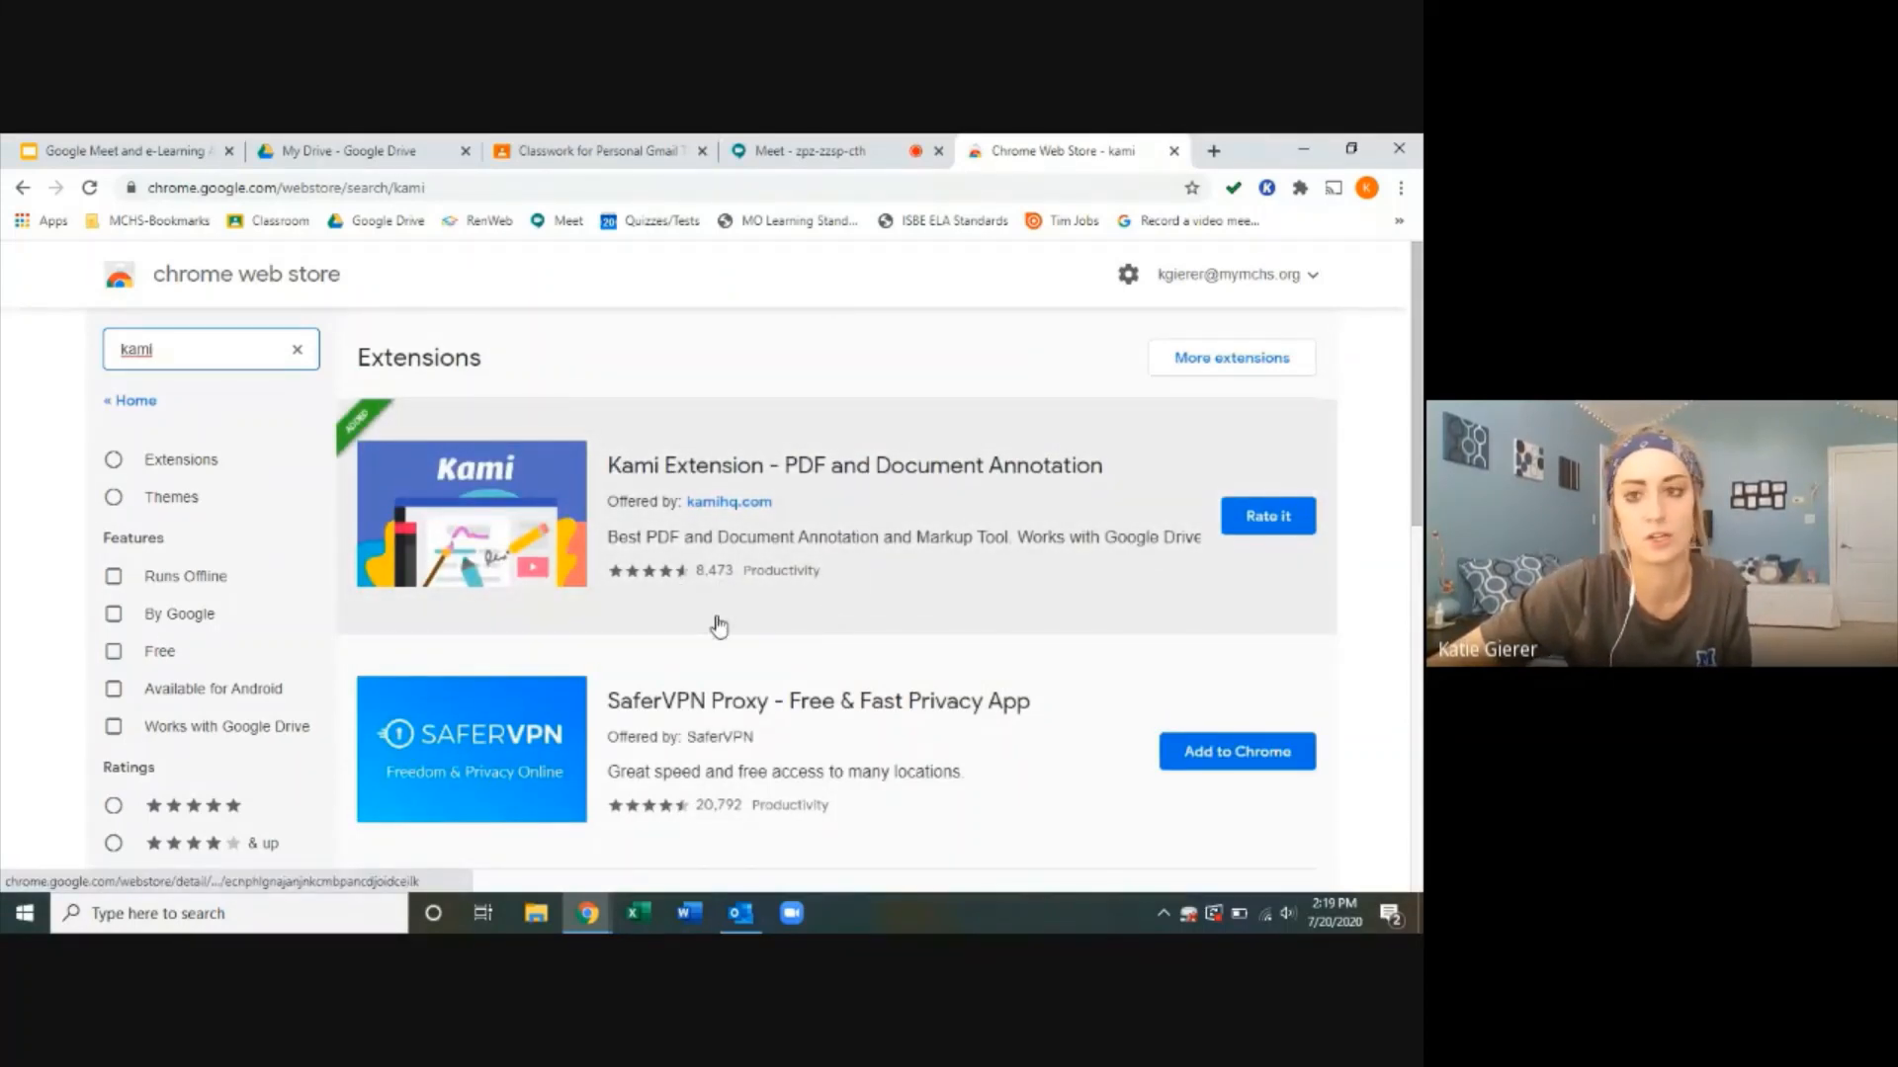
pyautogui.moveTo(1170, 499)
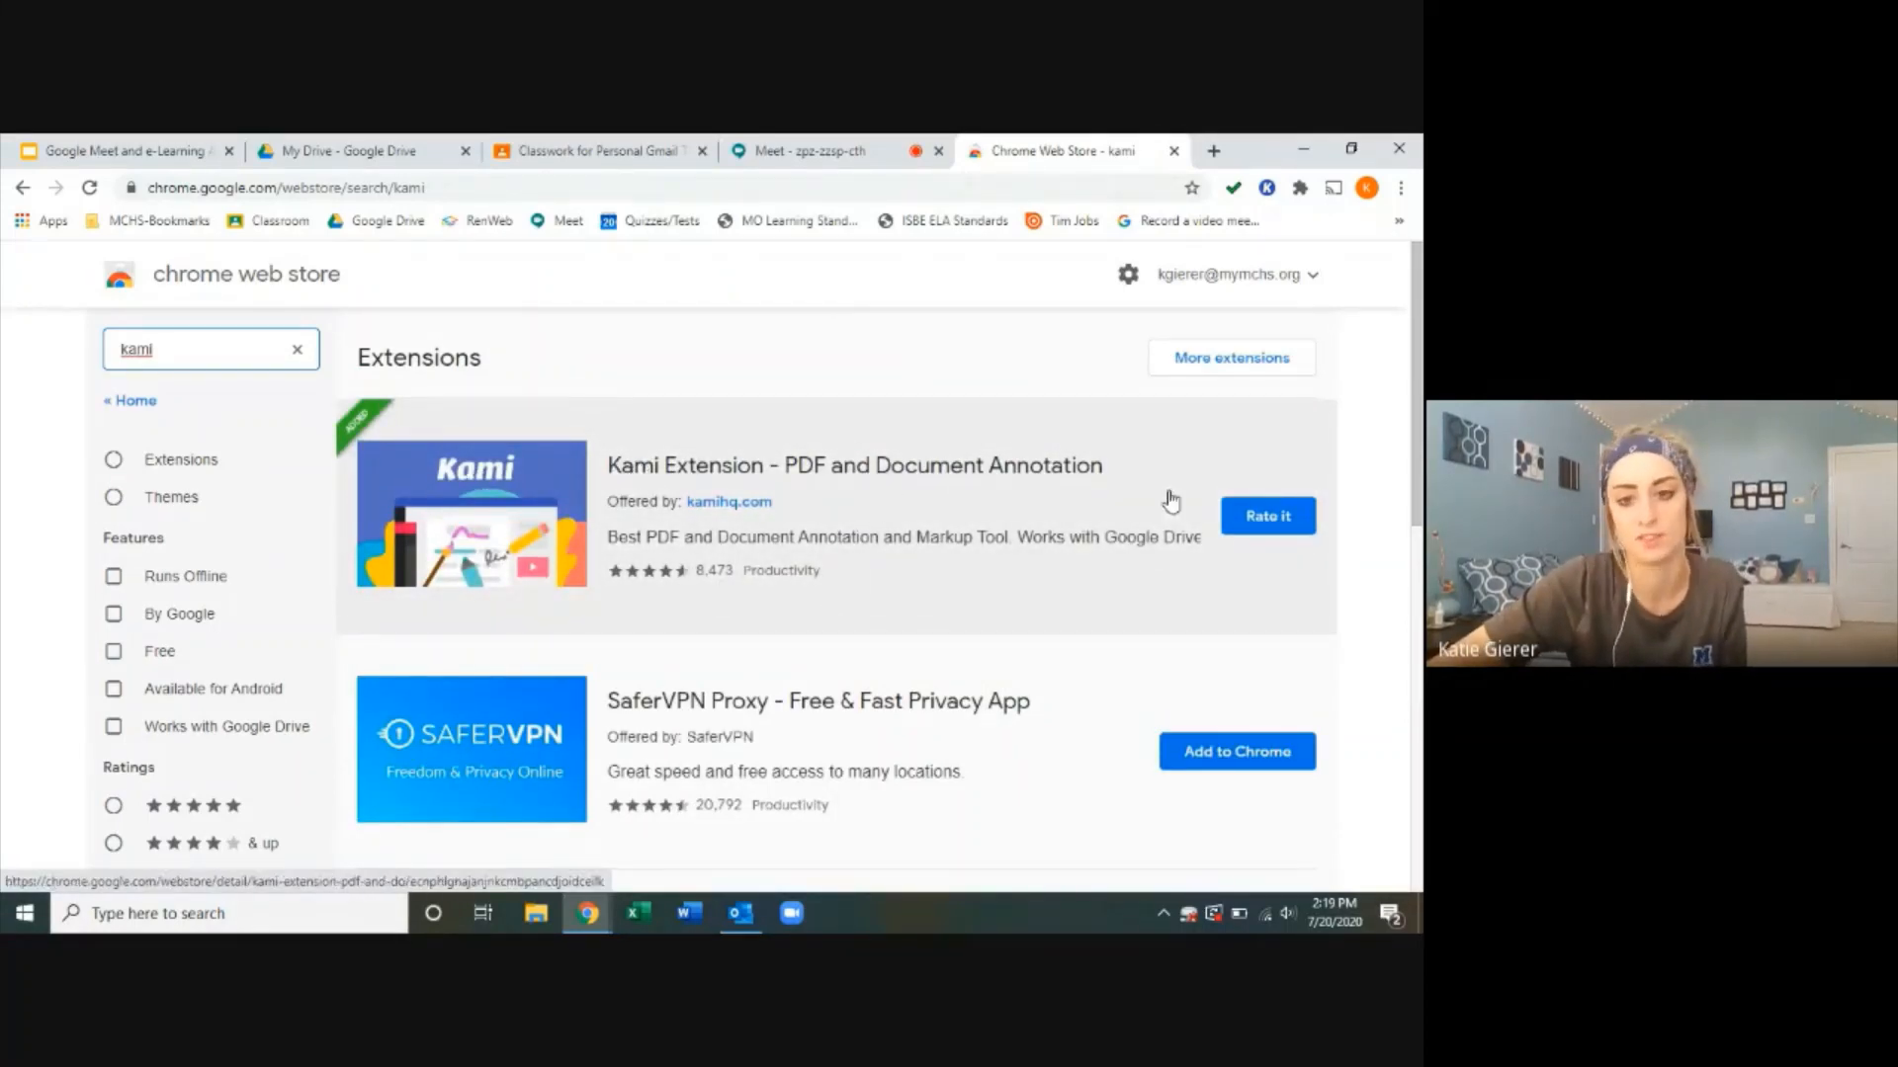
pyautogui.moveTo(912, 524)
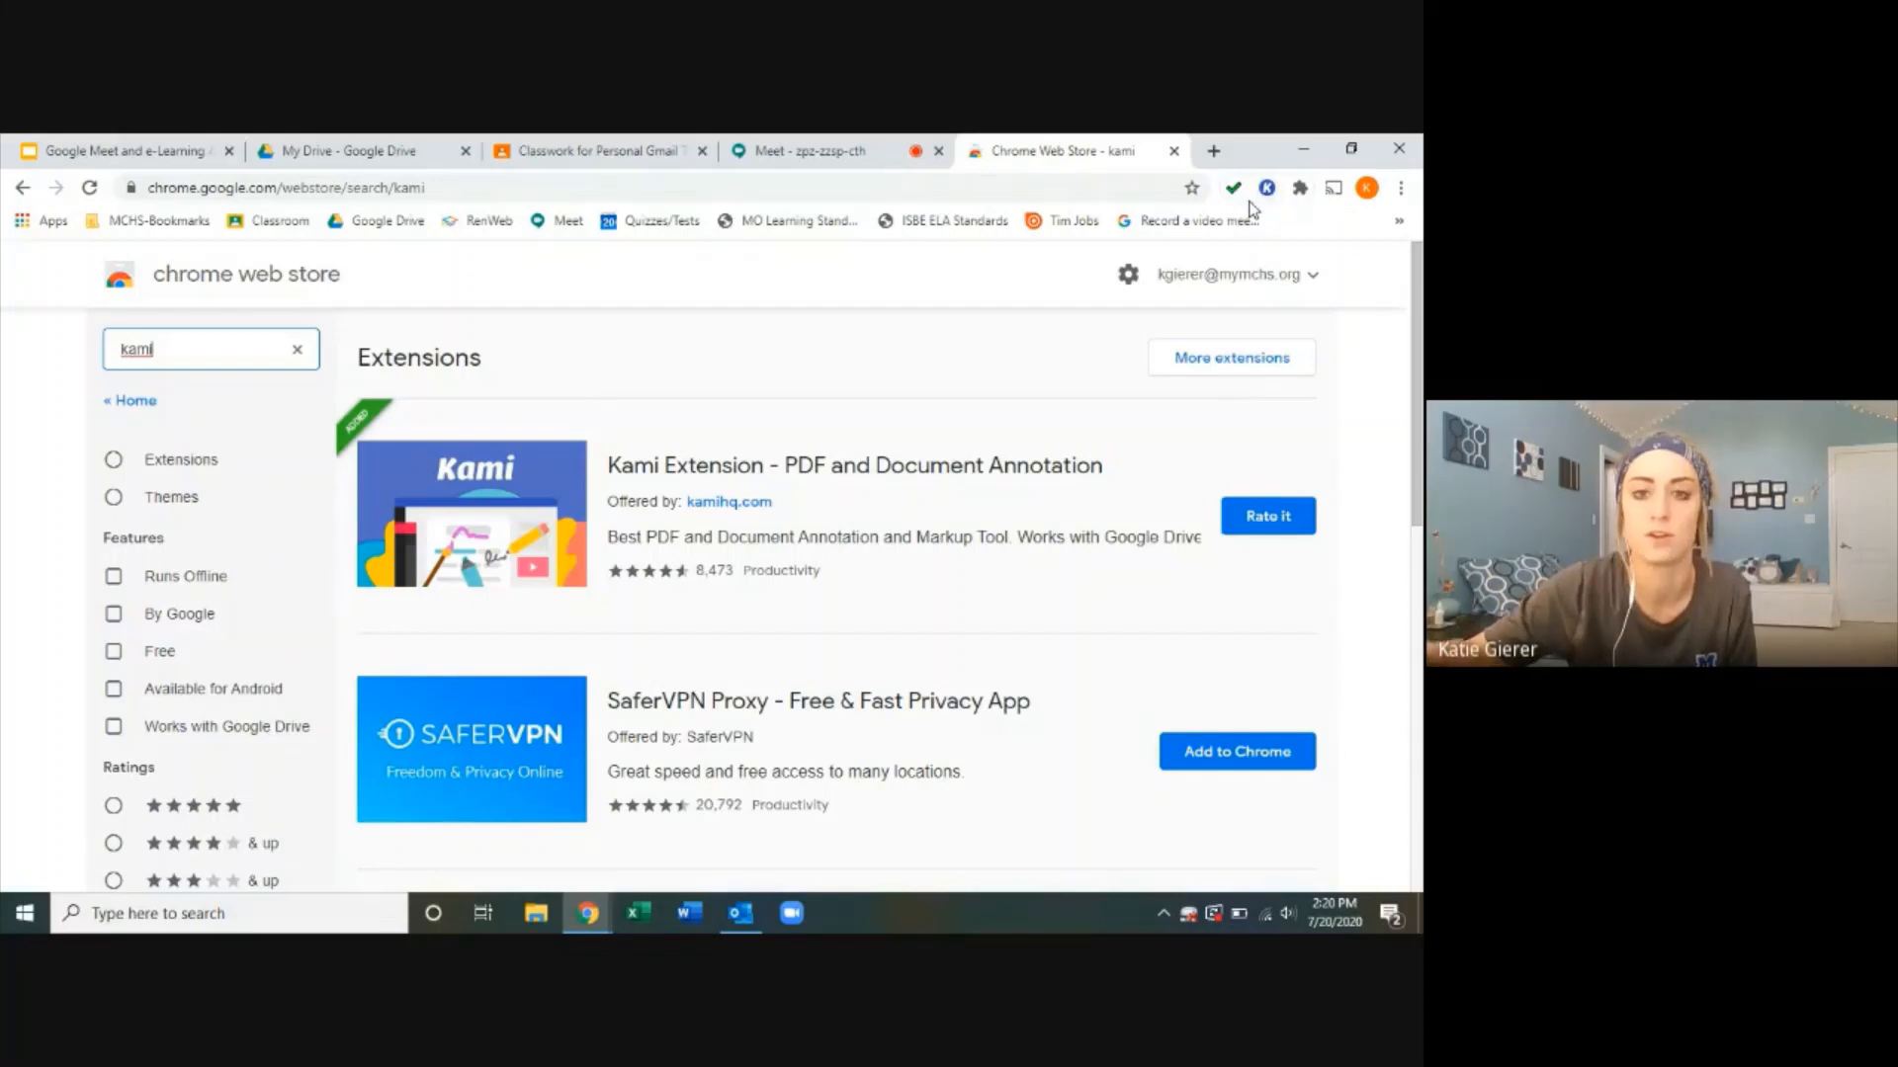
pyautogui.moveTo(291, 486)
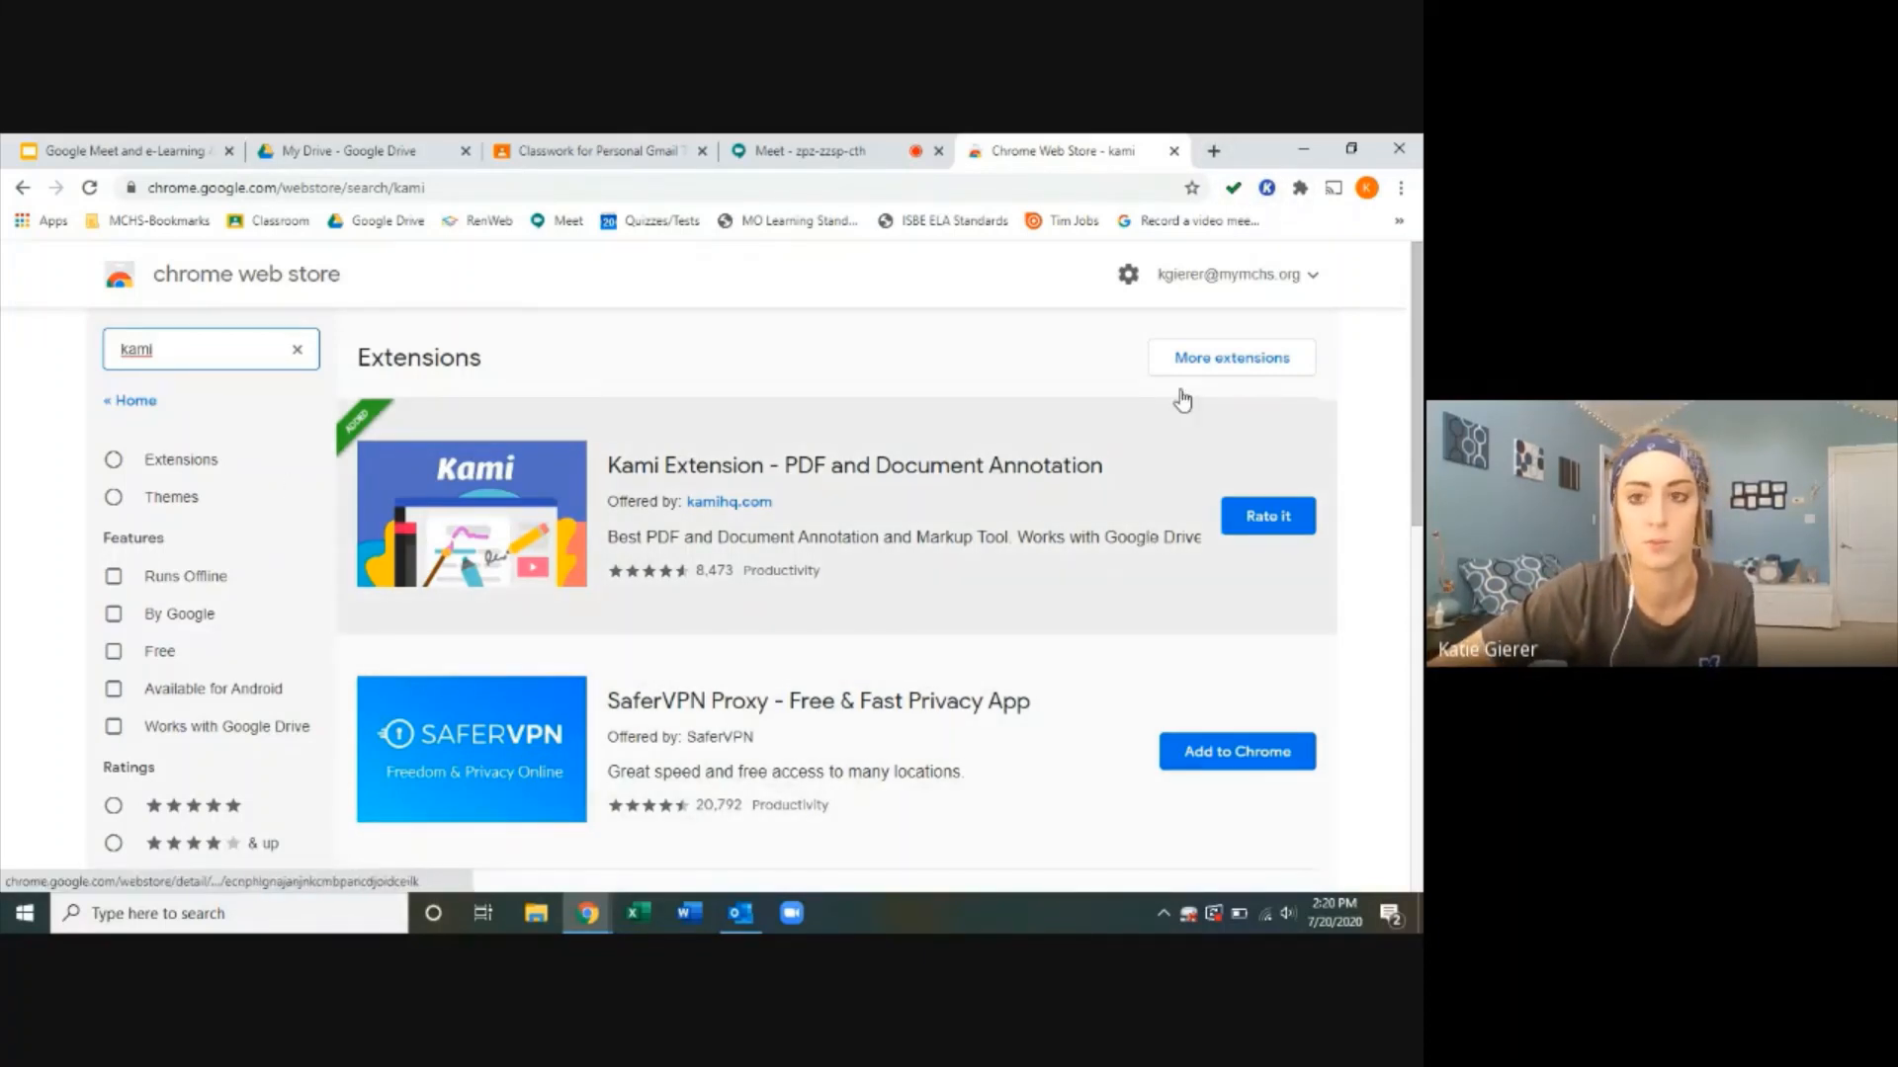
pyautogui.click(804, 150)
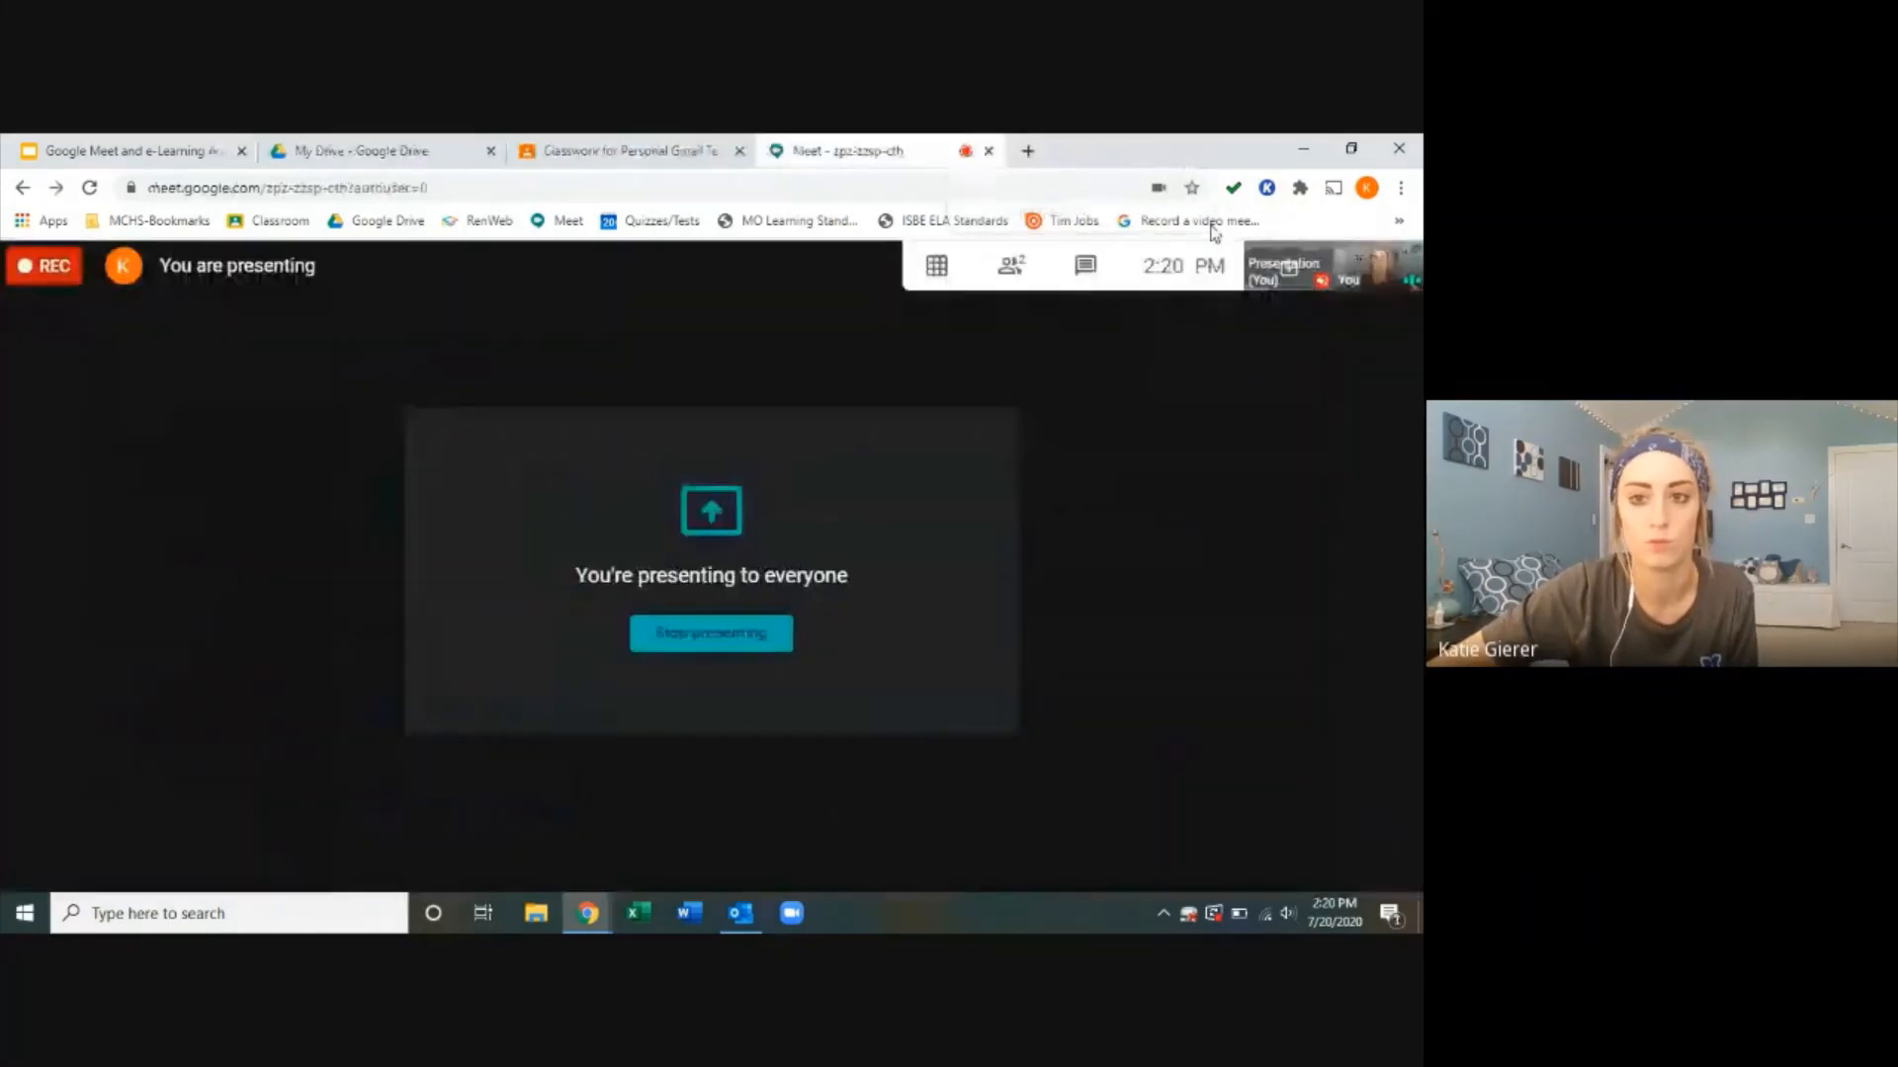
pyautogui.moveTo(369, 150)
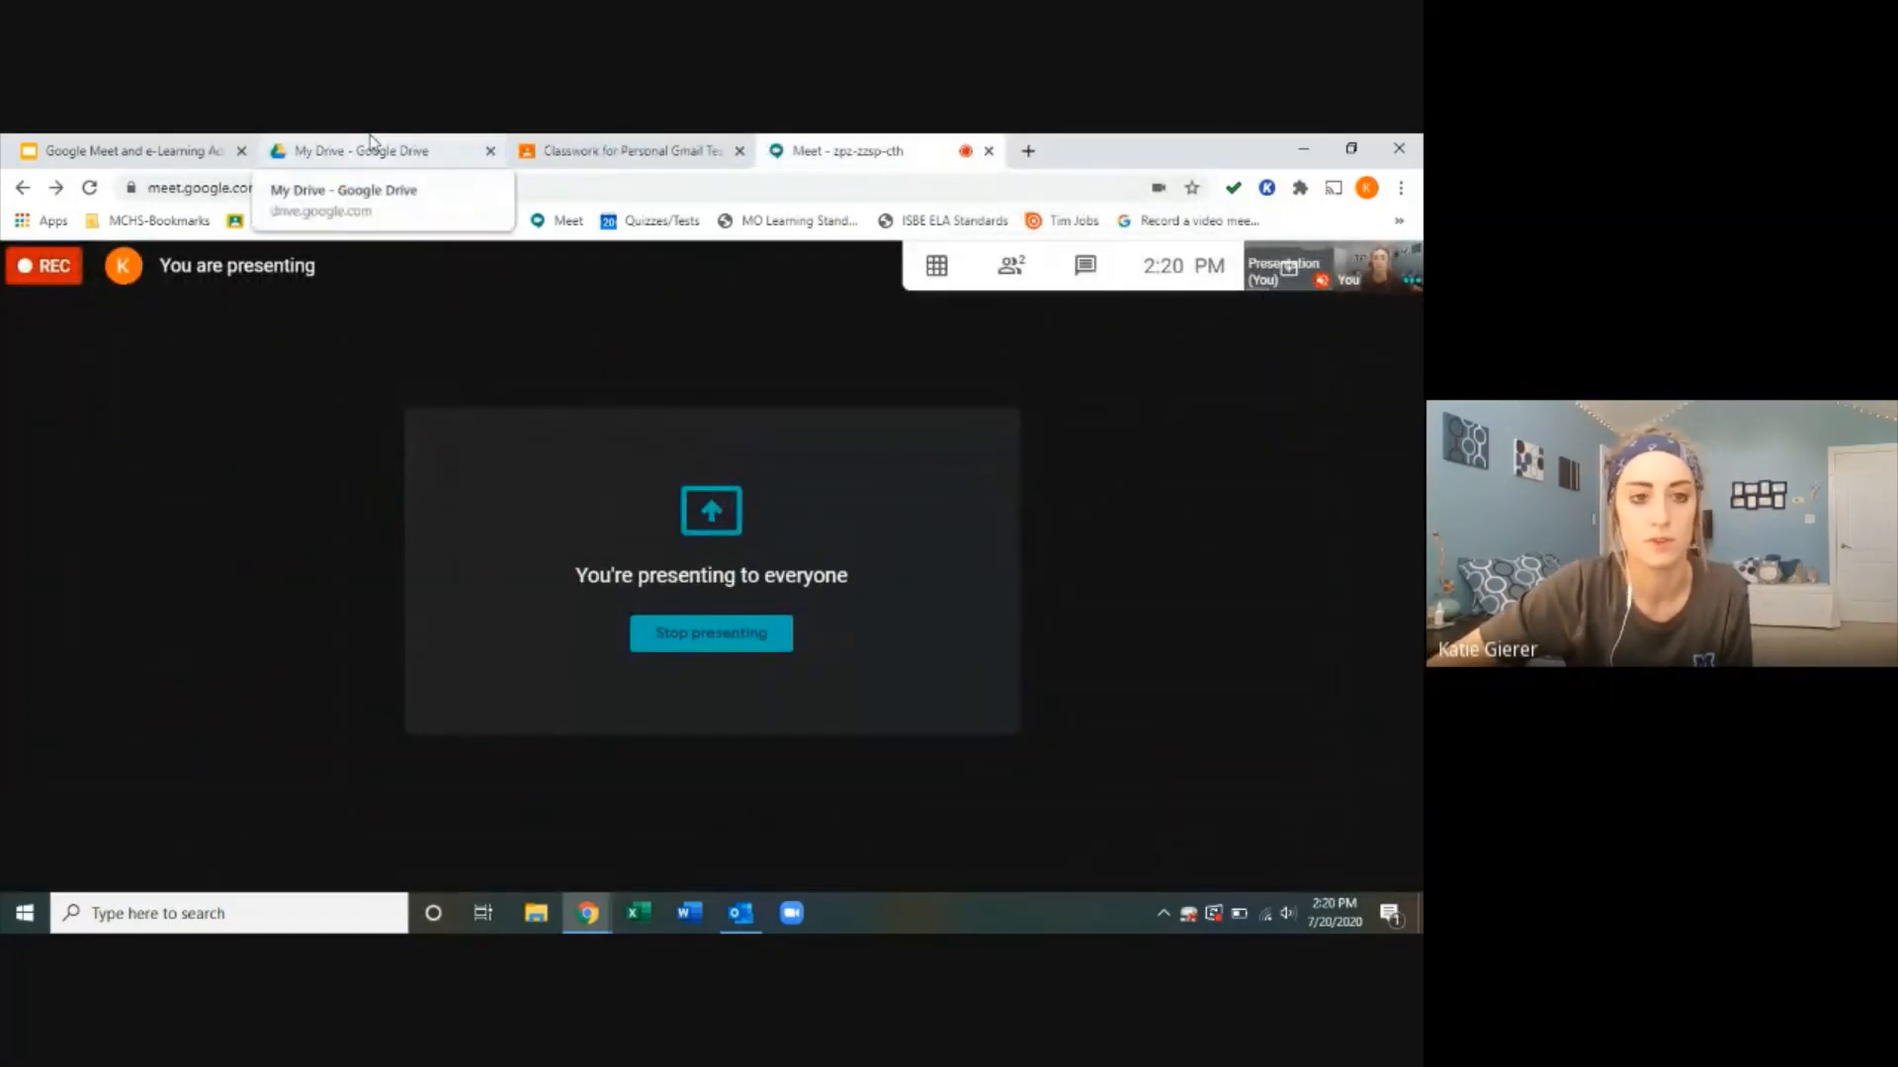
# Step: Upload Christmas Worksheet via New > File upload and dismiss the upload notice
pyautogui.click(368, 150)
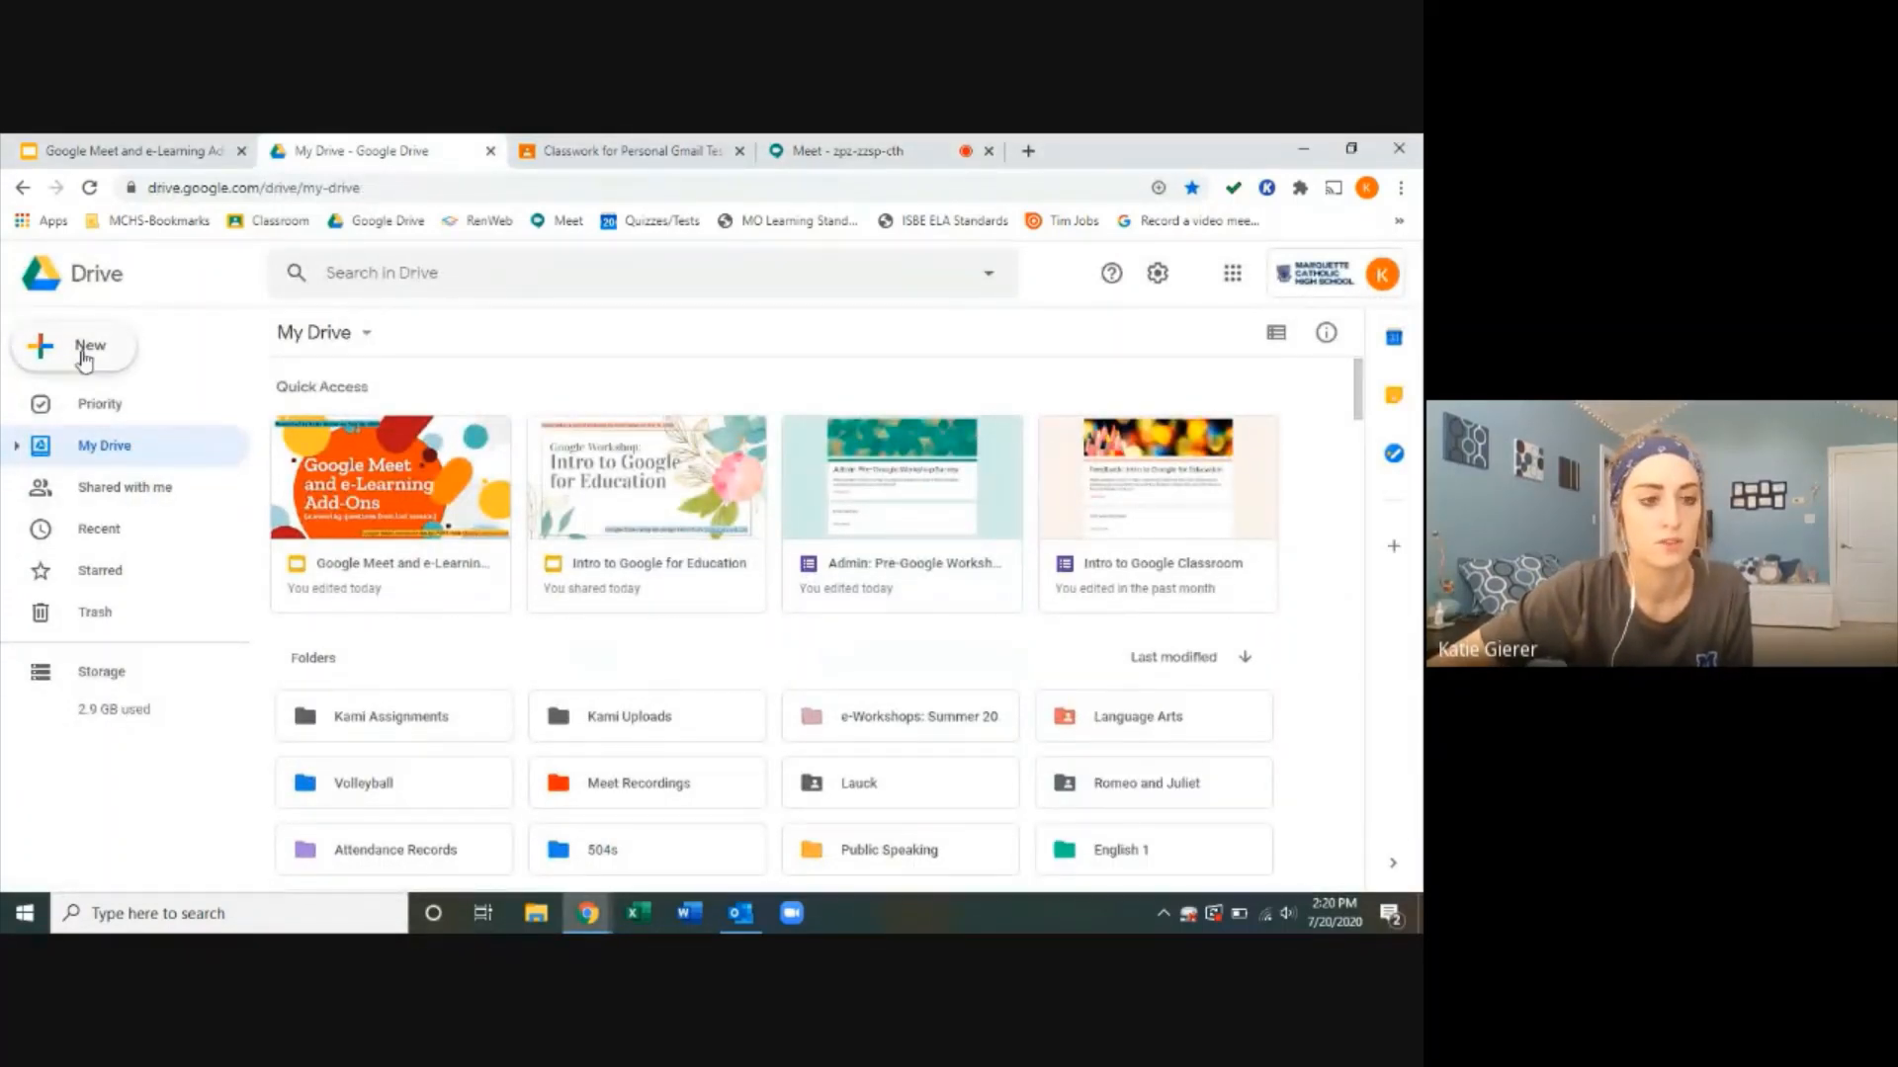
pyautogui.click(81, 351)
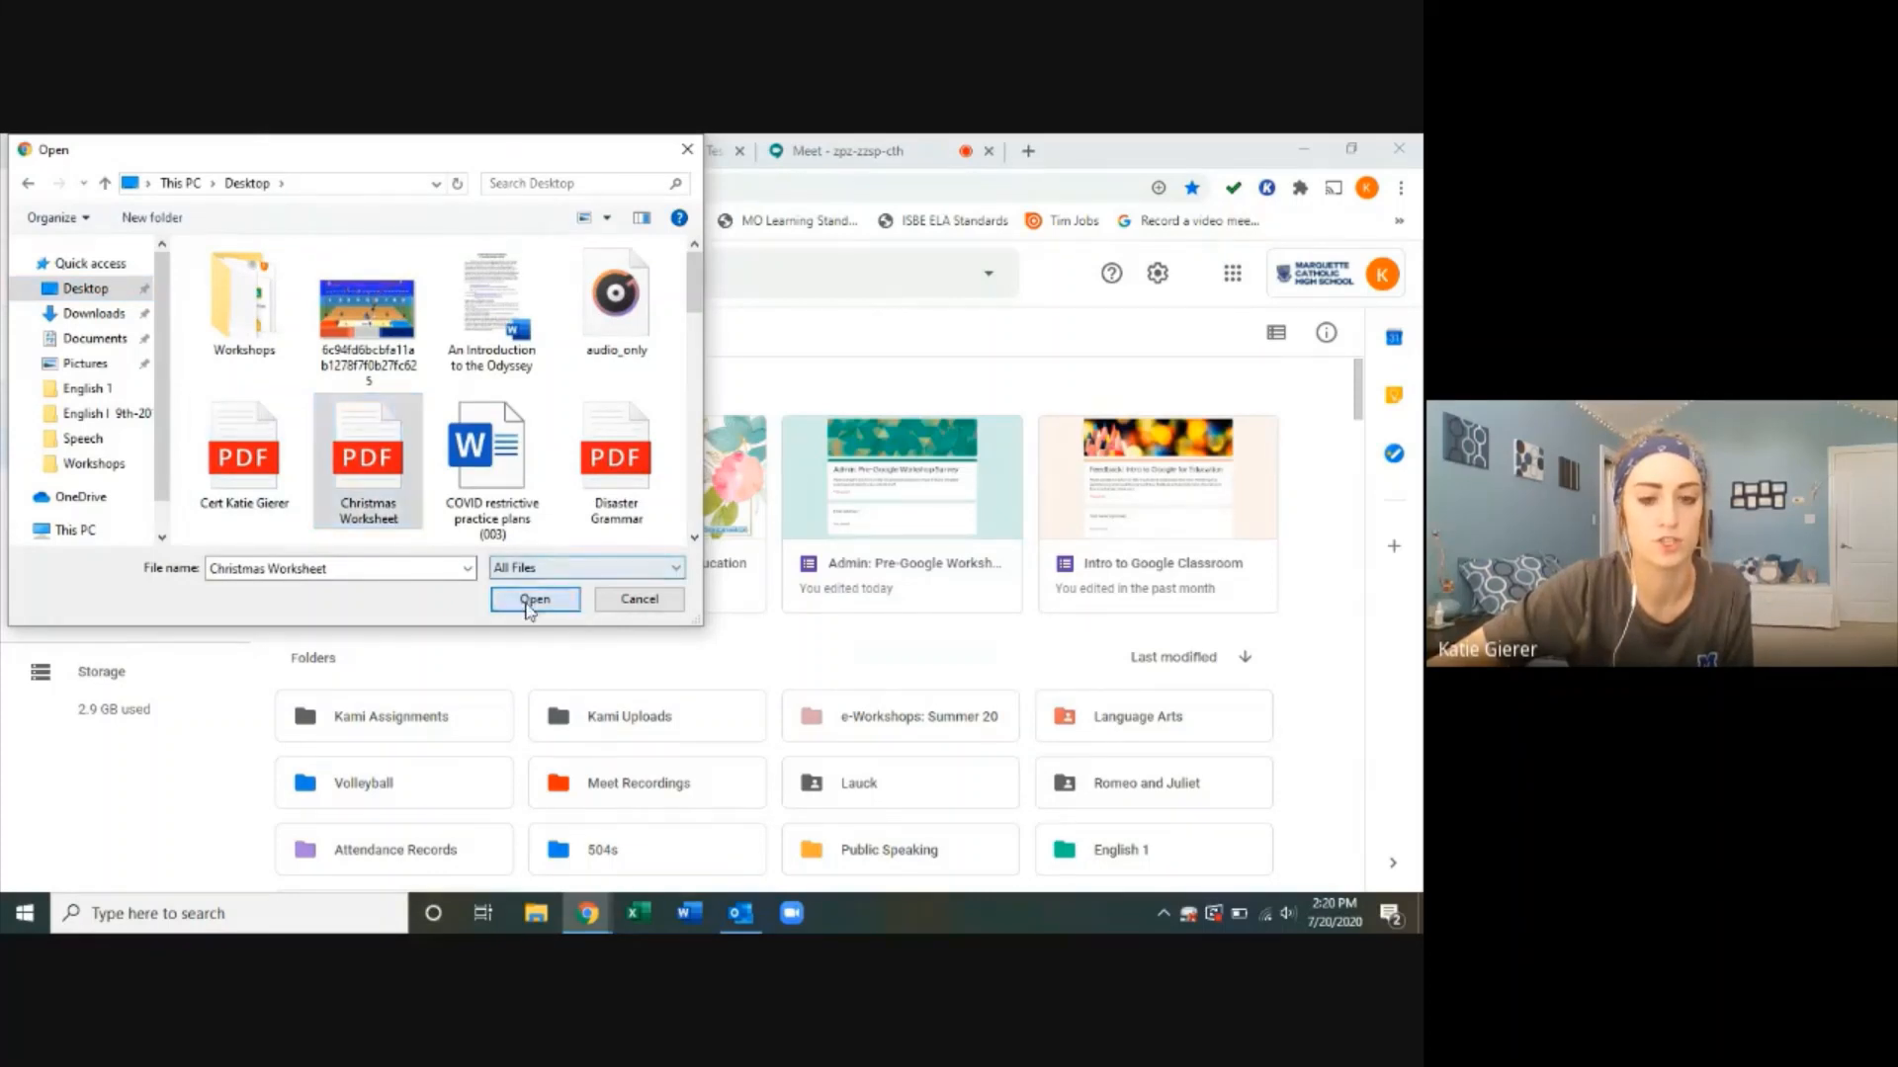
pyautogui.click(534, 600)
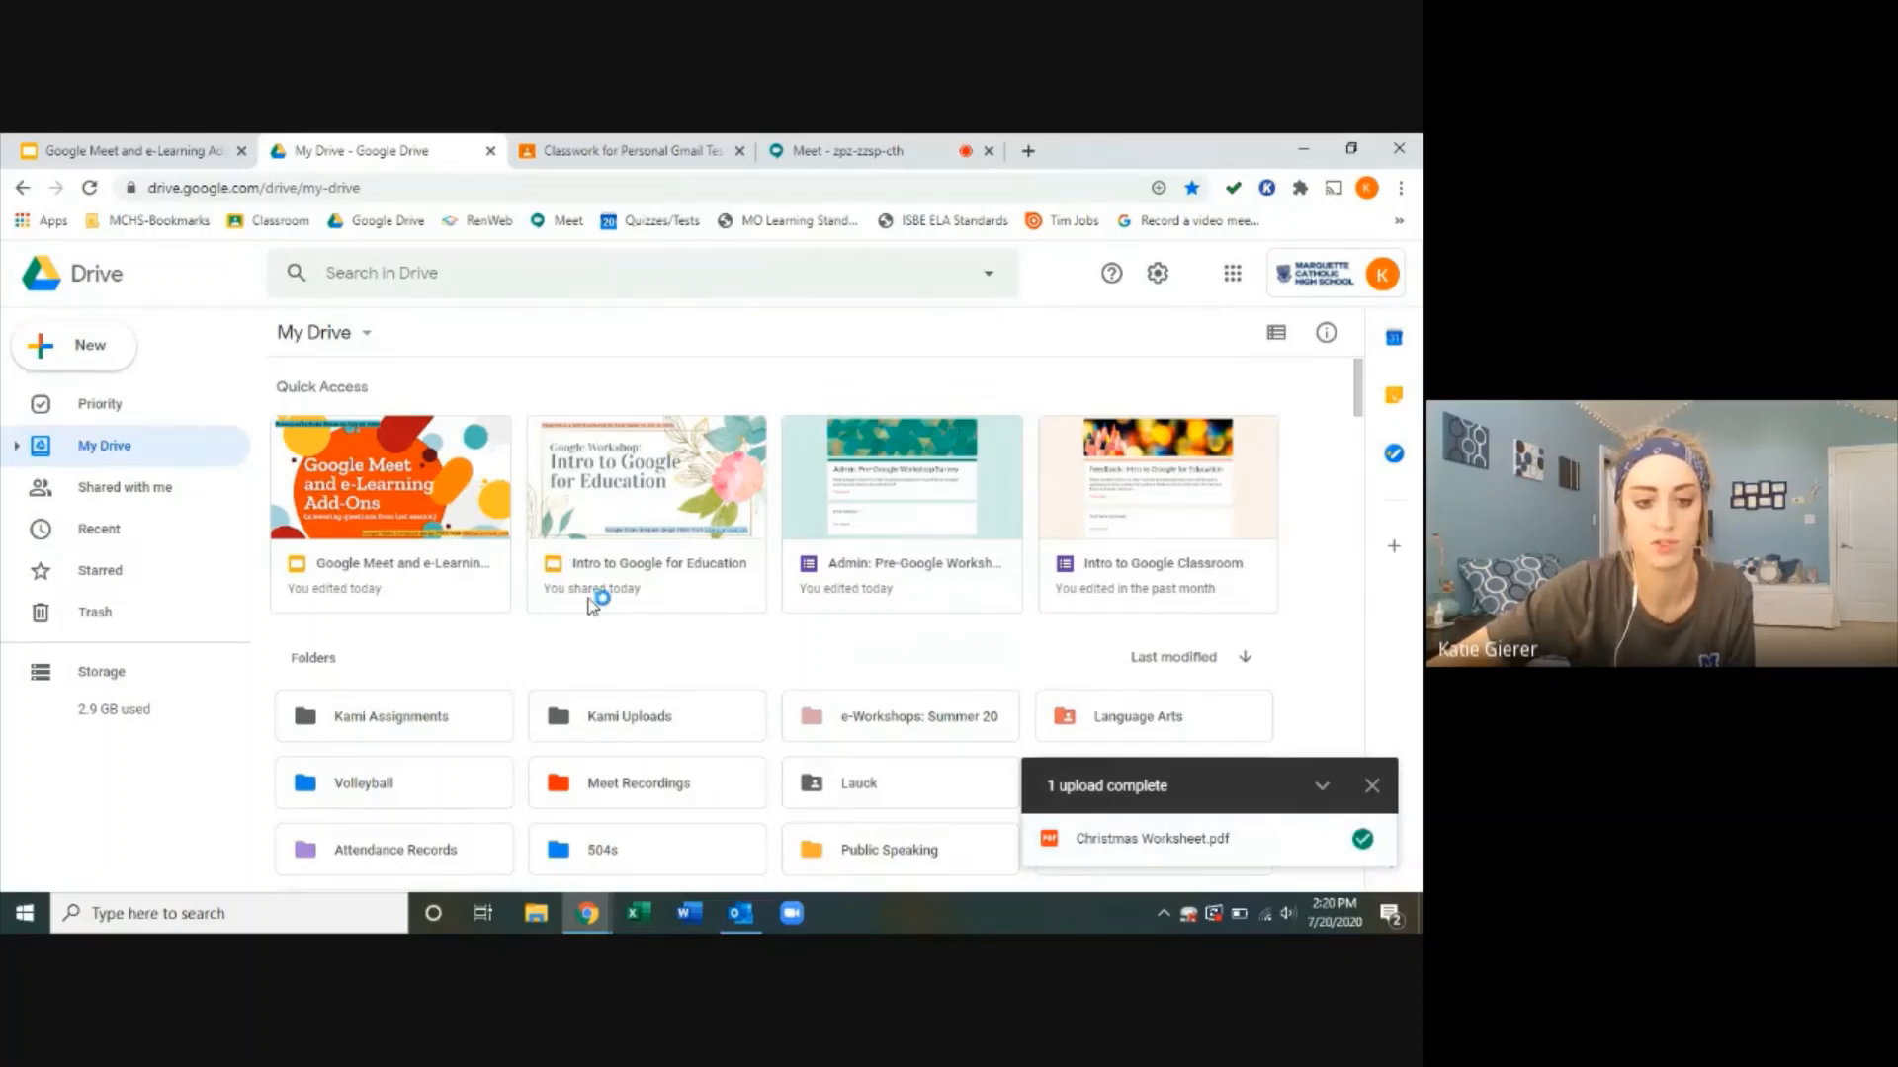
pyautogui.scroll(-3)
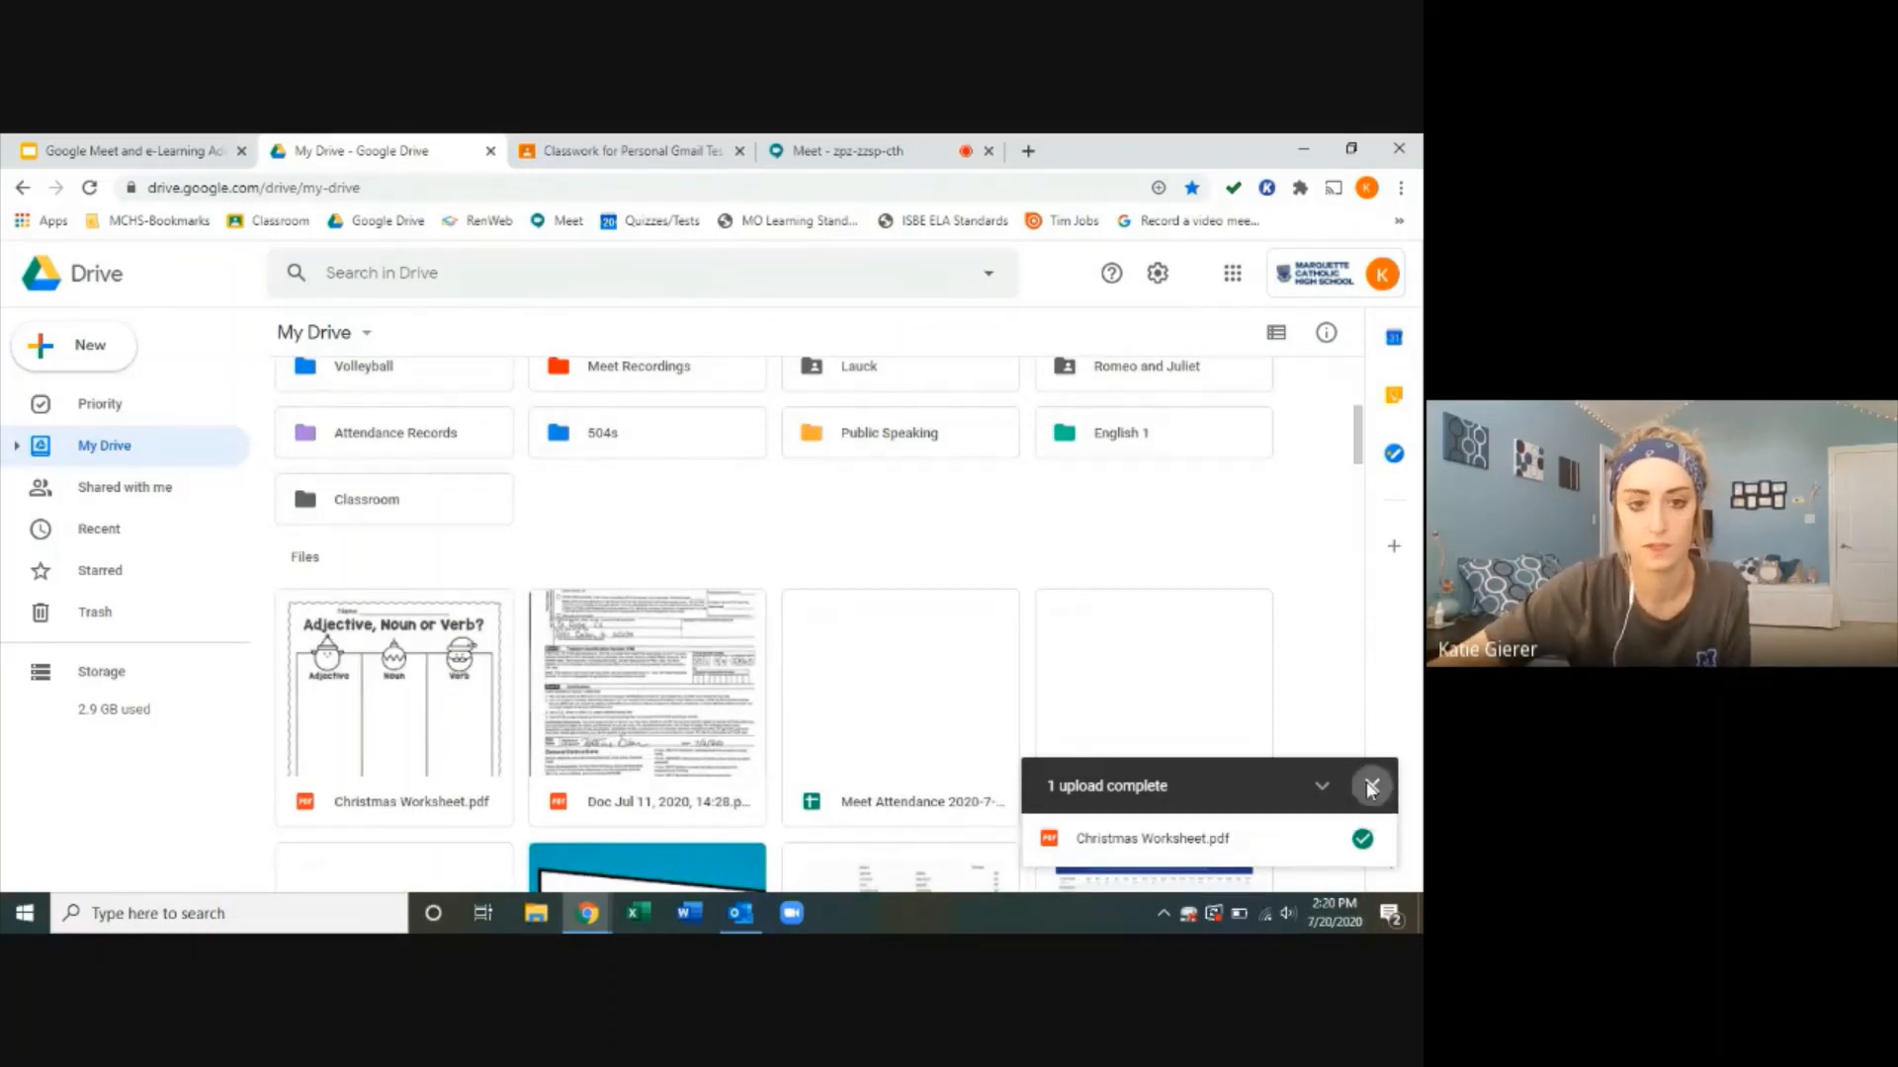
pyautogui.click(1370, 785)
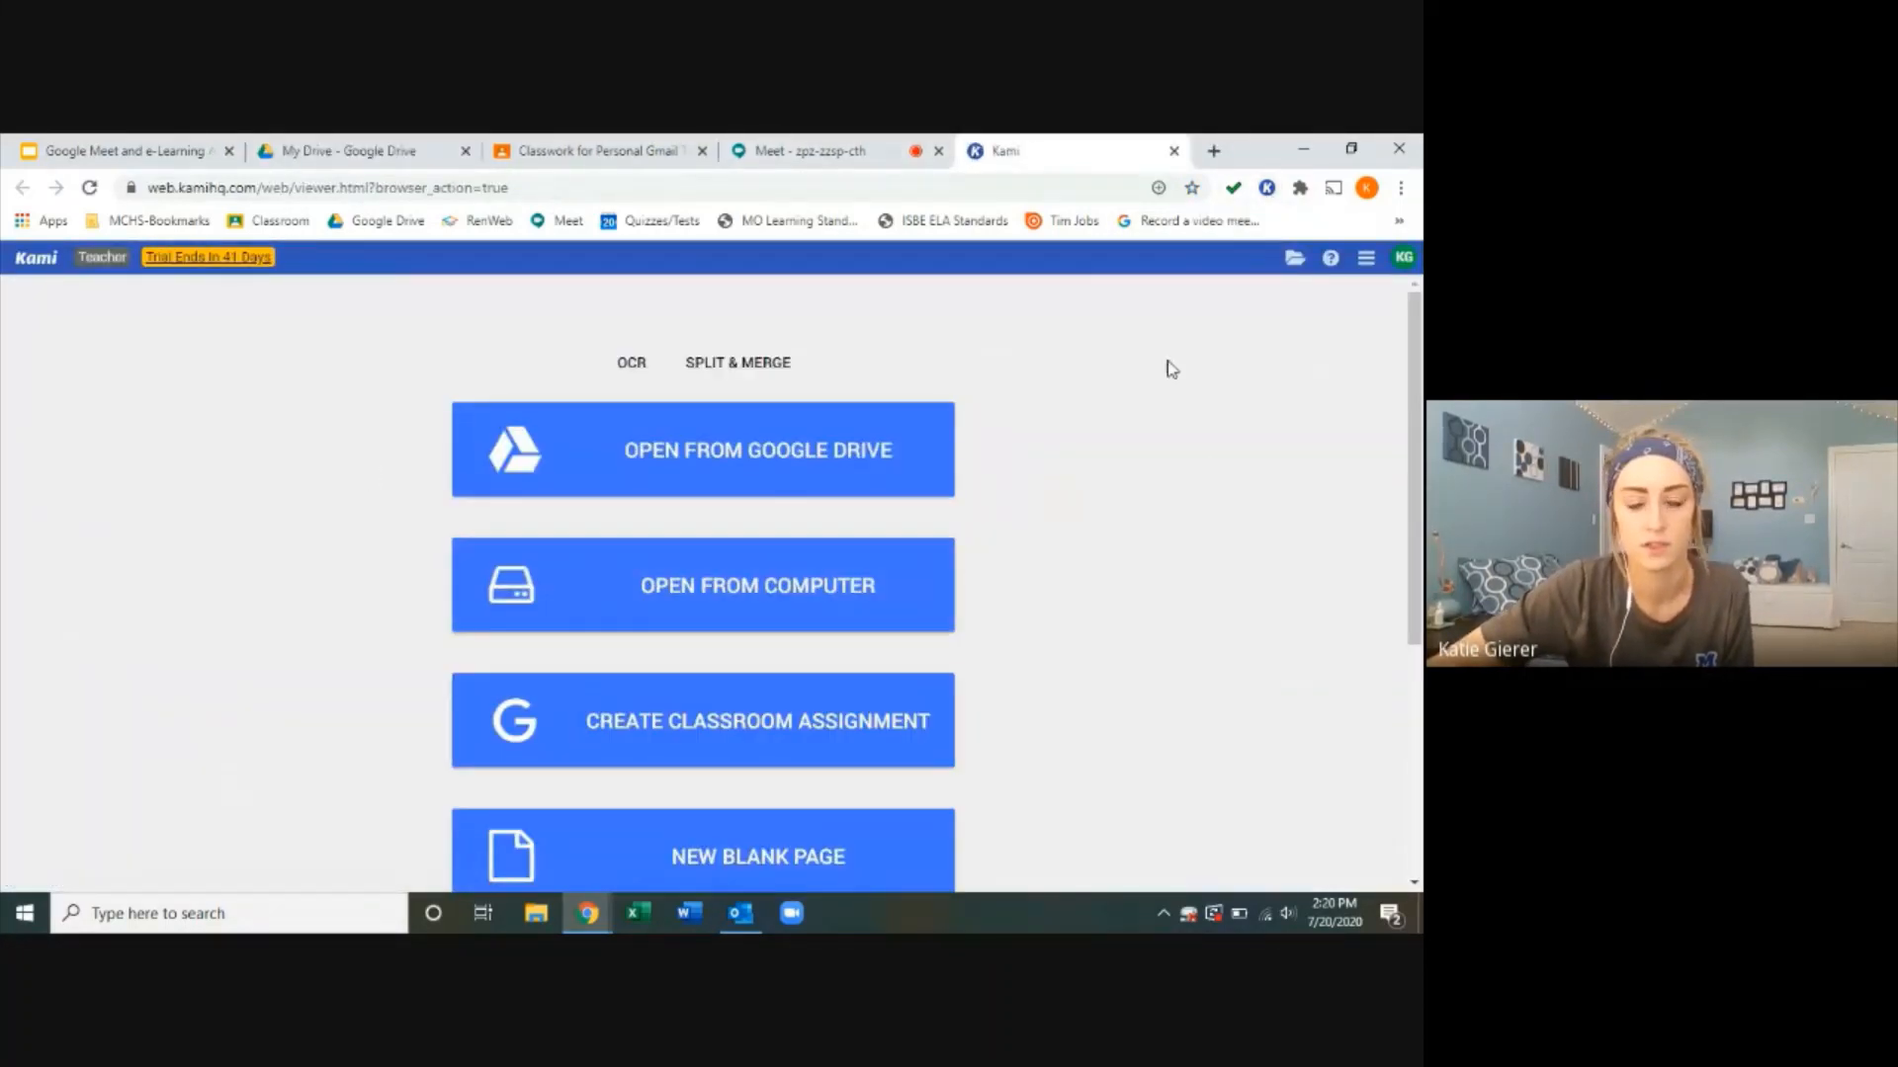
pyautogui.moveTo(206, 257)
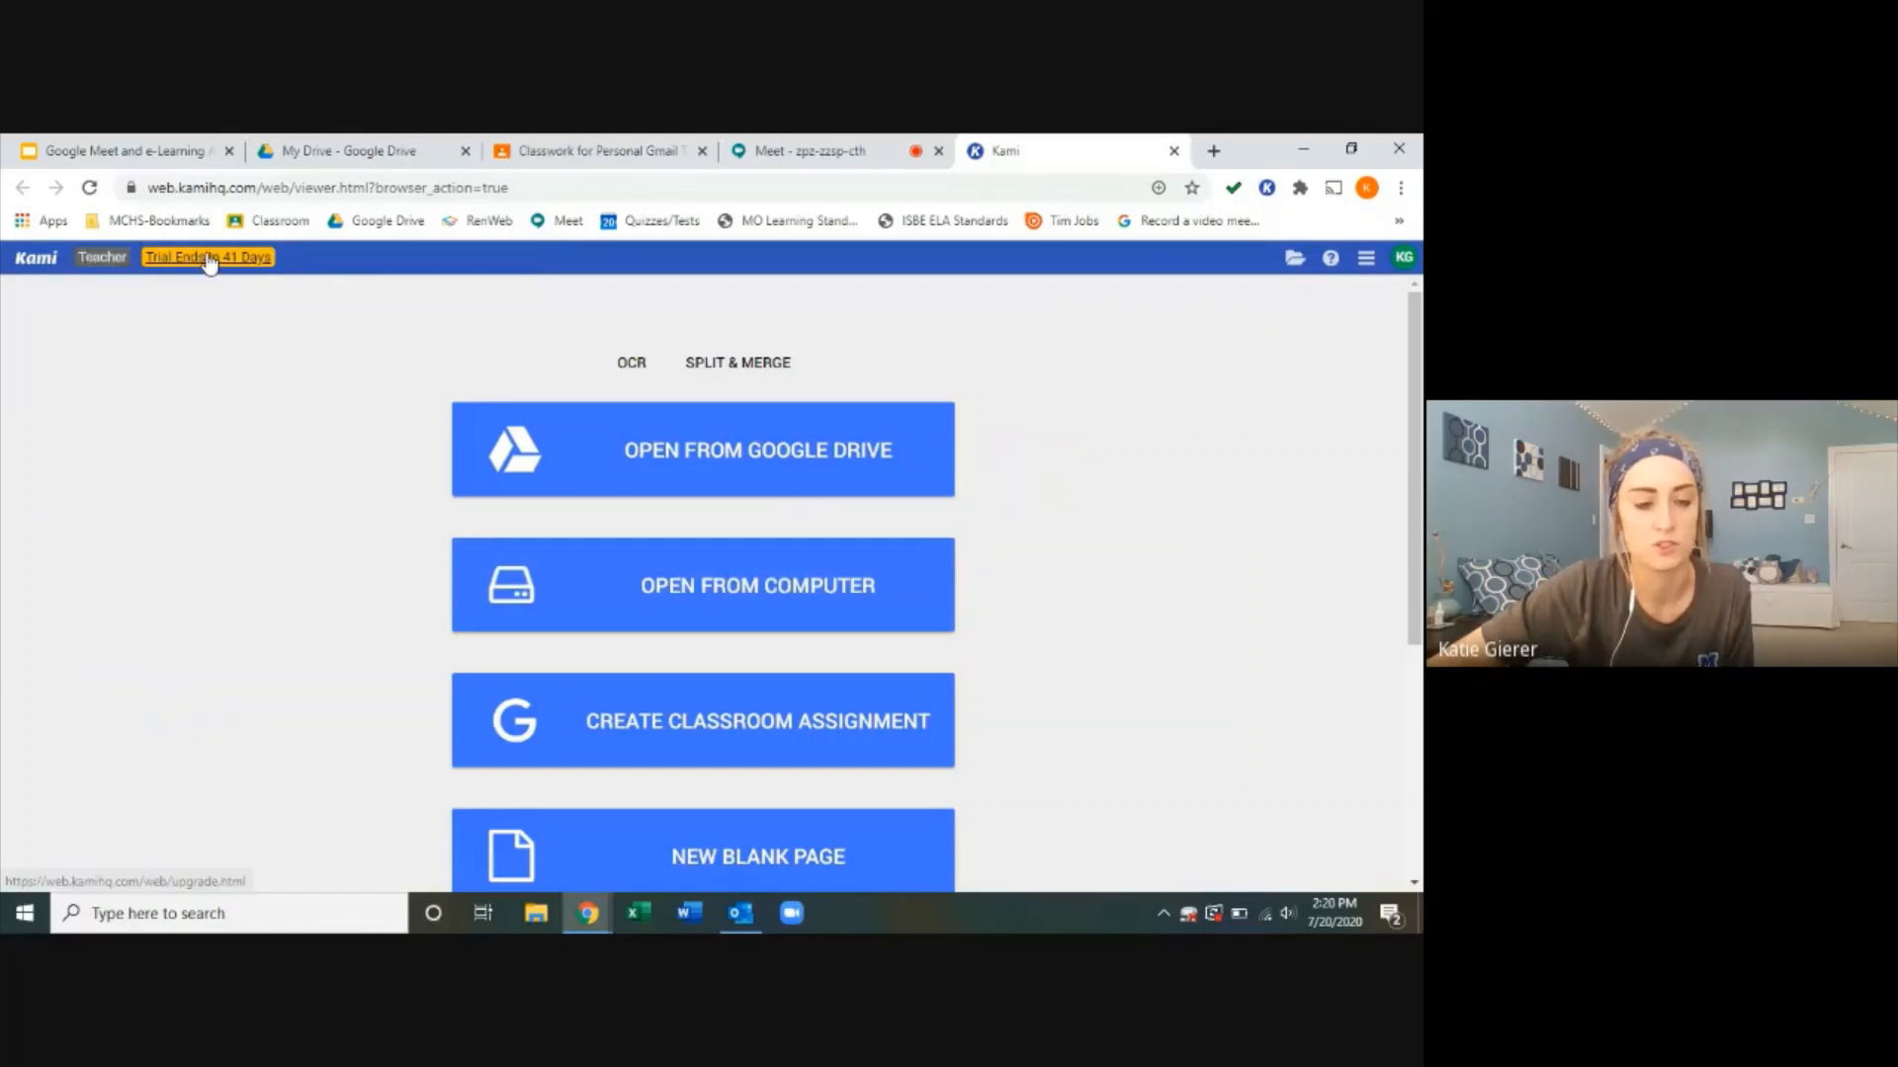
pyautogui.moveTo(207, 257)
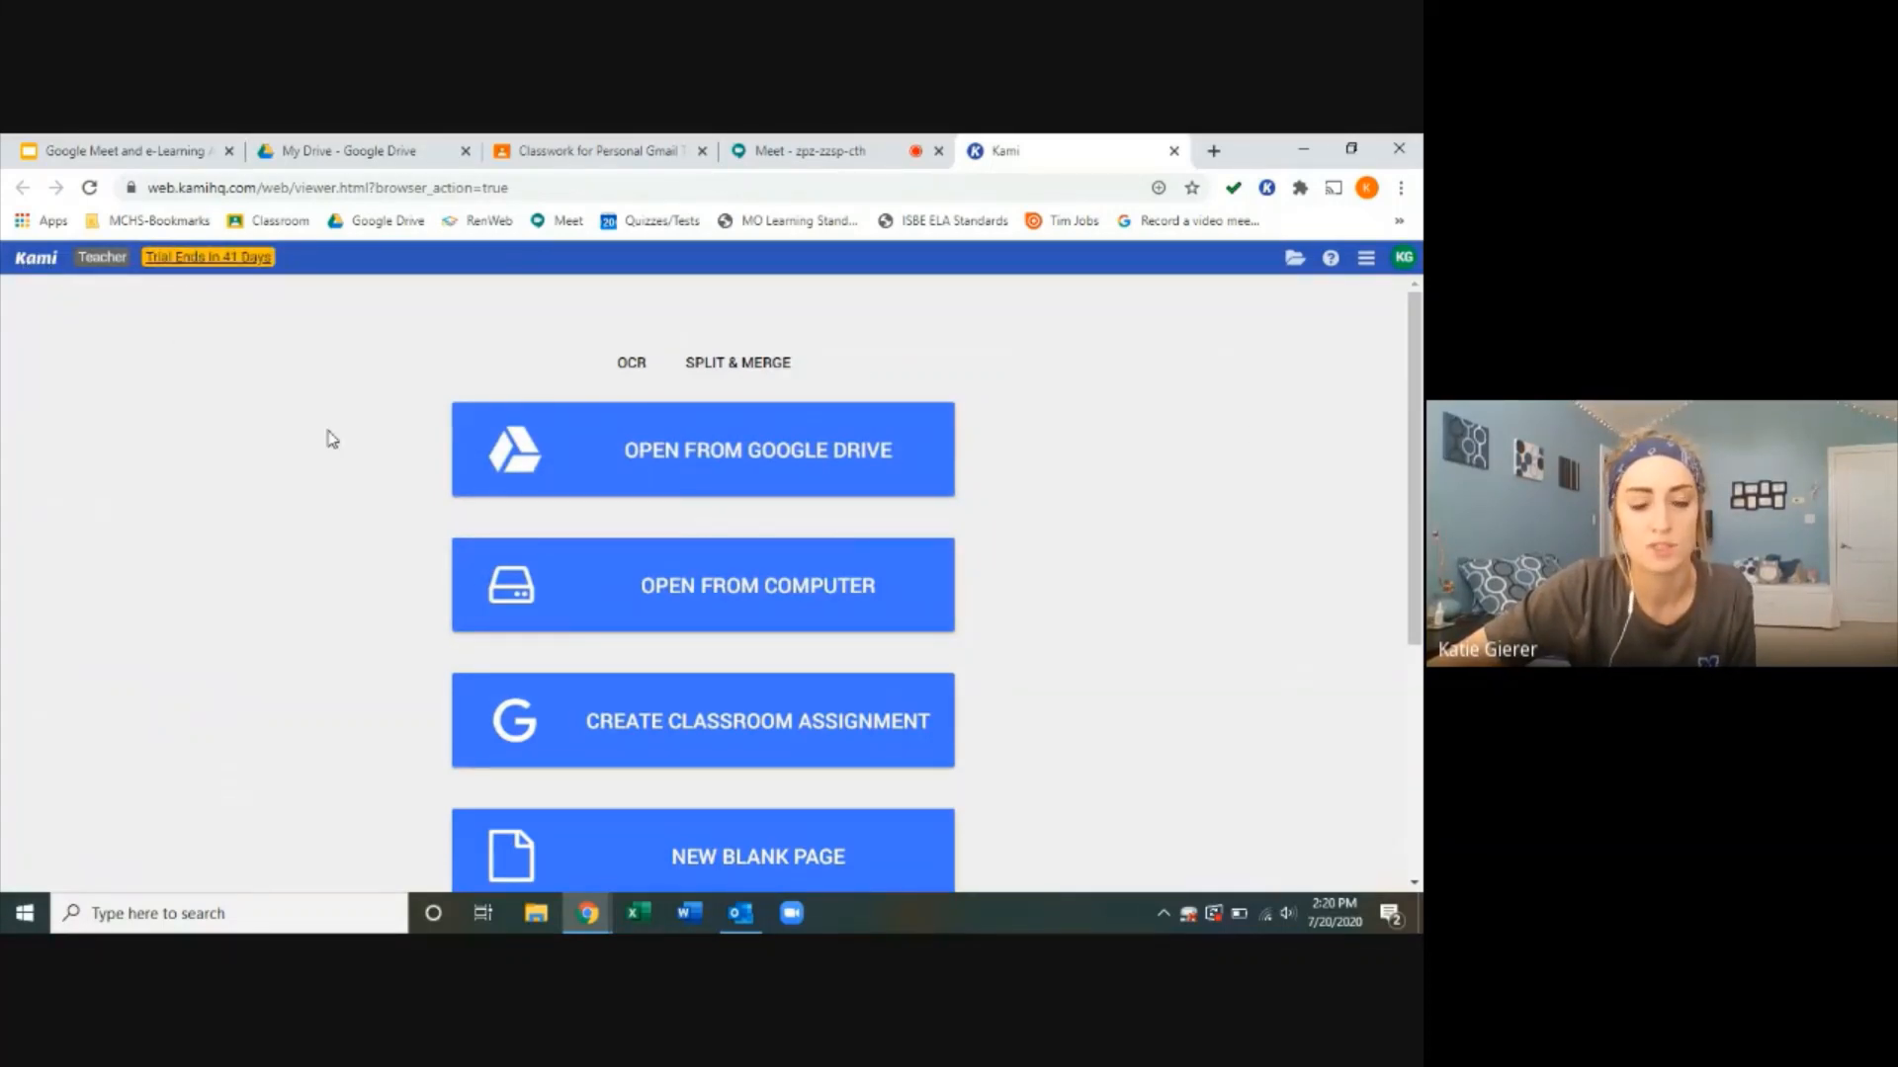
# Step: Open Christmas Worksheet.pdf in Kami using Open from Google Drive
pyautogui.scroll(-3)
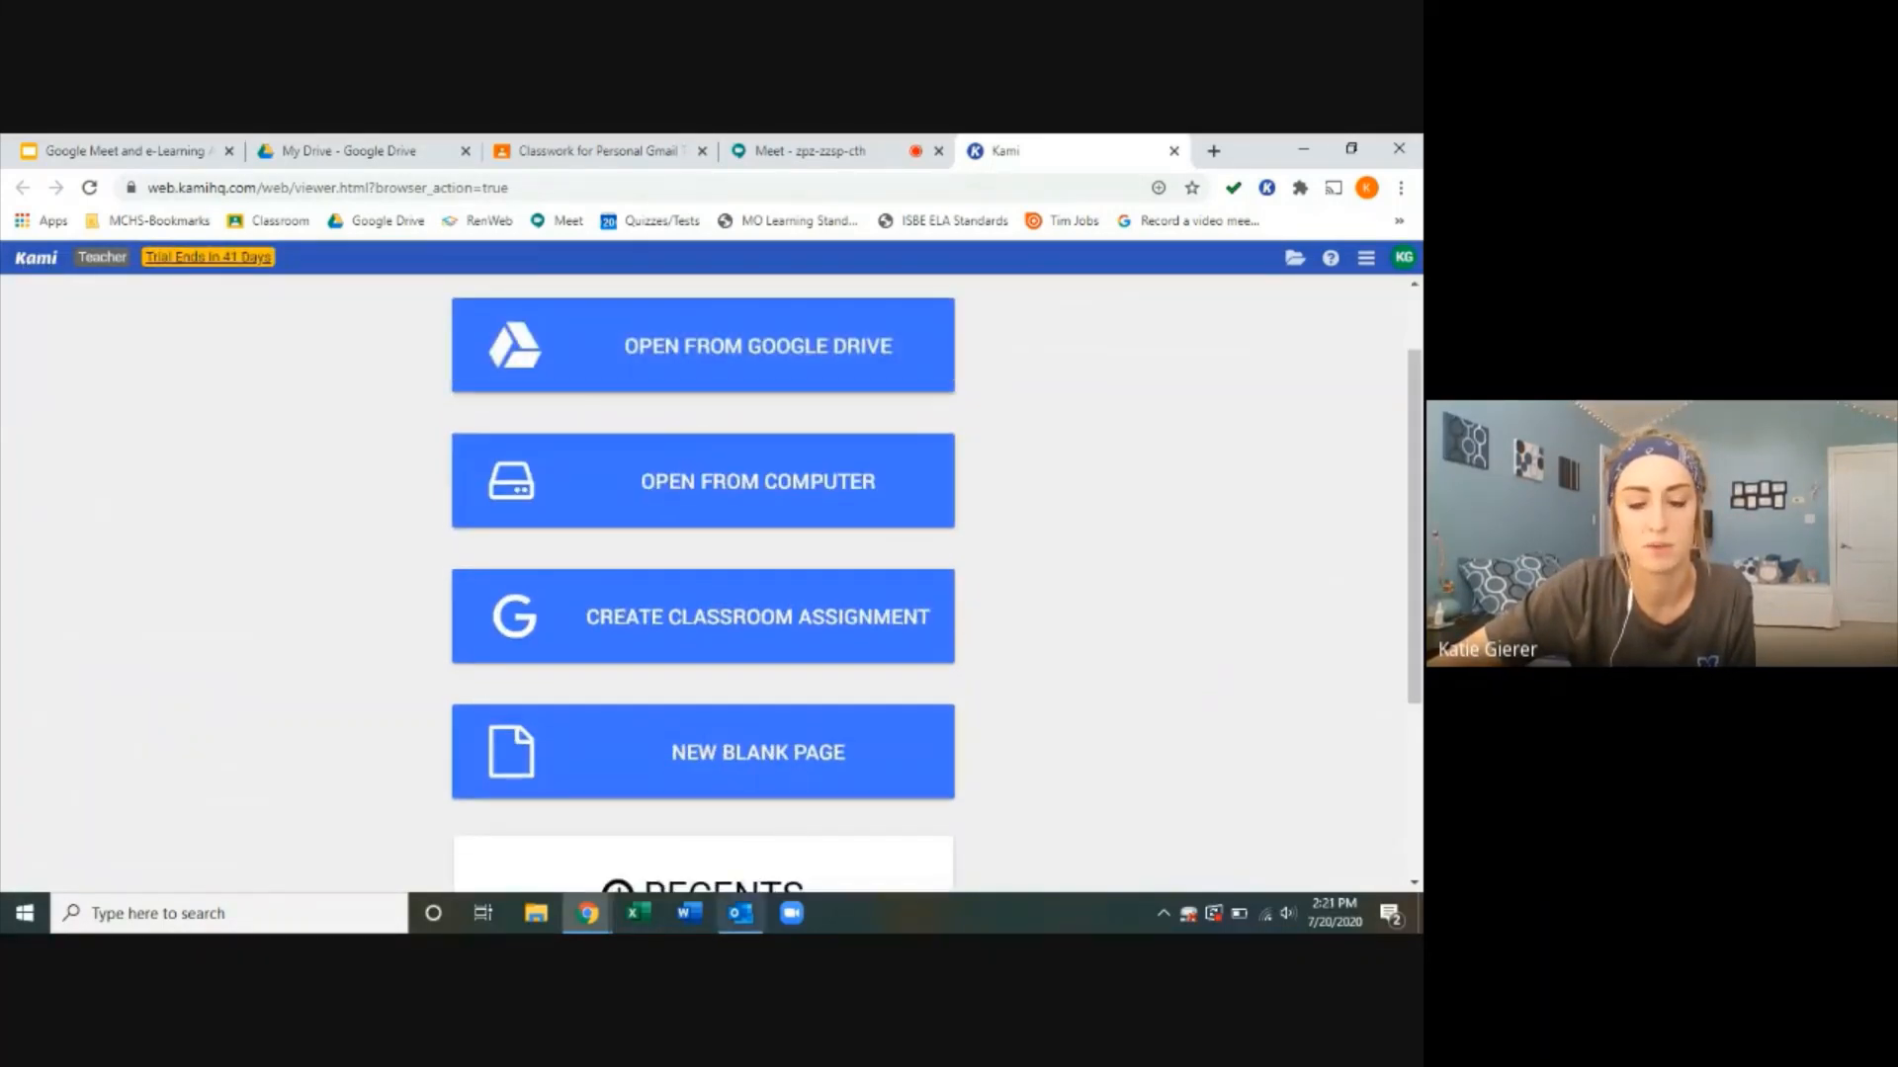
pyautogui.moveTo(787, 617)
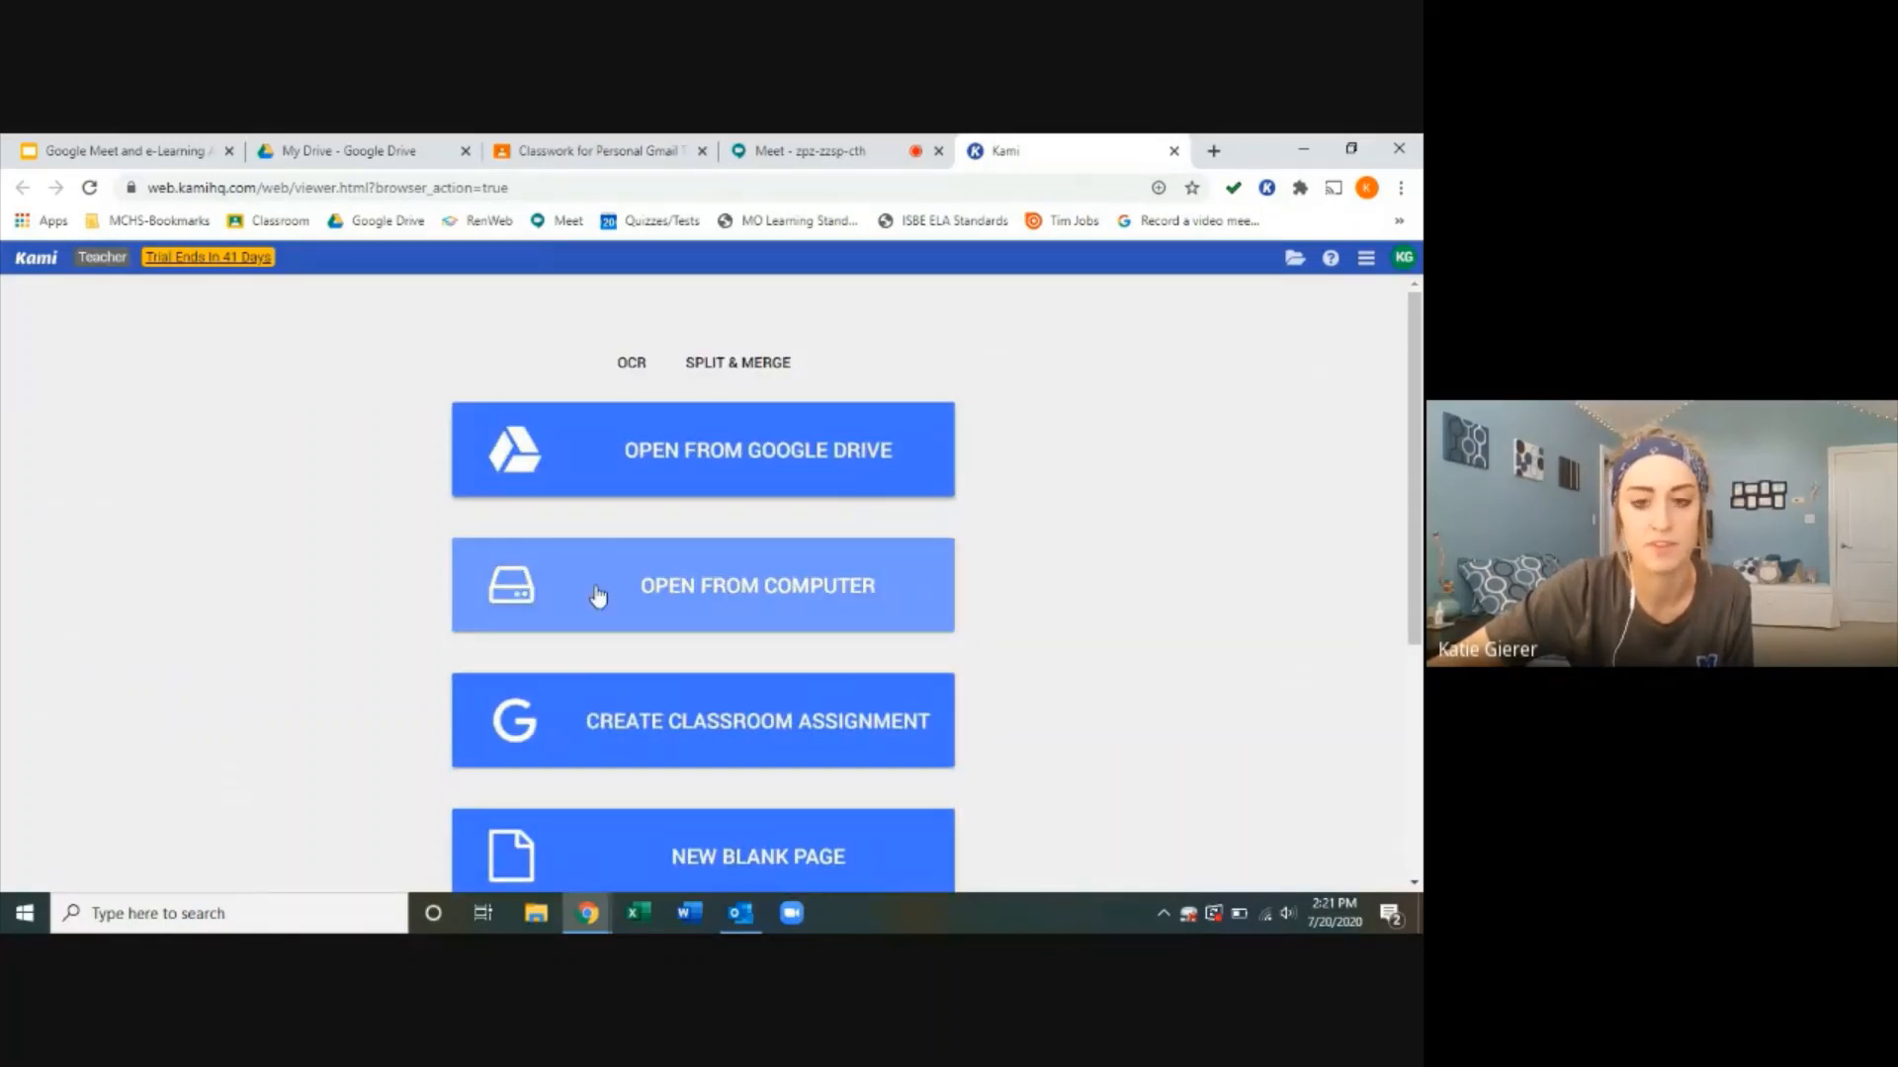
pyautogui.click(702, 449)
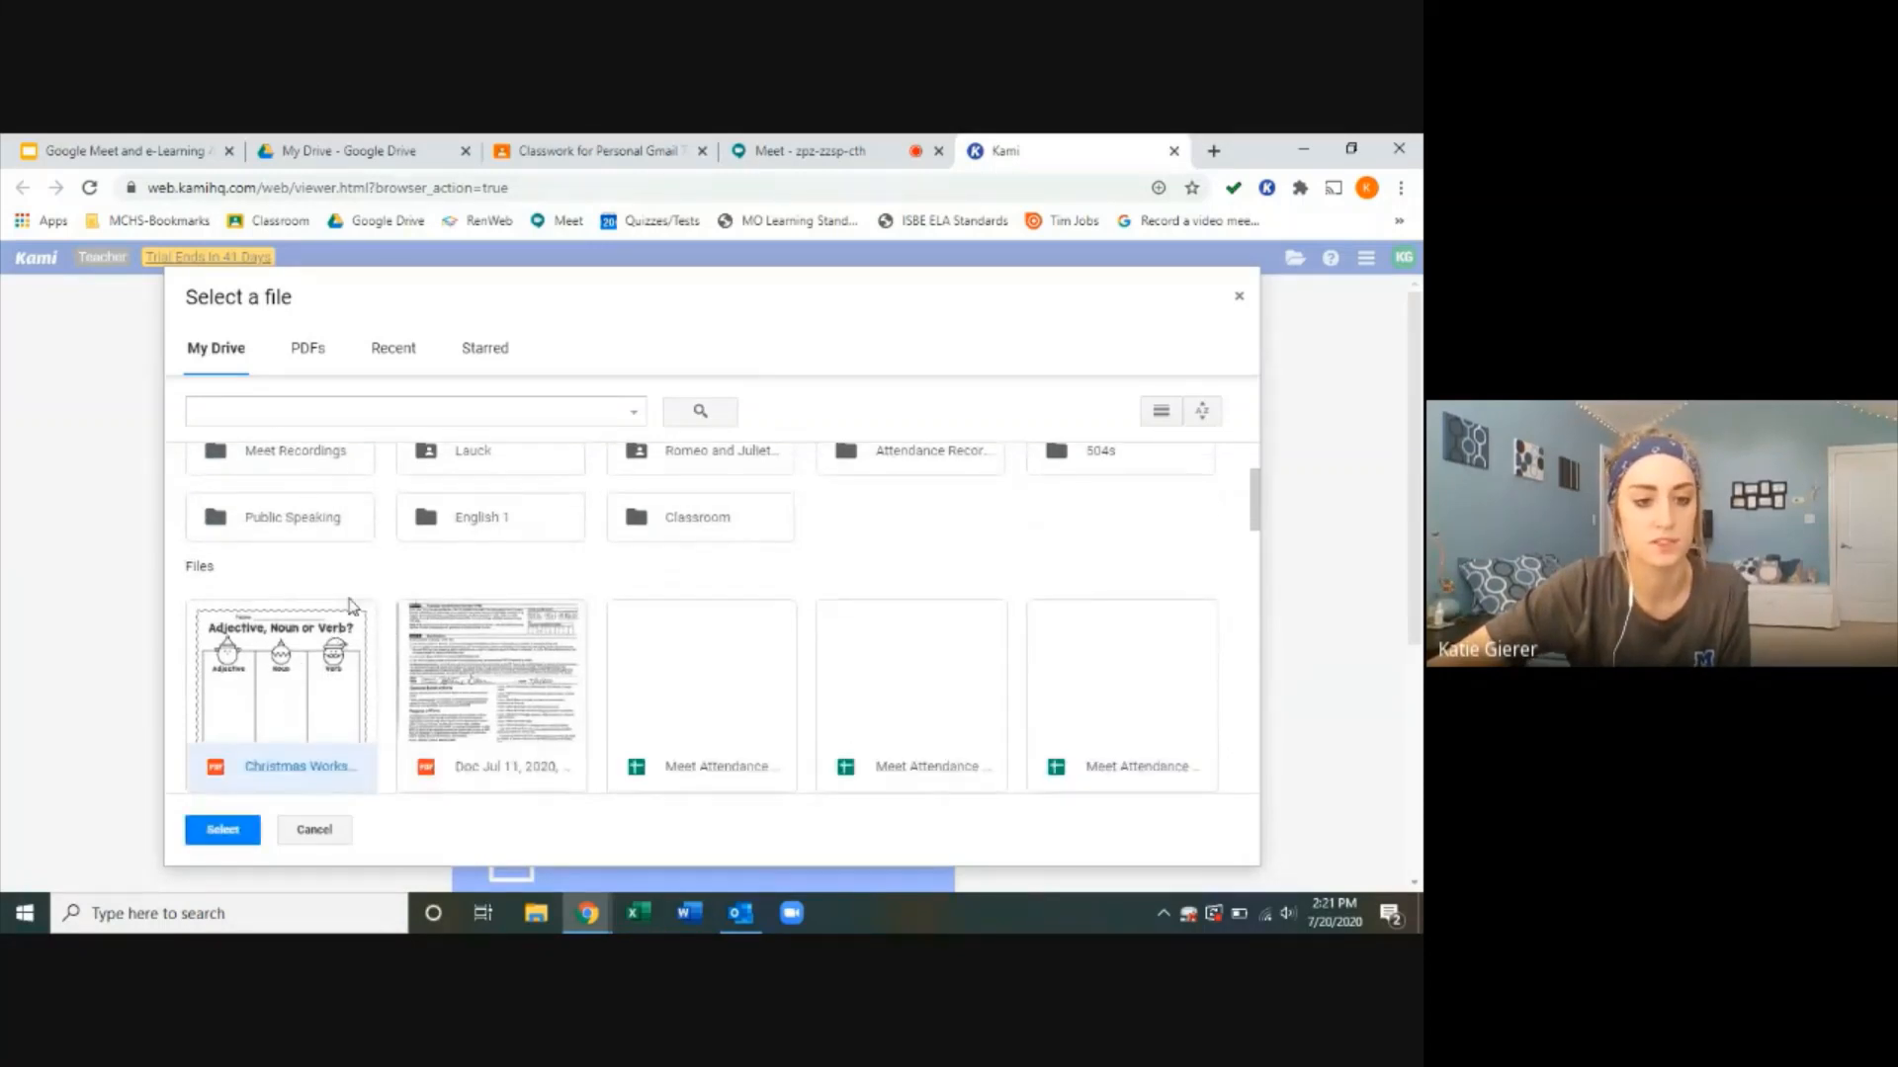
pyautogui.click(221, 829)
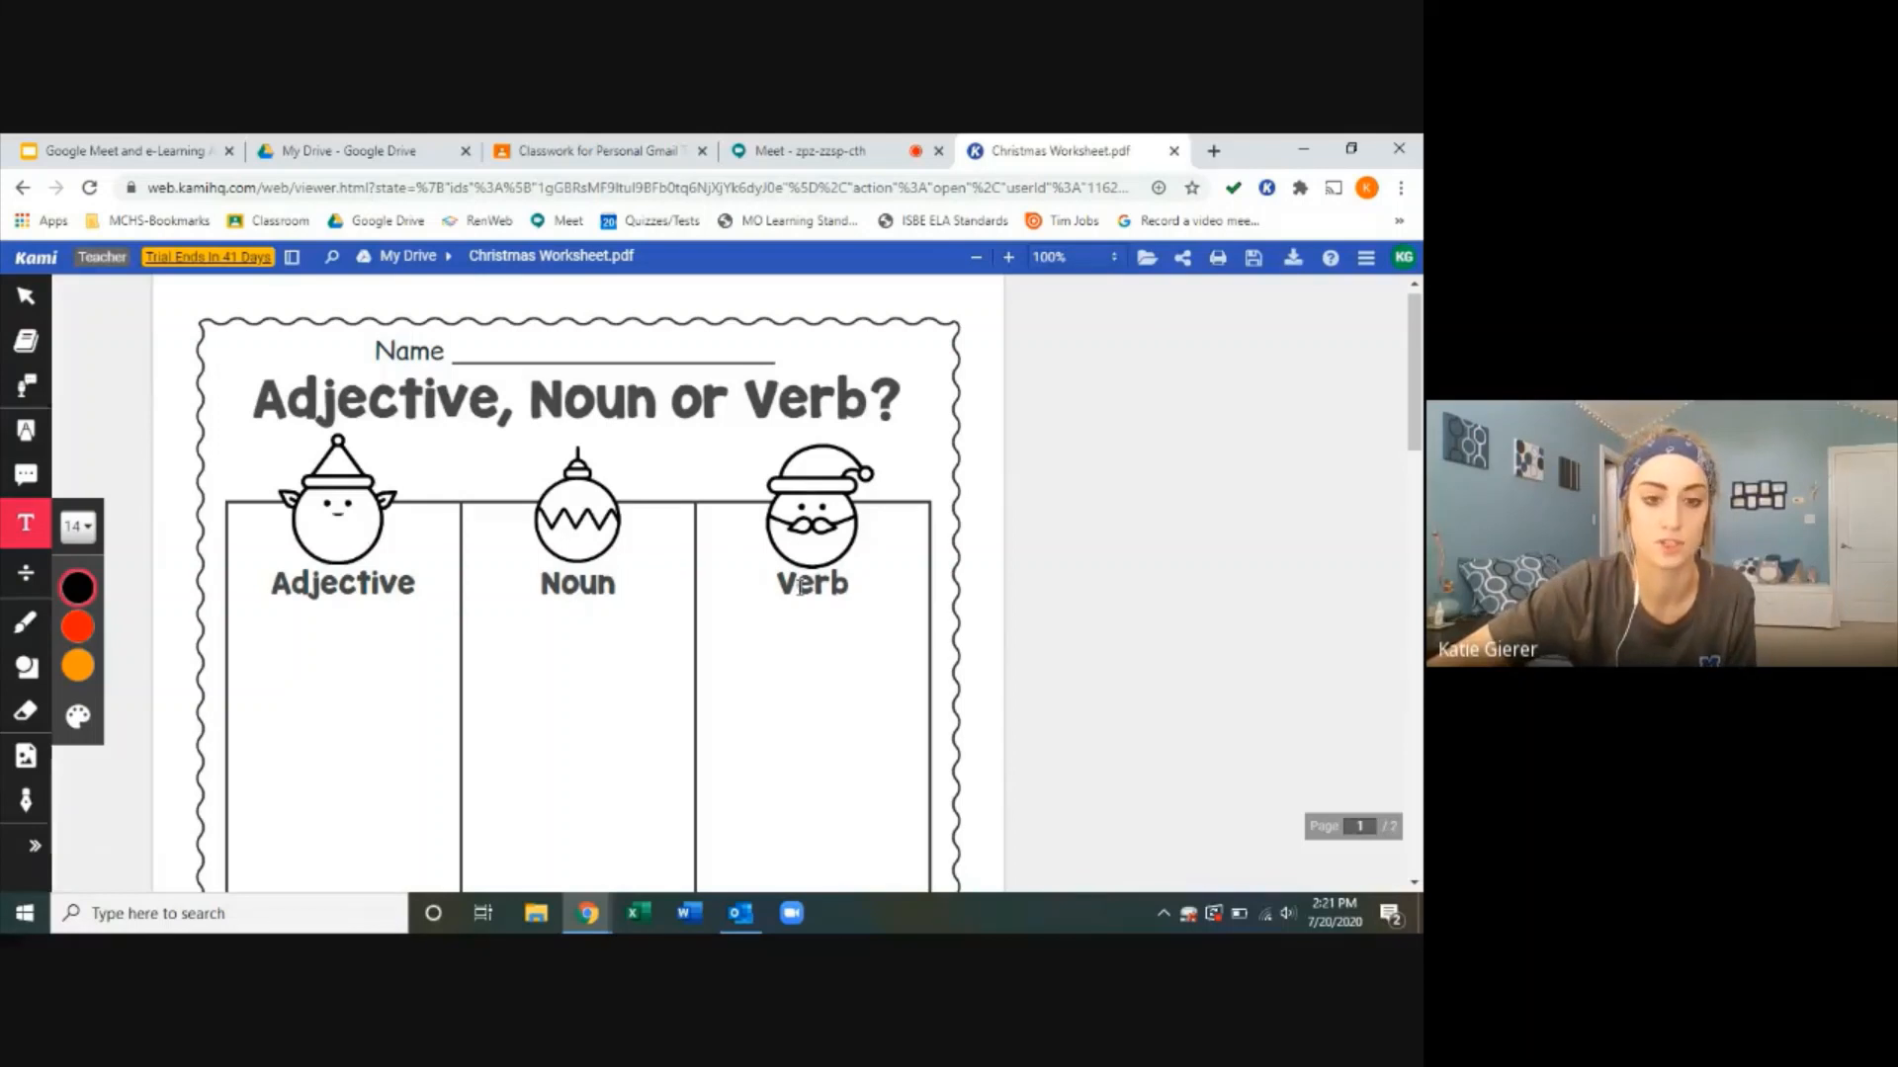
# Step: Try the Text Box, Shapes and Markup tools, then paint over the directions with Drawing
pyautogui.scroll(-3)
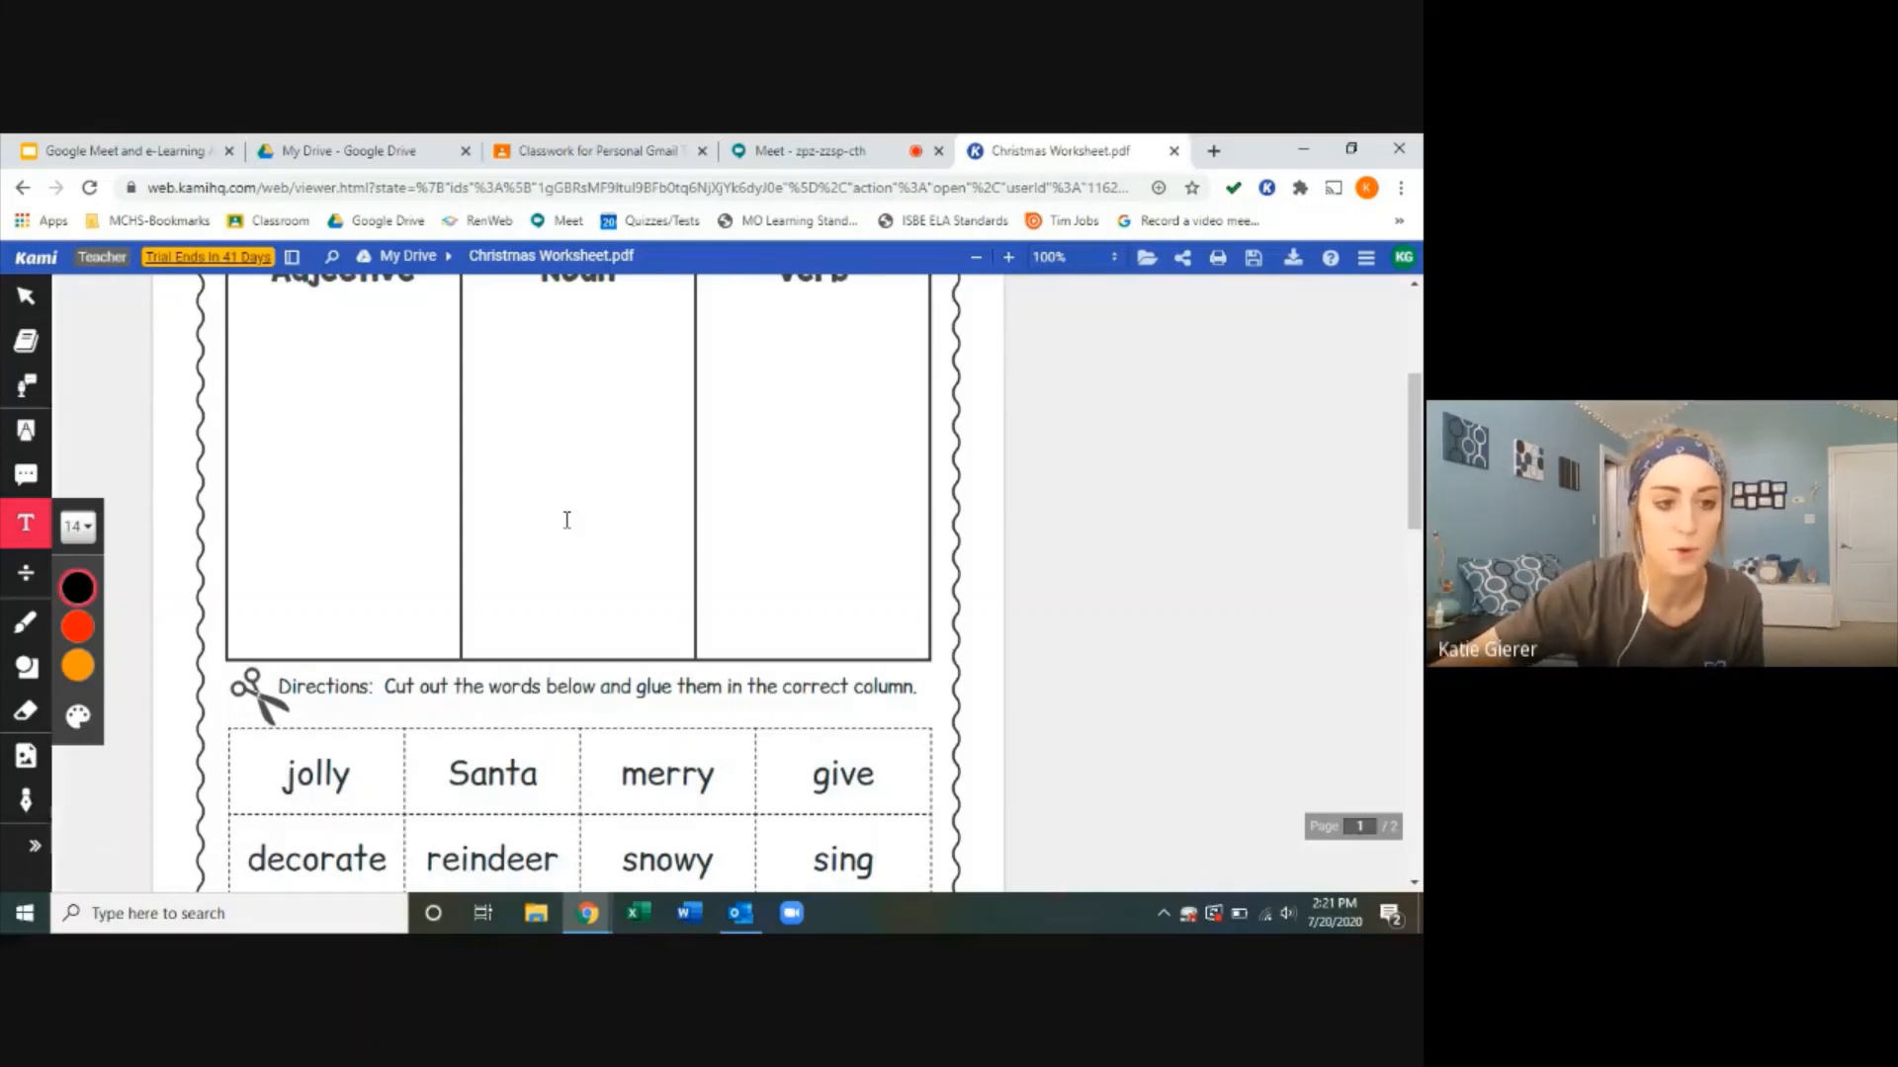
pyautogui.moveTo(27, 524)
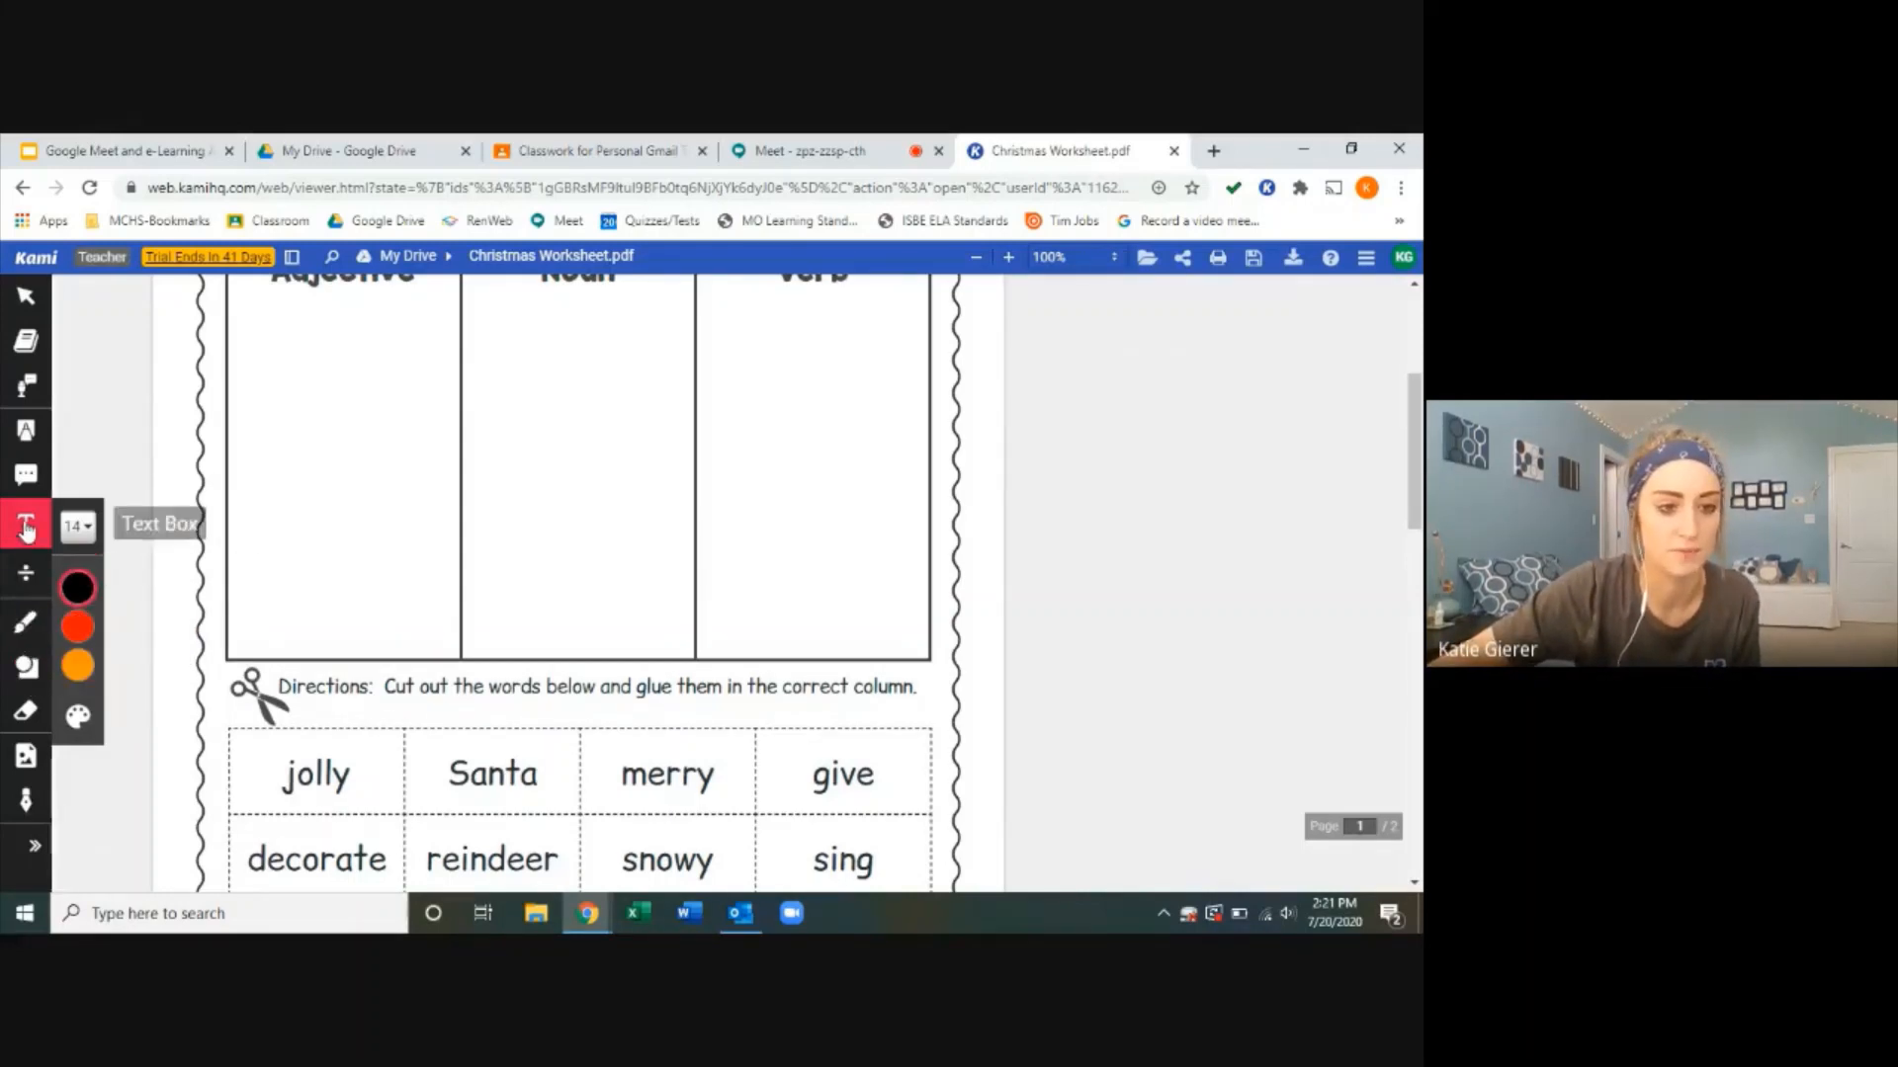
pyautogui.click(26, 665)
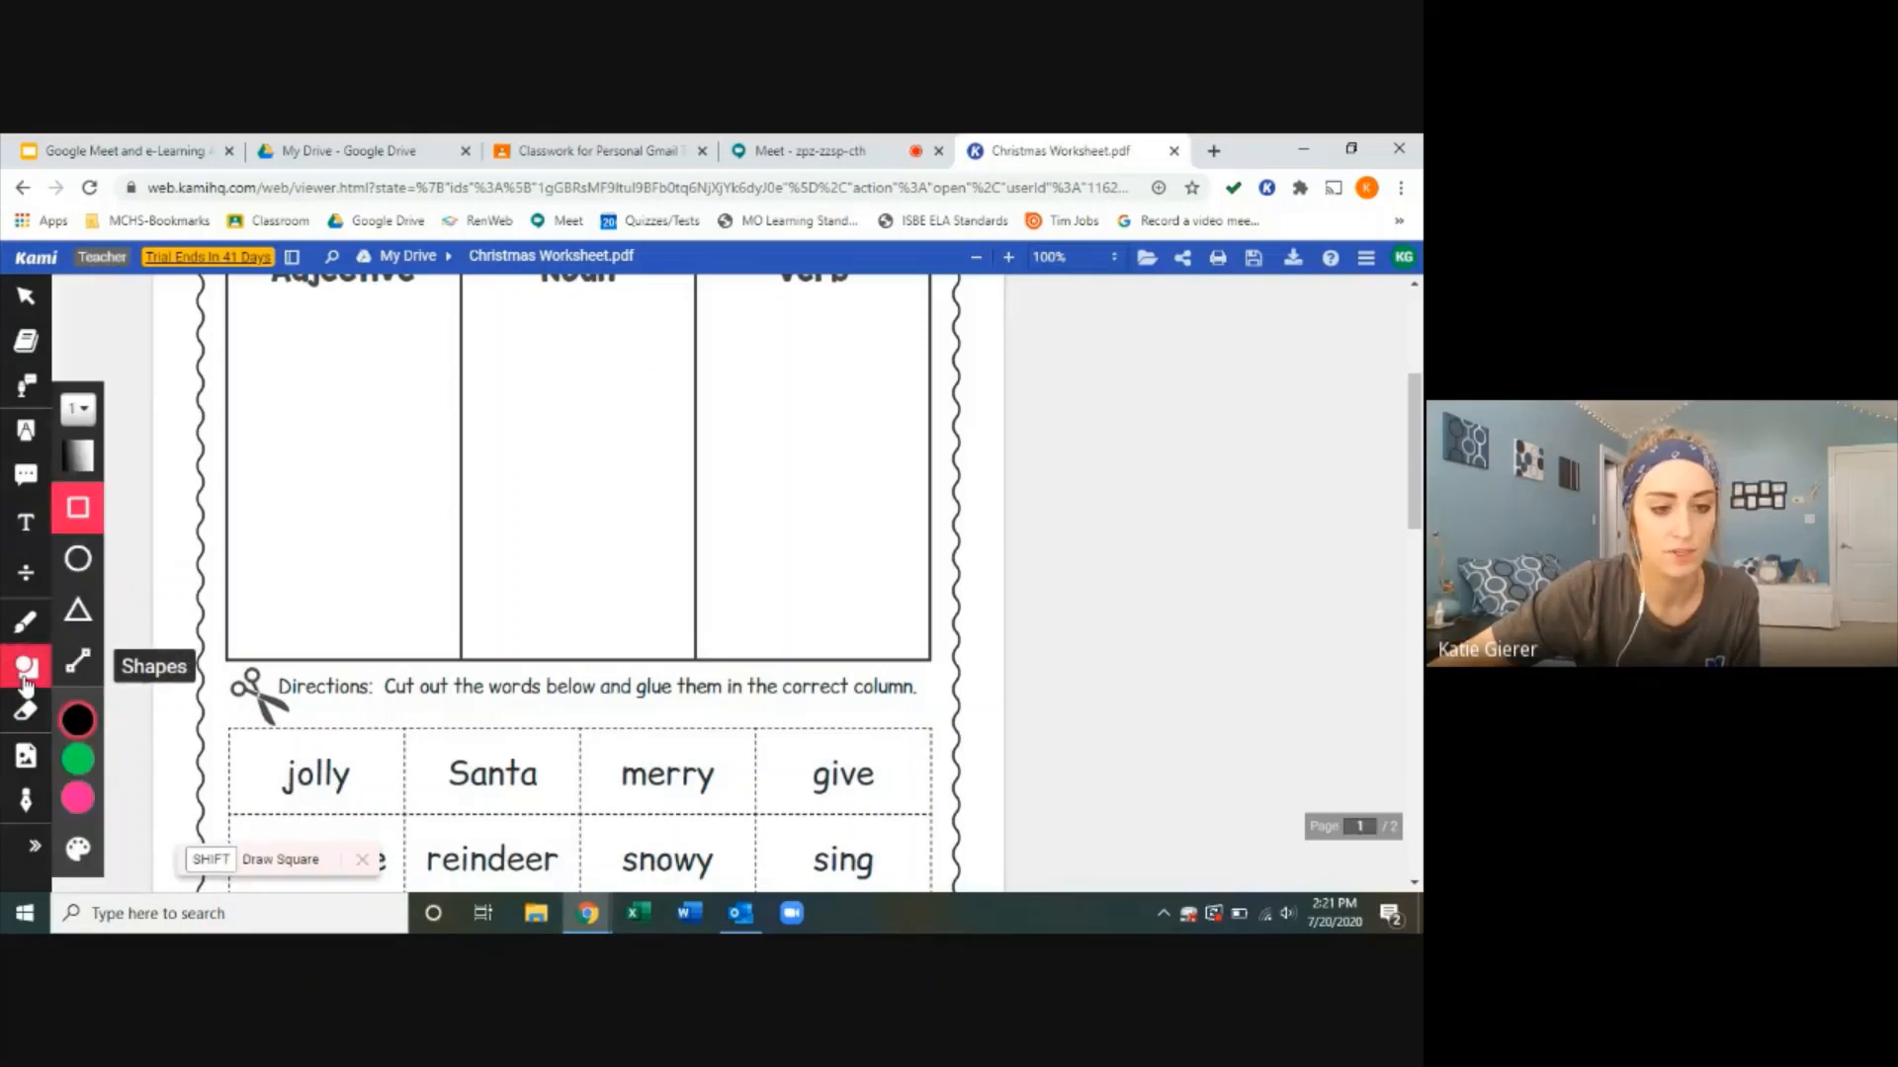
pyautogui.click(76, 722)
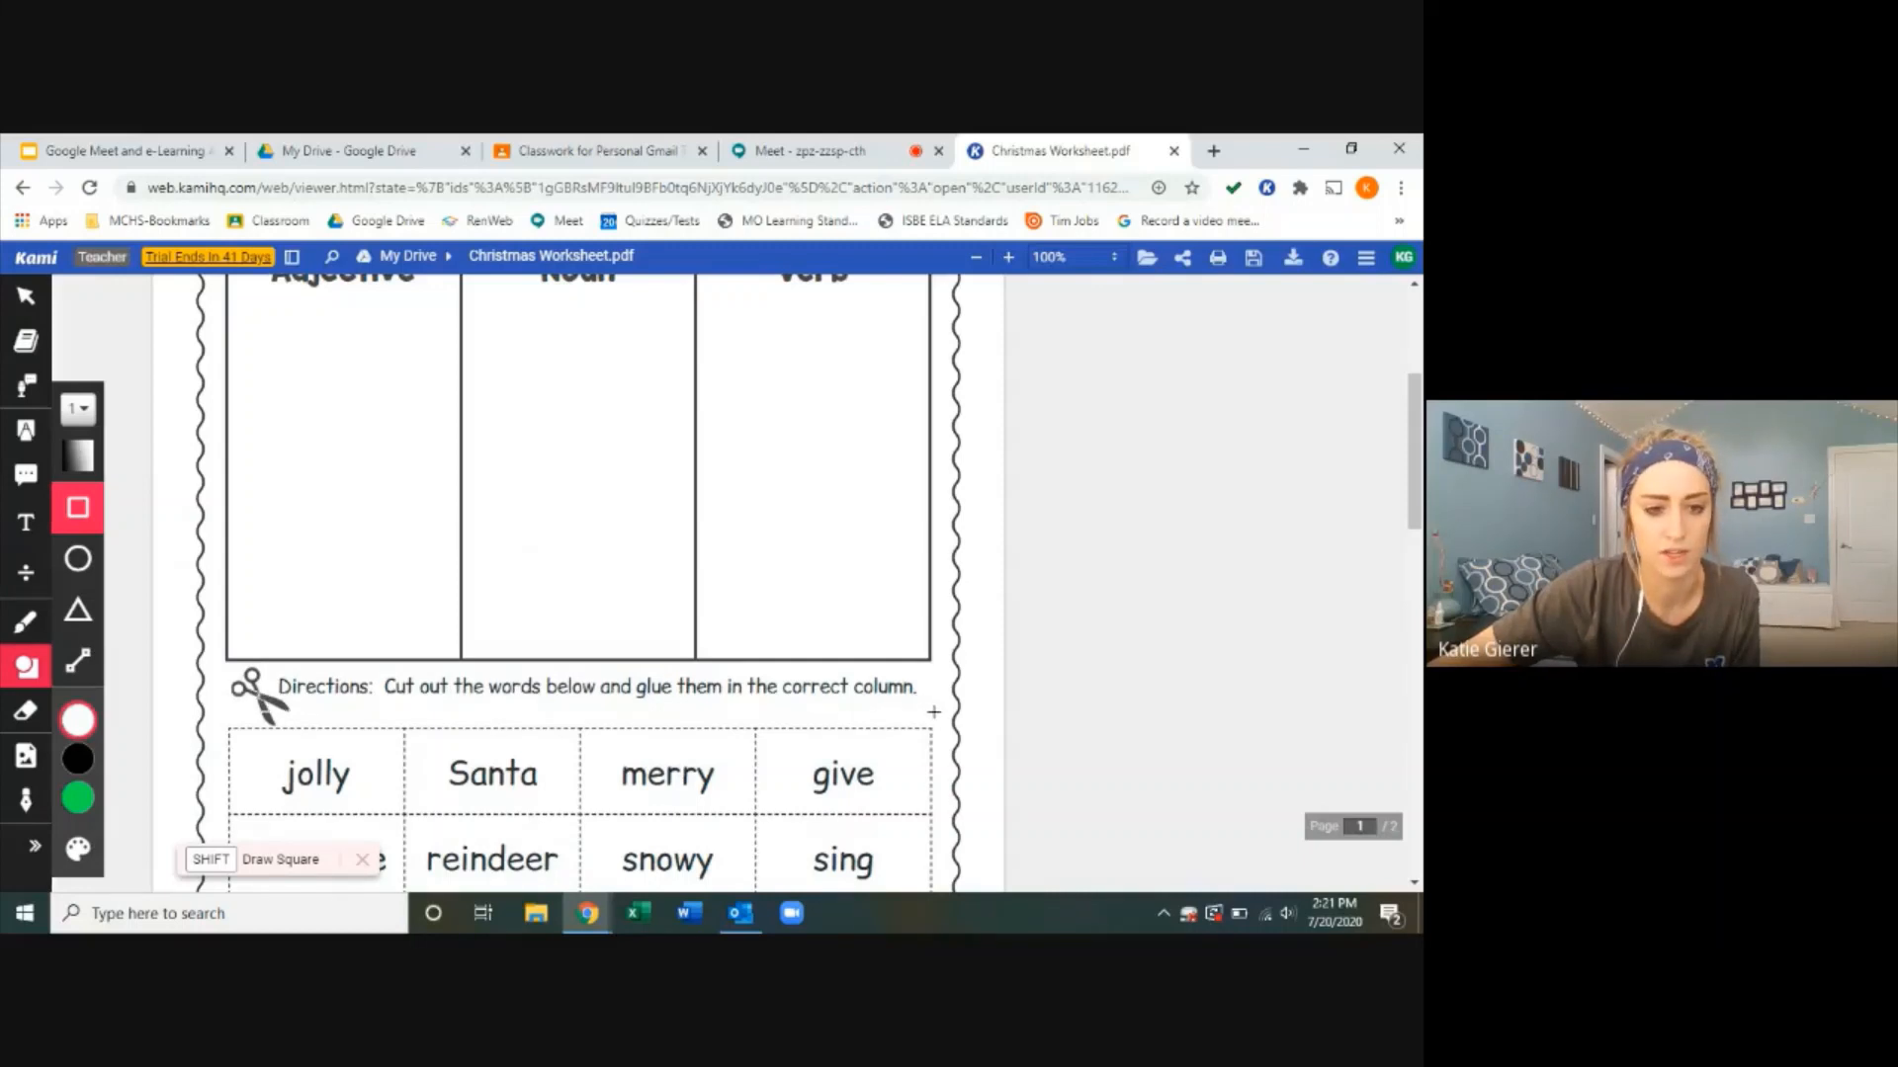
pyautogui.click(77, 720)
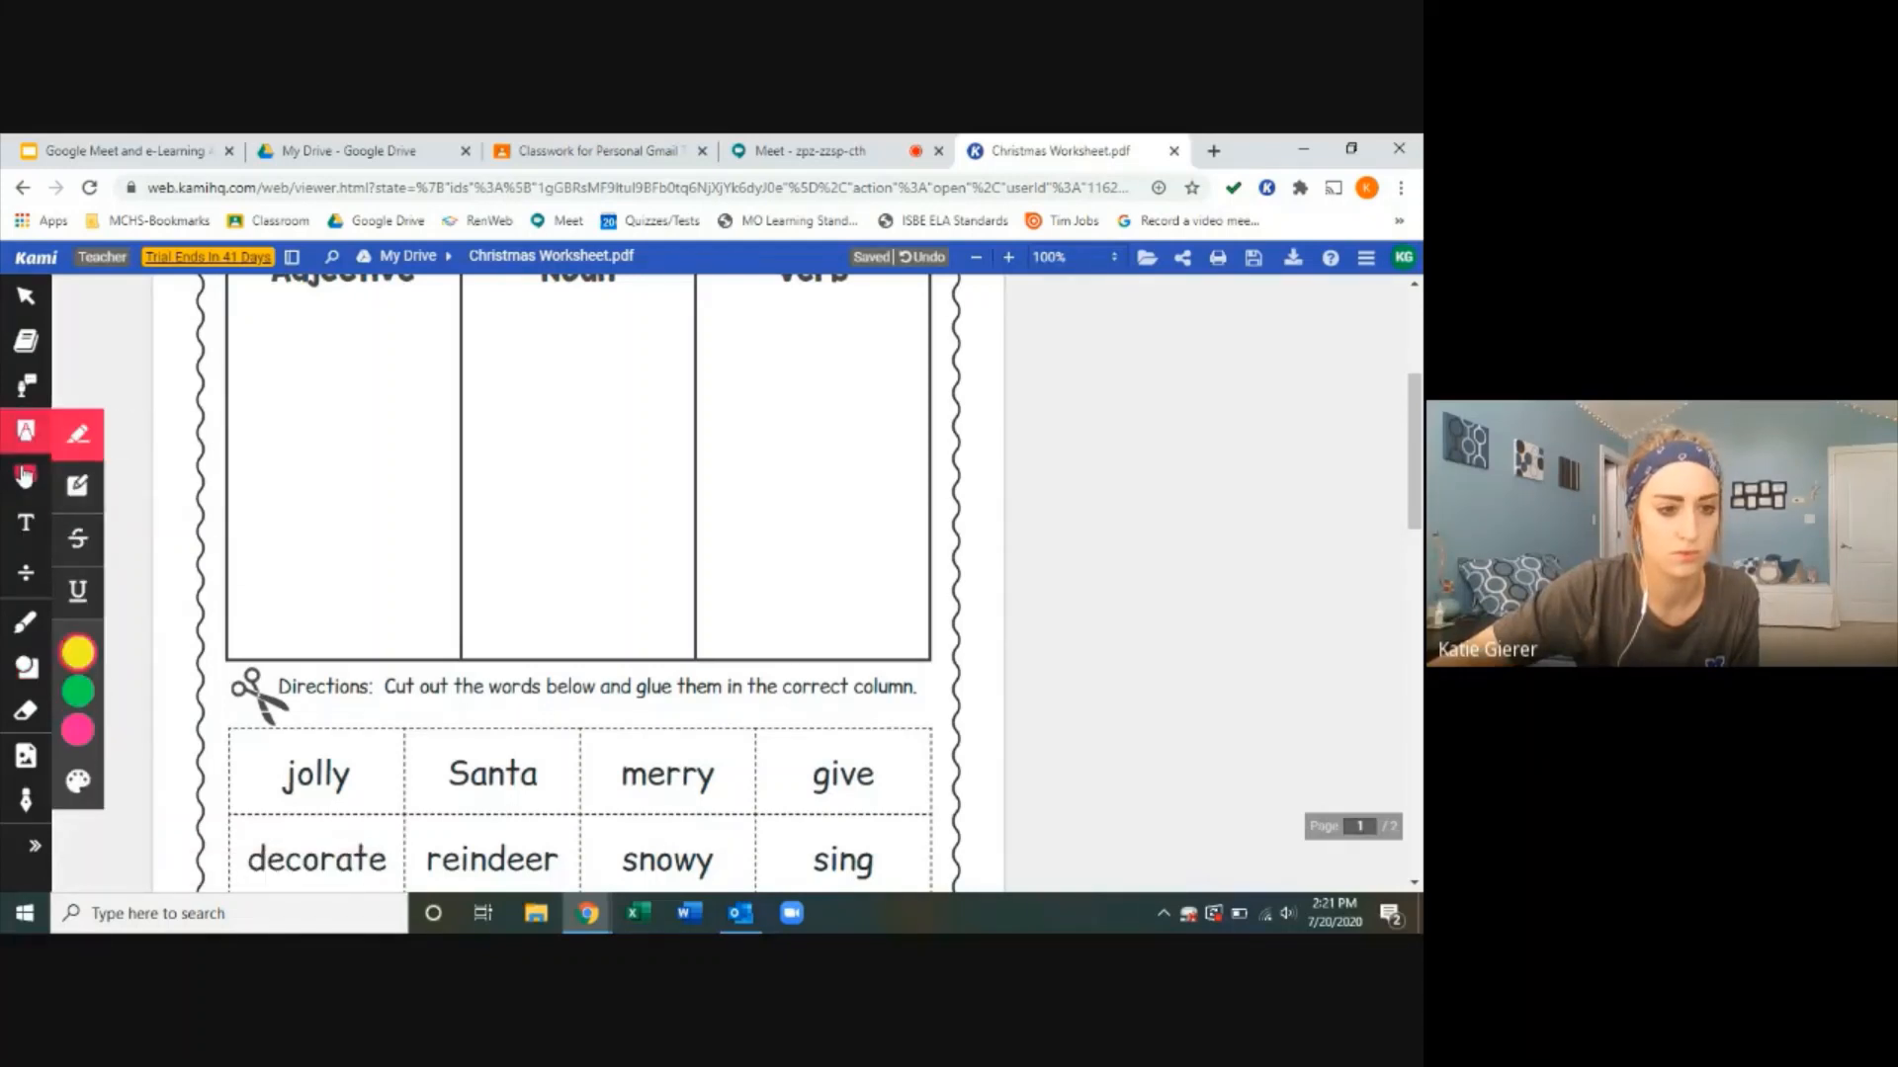
pyautogui.moveTo(26, 621)
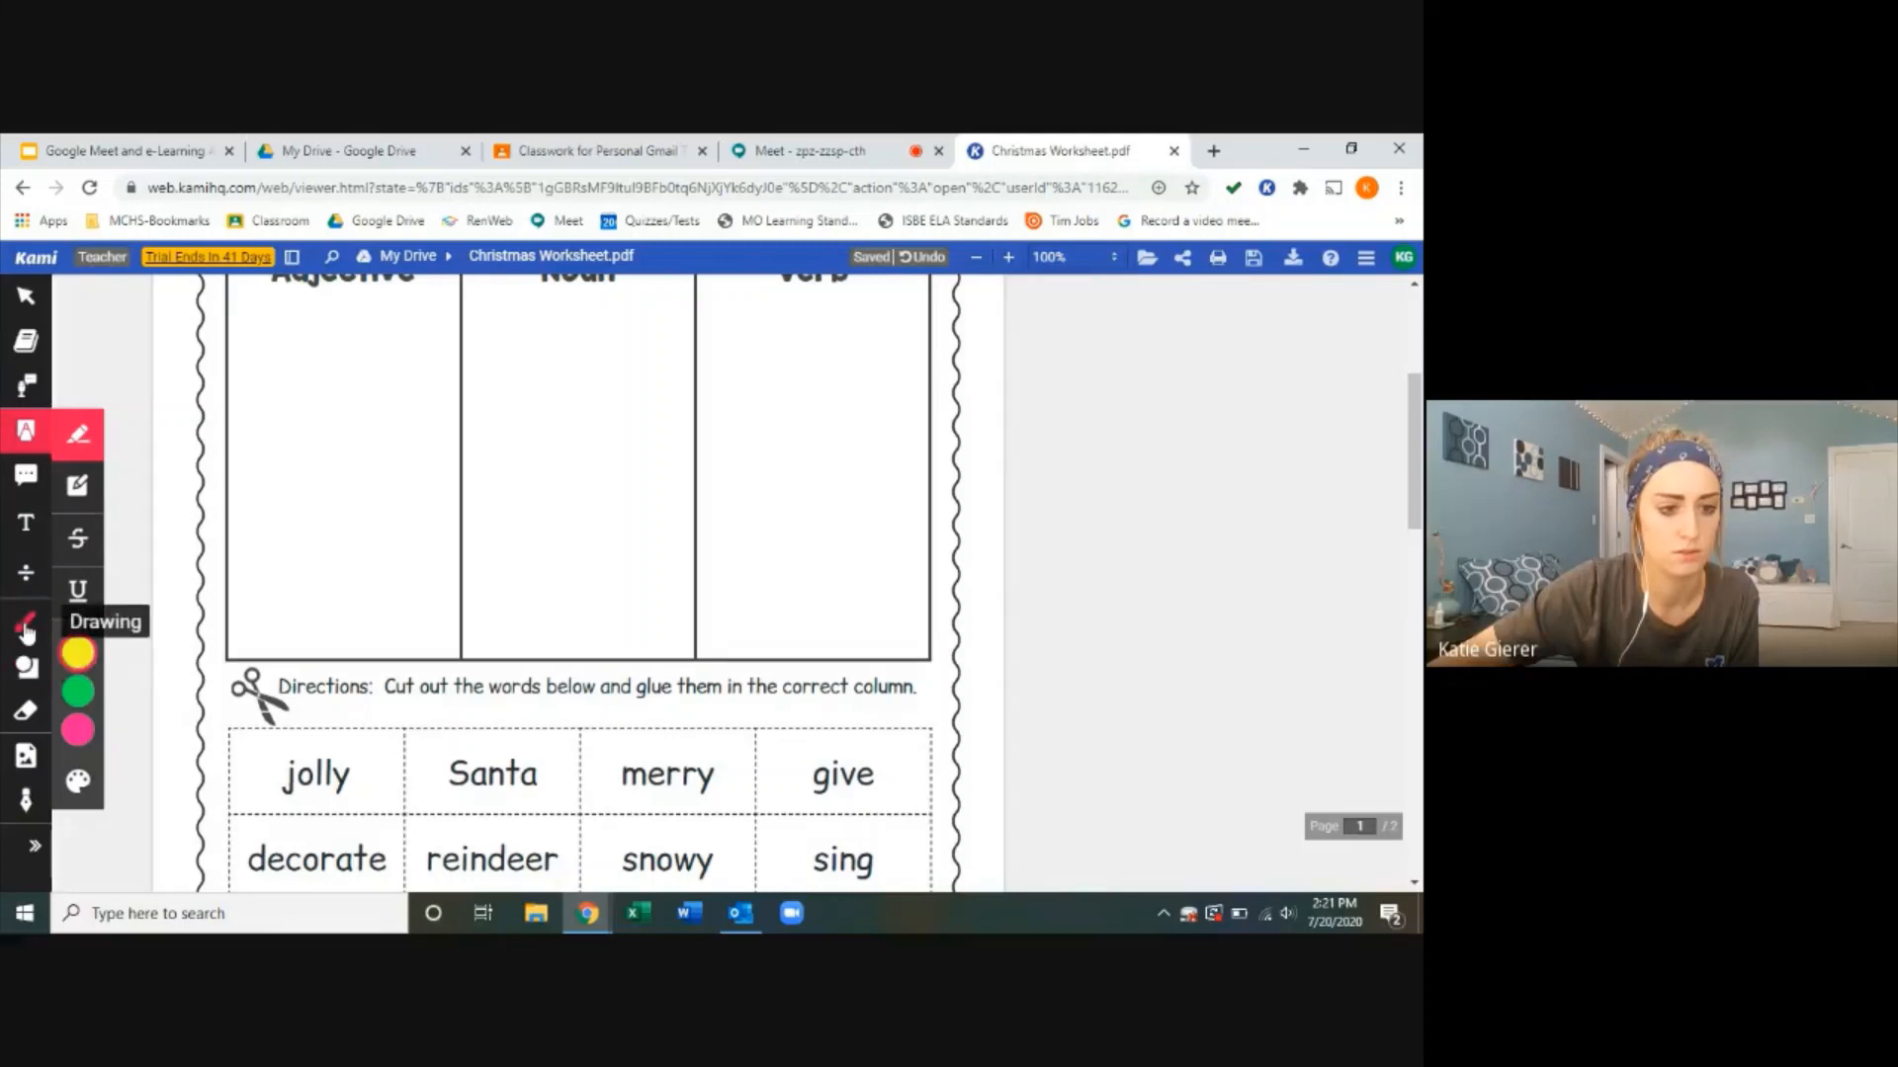
pyautogui.click(26, 621)
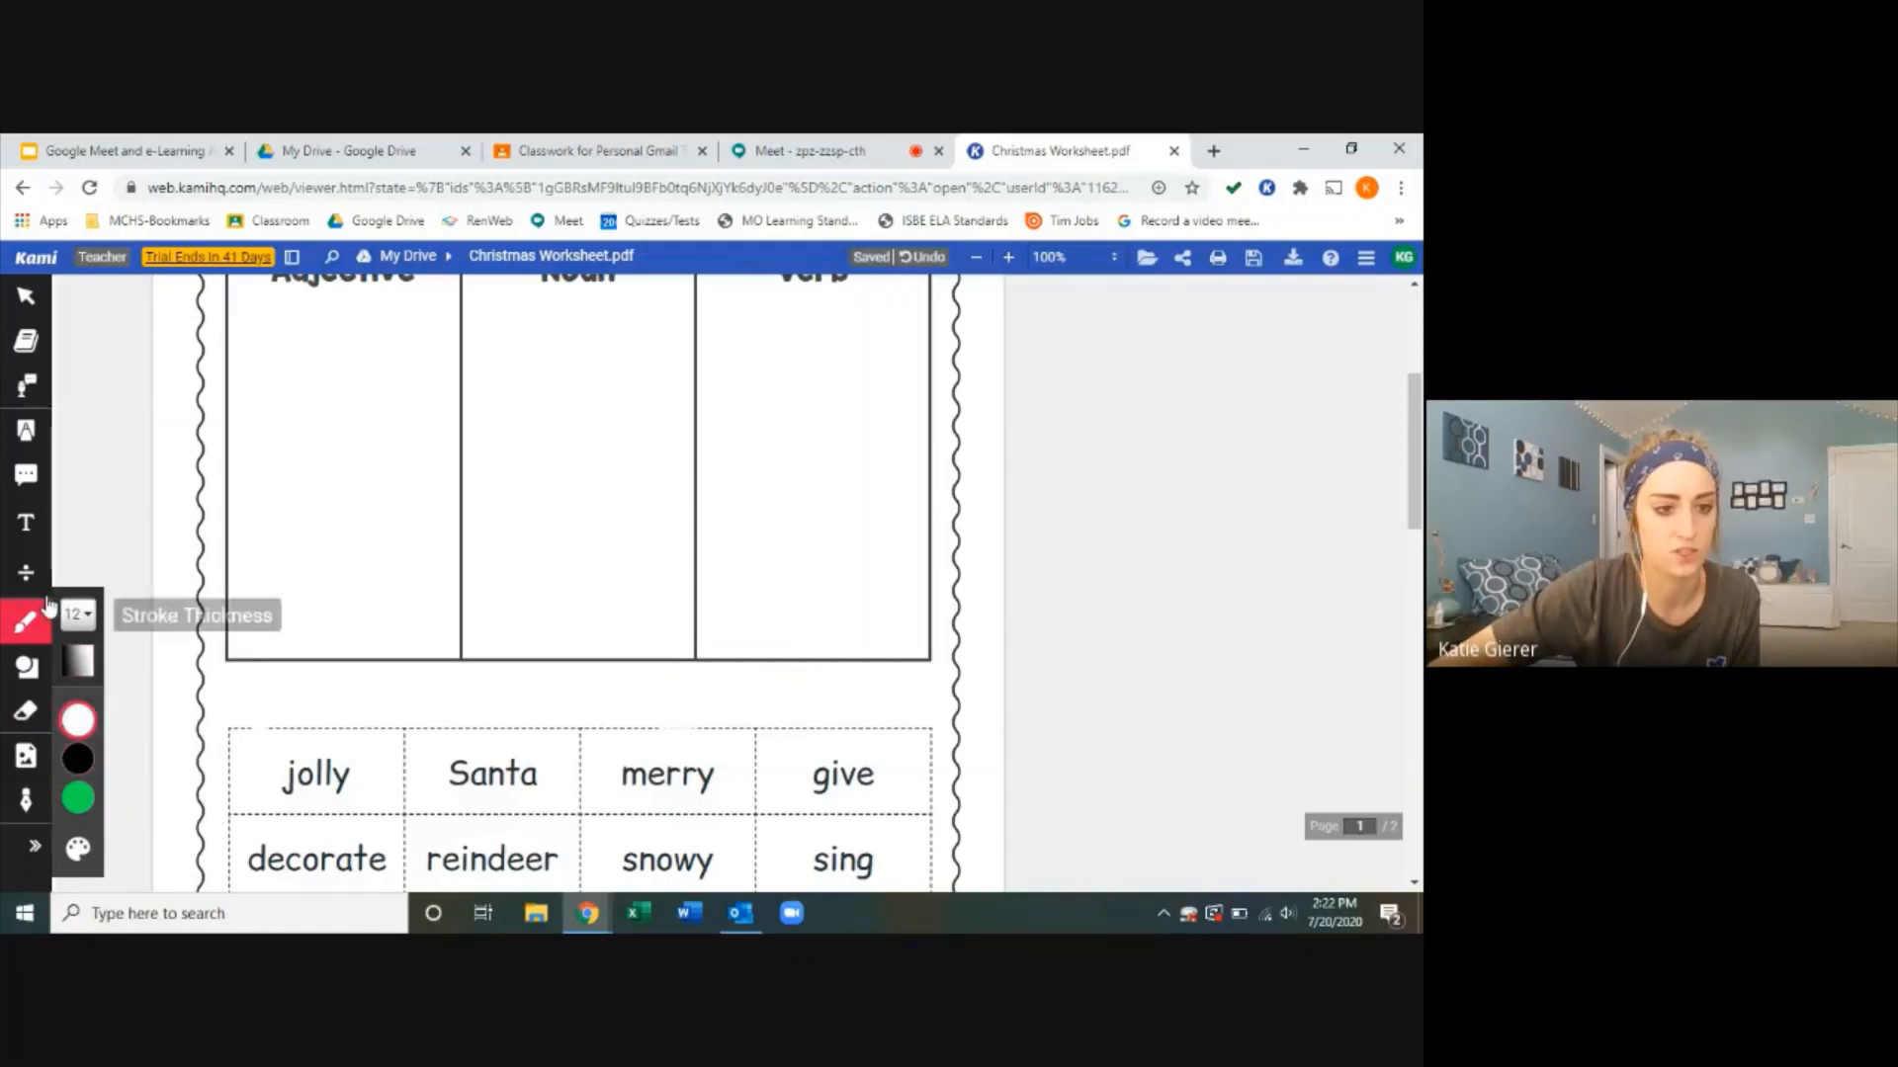
# Step: Type 'Directions: Retype the following words in the correct column to identify their parts of speech' in a text box
pyautogui.click(25, 523)
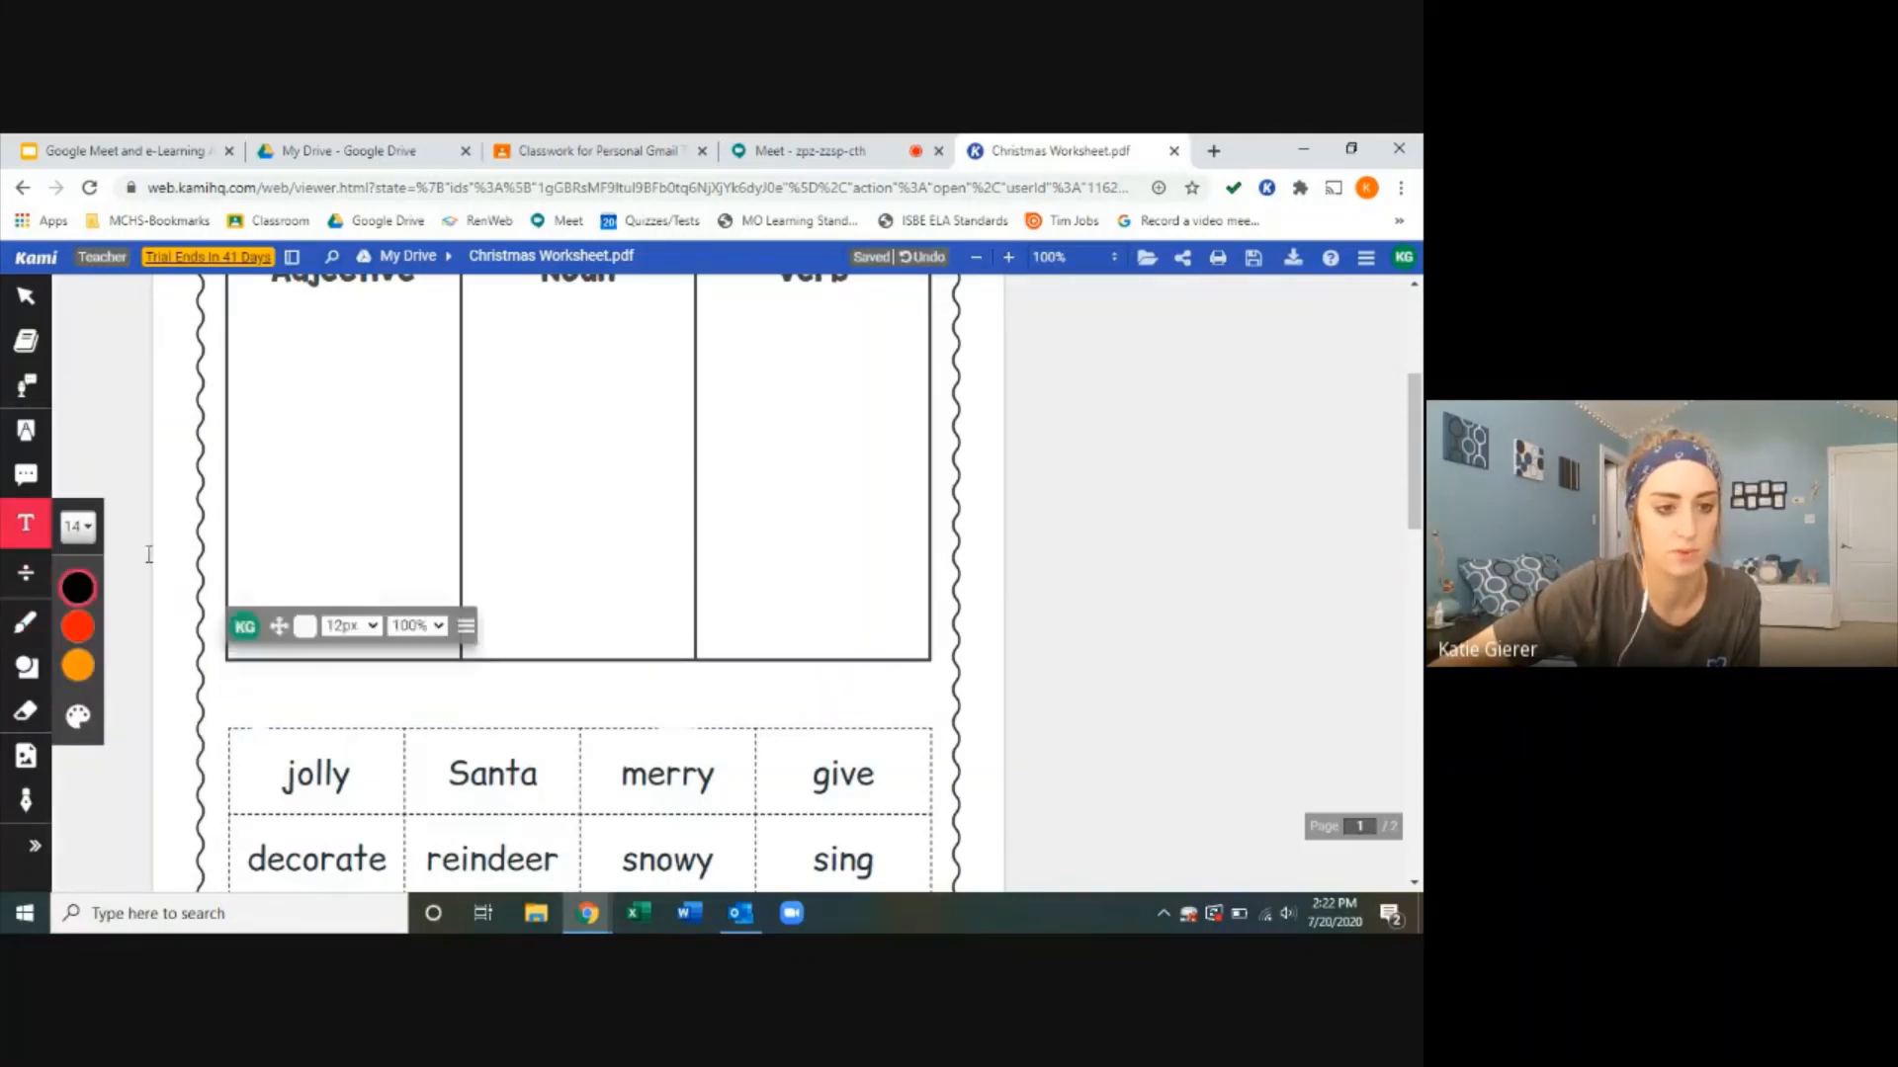
pyautogui.click(290, 617)
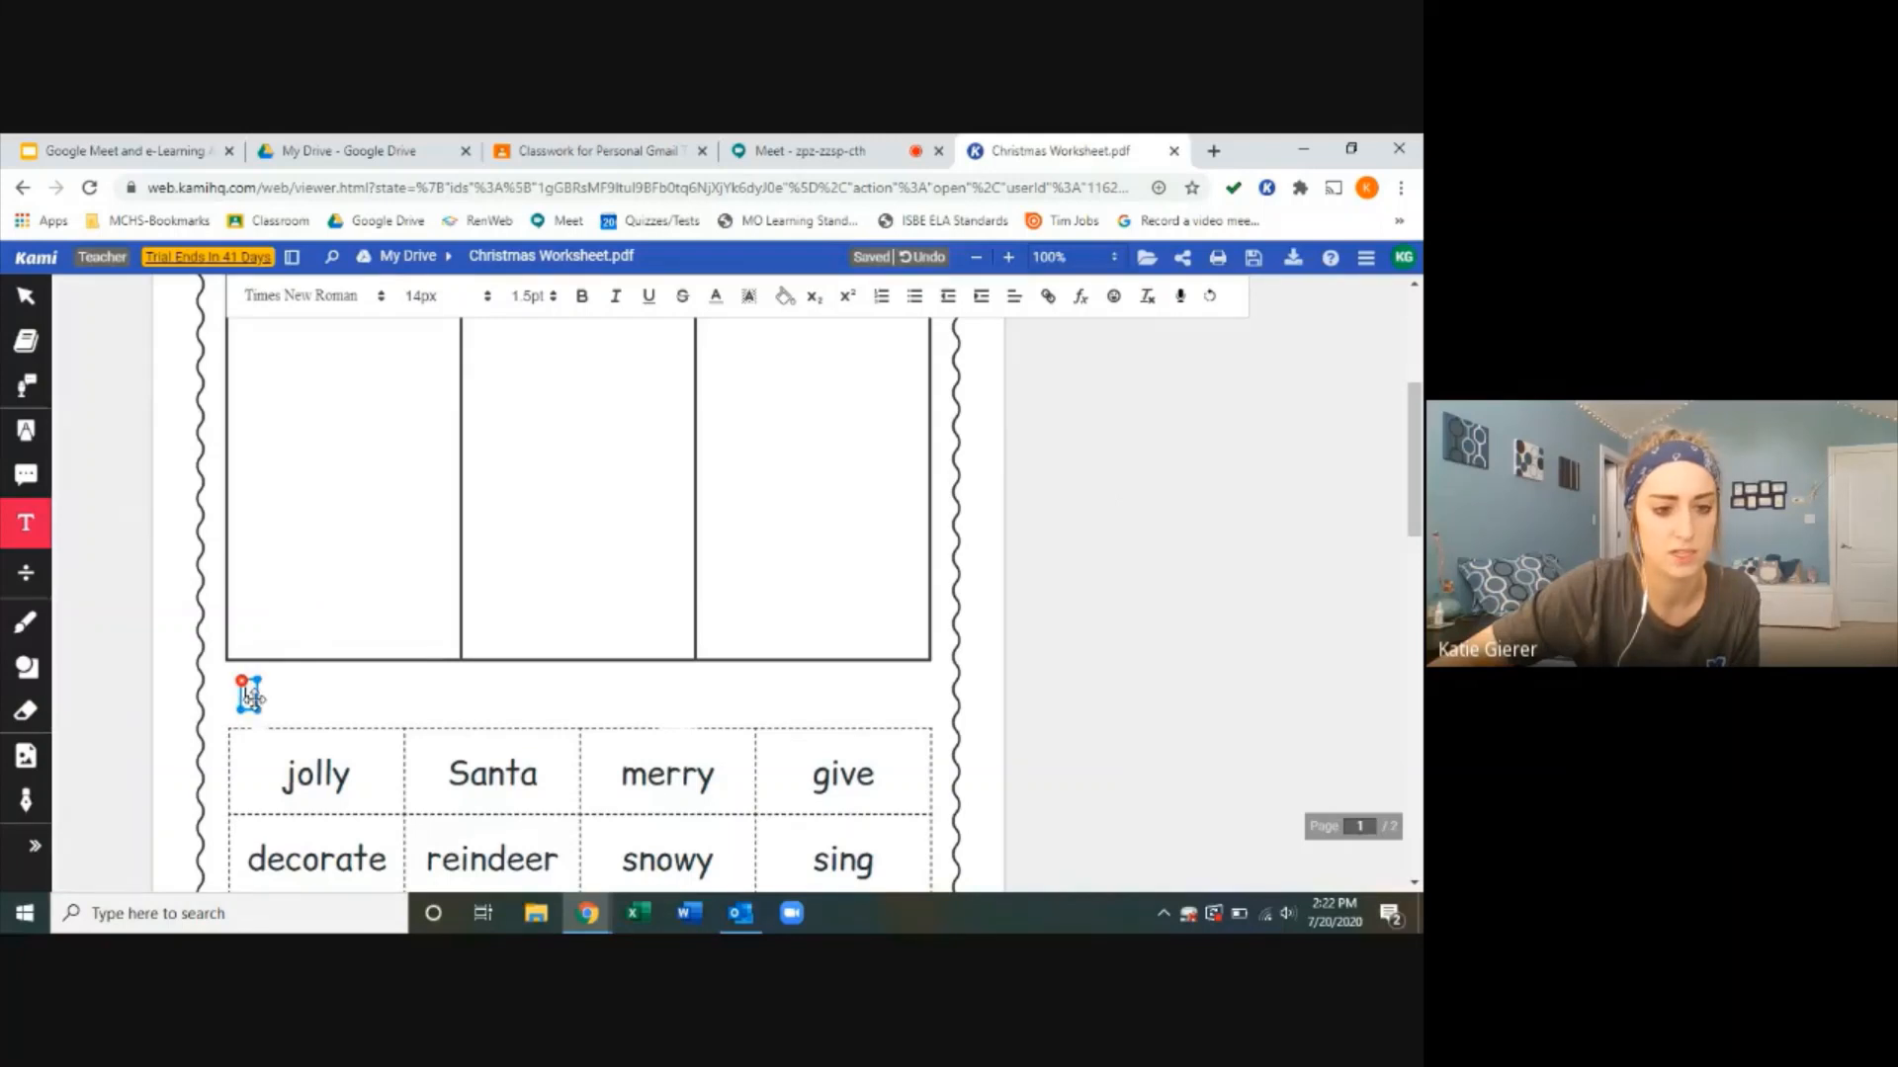
pyautogui.write('Dazed')
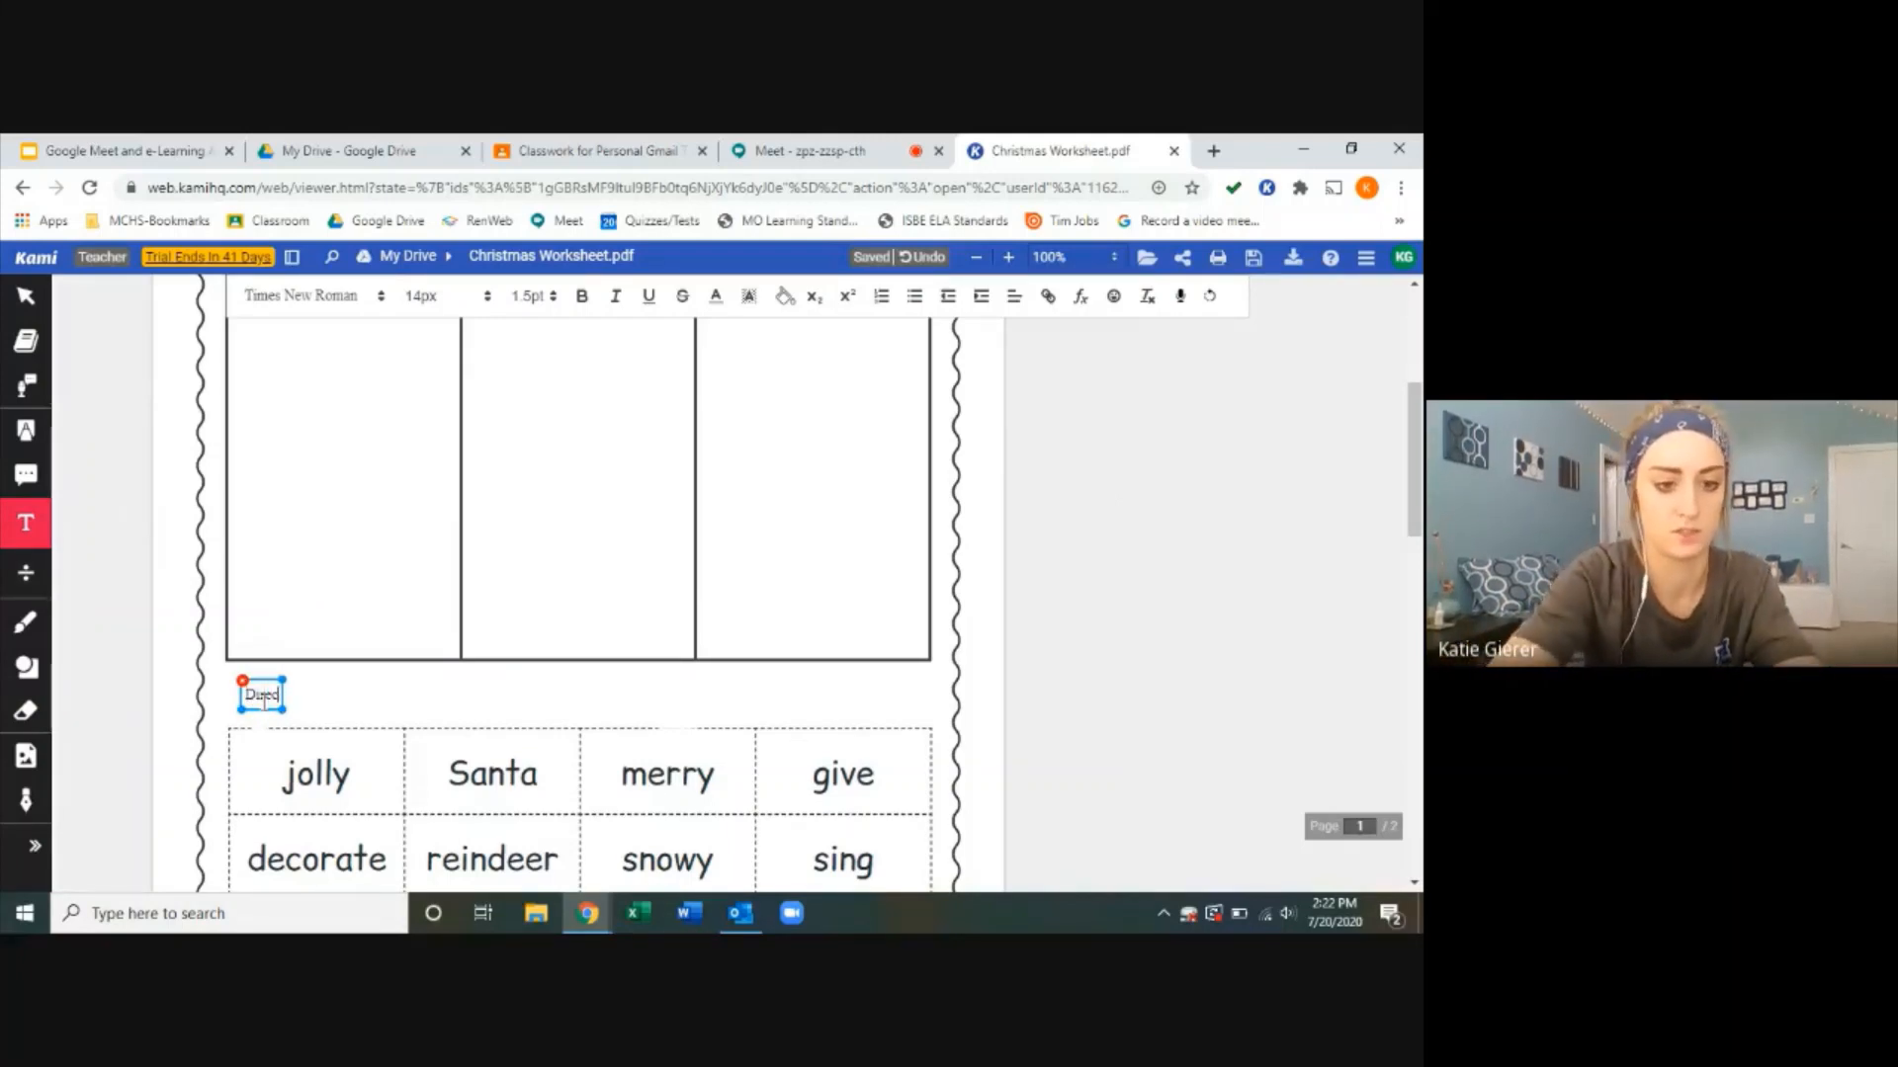
pyautogui.write('Directions:')
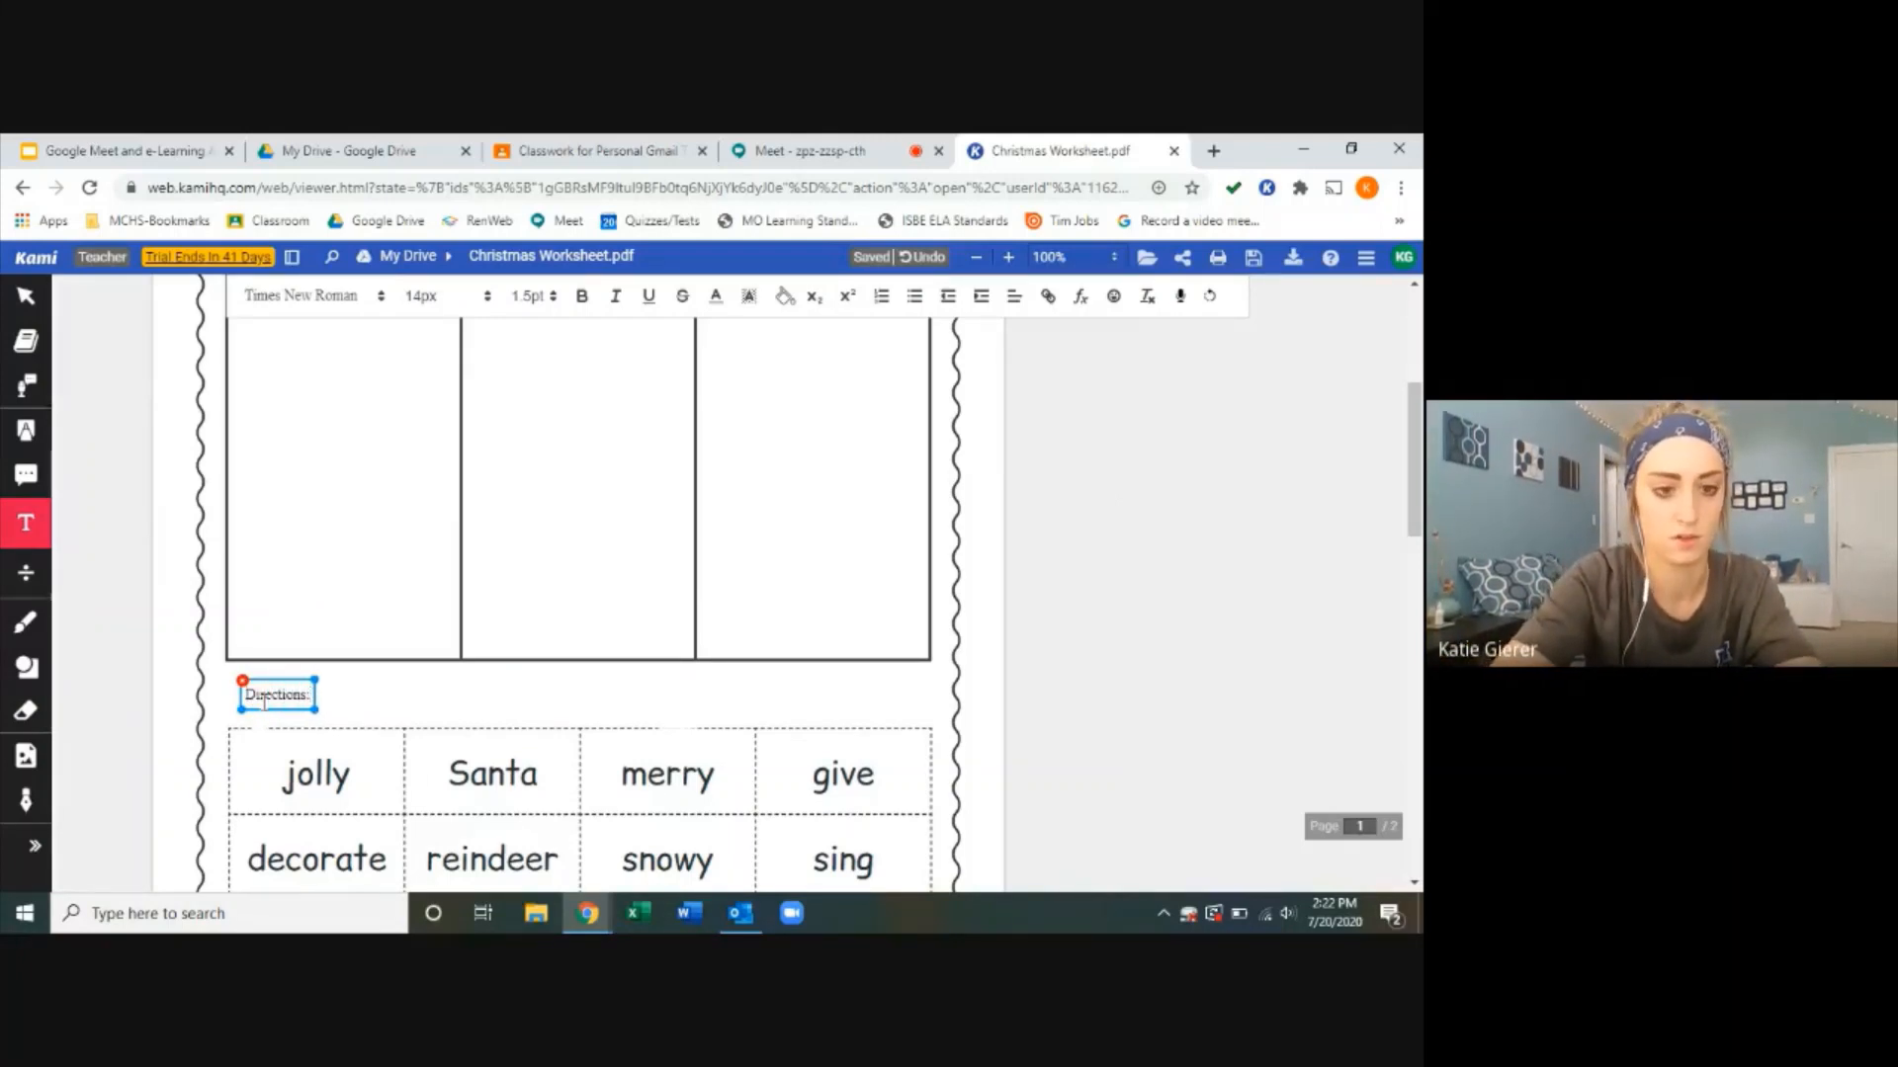
pyautogui.write('Retup')
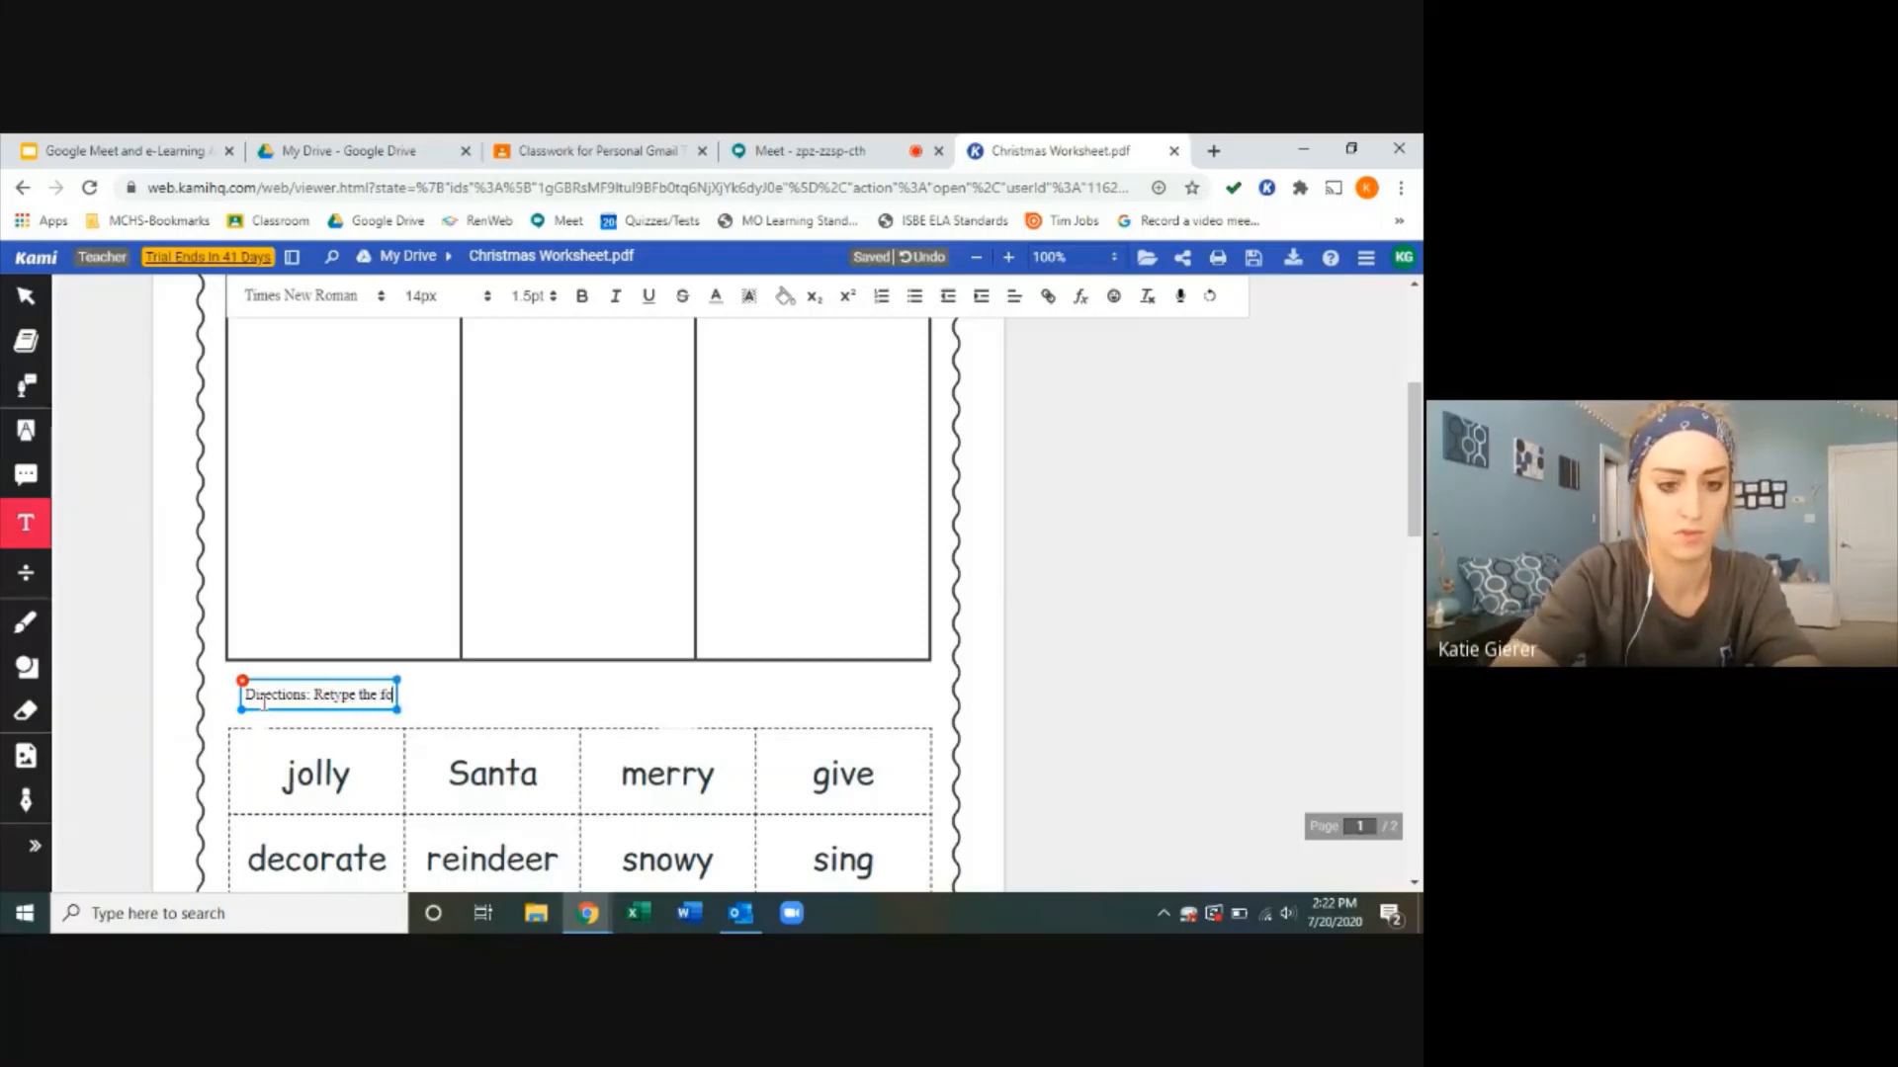
pyautogui.write('following words in the correct')
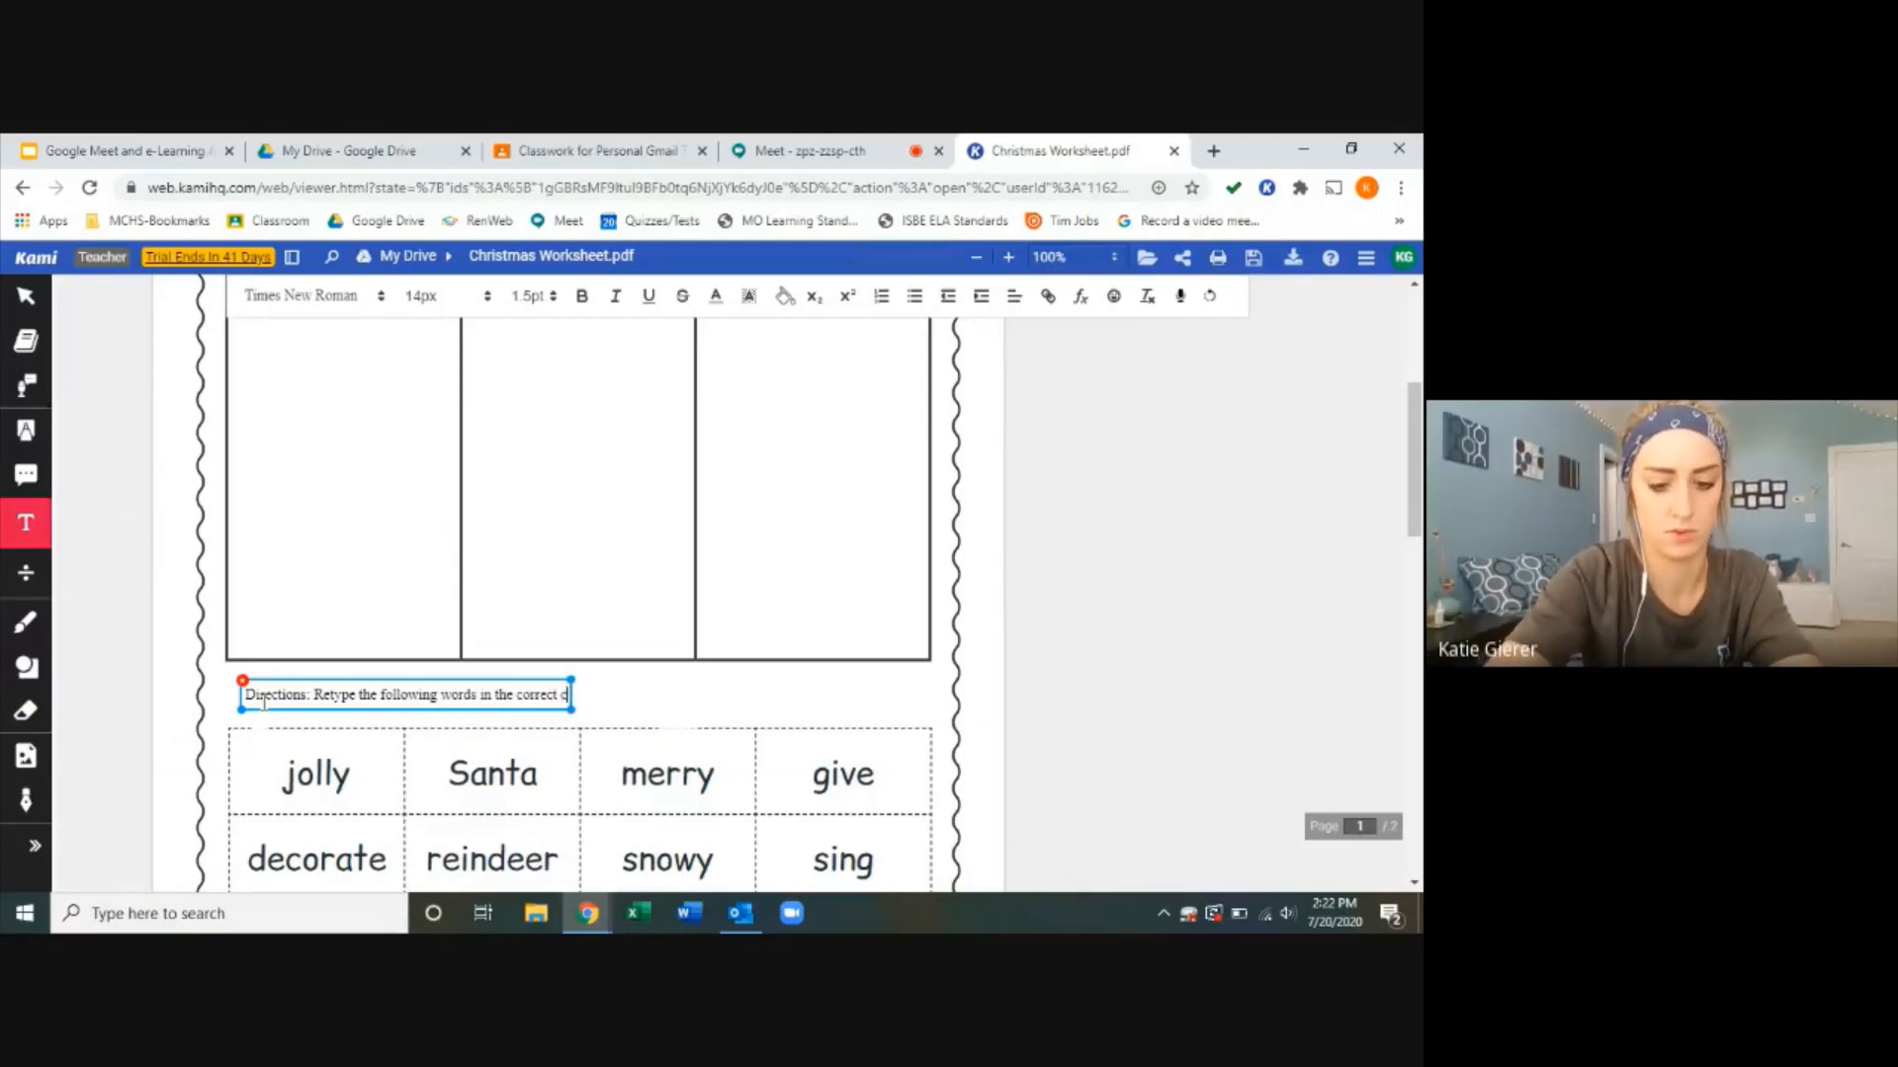
pyautogui.write('olumns')
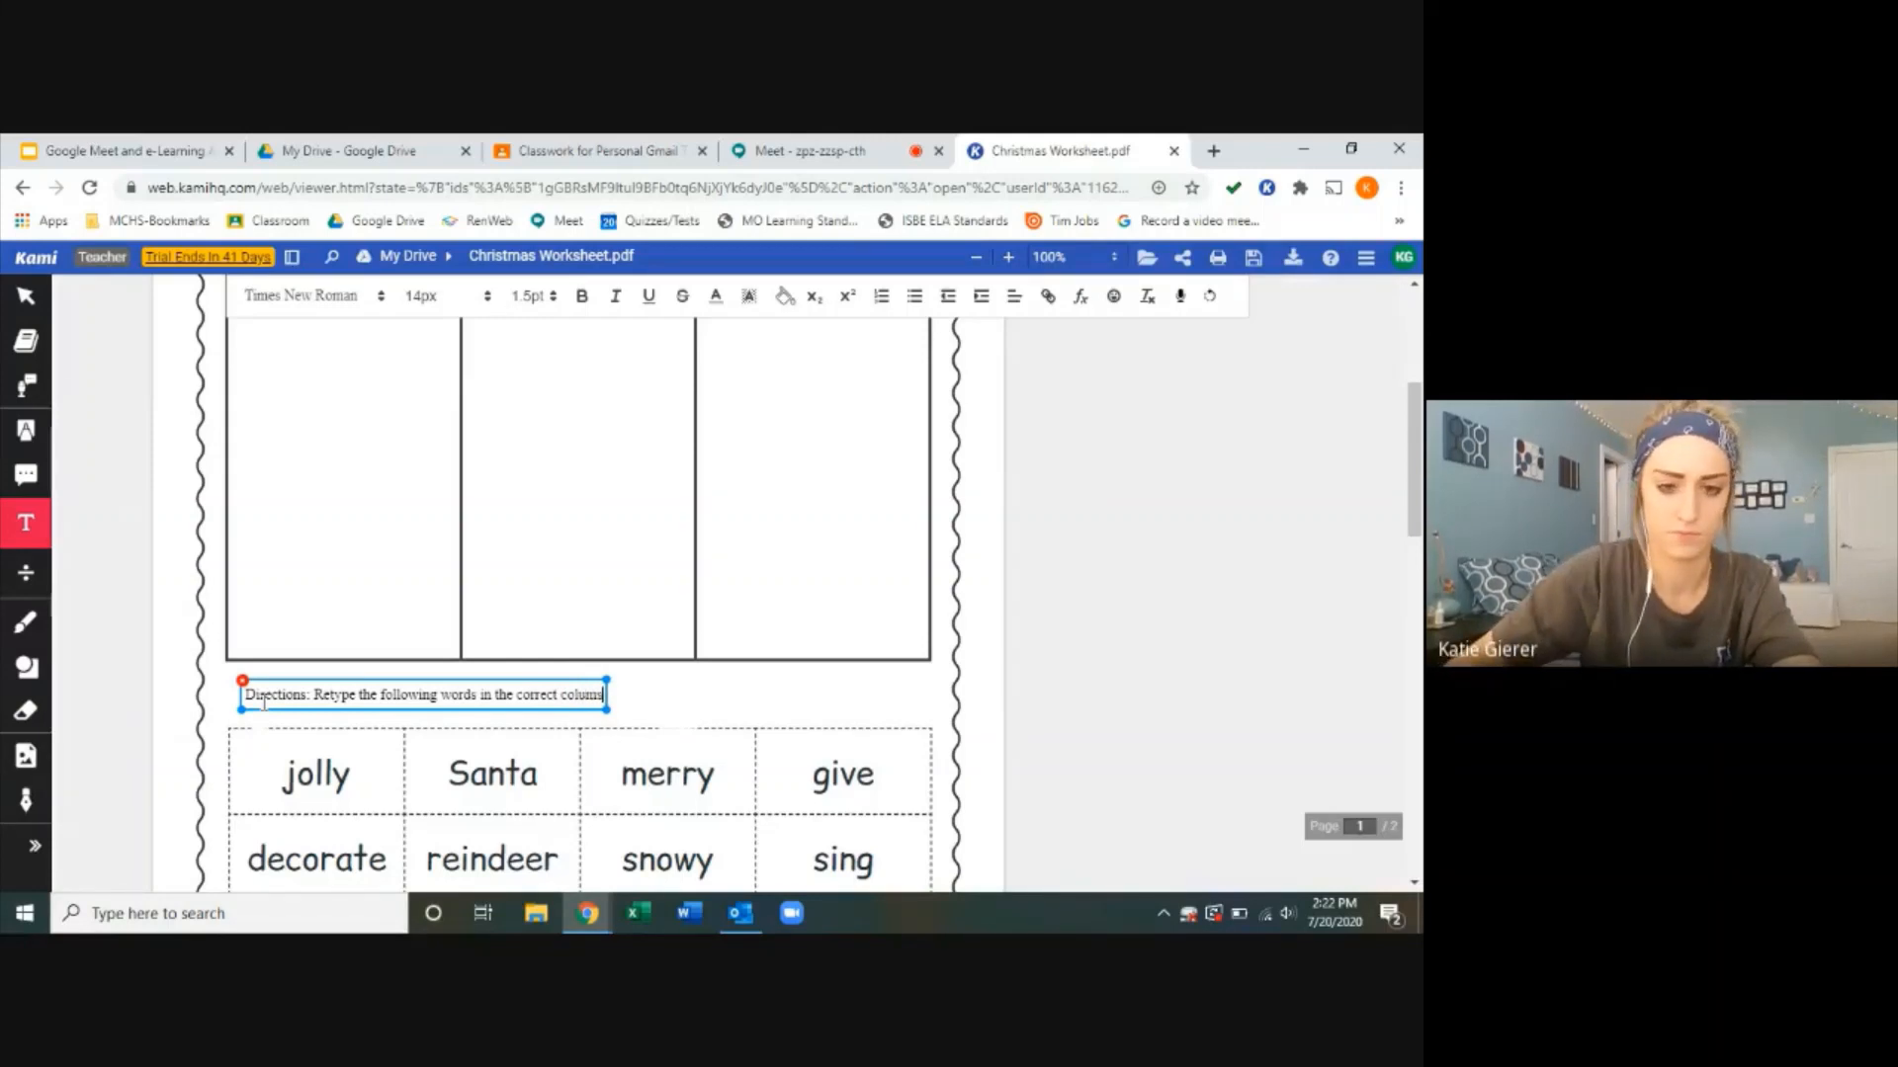
pyautogui.write('td')
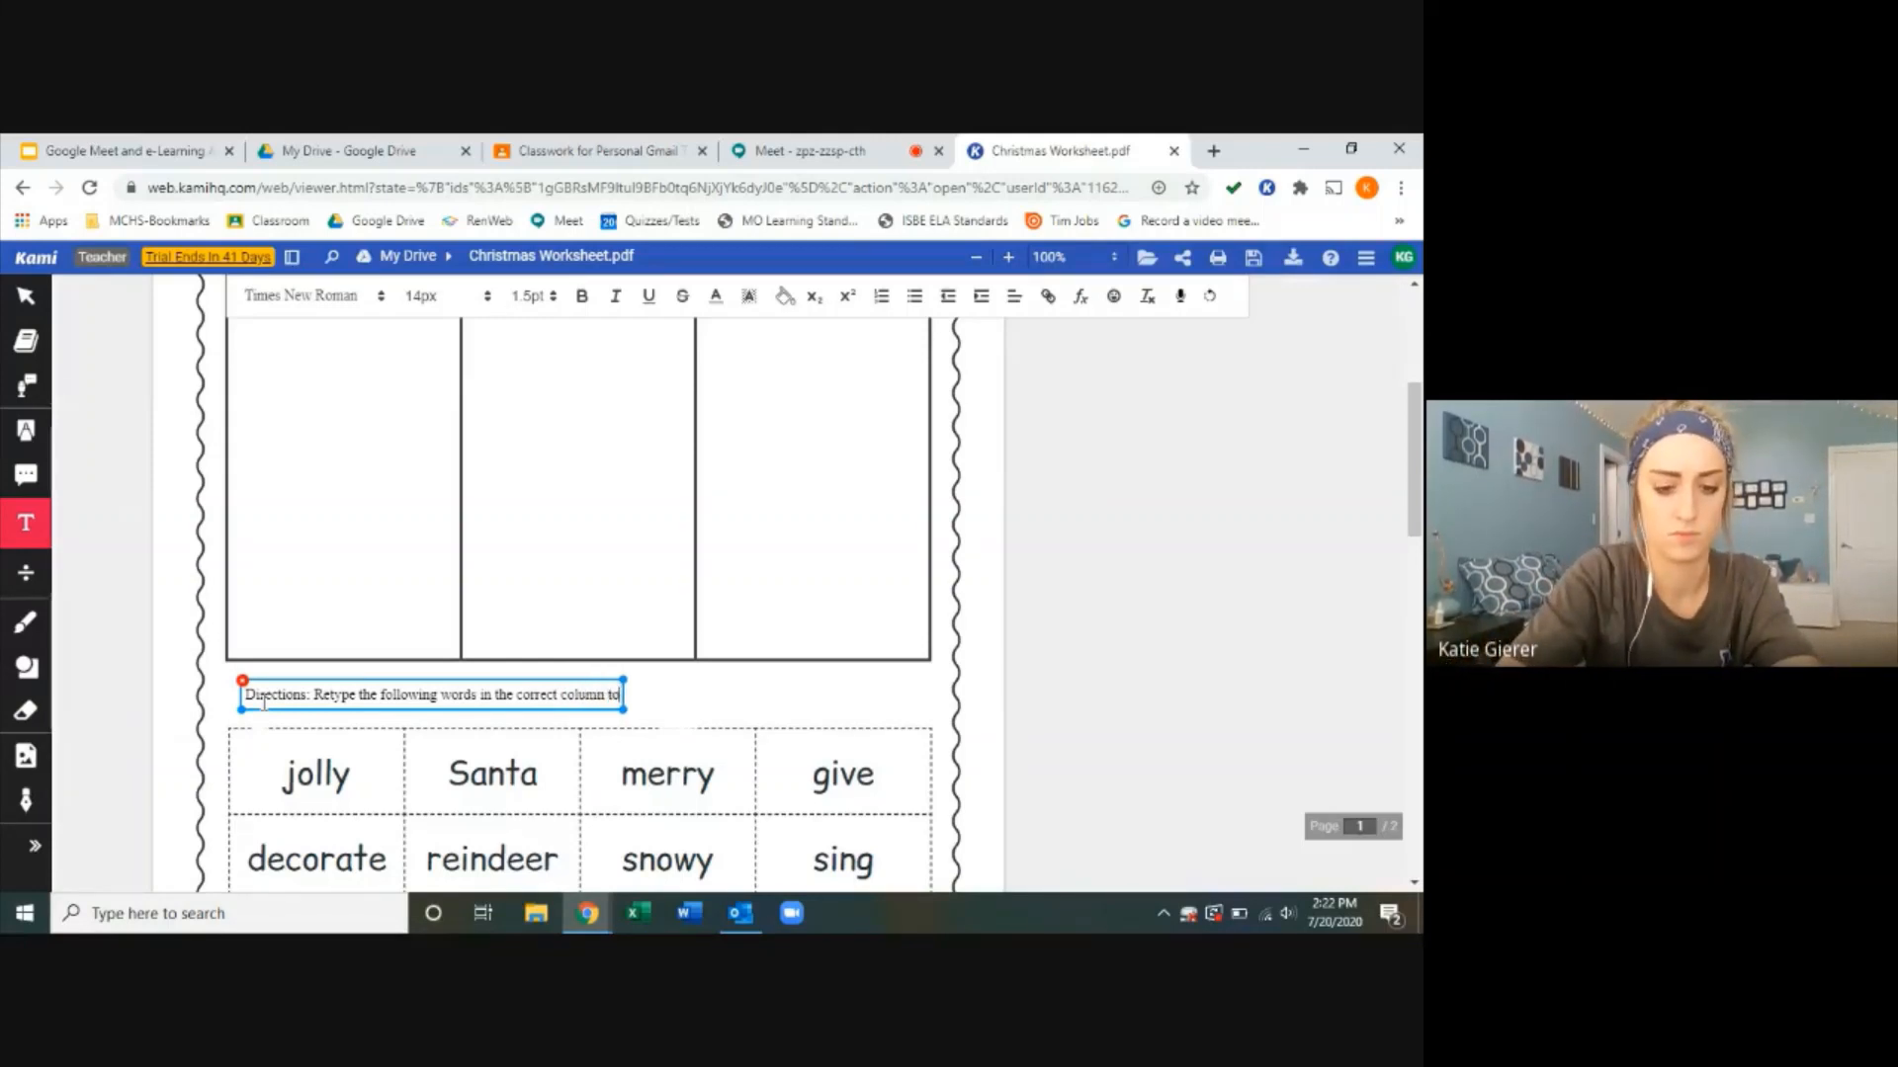
pyautogui.write('identify')
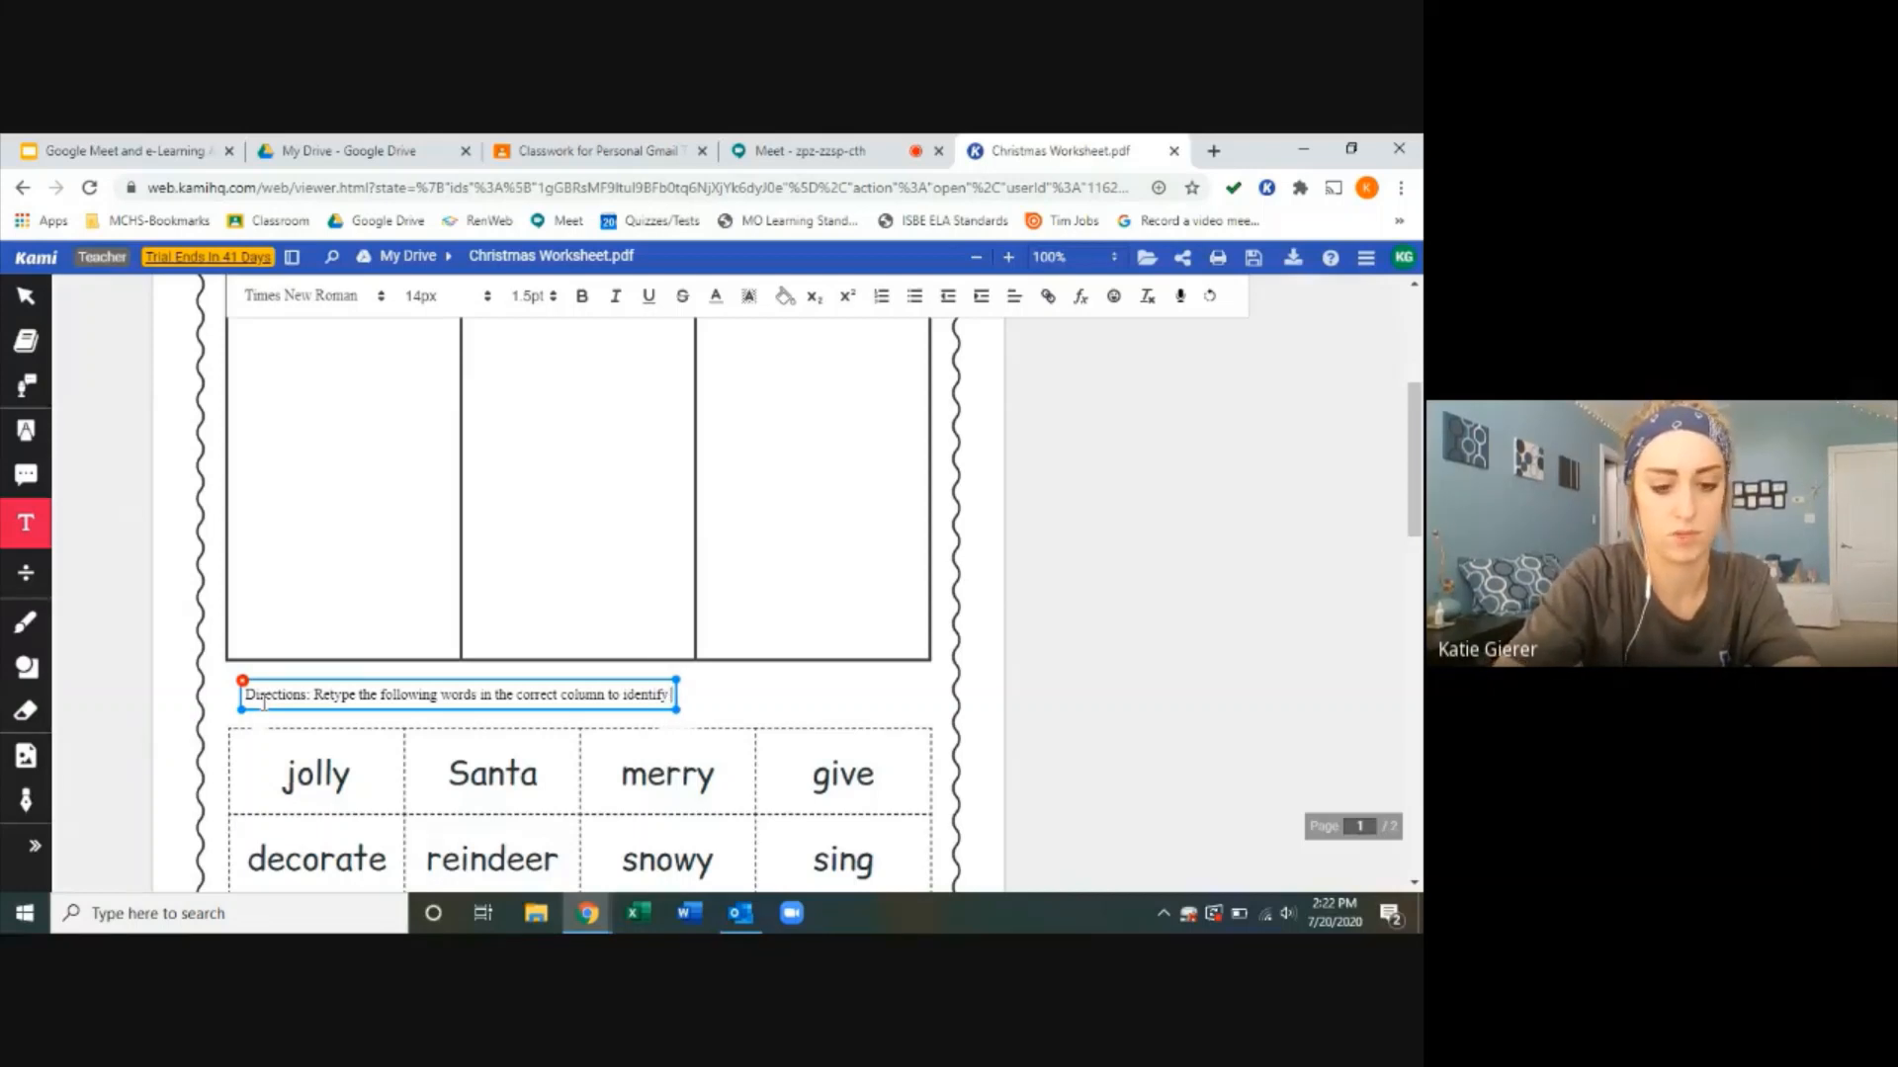
pyautogui.write('their parts of sp')
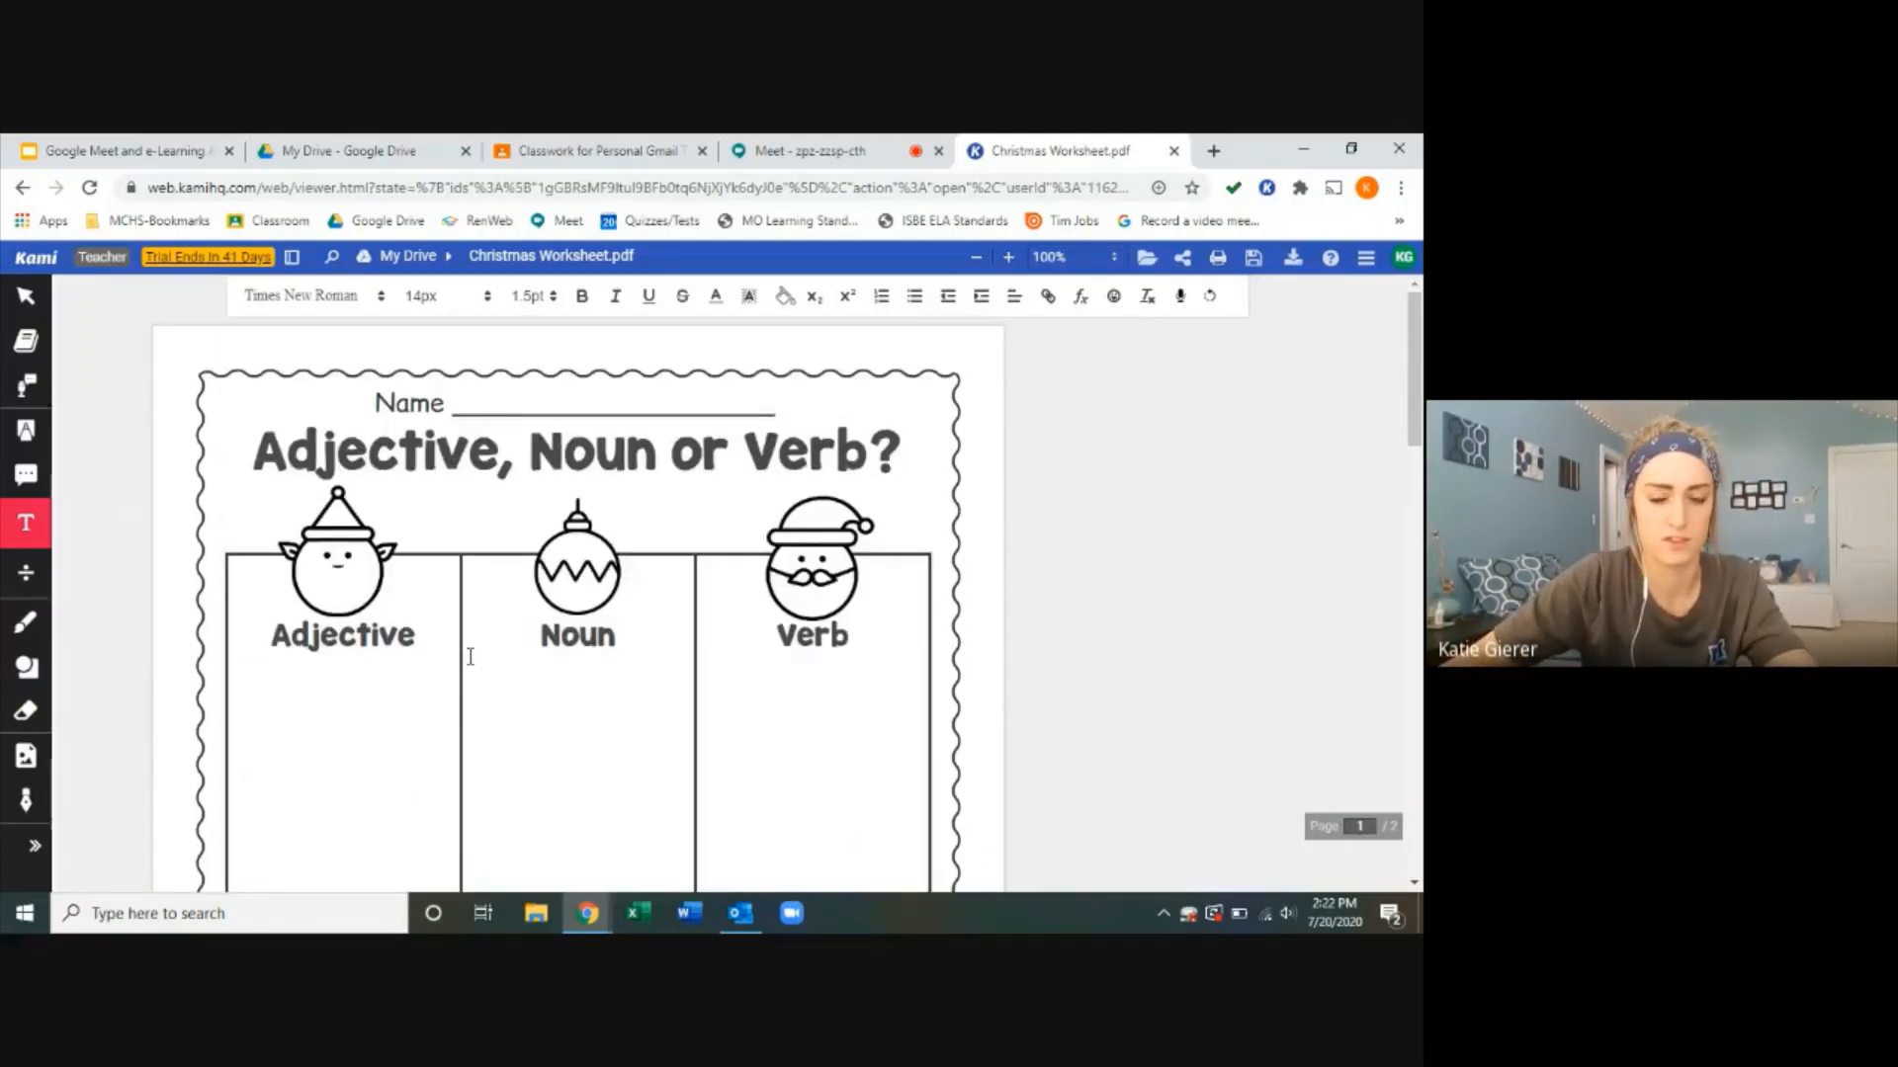
# Step: Set the Text Box size to 16 for new text
pyautogui.scroll(-3)
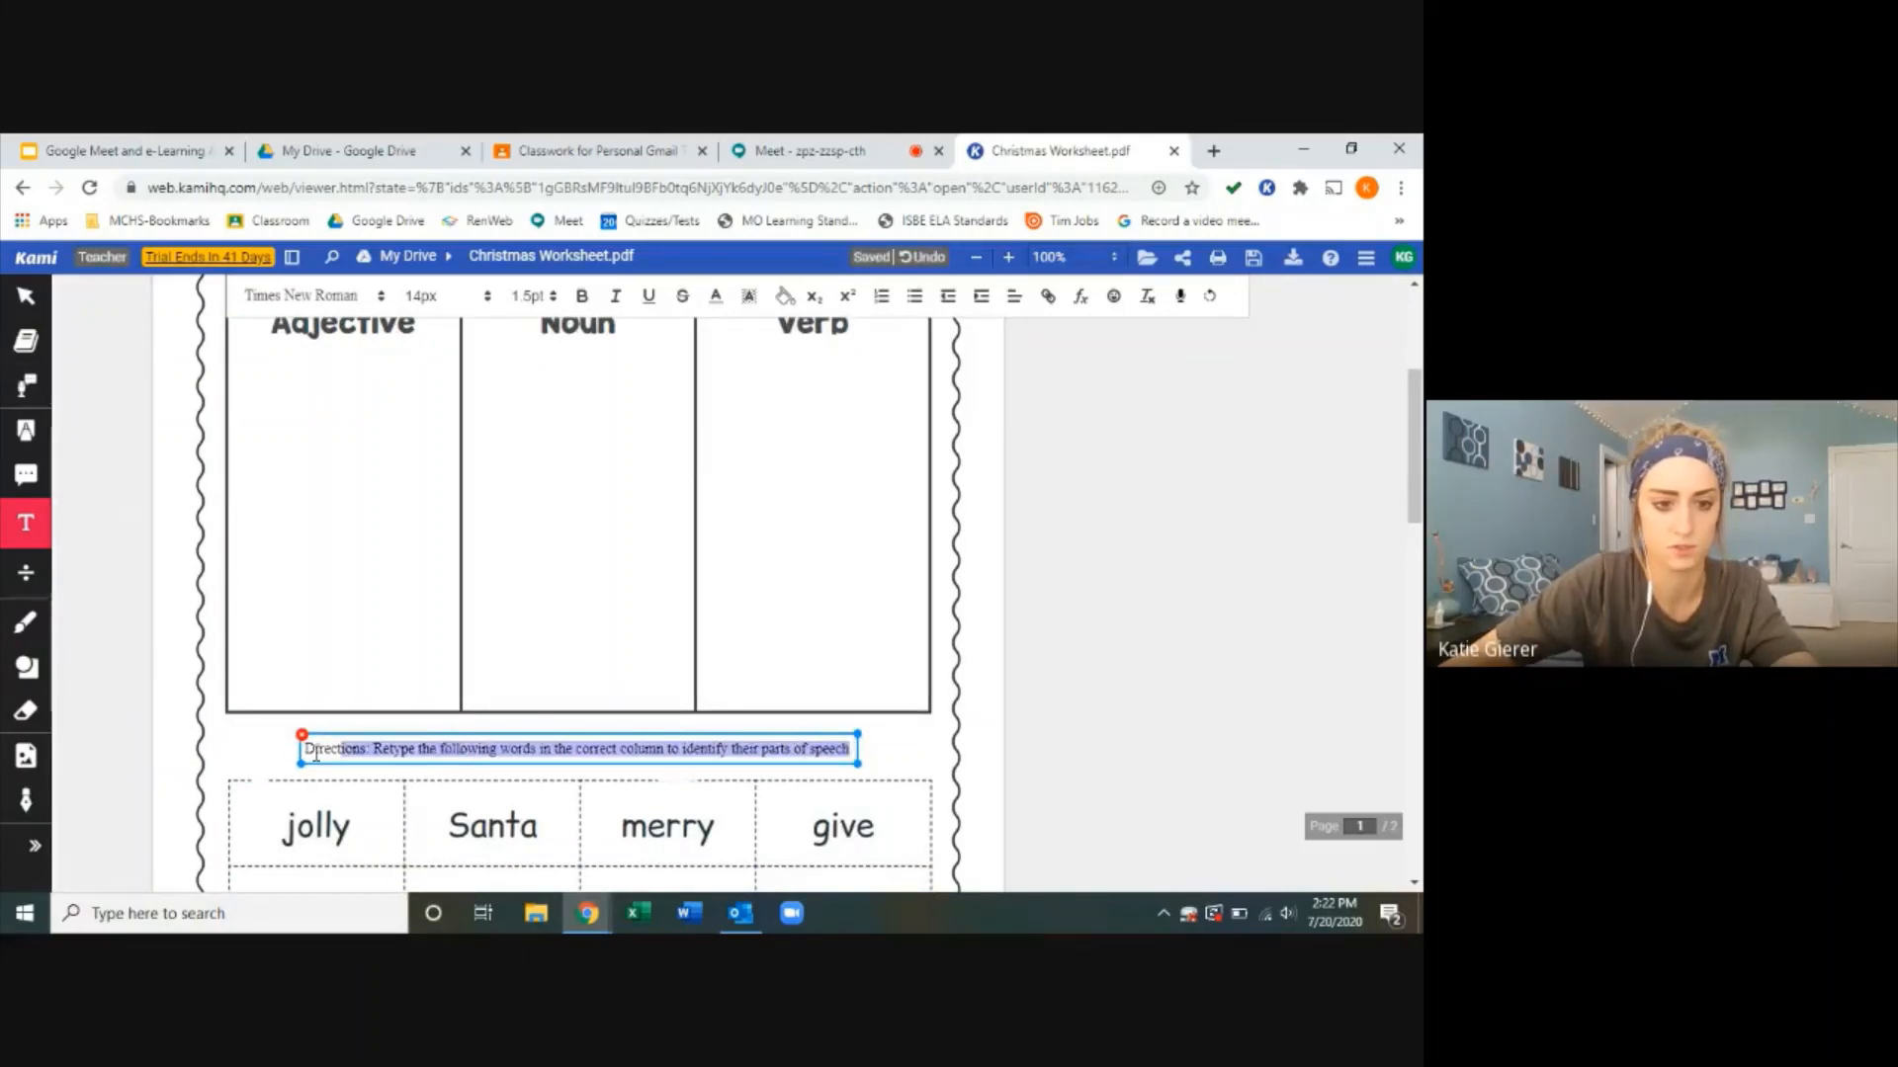
pyautogui.moveTo(24, 522)
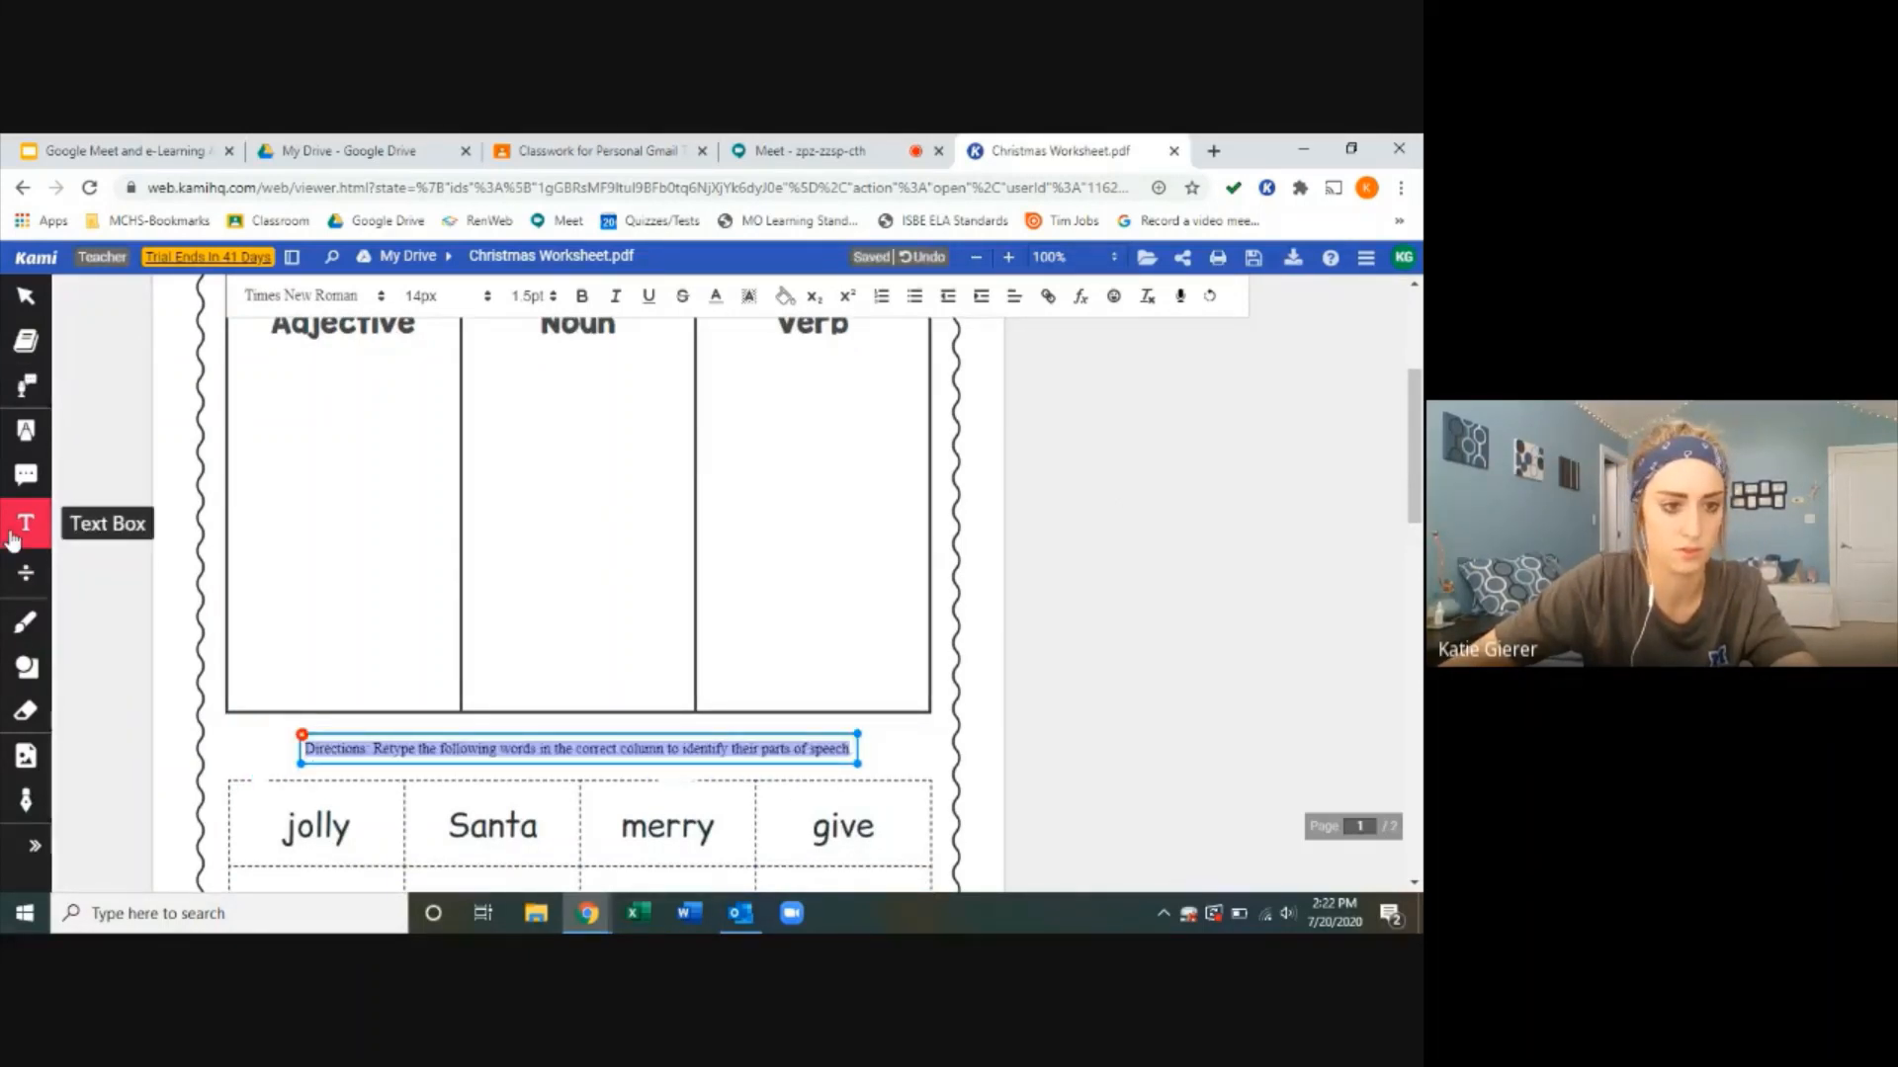
pyautogui.click(26, 523)
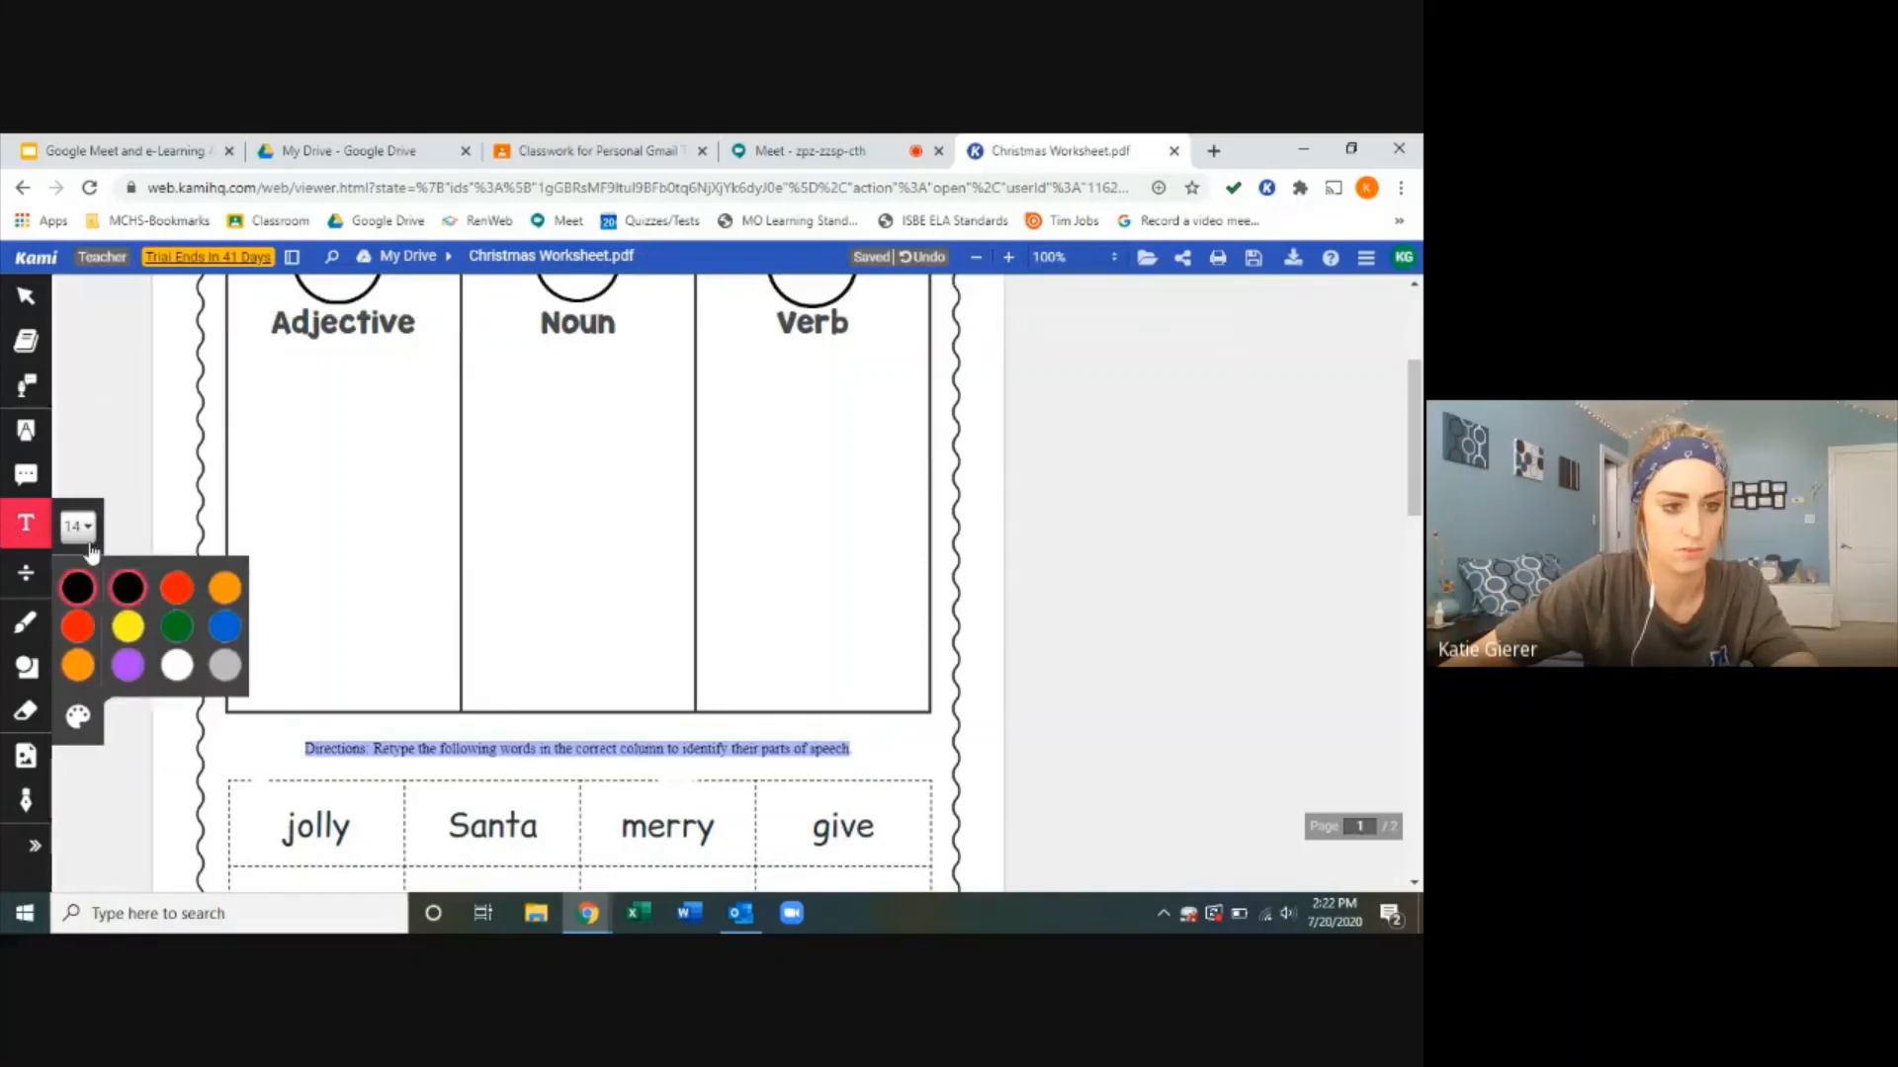
pyautogui.click(75, 525)
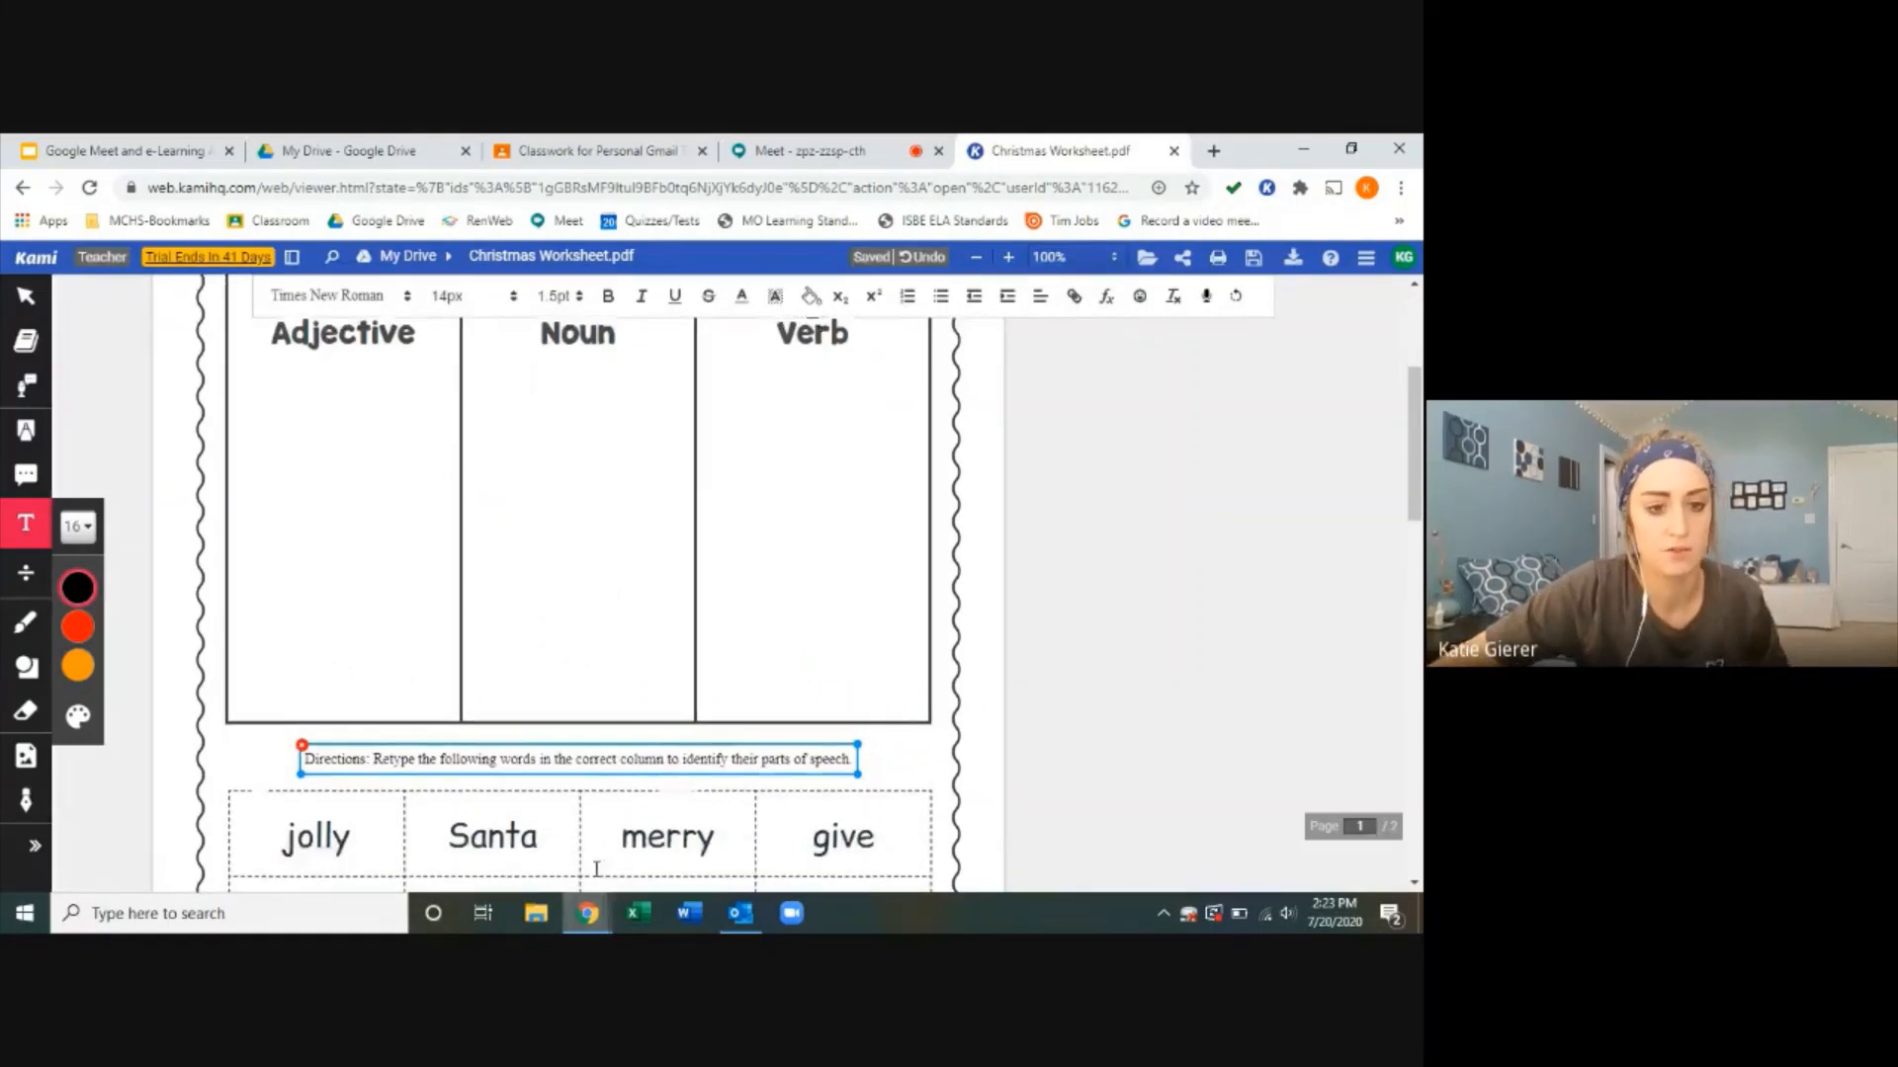
pyautogui.scroll(-3)
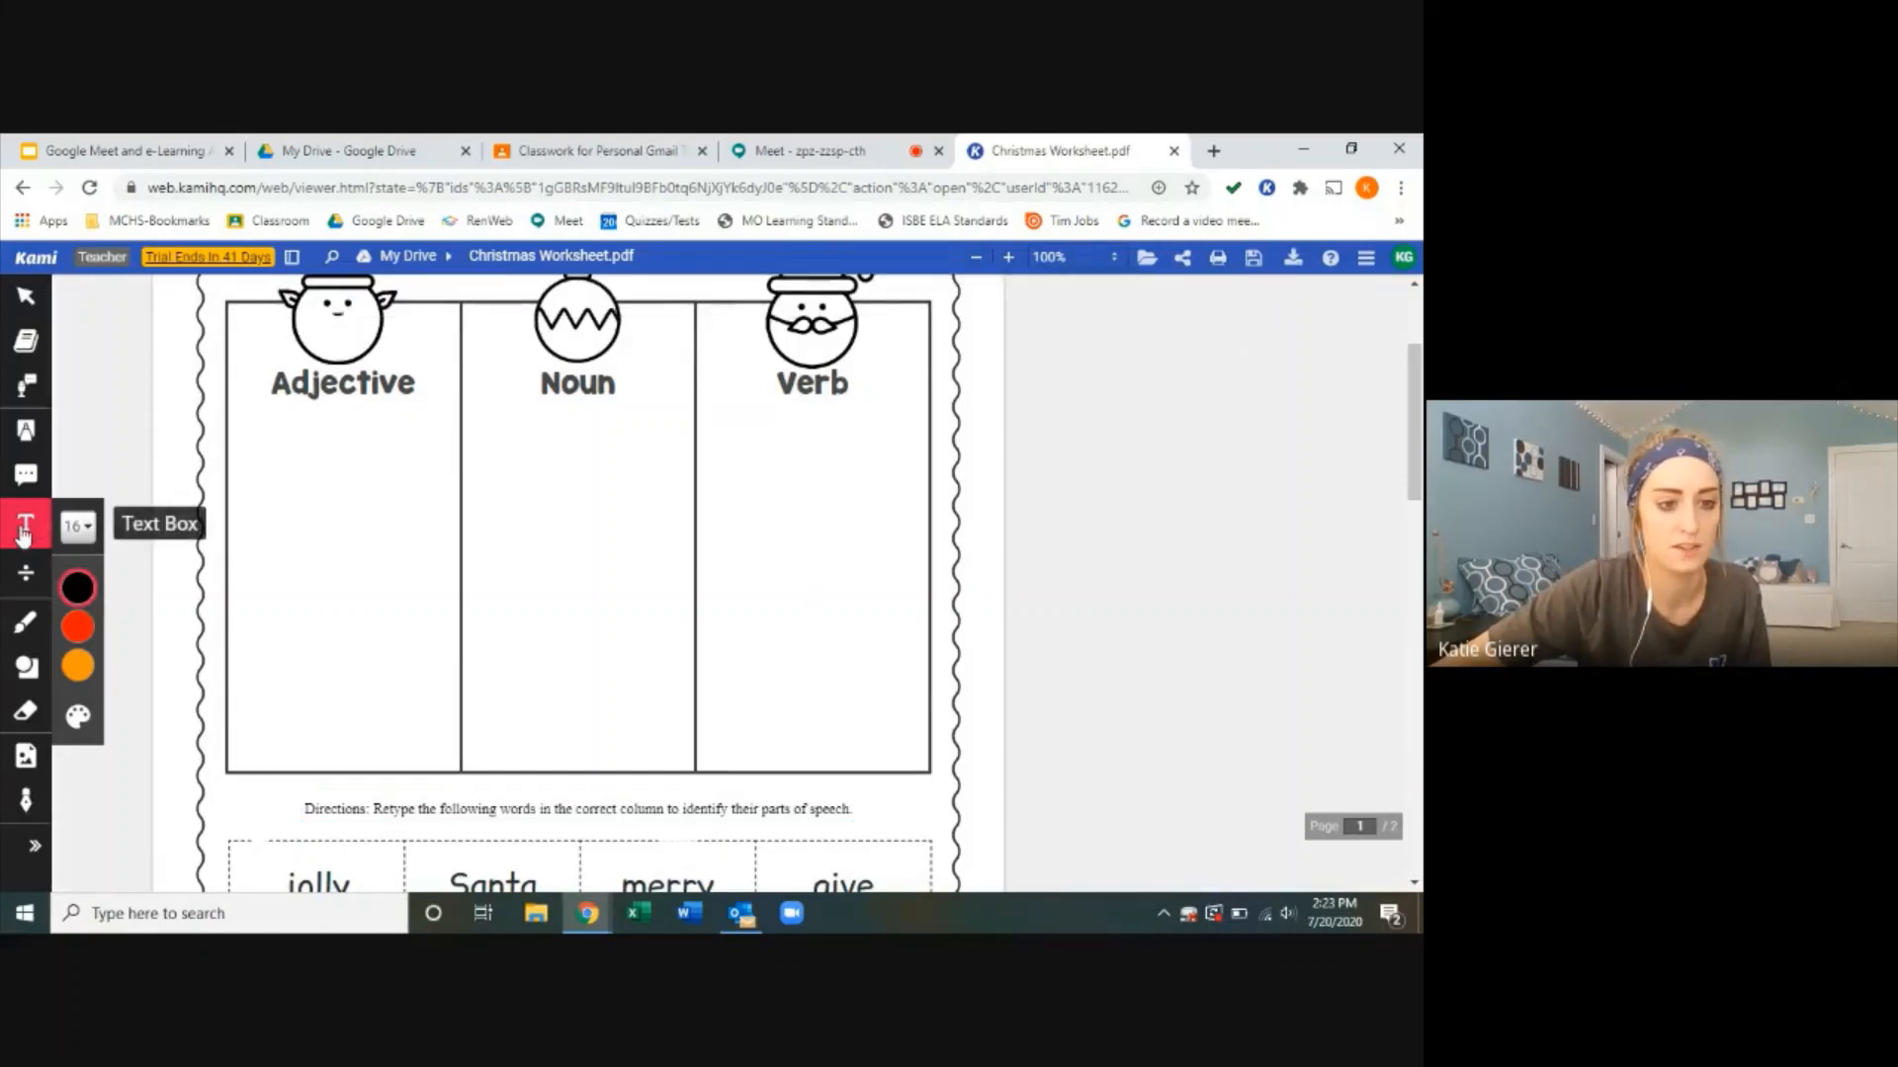
# Step: Draw a 'type answers here...' text box down the Adjective column and start one under Verb
pyautogui.click(254, 459)
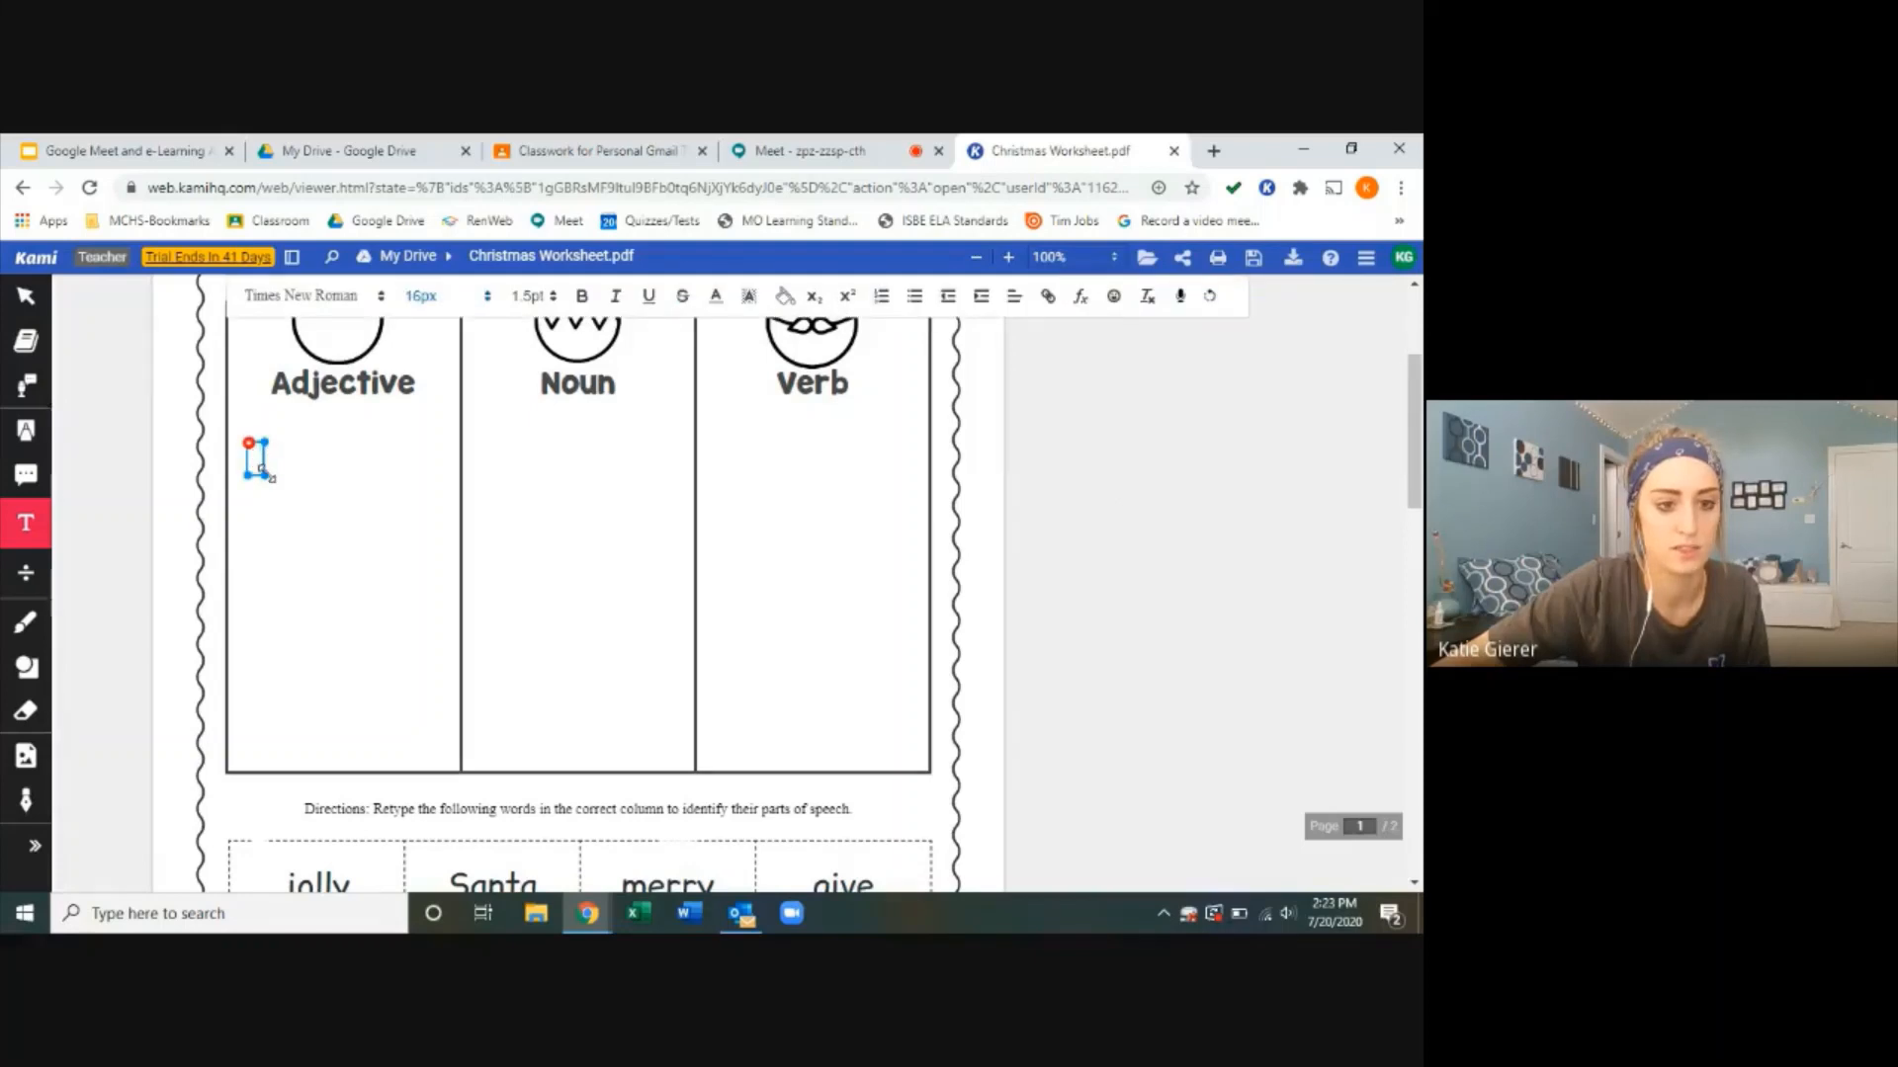
pyautogui.moveTo(249, 453); pyautogui.dragTo(448, 760)
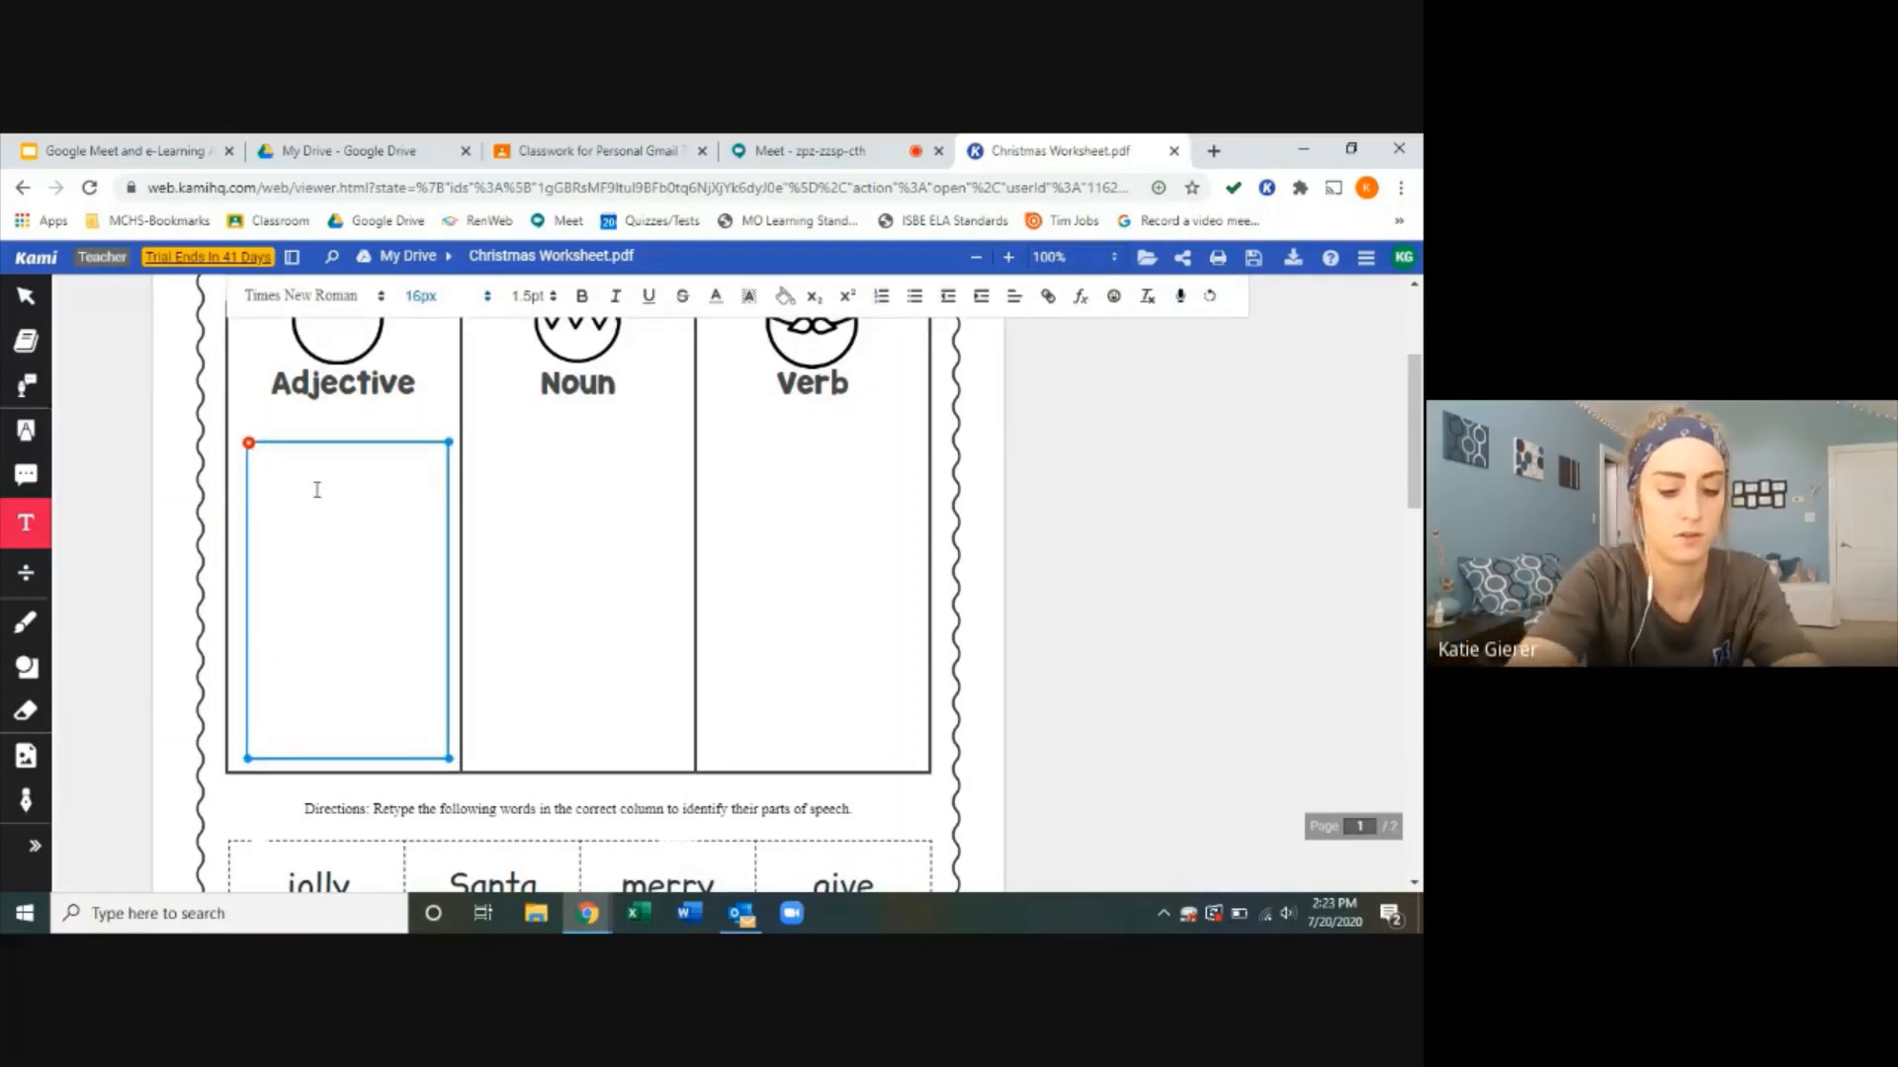
pyautogui.write('type')
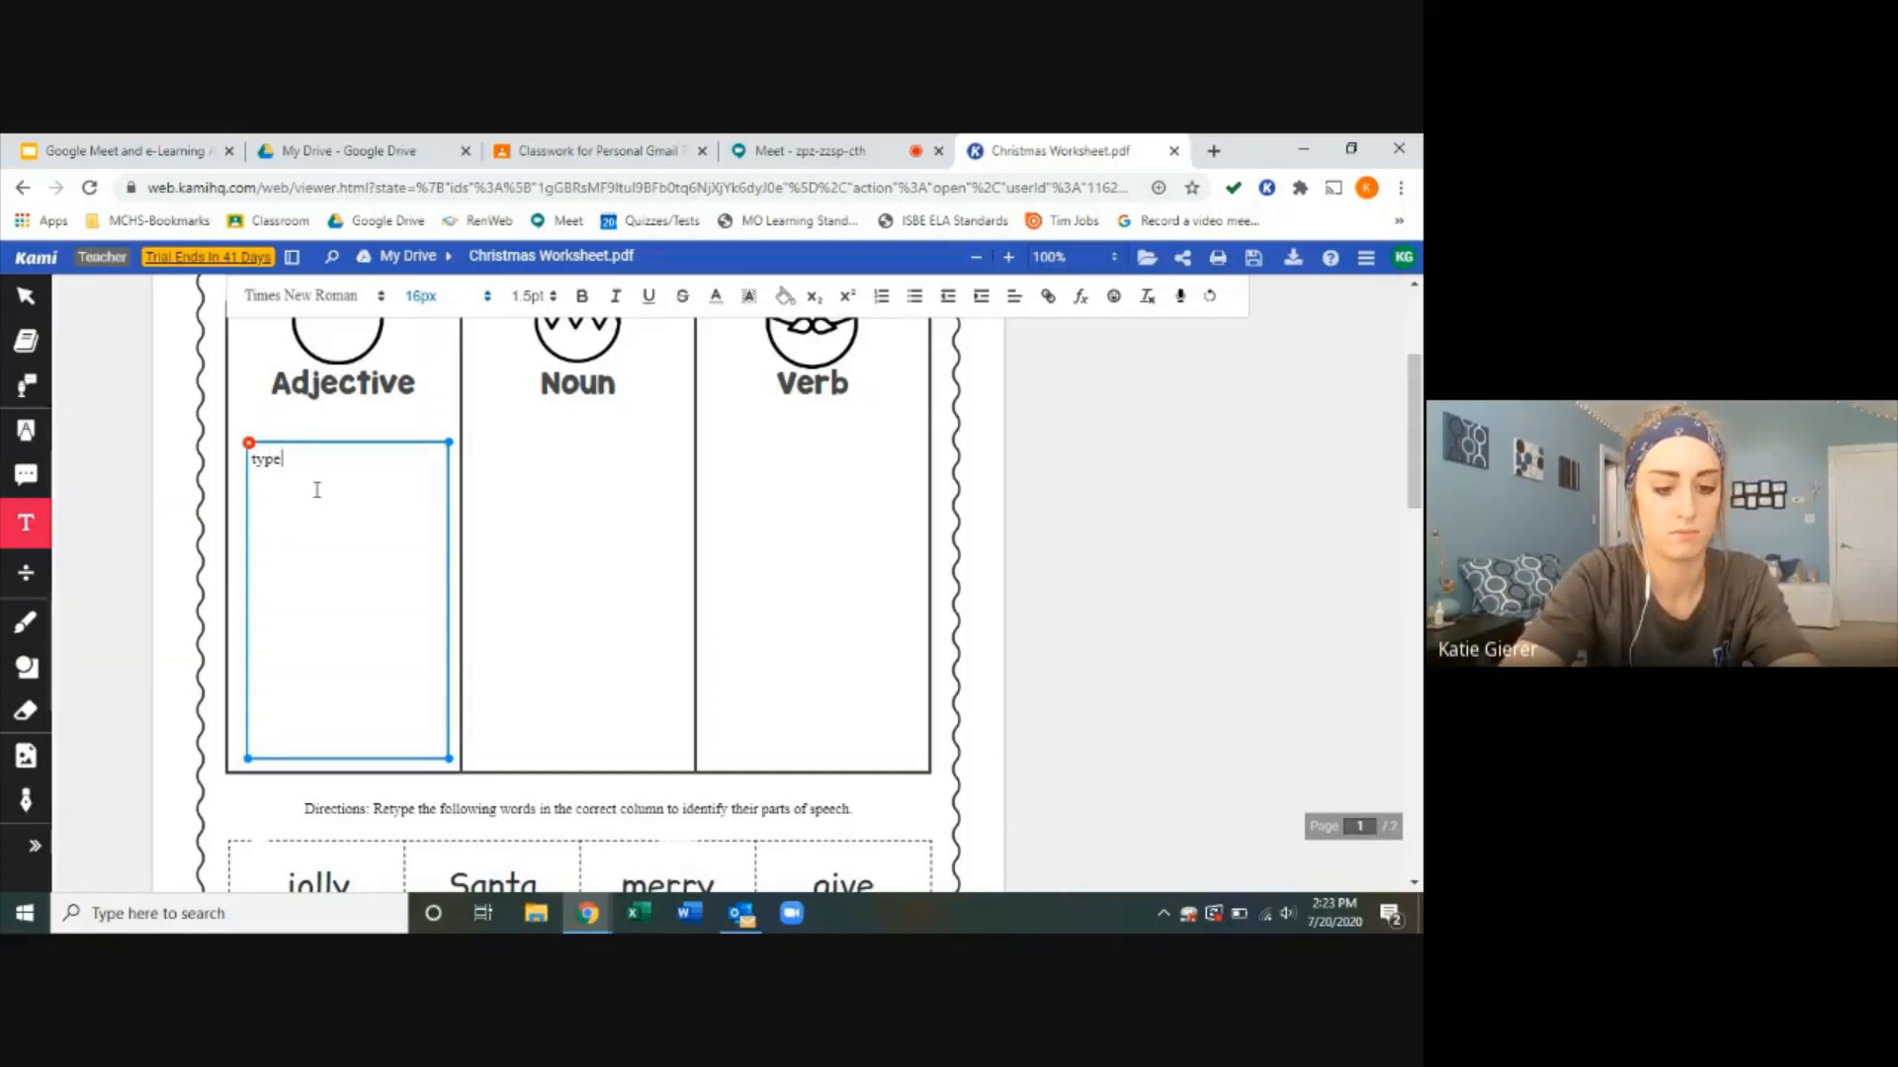
pyautogui.write('answers here...')
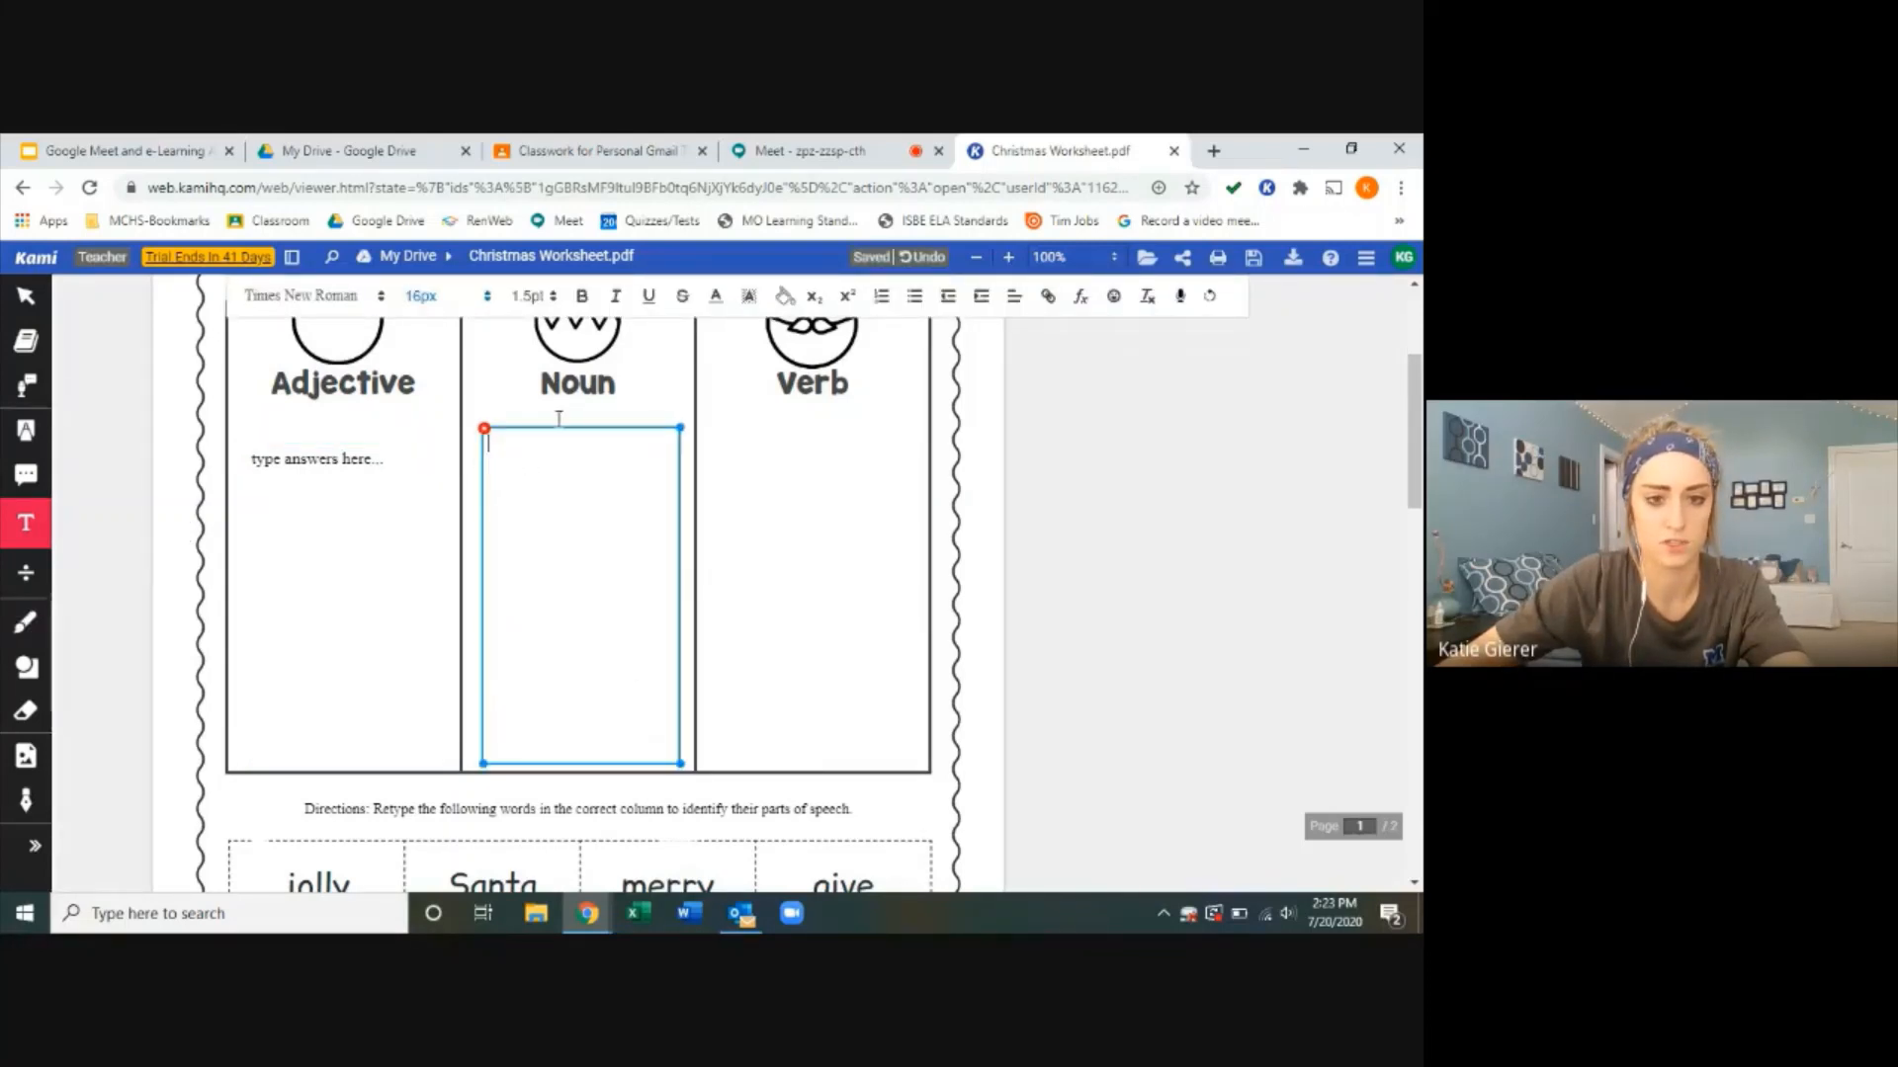
pyautogui.write('type ans')
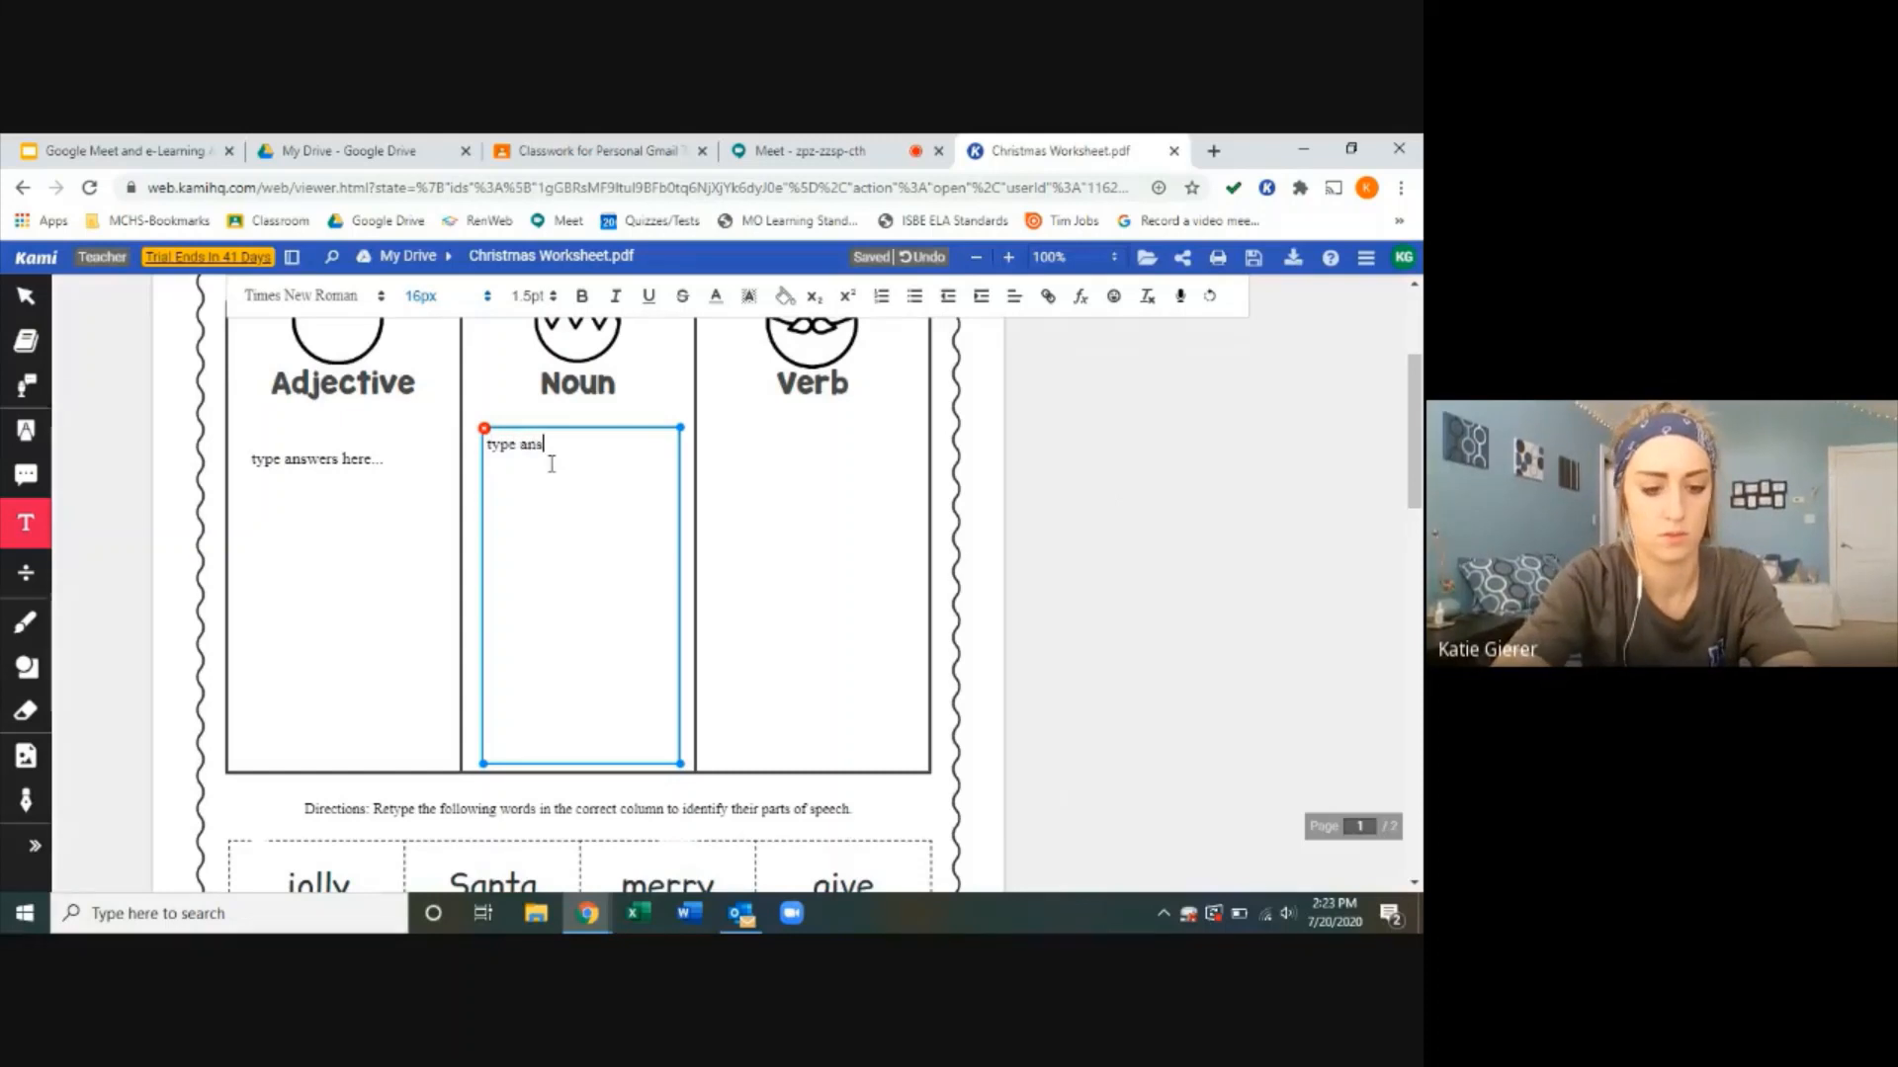
pyautogui.write('wers here...')
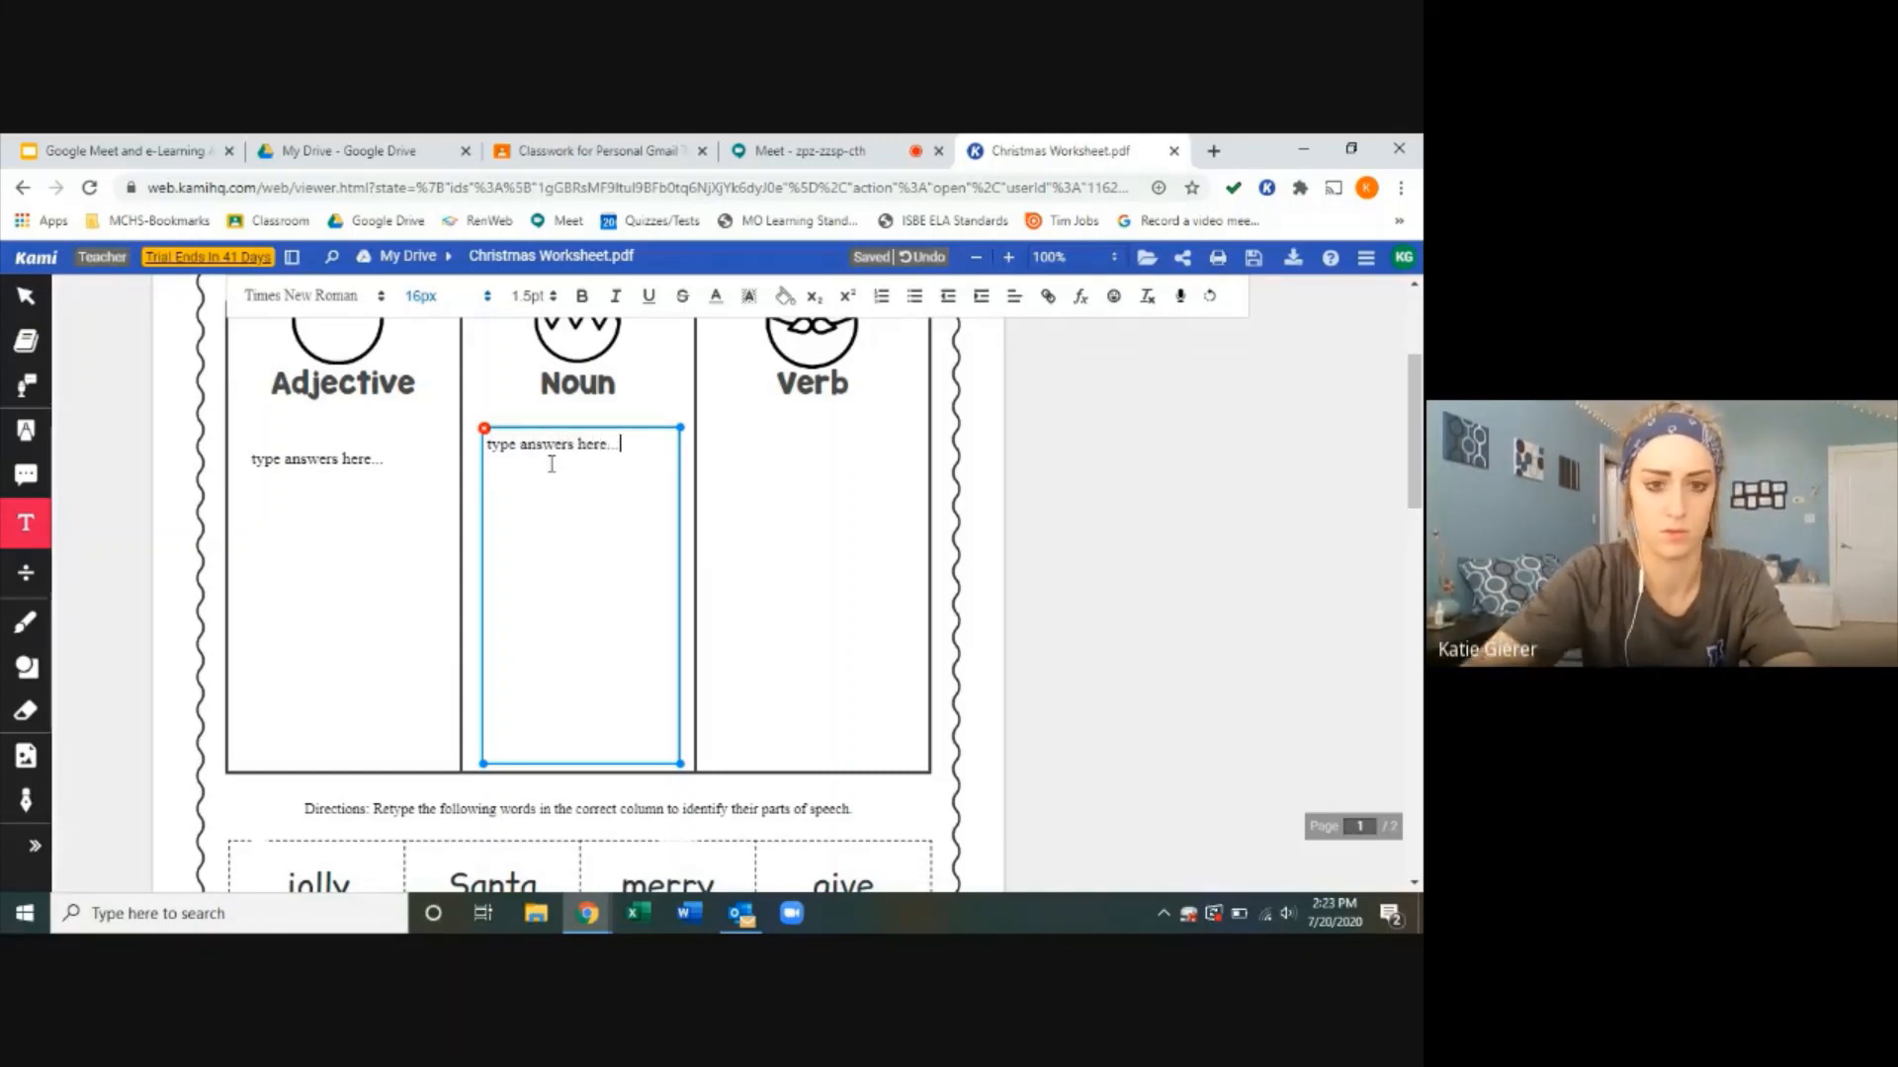
pyautogui.click(717, 462)
pyautogui.write('type answers here...')
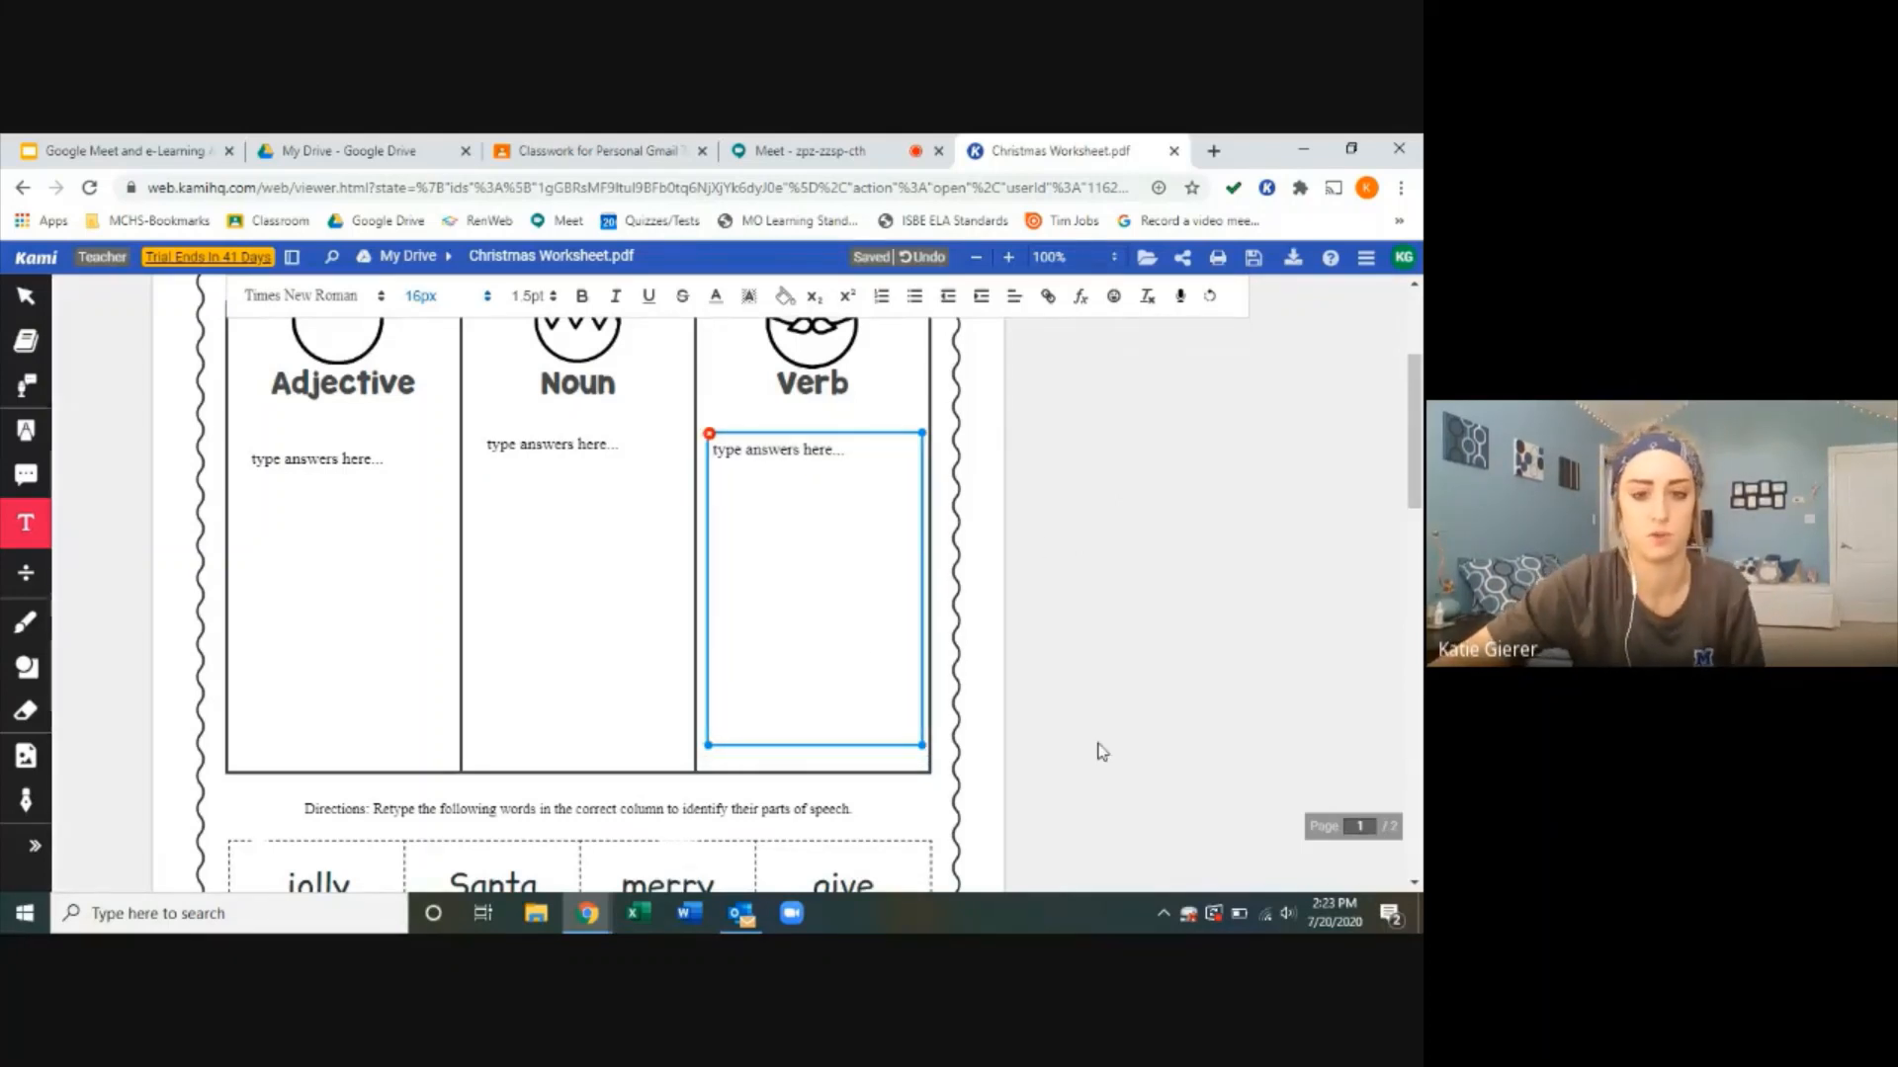
# Step: Strike green pen lines across jolly, snowy and wrap, then switch to the Eraser
pyautogui.scroll(-3)
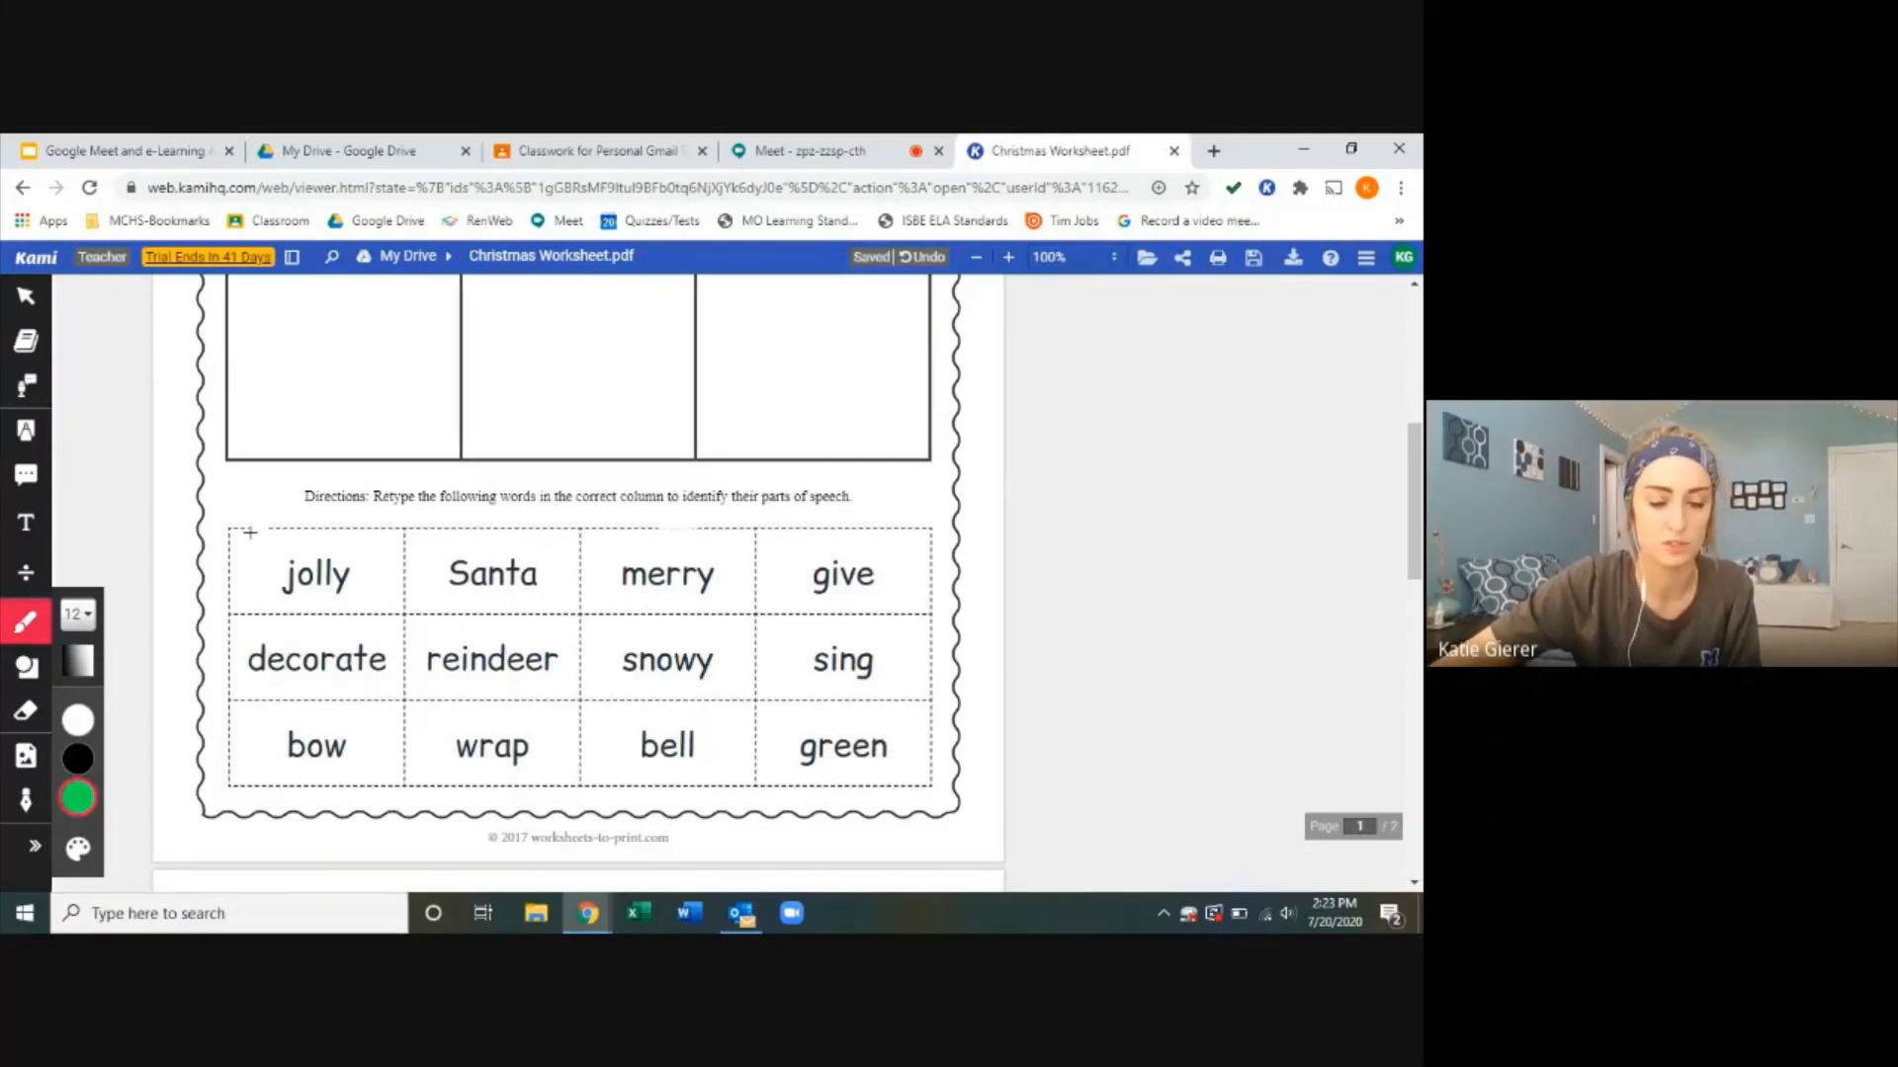
pyautogui.moveTo(248, 533); pyautogui.dragTo(744, 690)
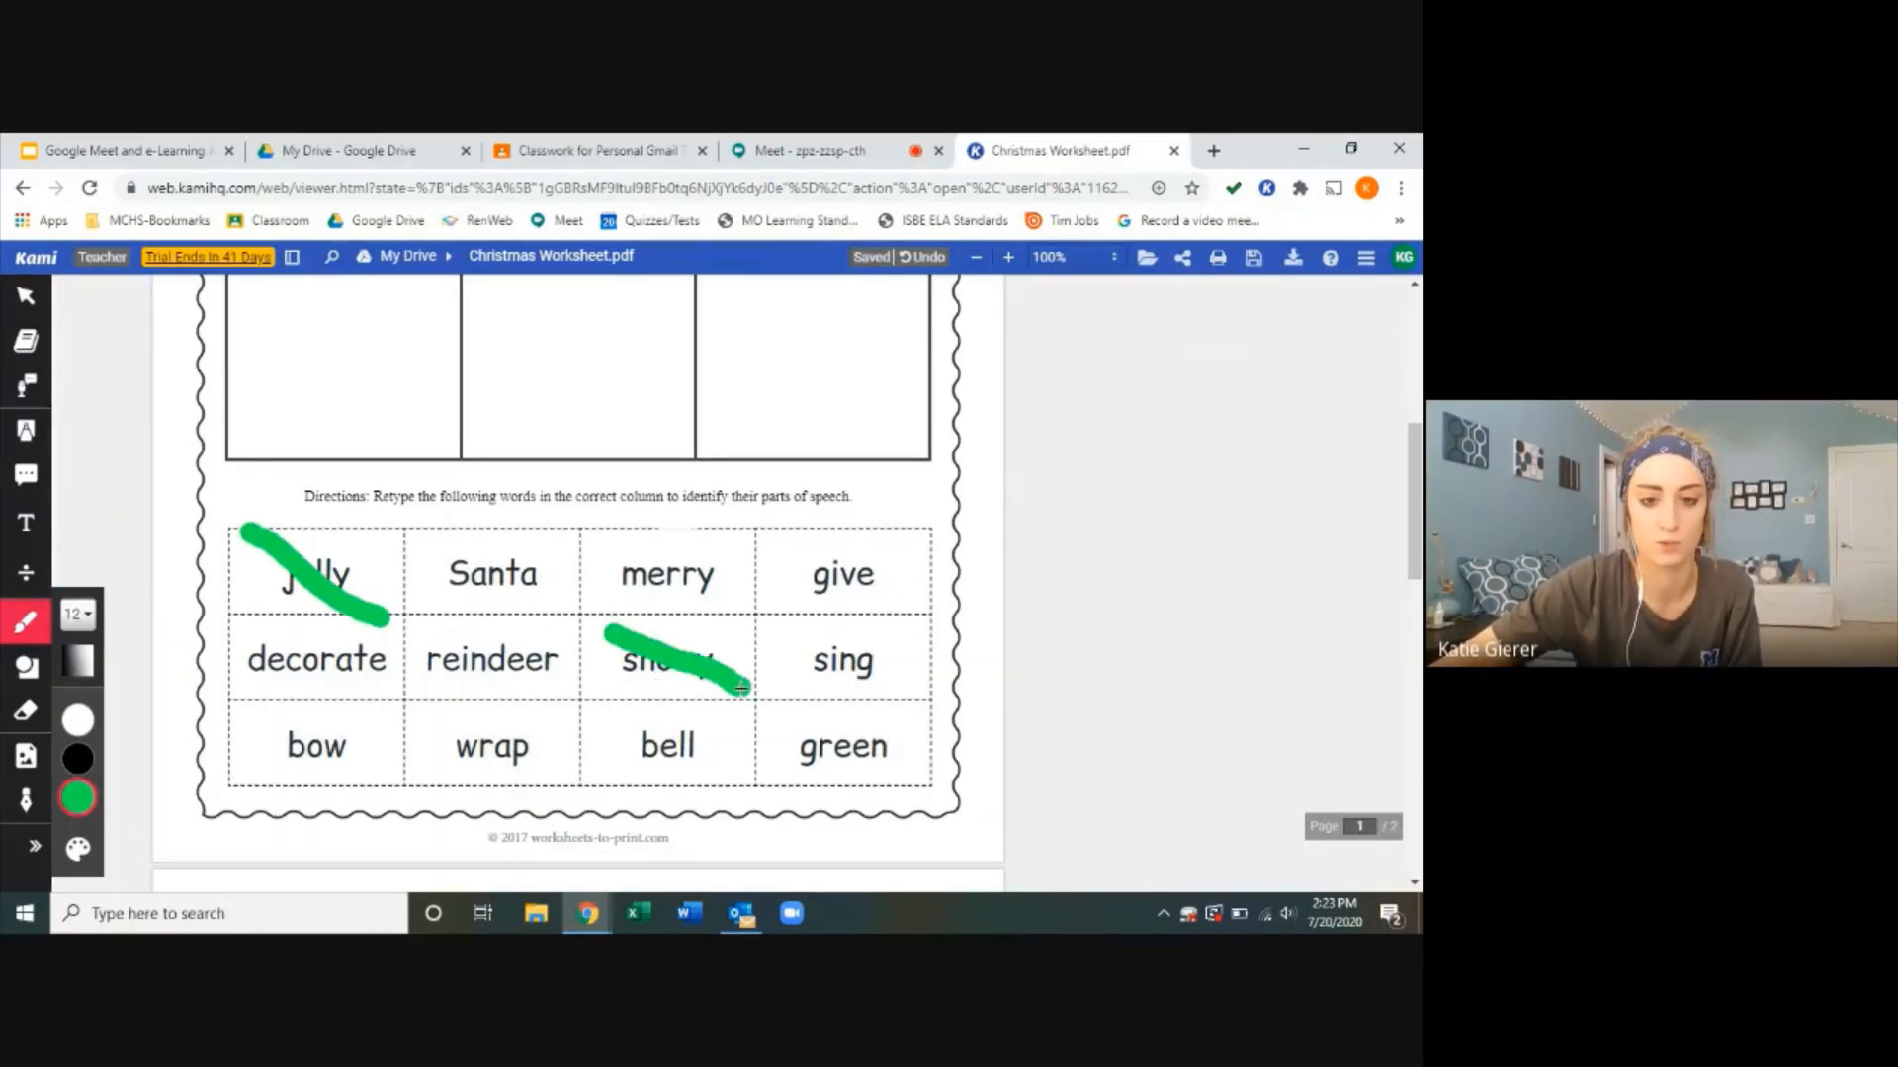
pyautogui.moveTo(436, 714); pyautogui.dragTo(550, 781)
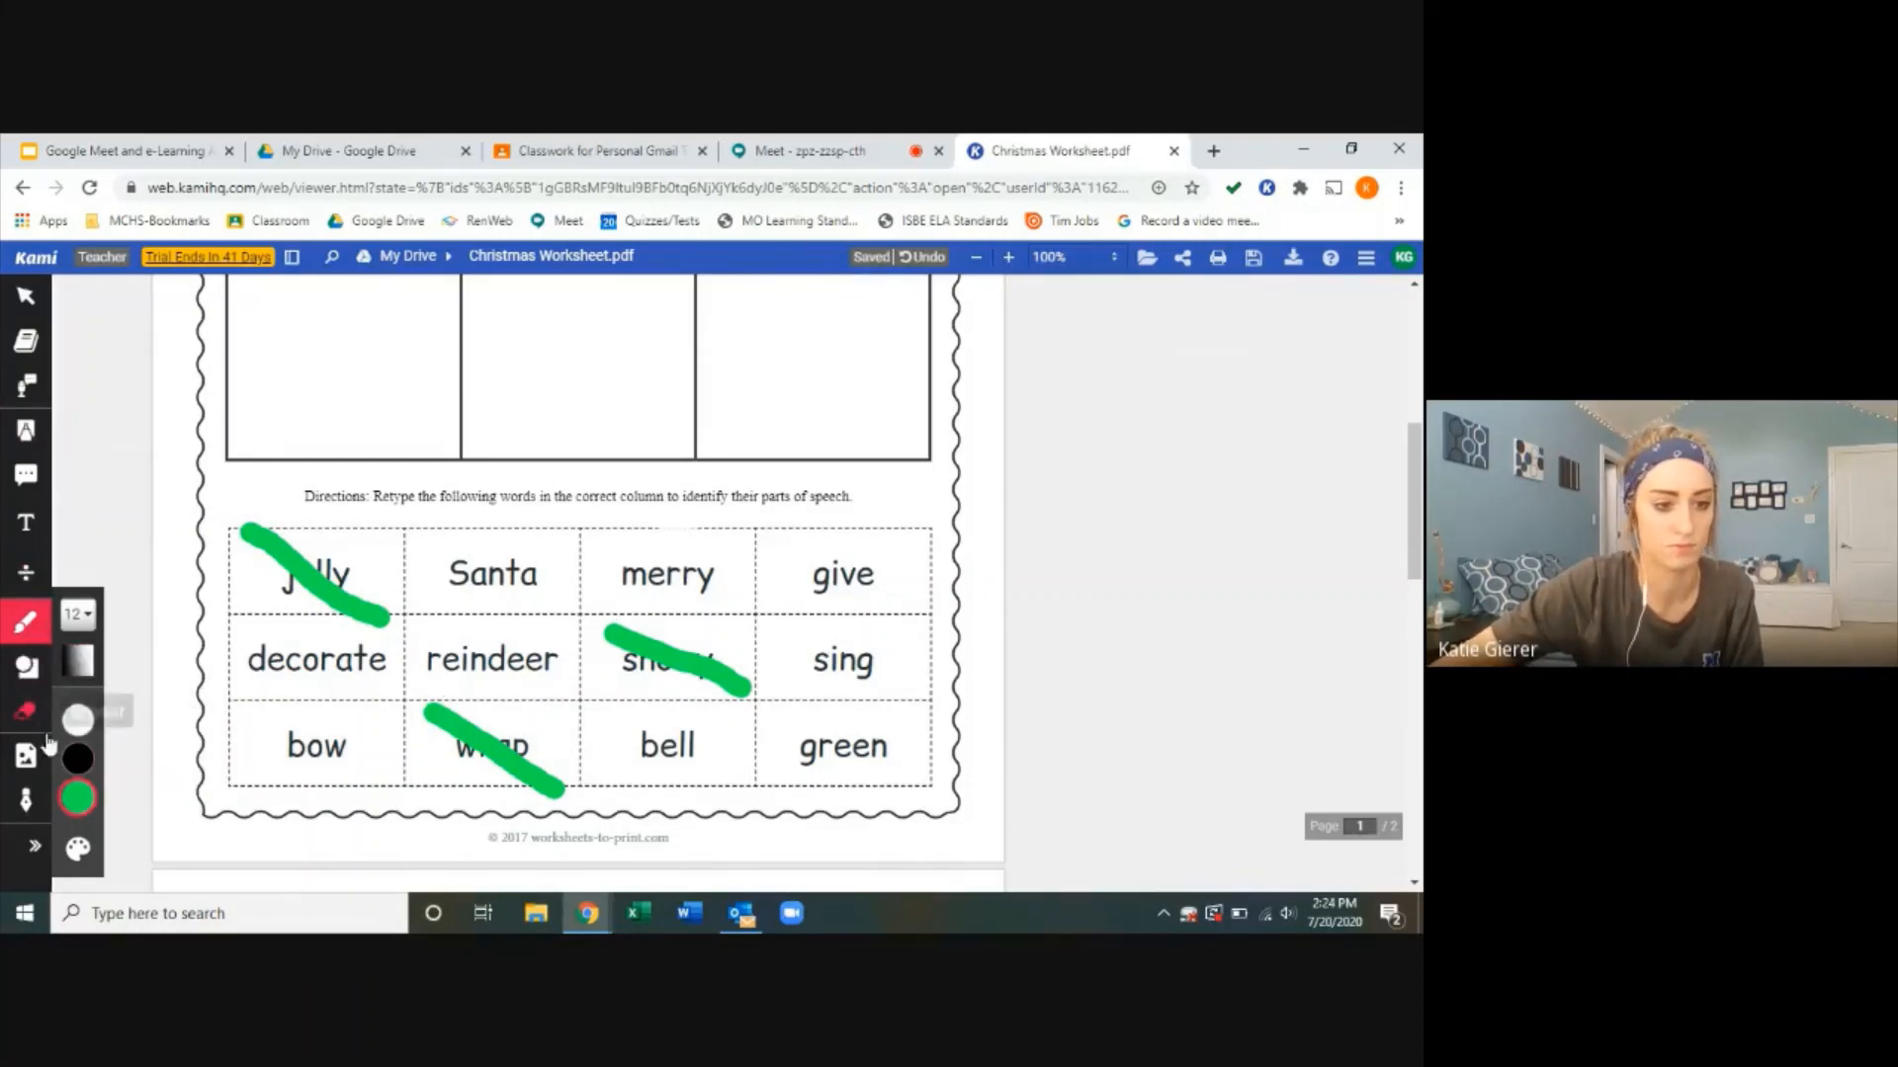
pyautogui.click(24, 711)
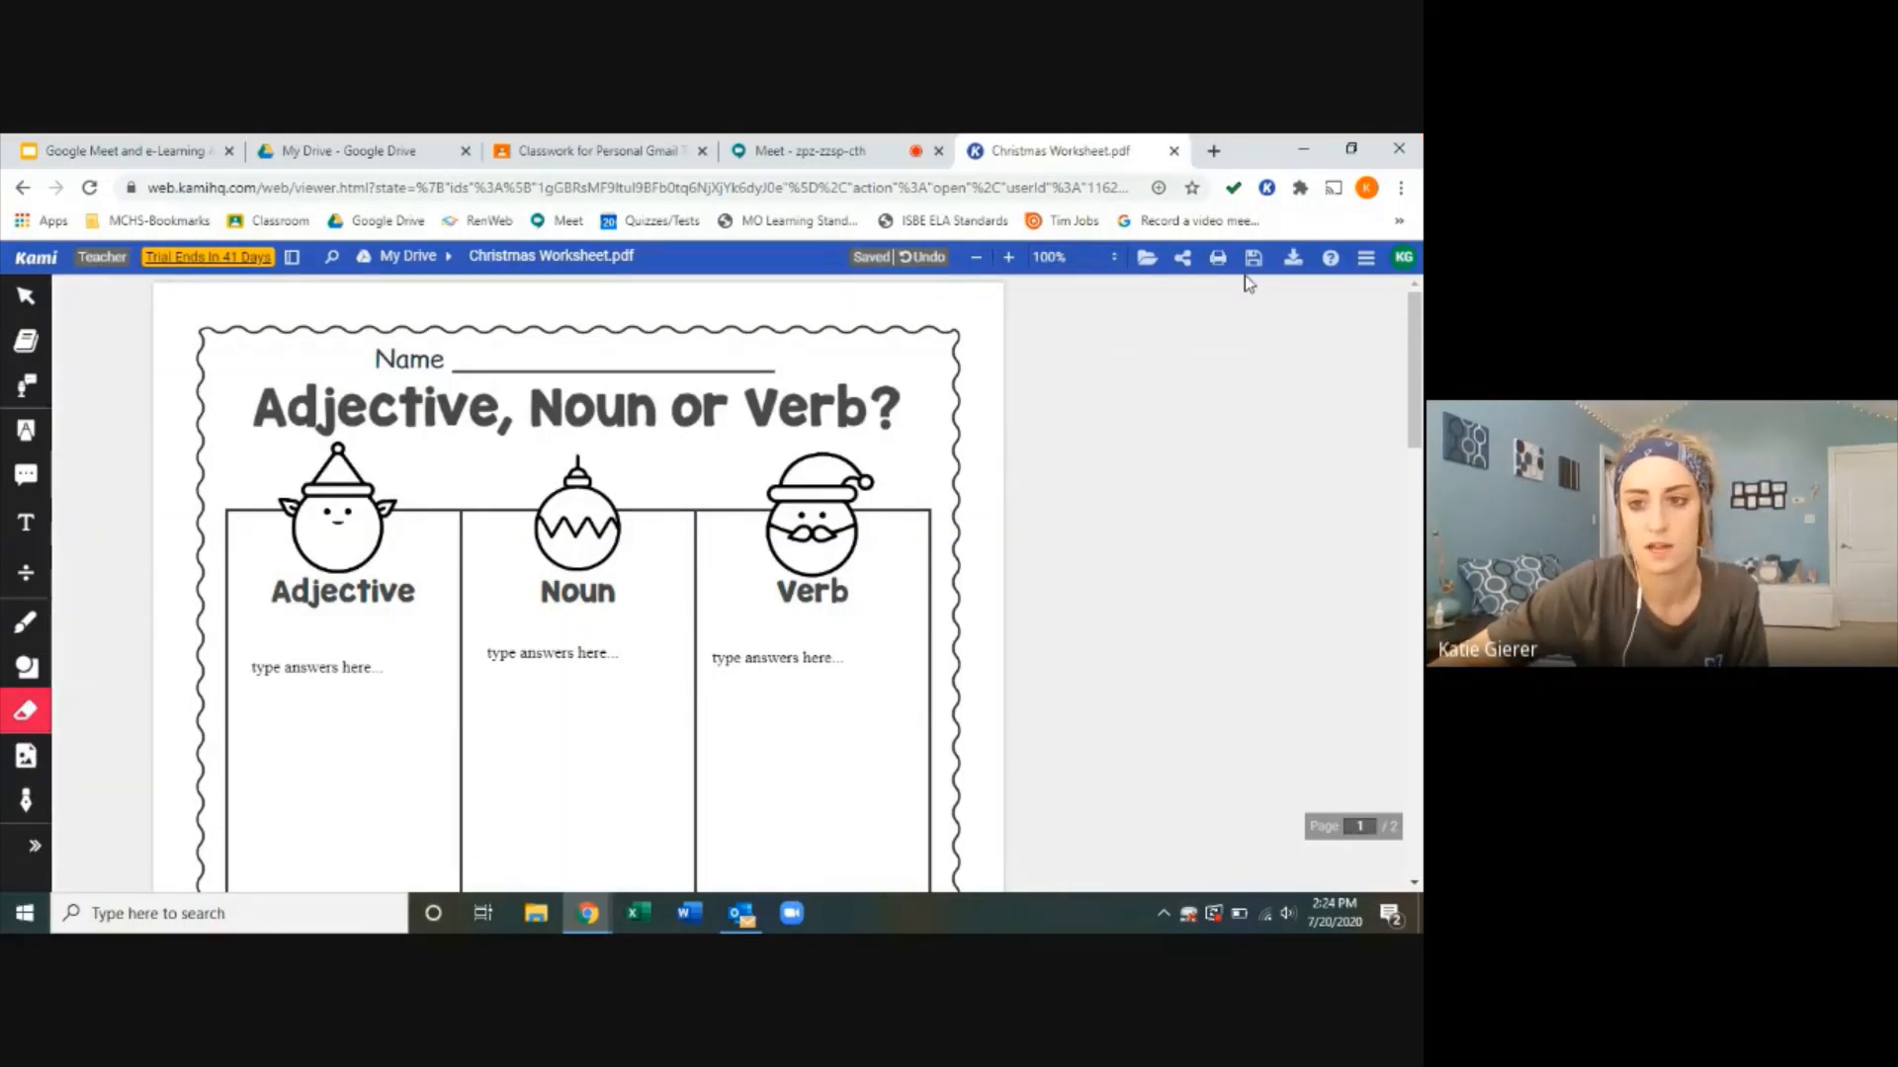
# Step: Move the worksheet into the English 1 Drive folder from Kami's save options
pyautogui.click(1254, 257)
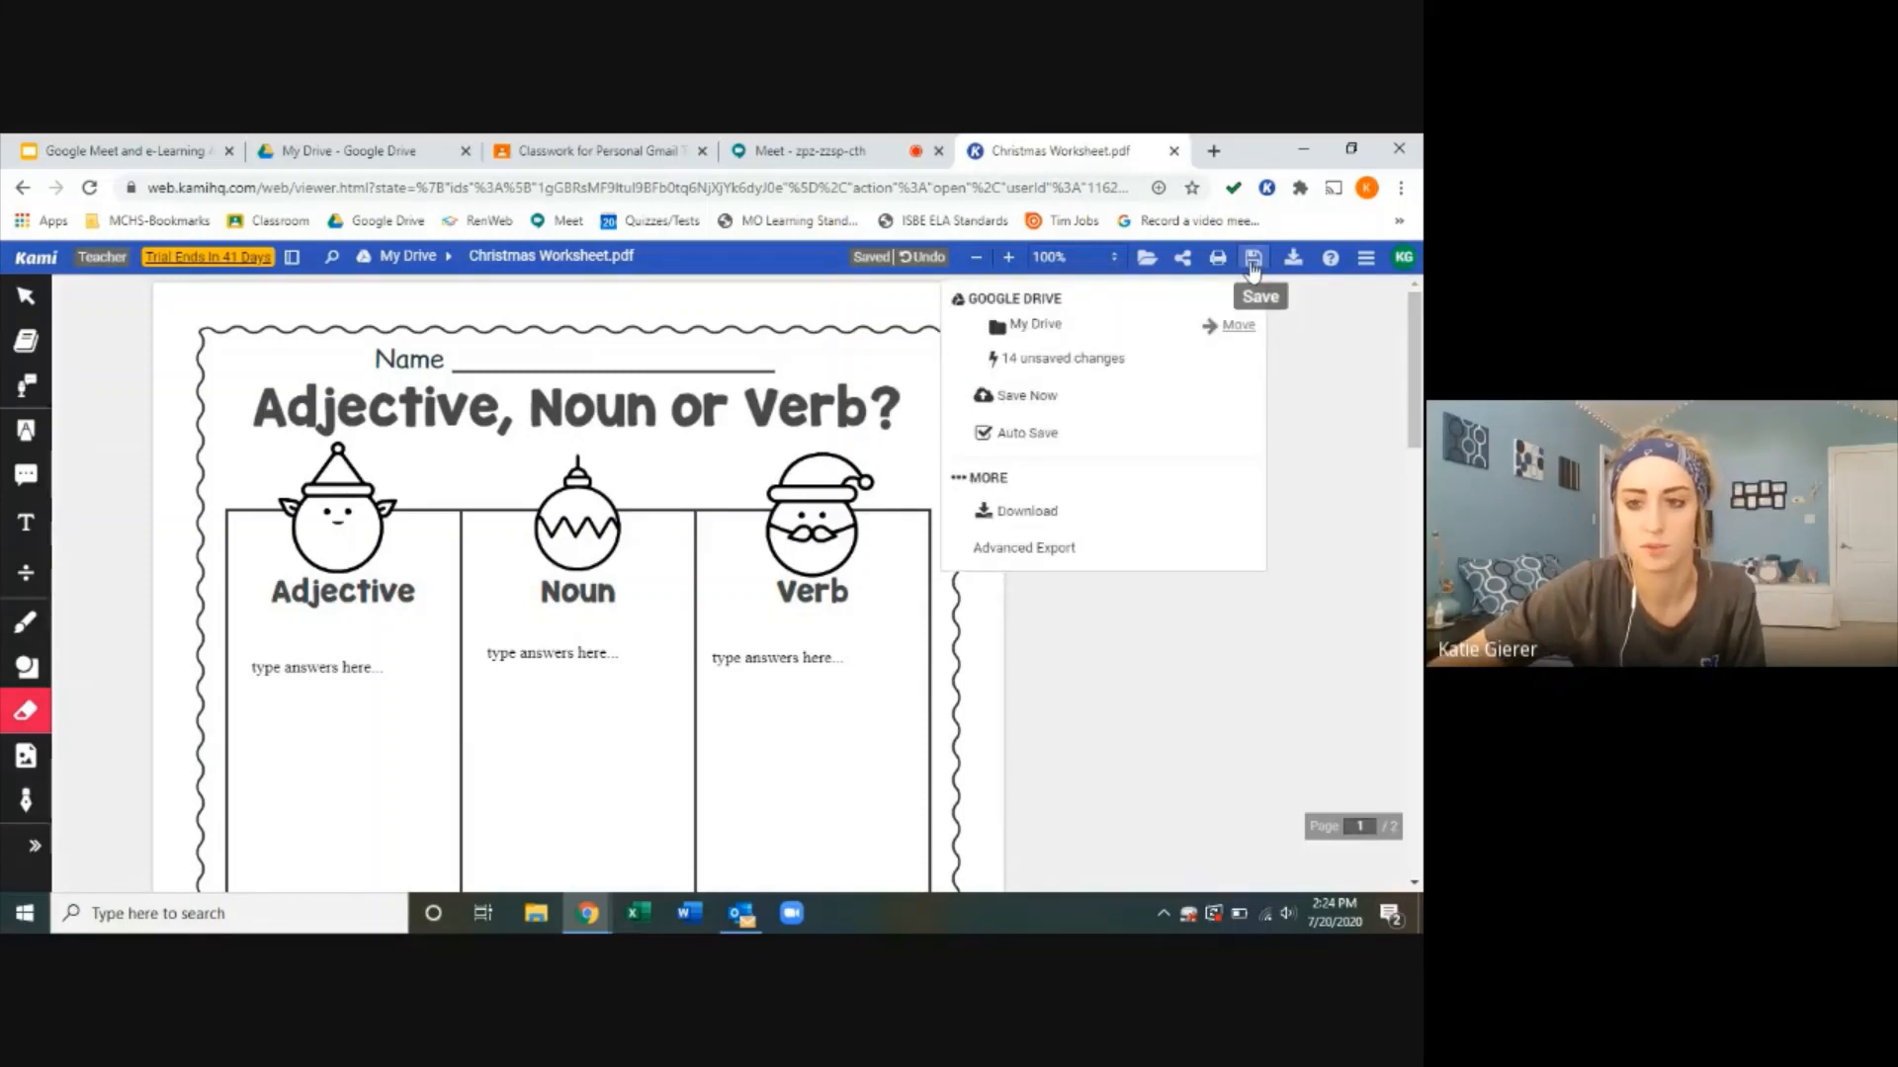
pyautogui.moveTo(1050, 341)
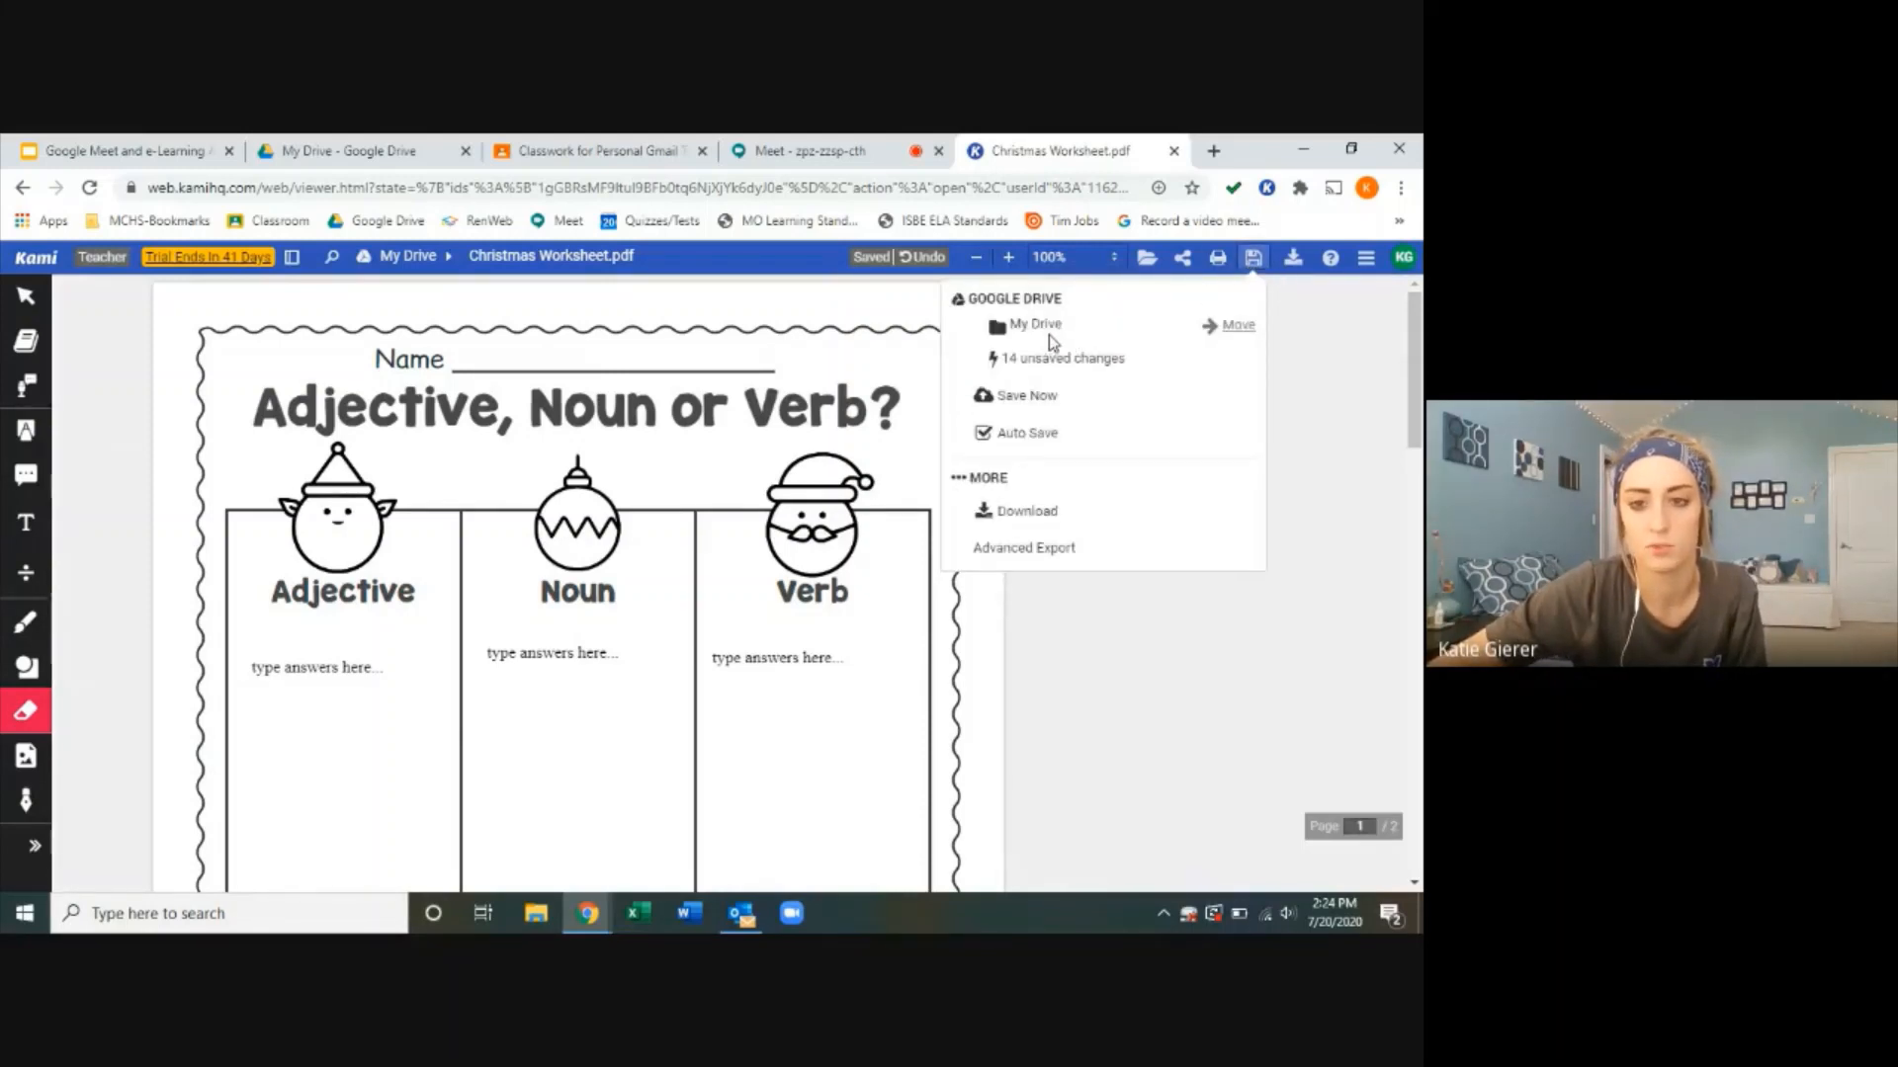
pyautogui.moveTo(1034, 323)
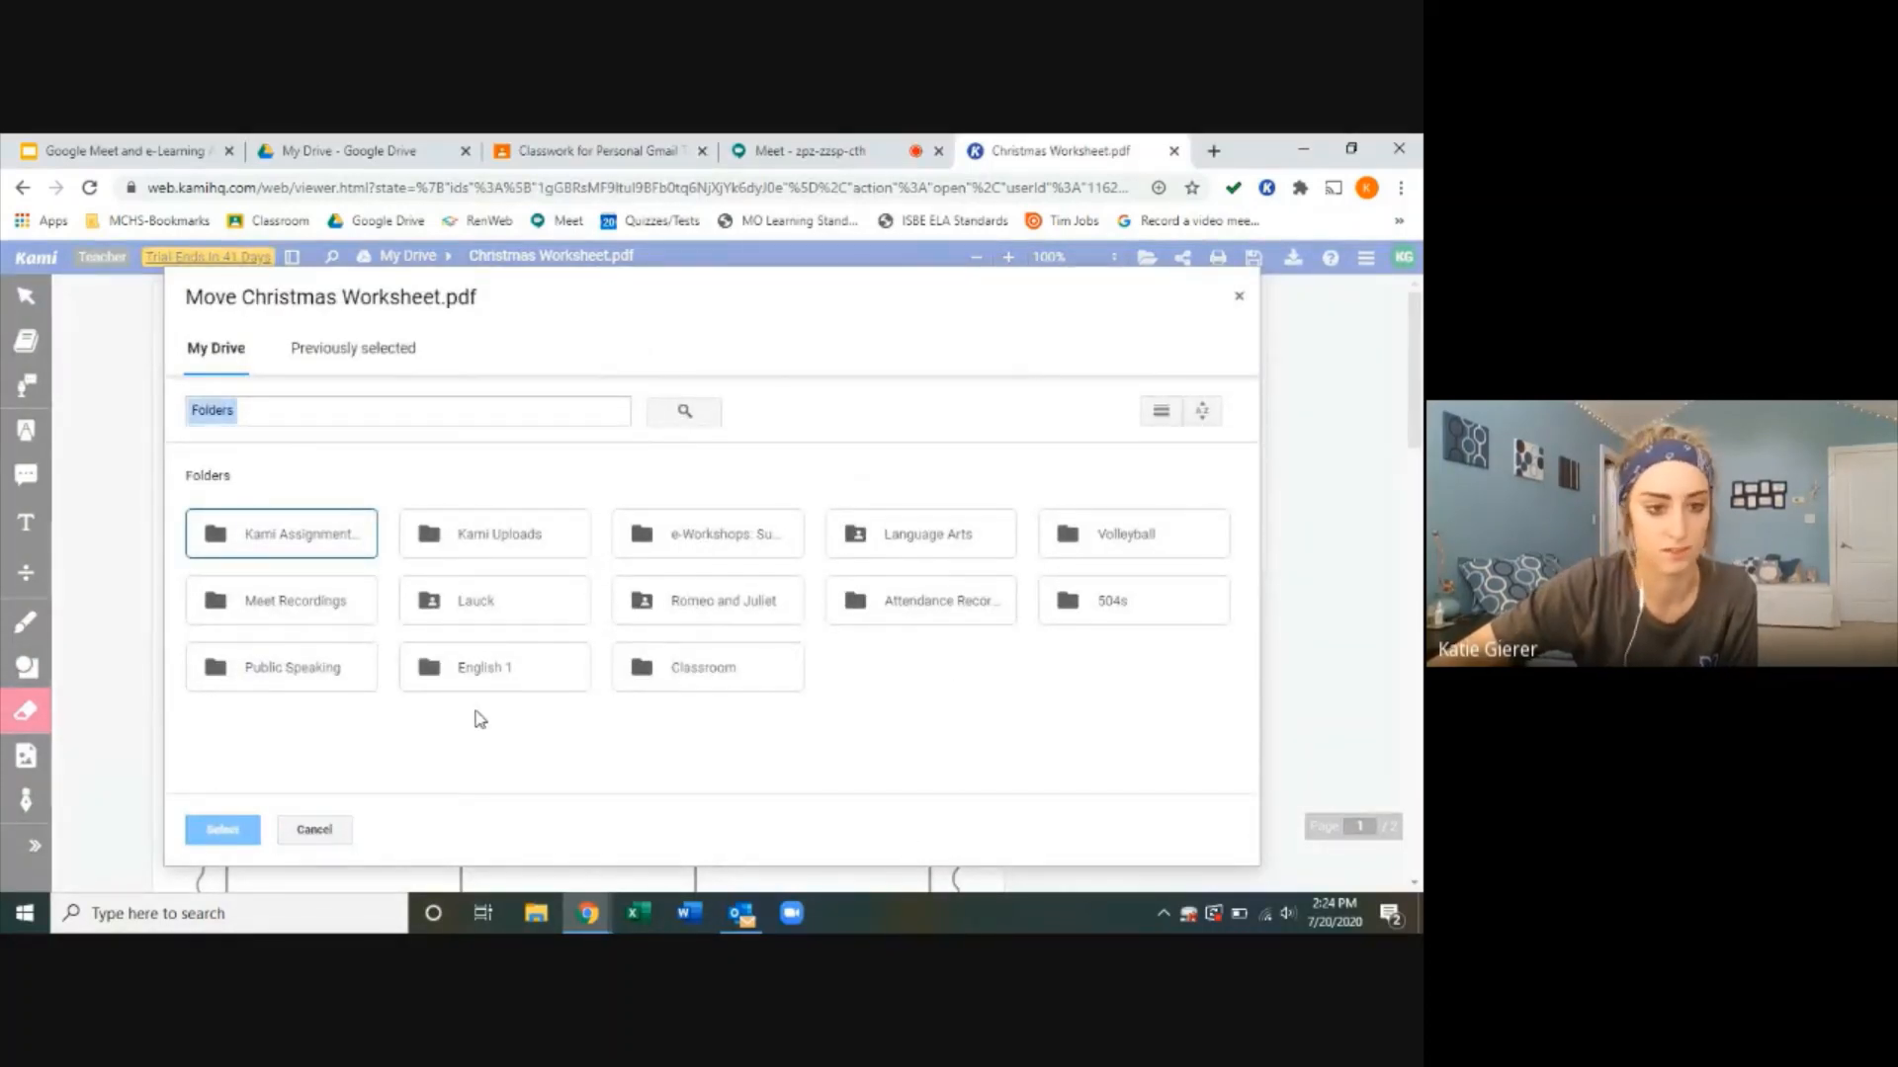
pyautogui.click(494, 667)
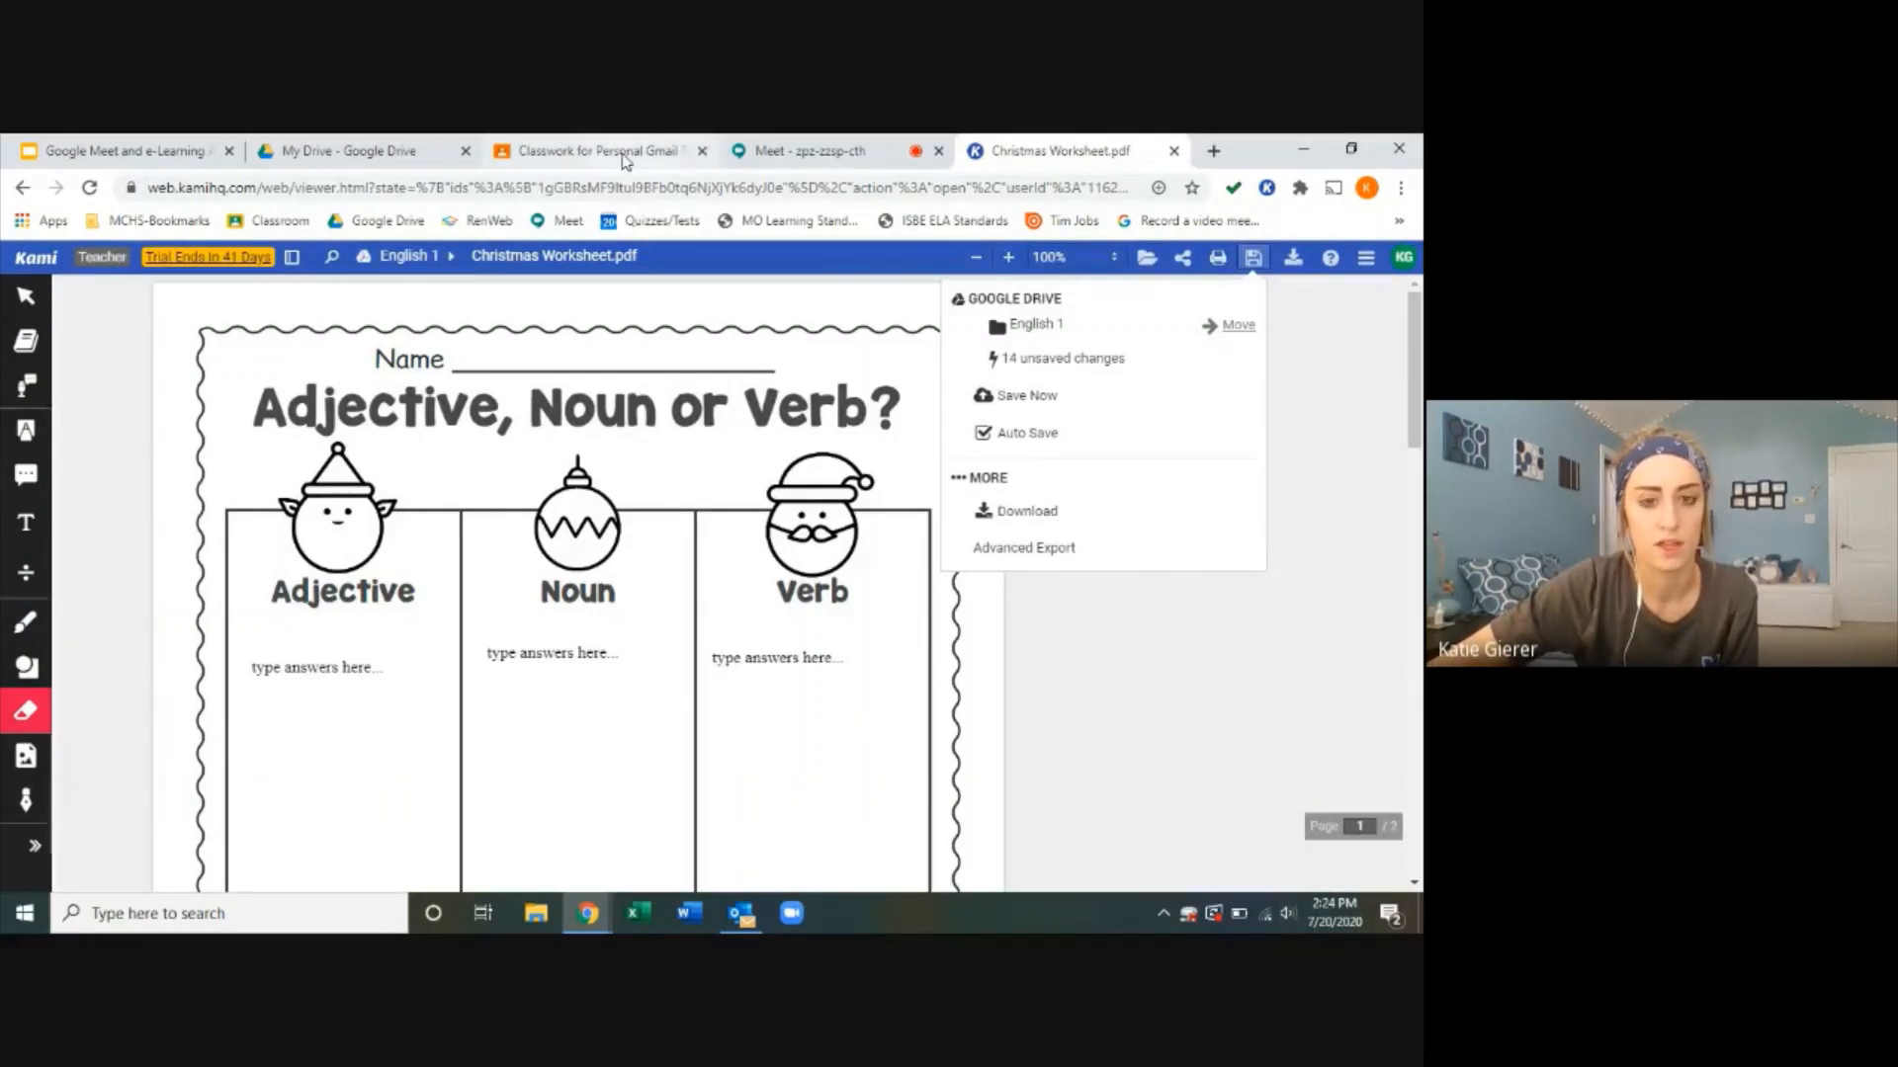
# Step: From test class's Classwork page in Google Classroom, create a new Kami assignment
pyautogui.click(593, 151)
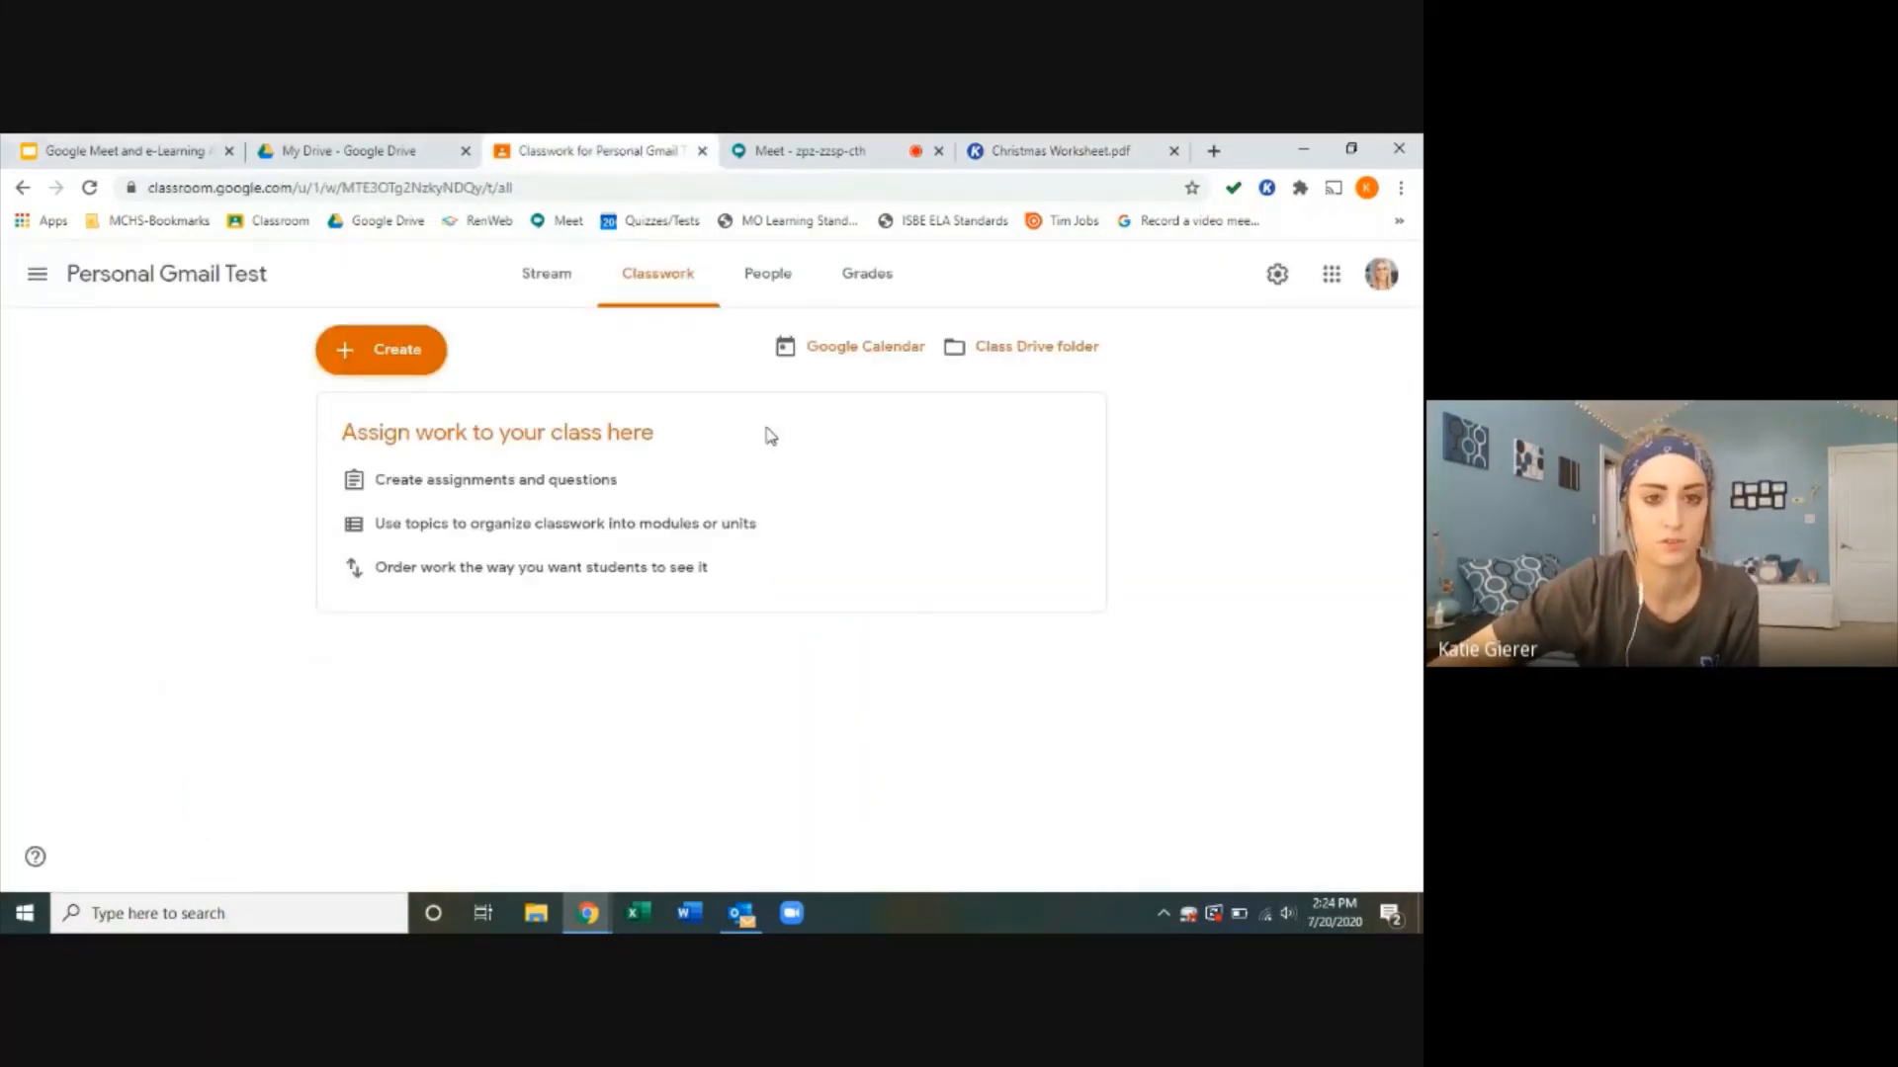
pyautogui.moveTo(878, 825)
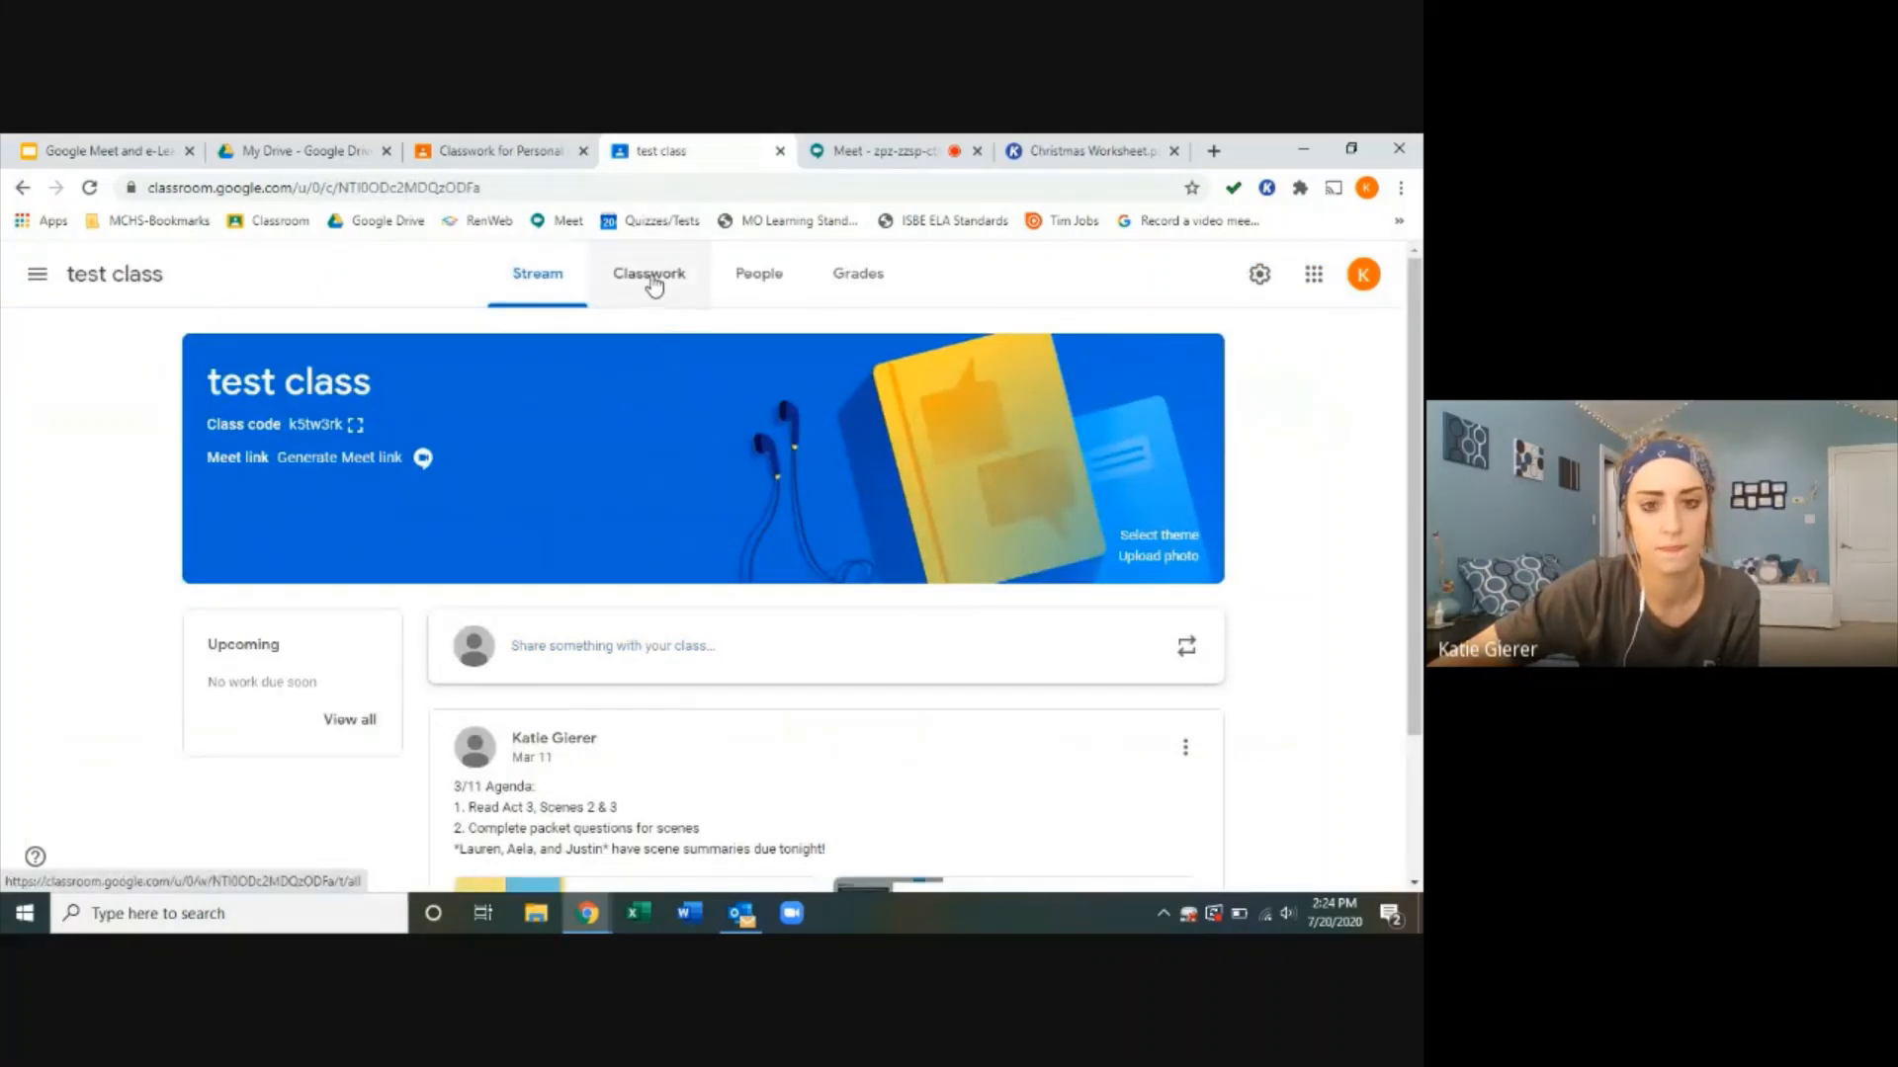
pyautogui.click(648, 273)
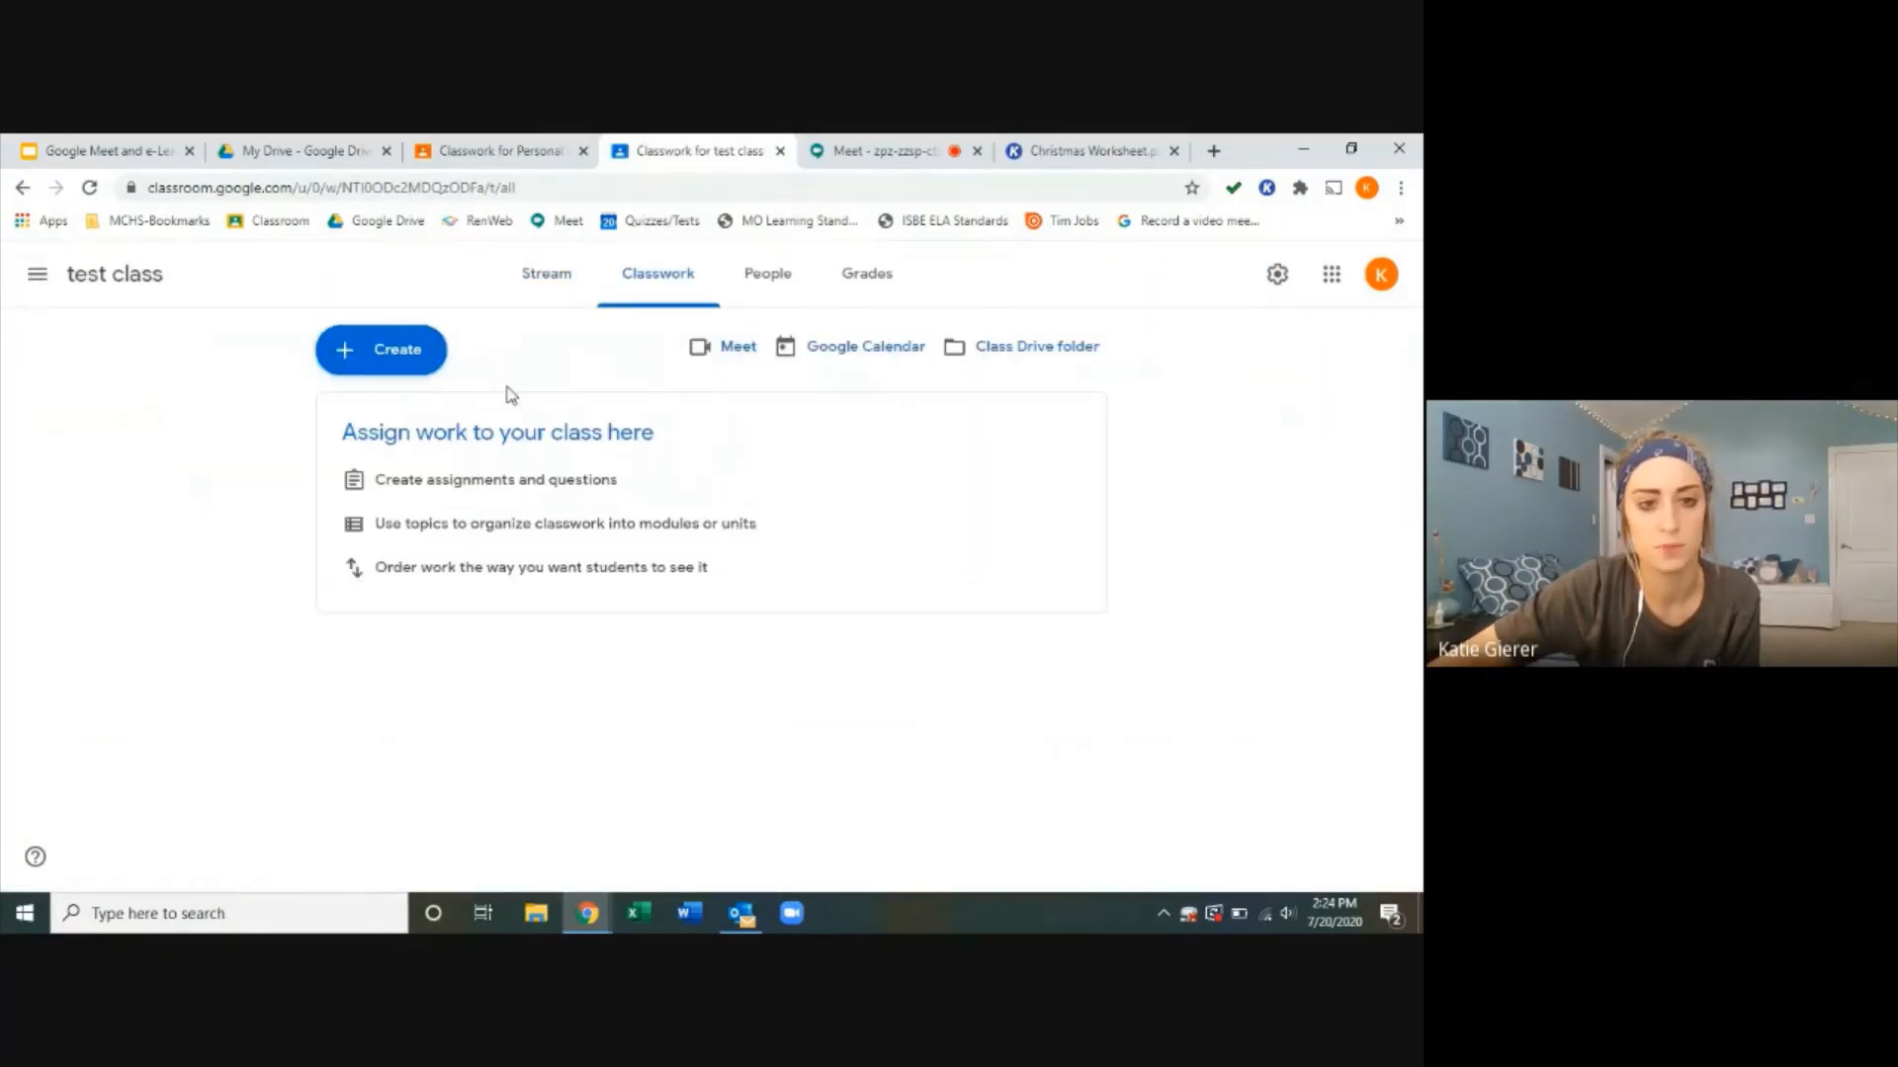
pyautogui.moveTo(417, 390)
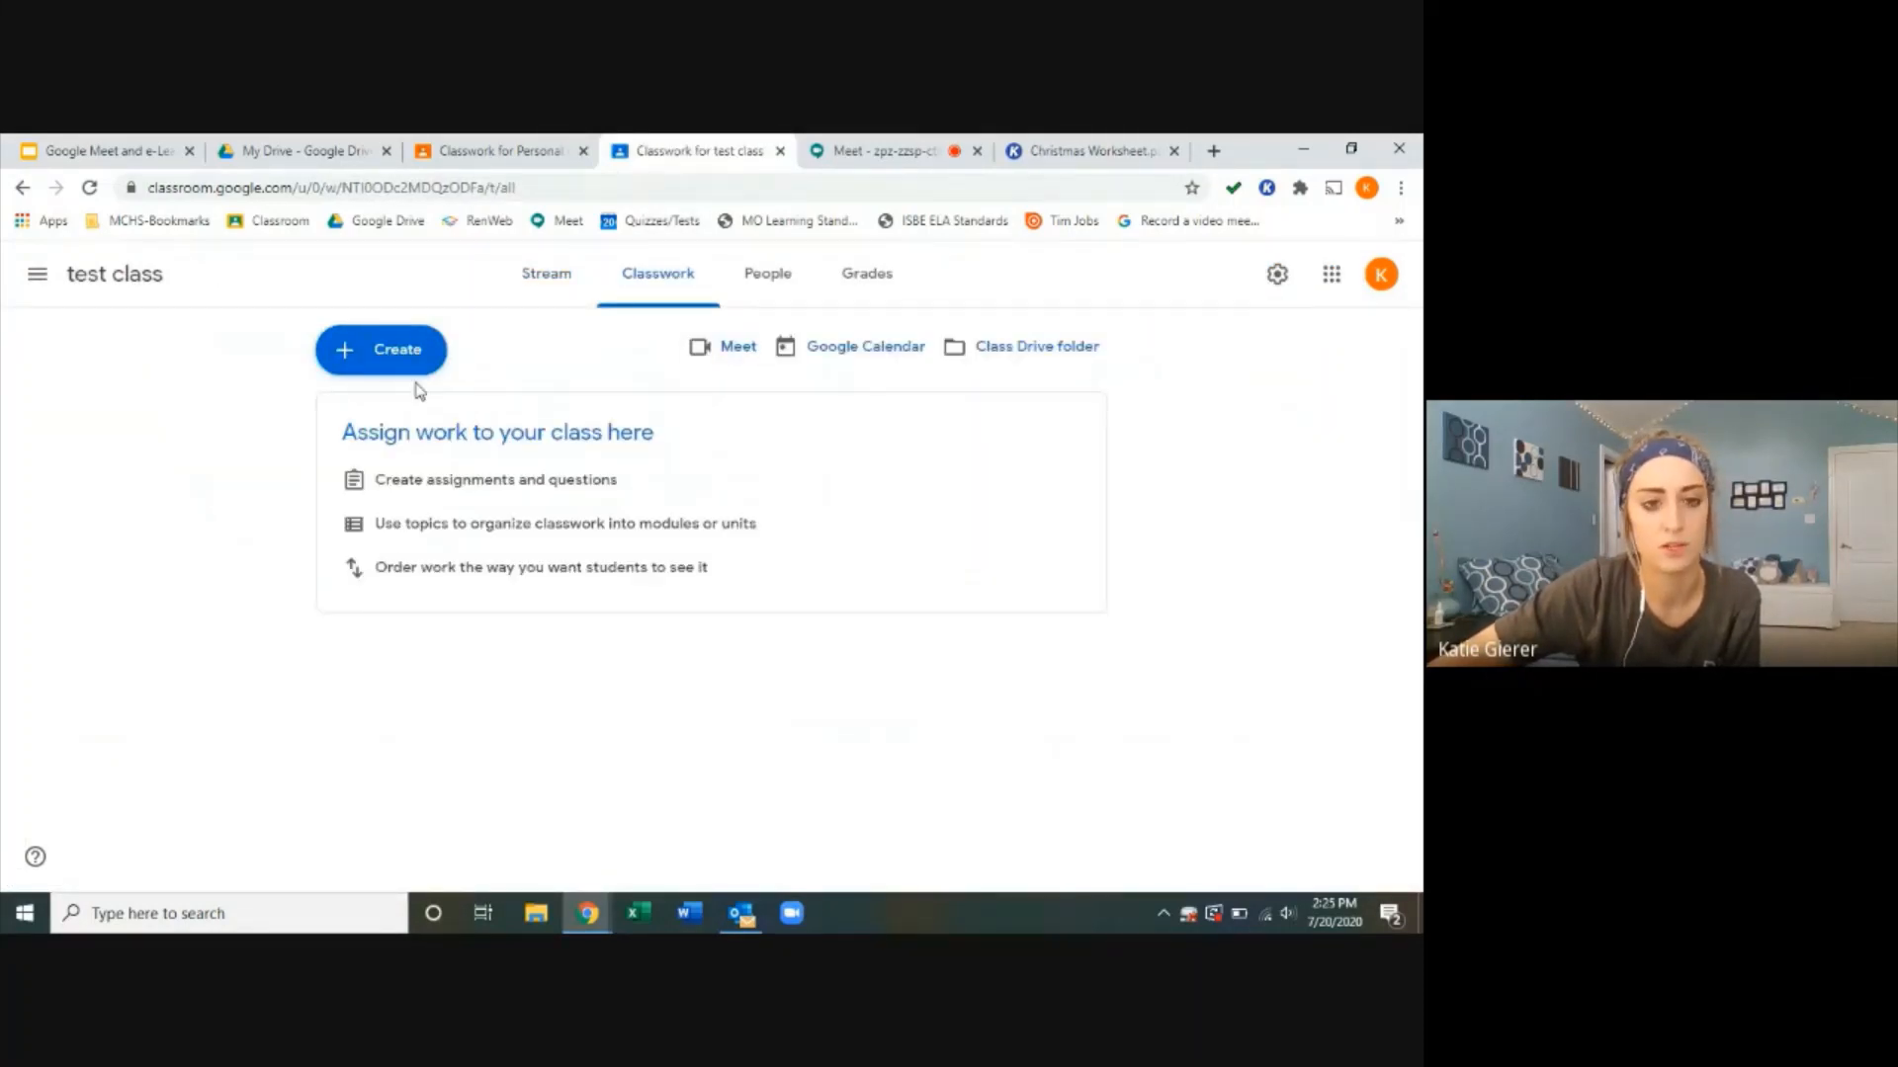
pyautogui.click(379, 350)
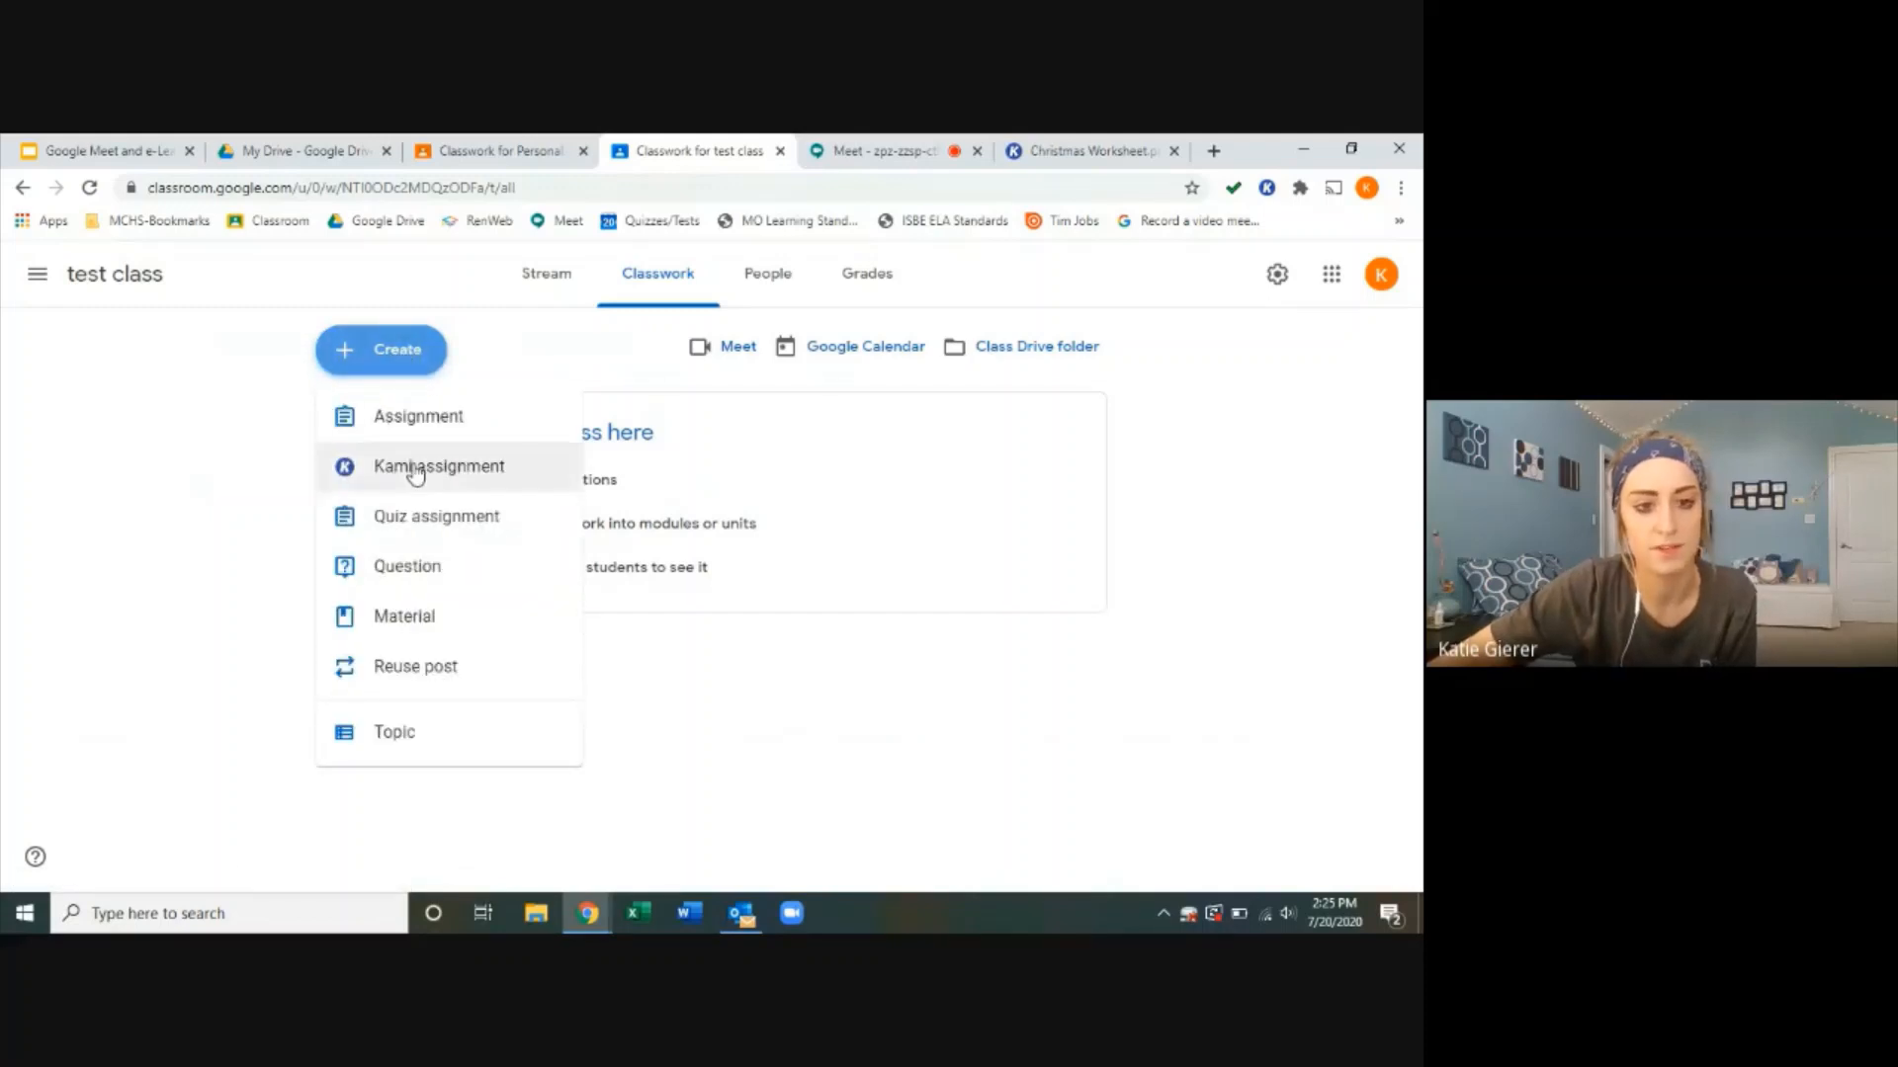
pyautogui.moveTo(351, 490)
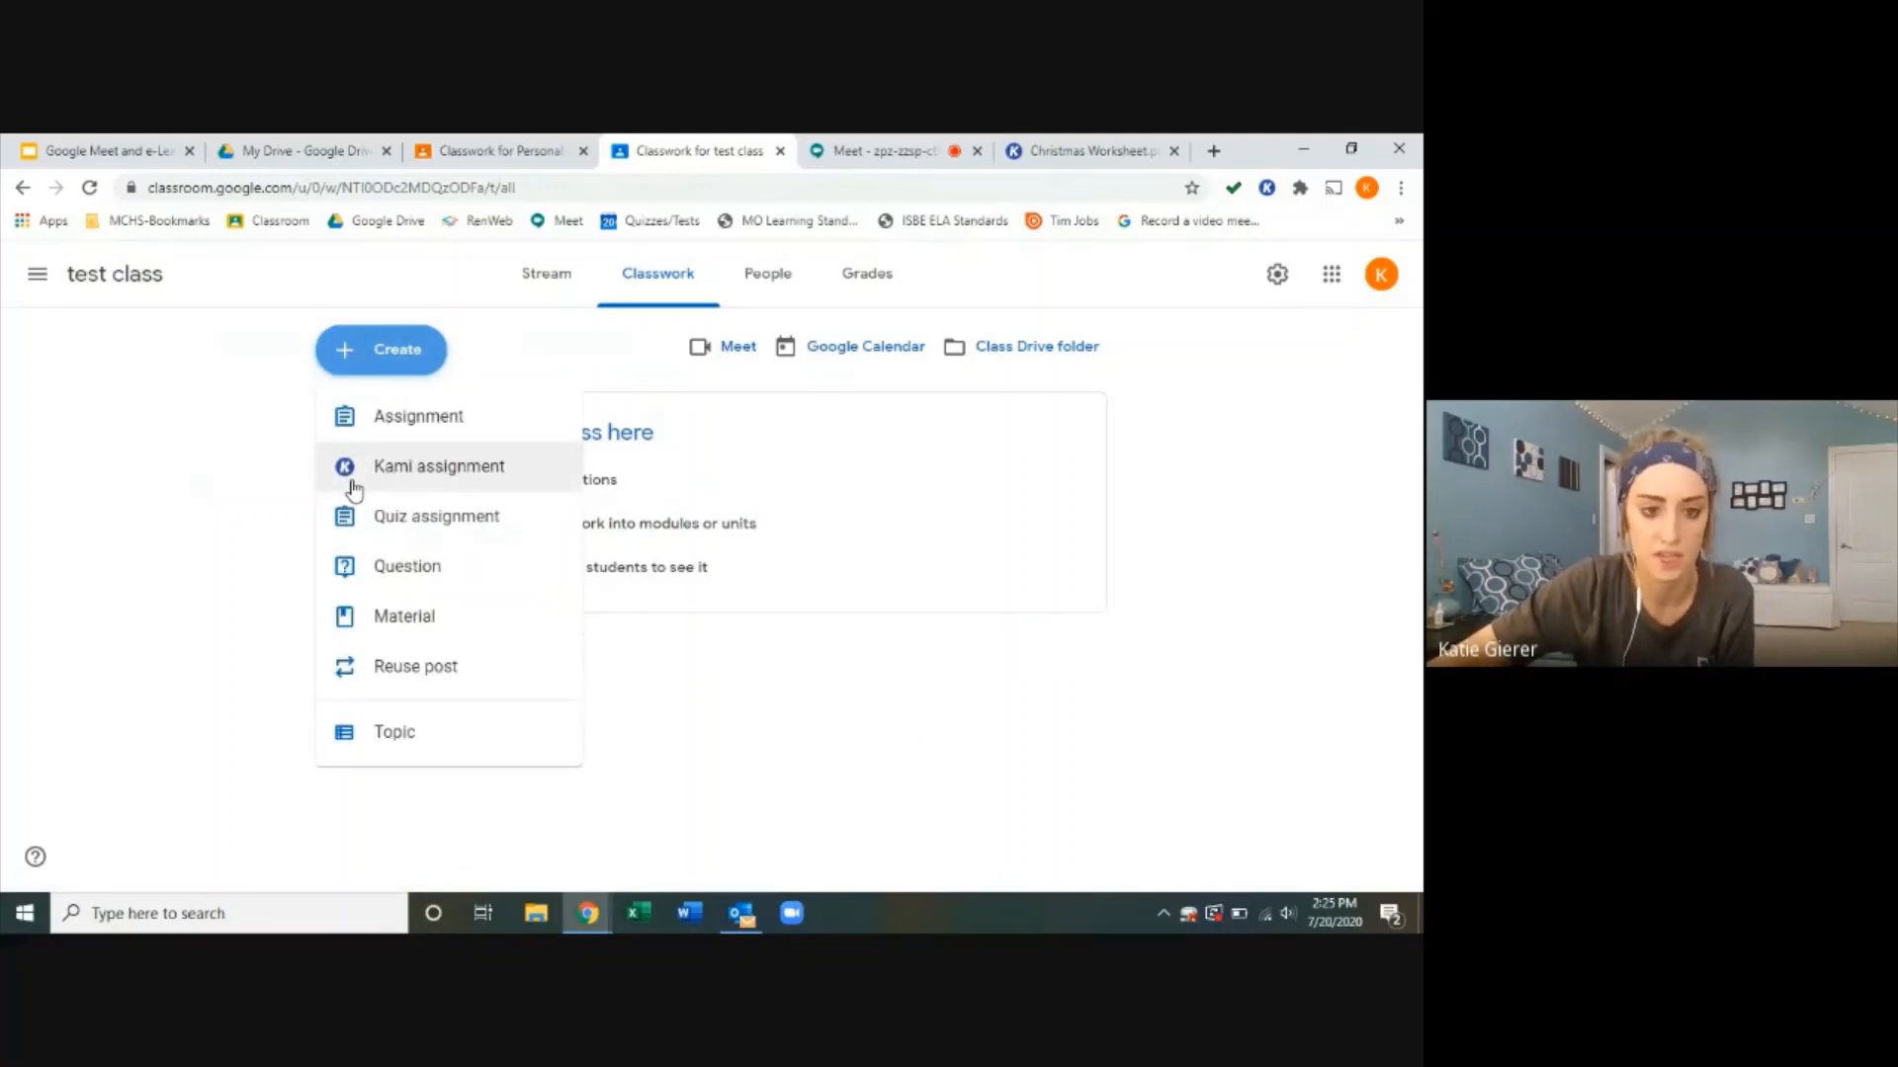
pyautogui.moveTo(398, 482)
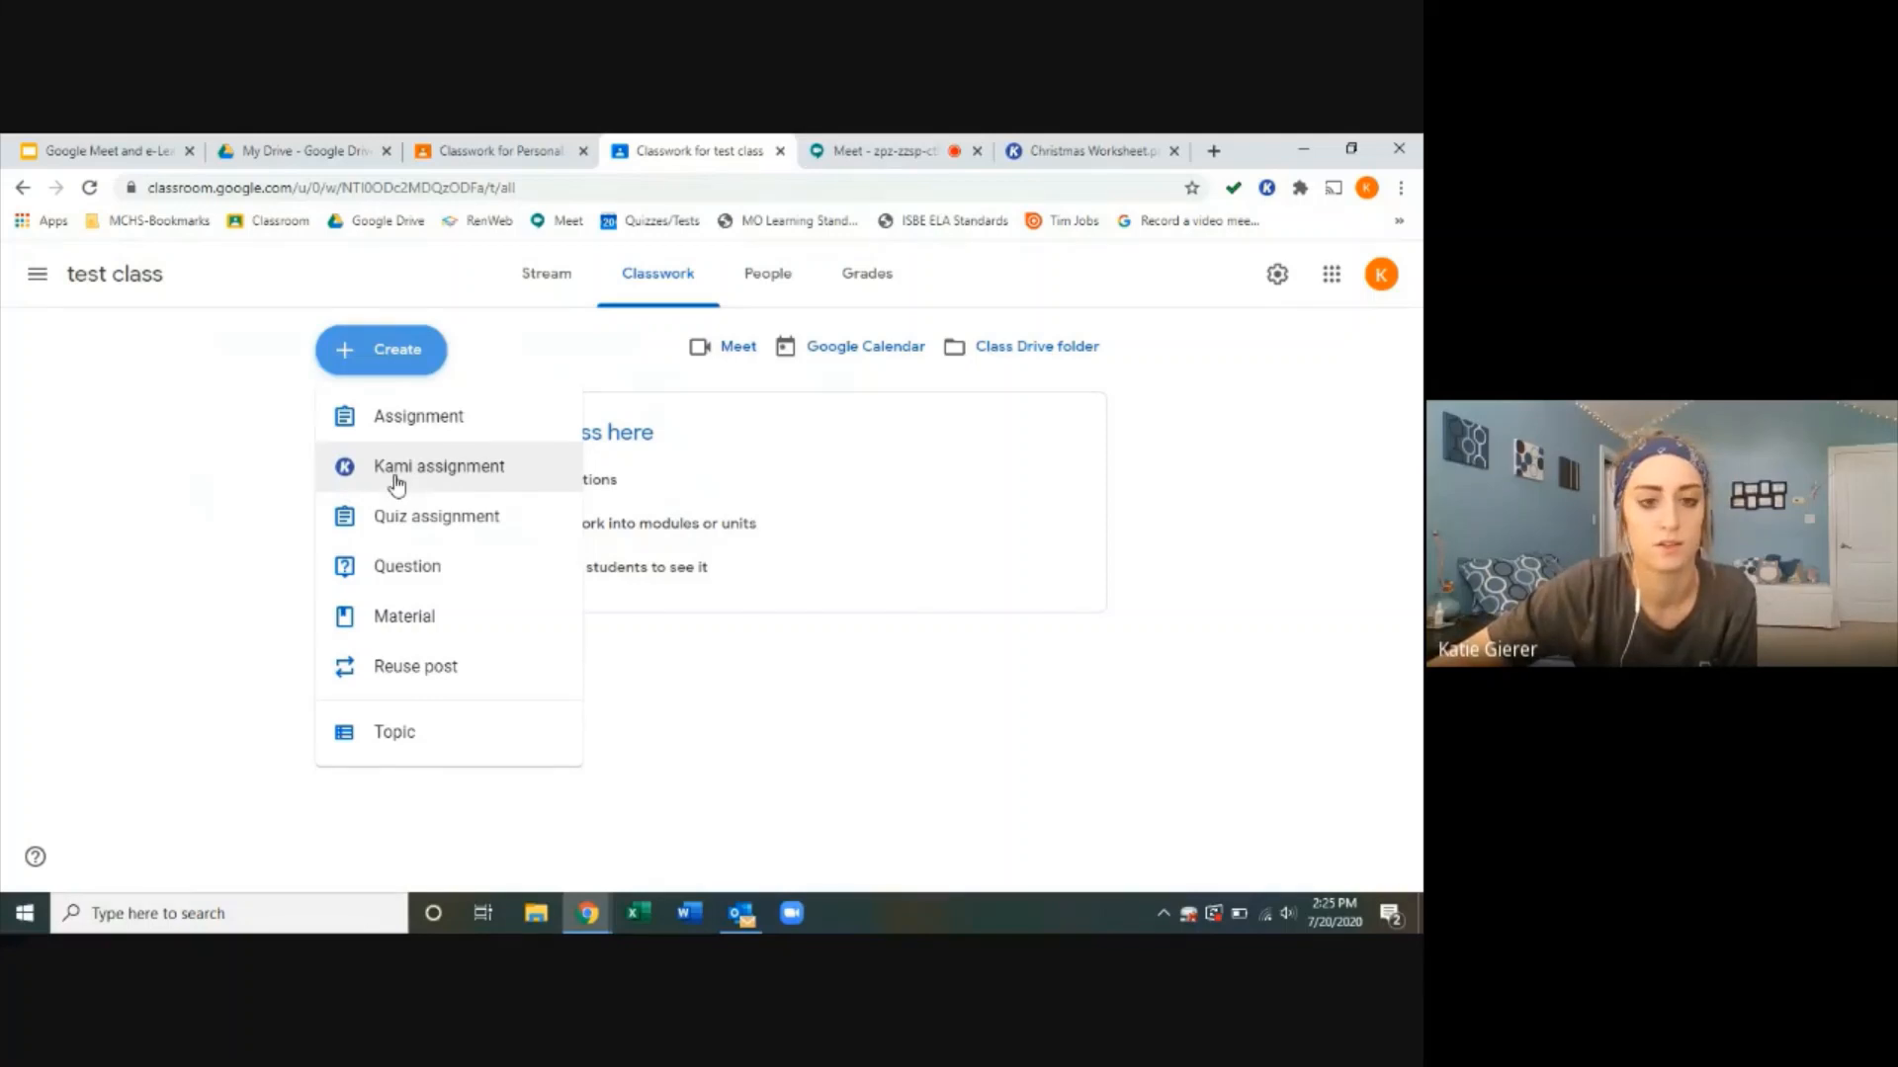
pyautogui.click(438, 465)
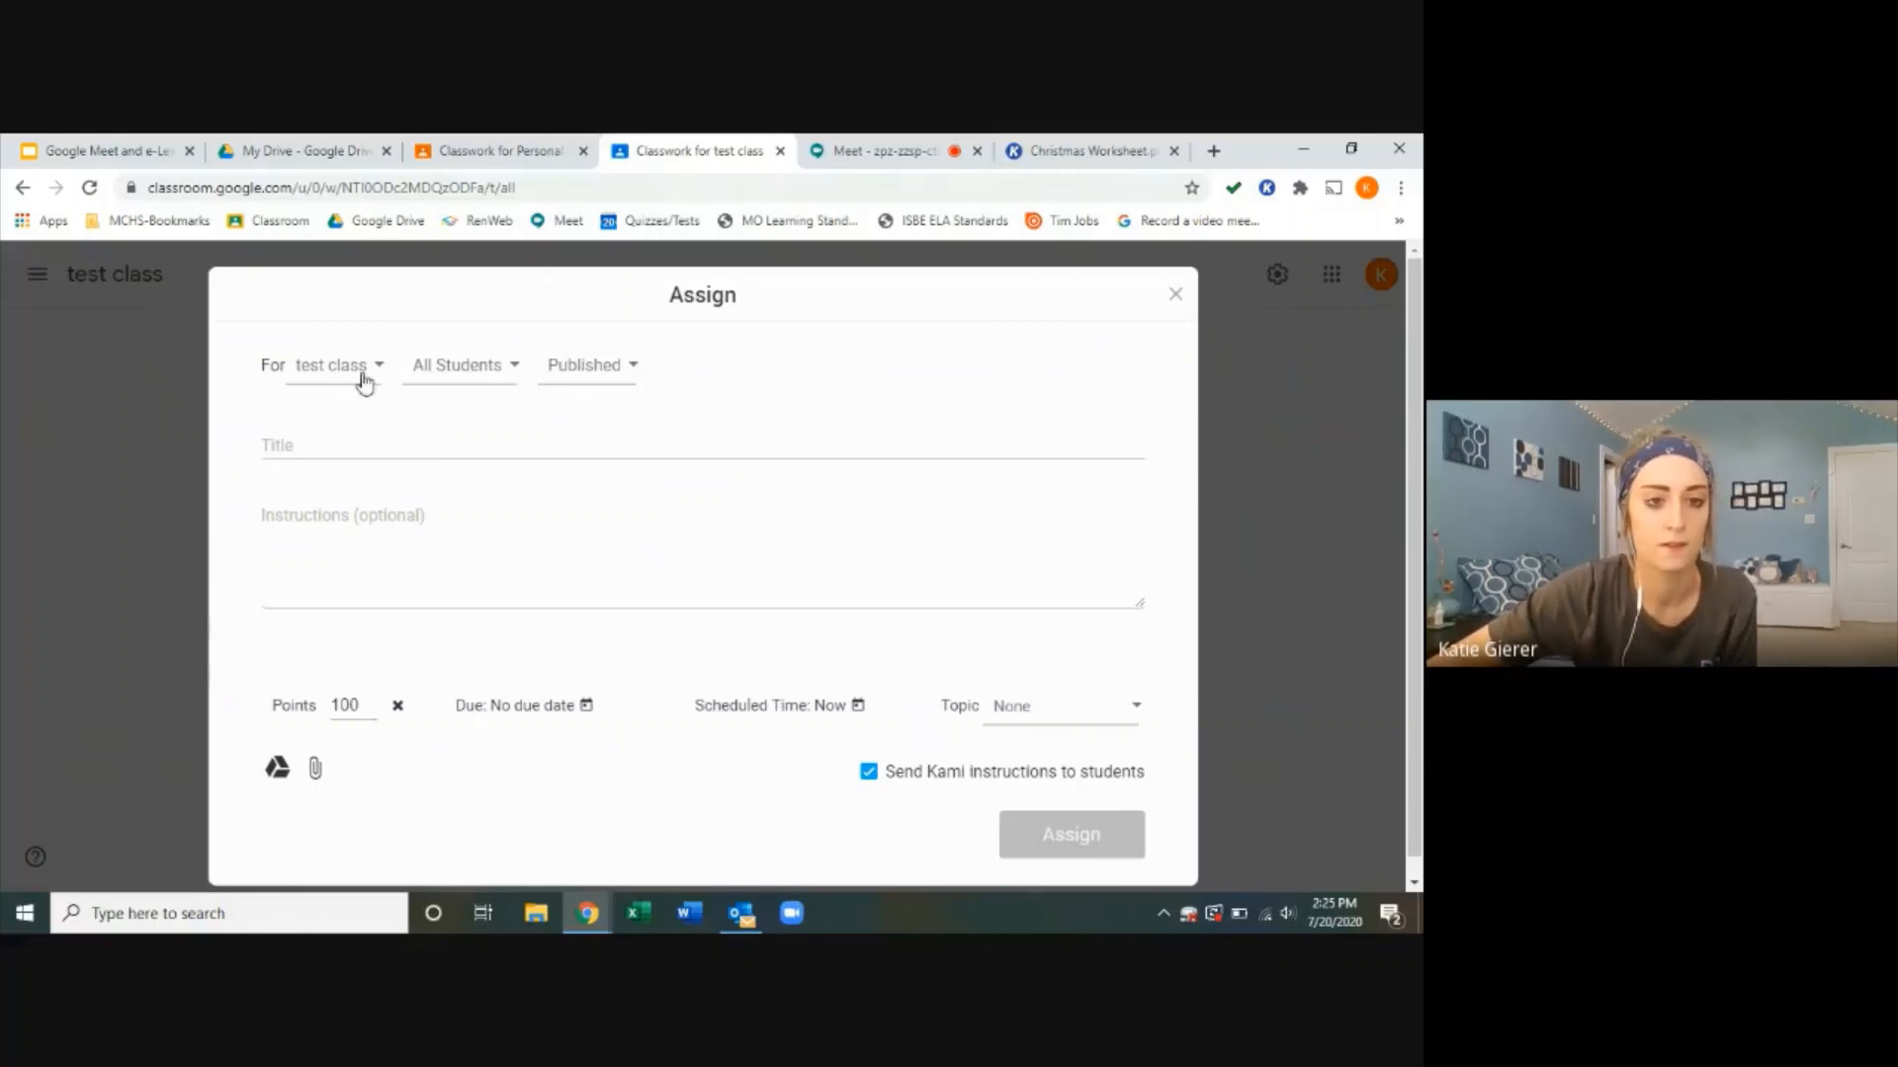
# Step: Assign the Kami assignment to test class and title it 'Christmas Worksheet'
pyautogui.click(336, 365)
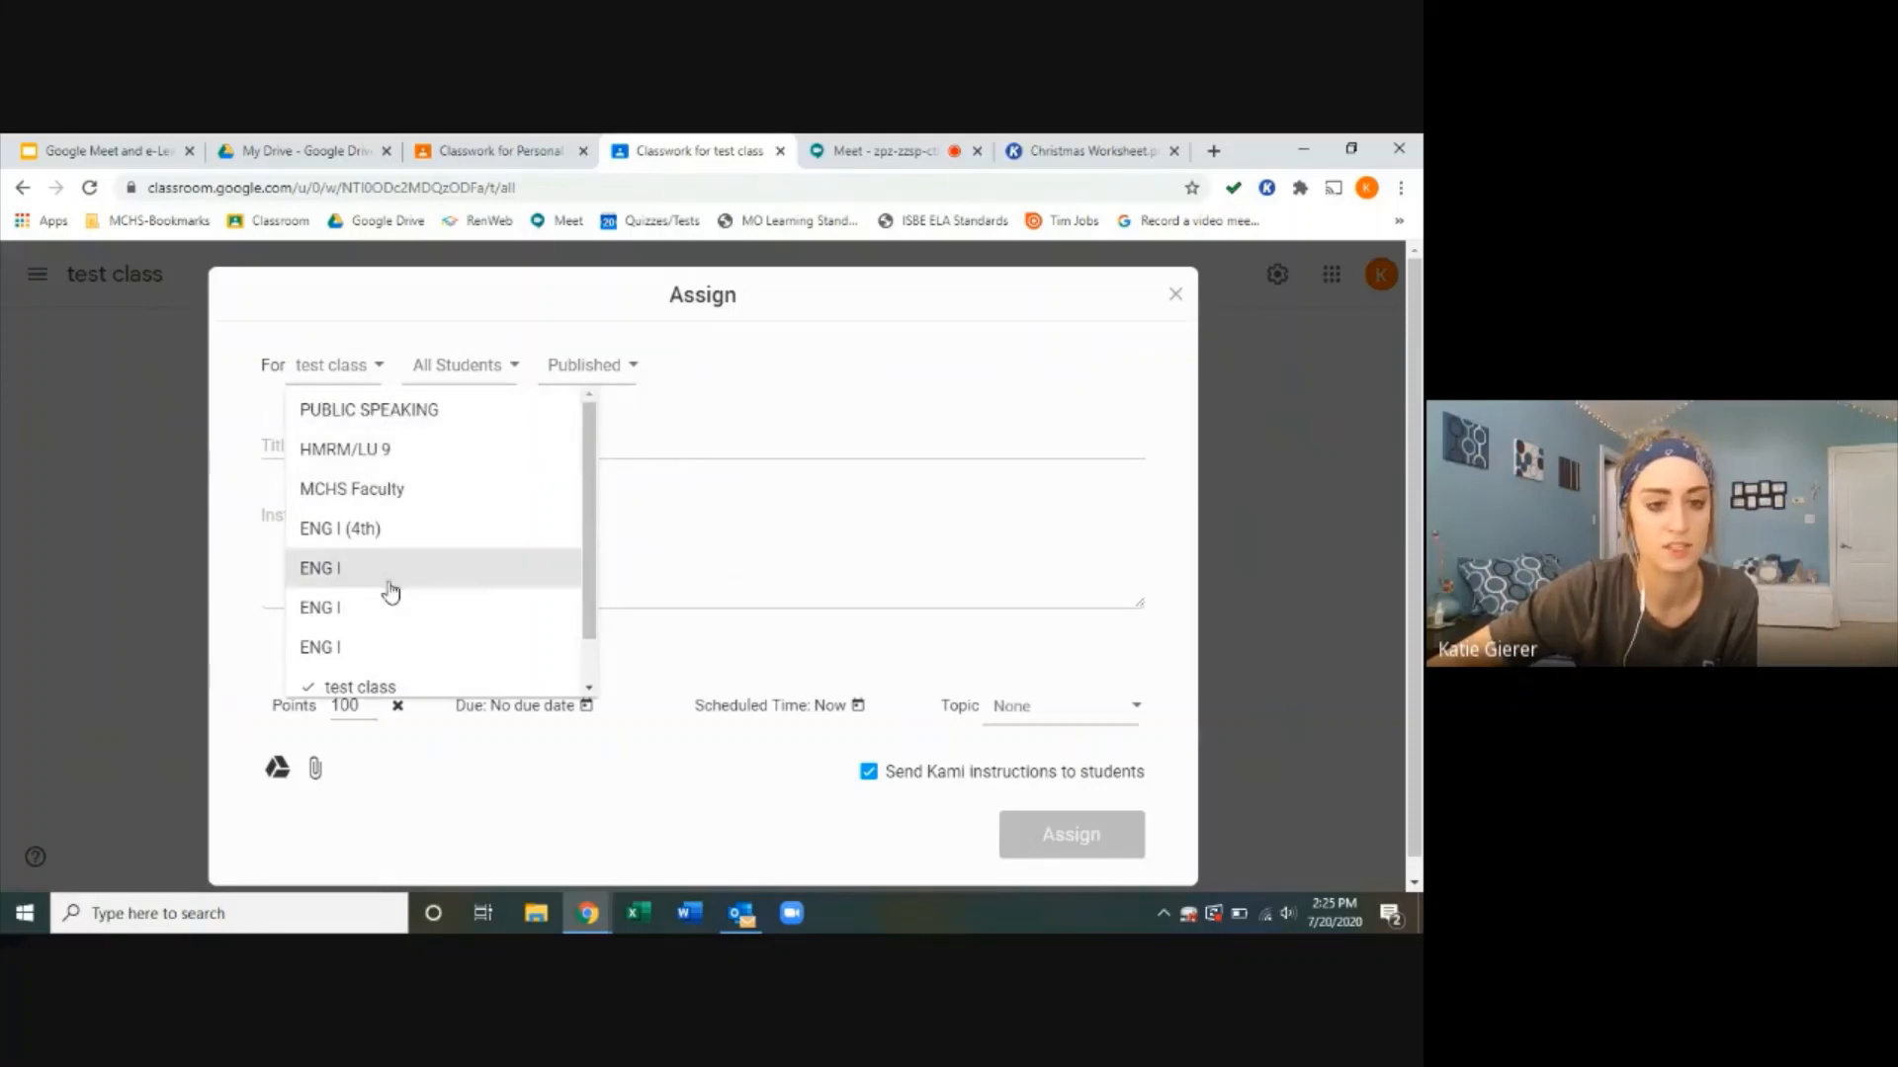
pyautogui.moveTo(363, 695)
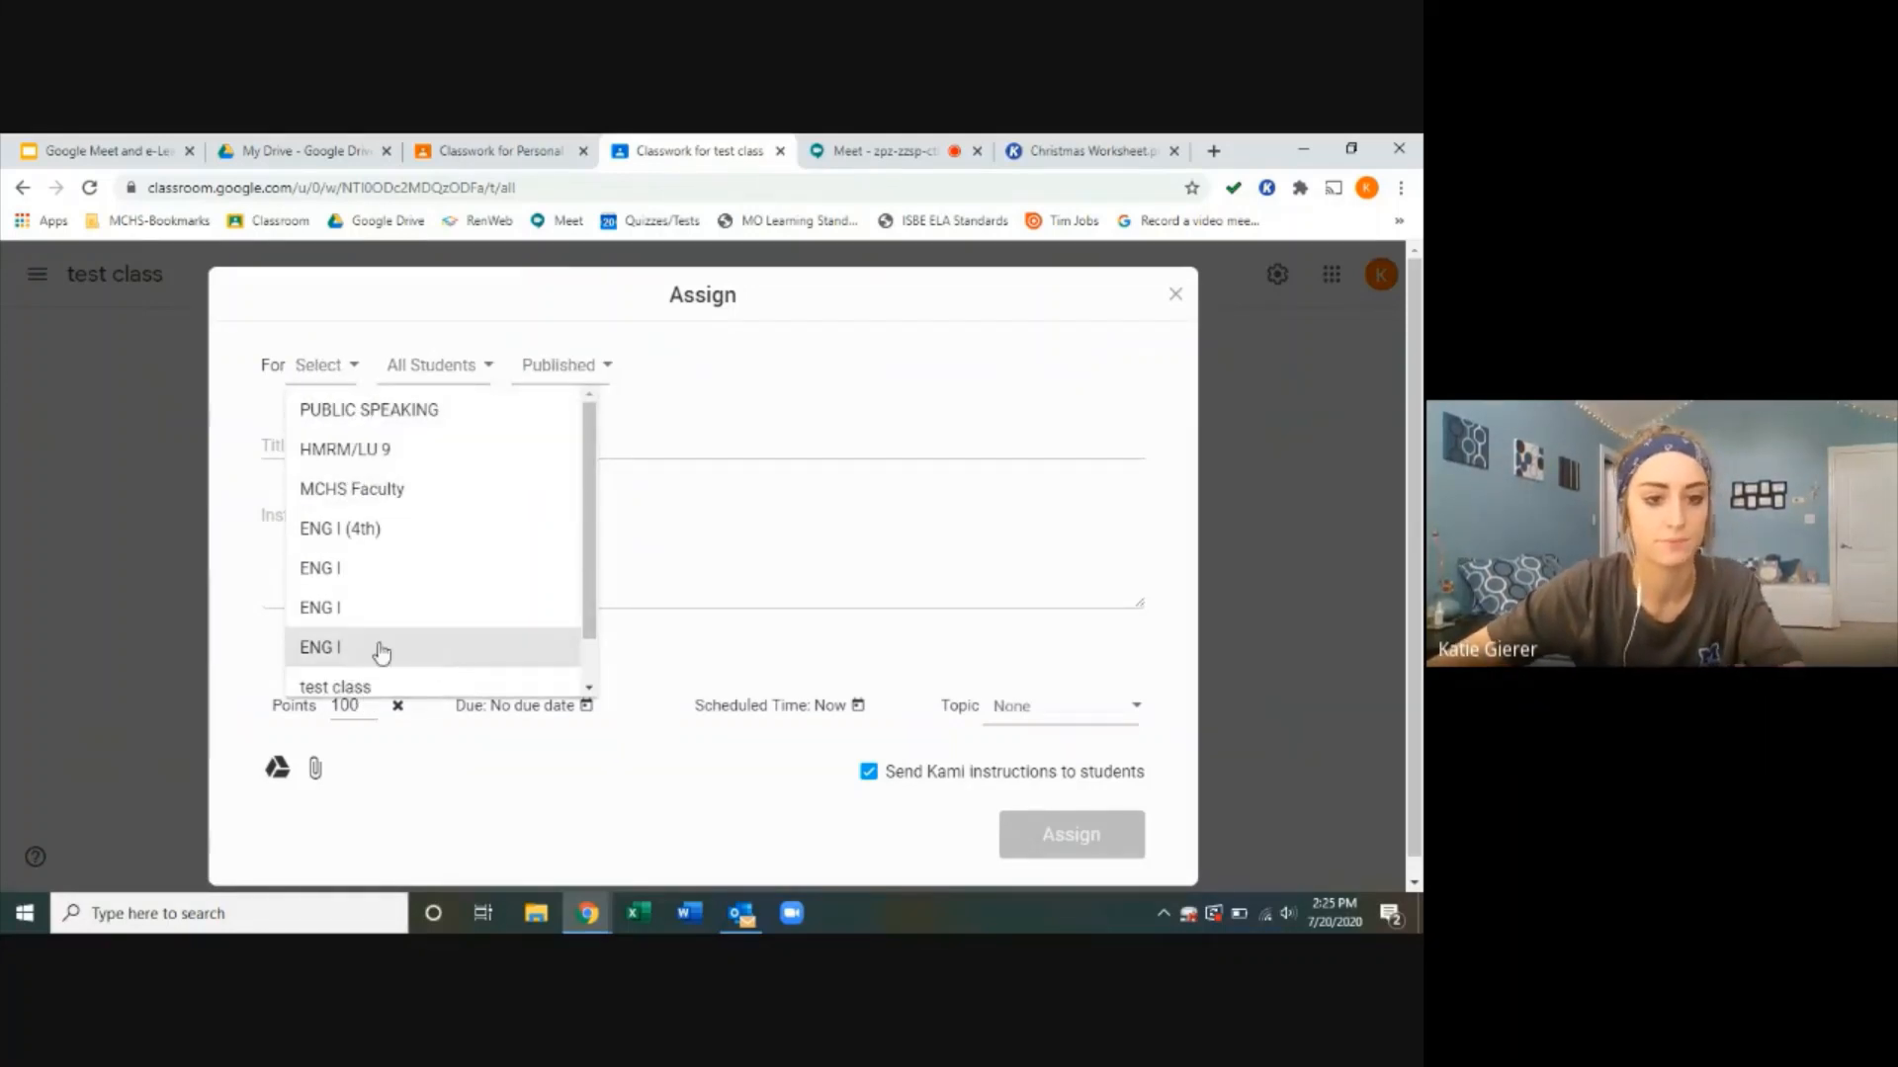
pyautogui.click(334, 686)
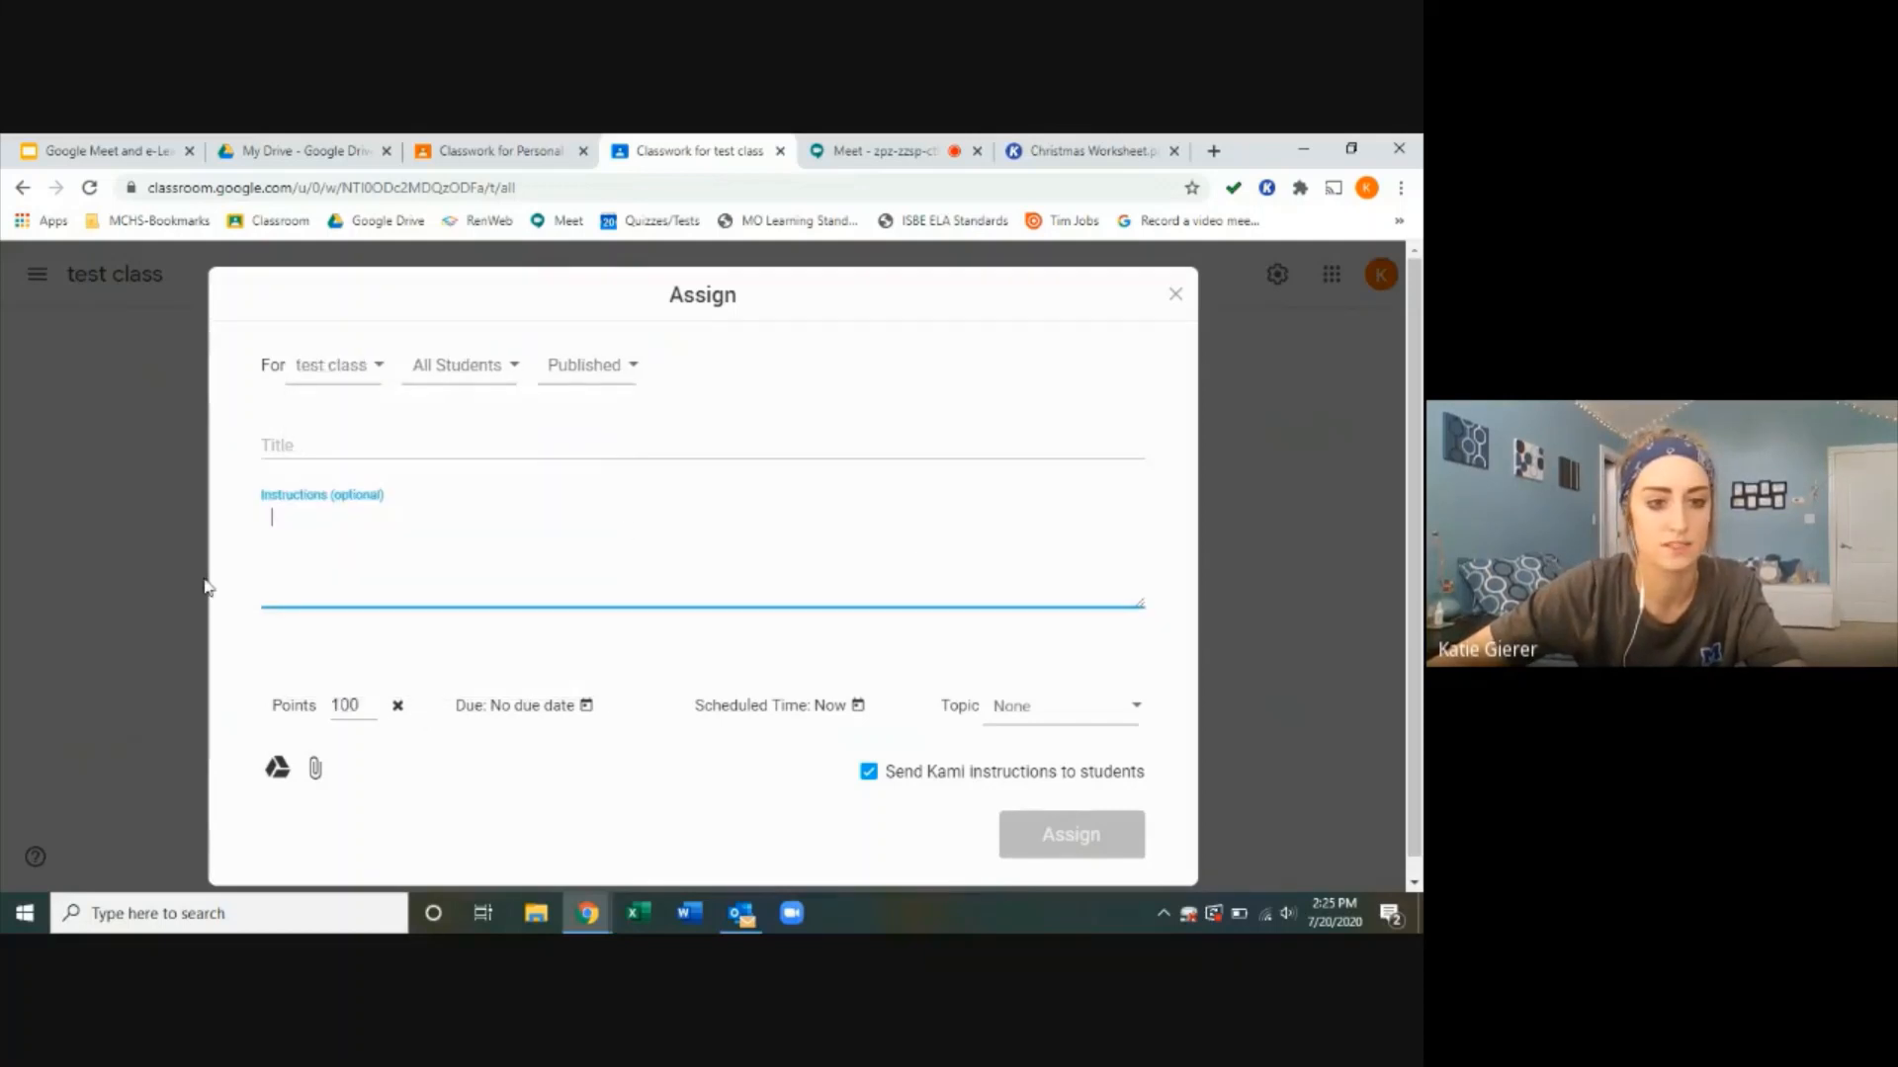
pyautogui.click(702, 444)
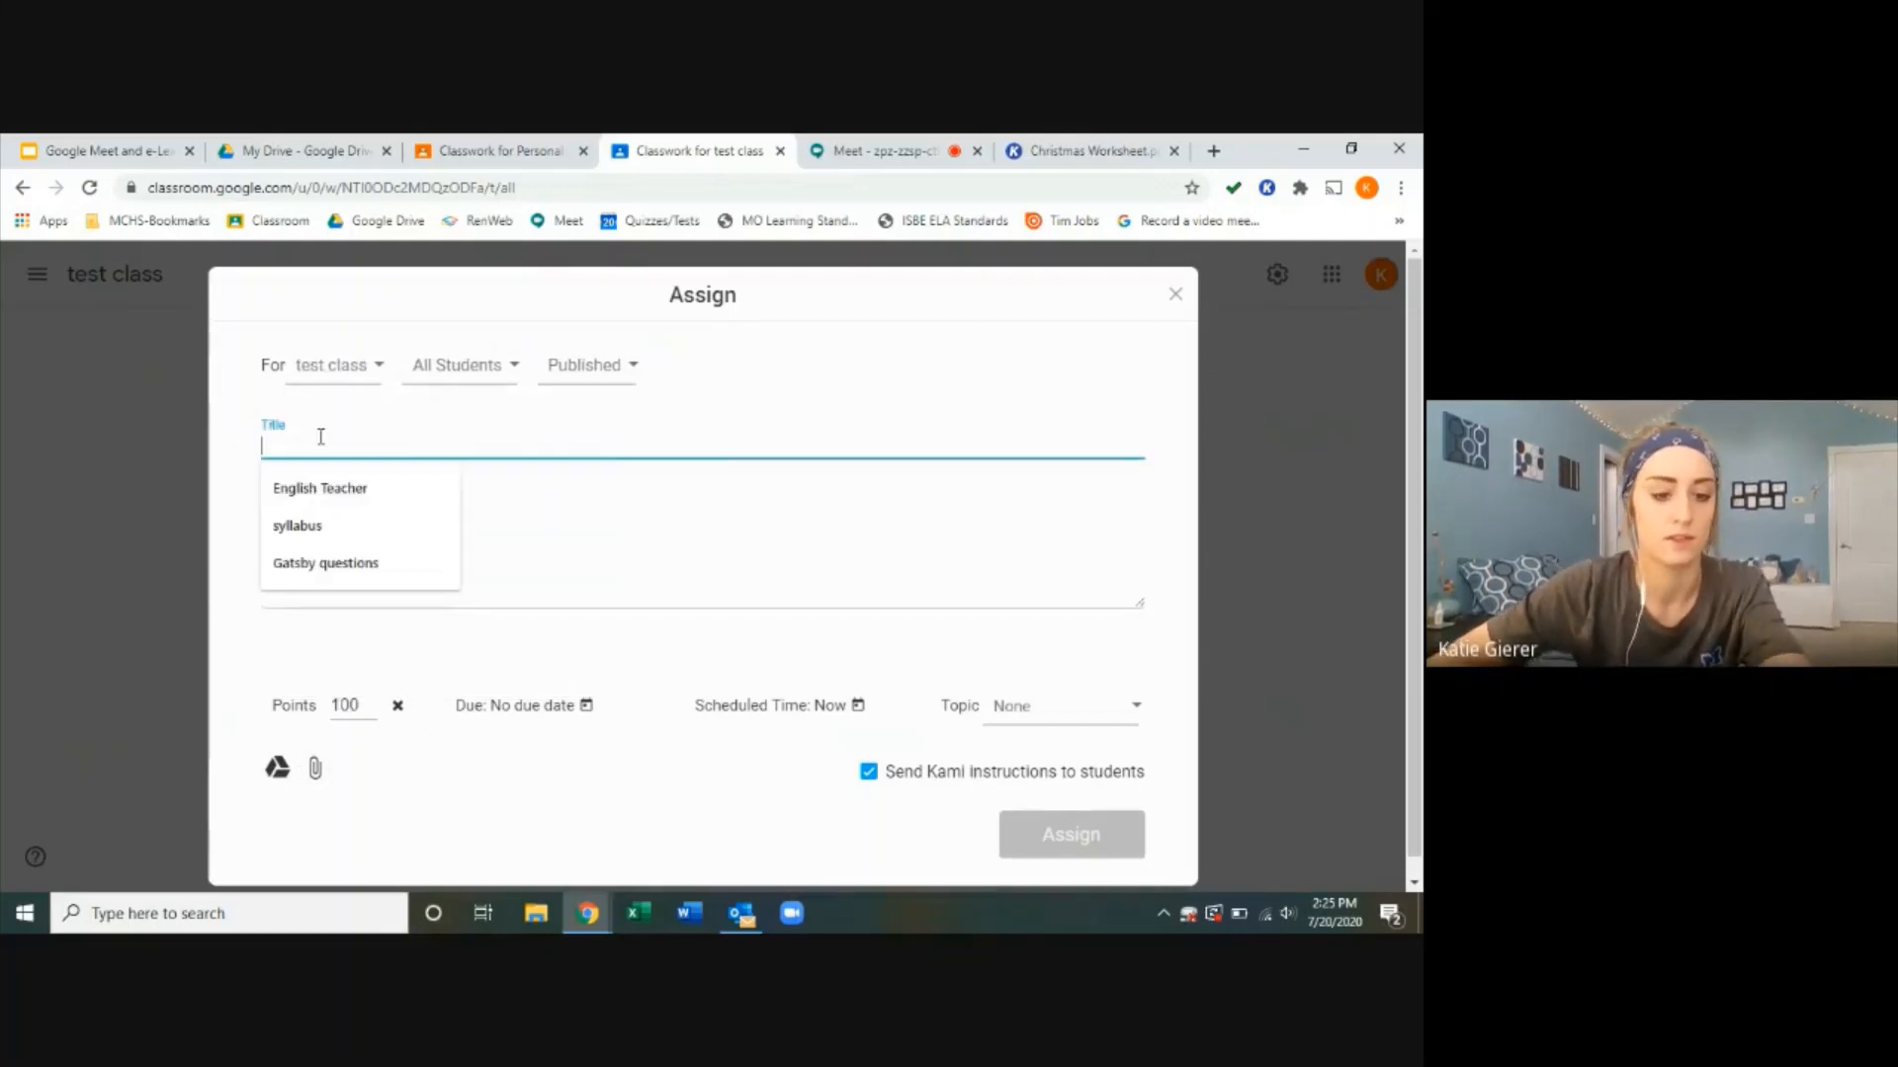
pyautogui.write('Chros')
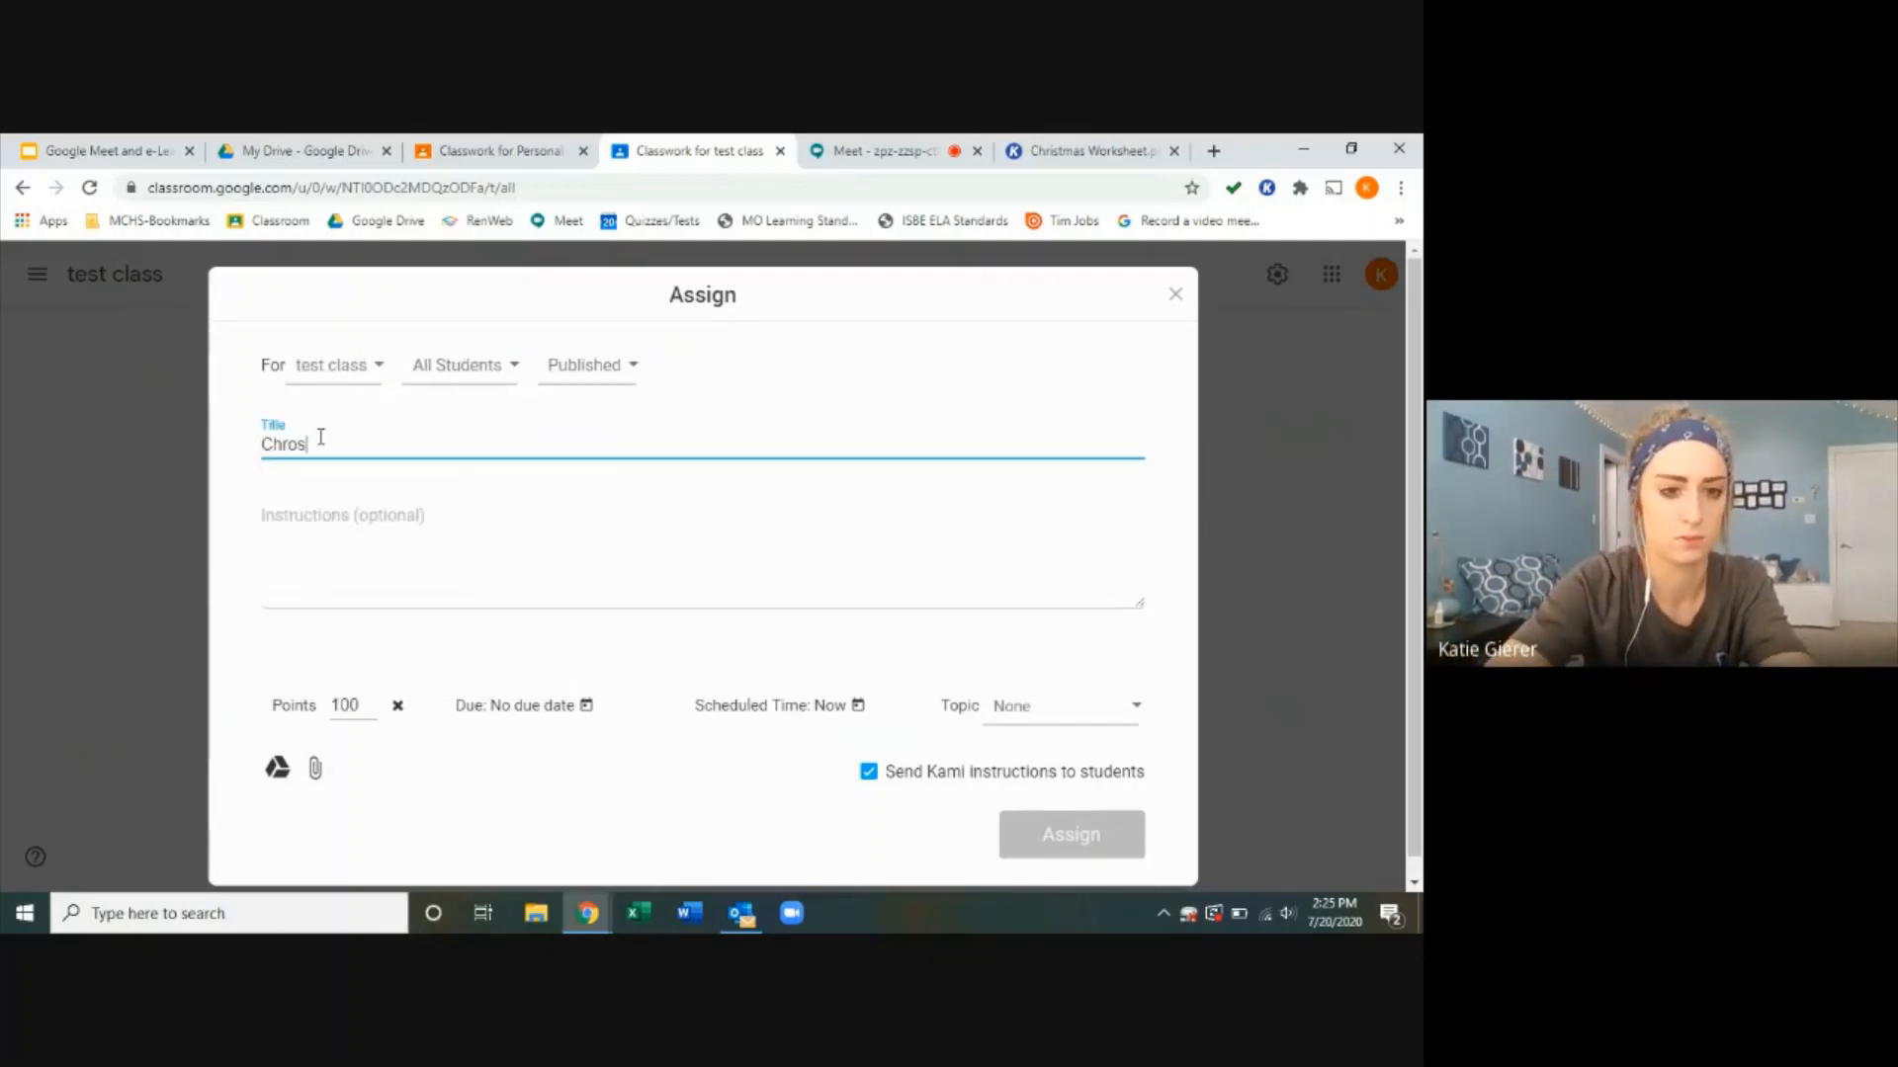
pyautogui.write('Christmas Wor')
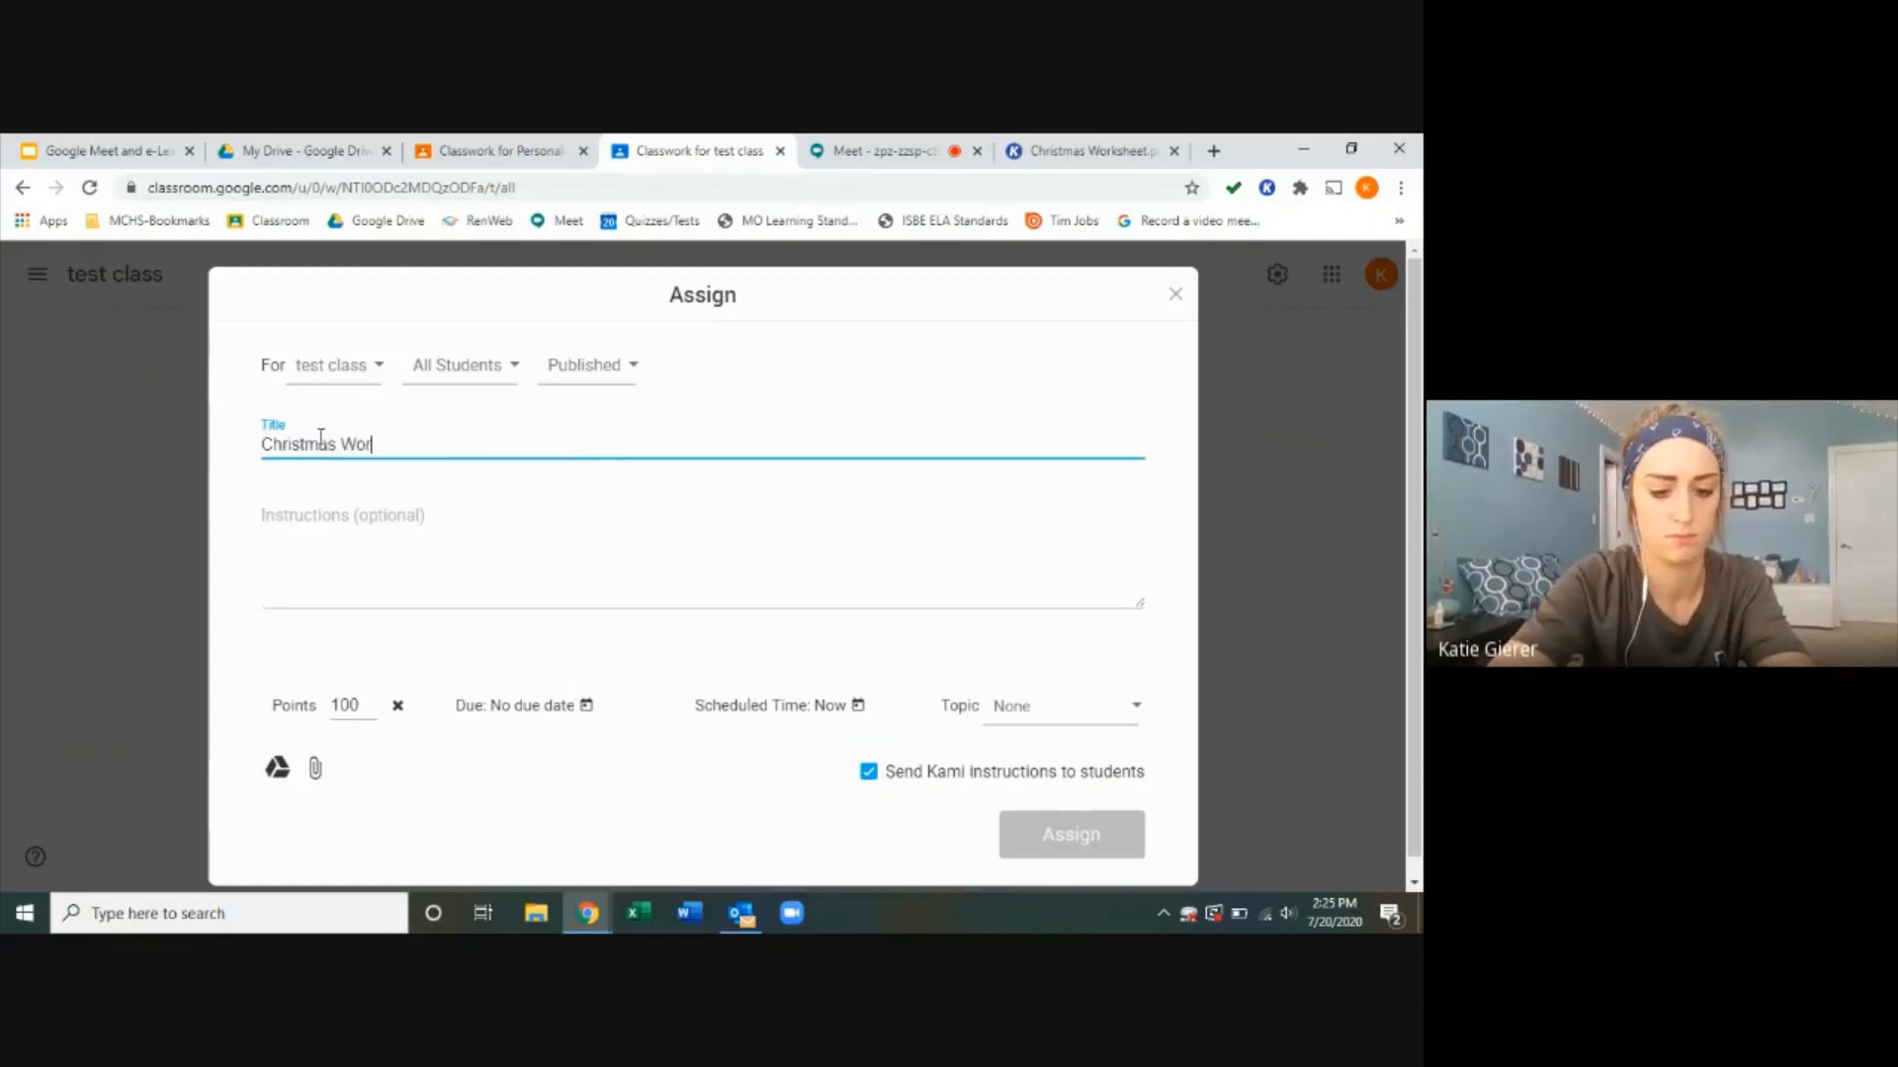
pyautogui.write('ksheet')
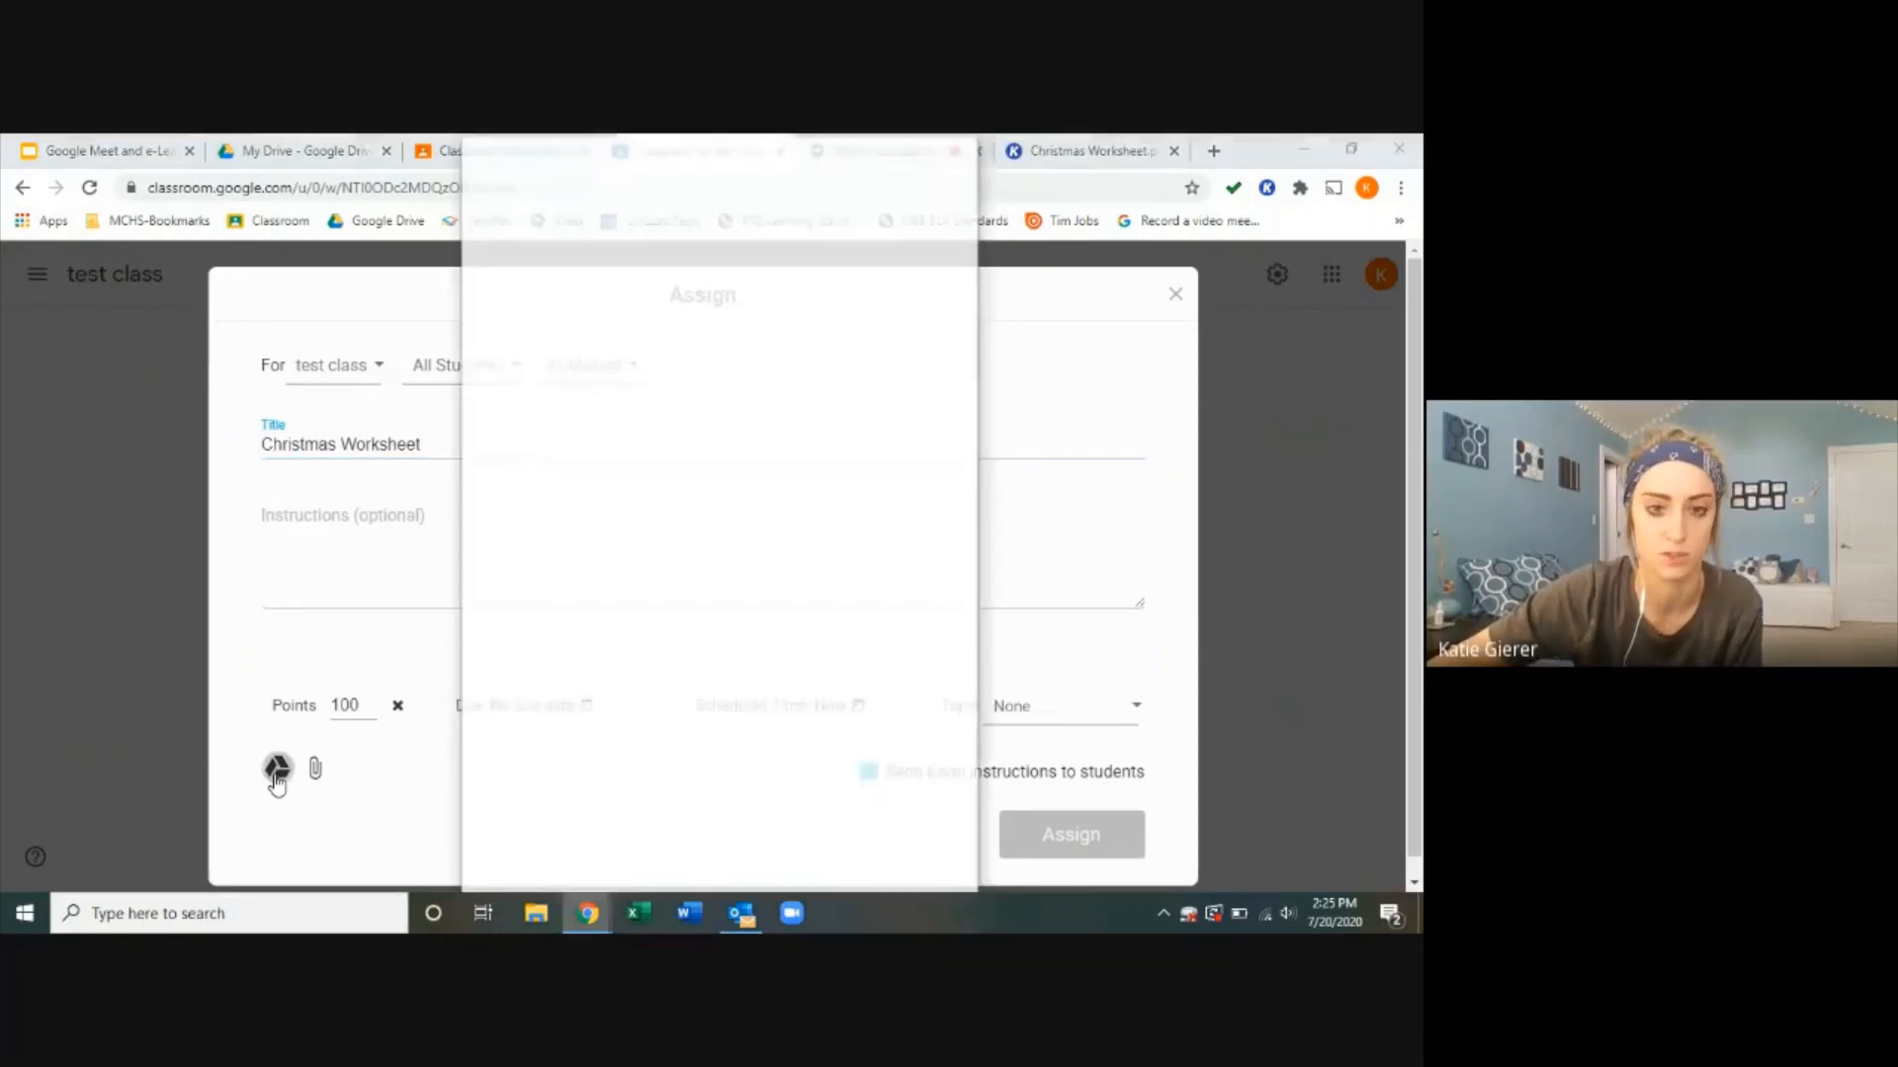
# Step: Attach Christmas Worksheet.pdf from Google Drive, keeping 'Make a copy for each student'
pyautogui.click(277, 769)
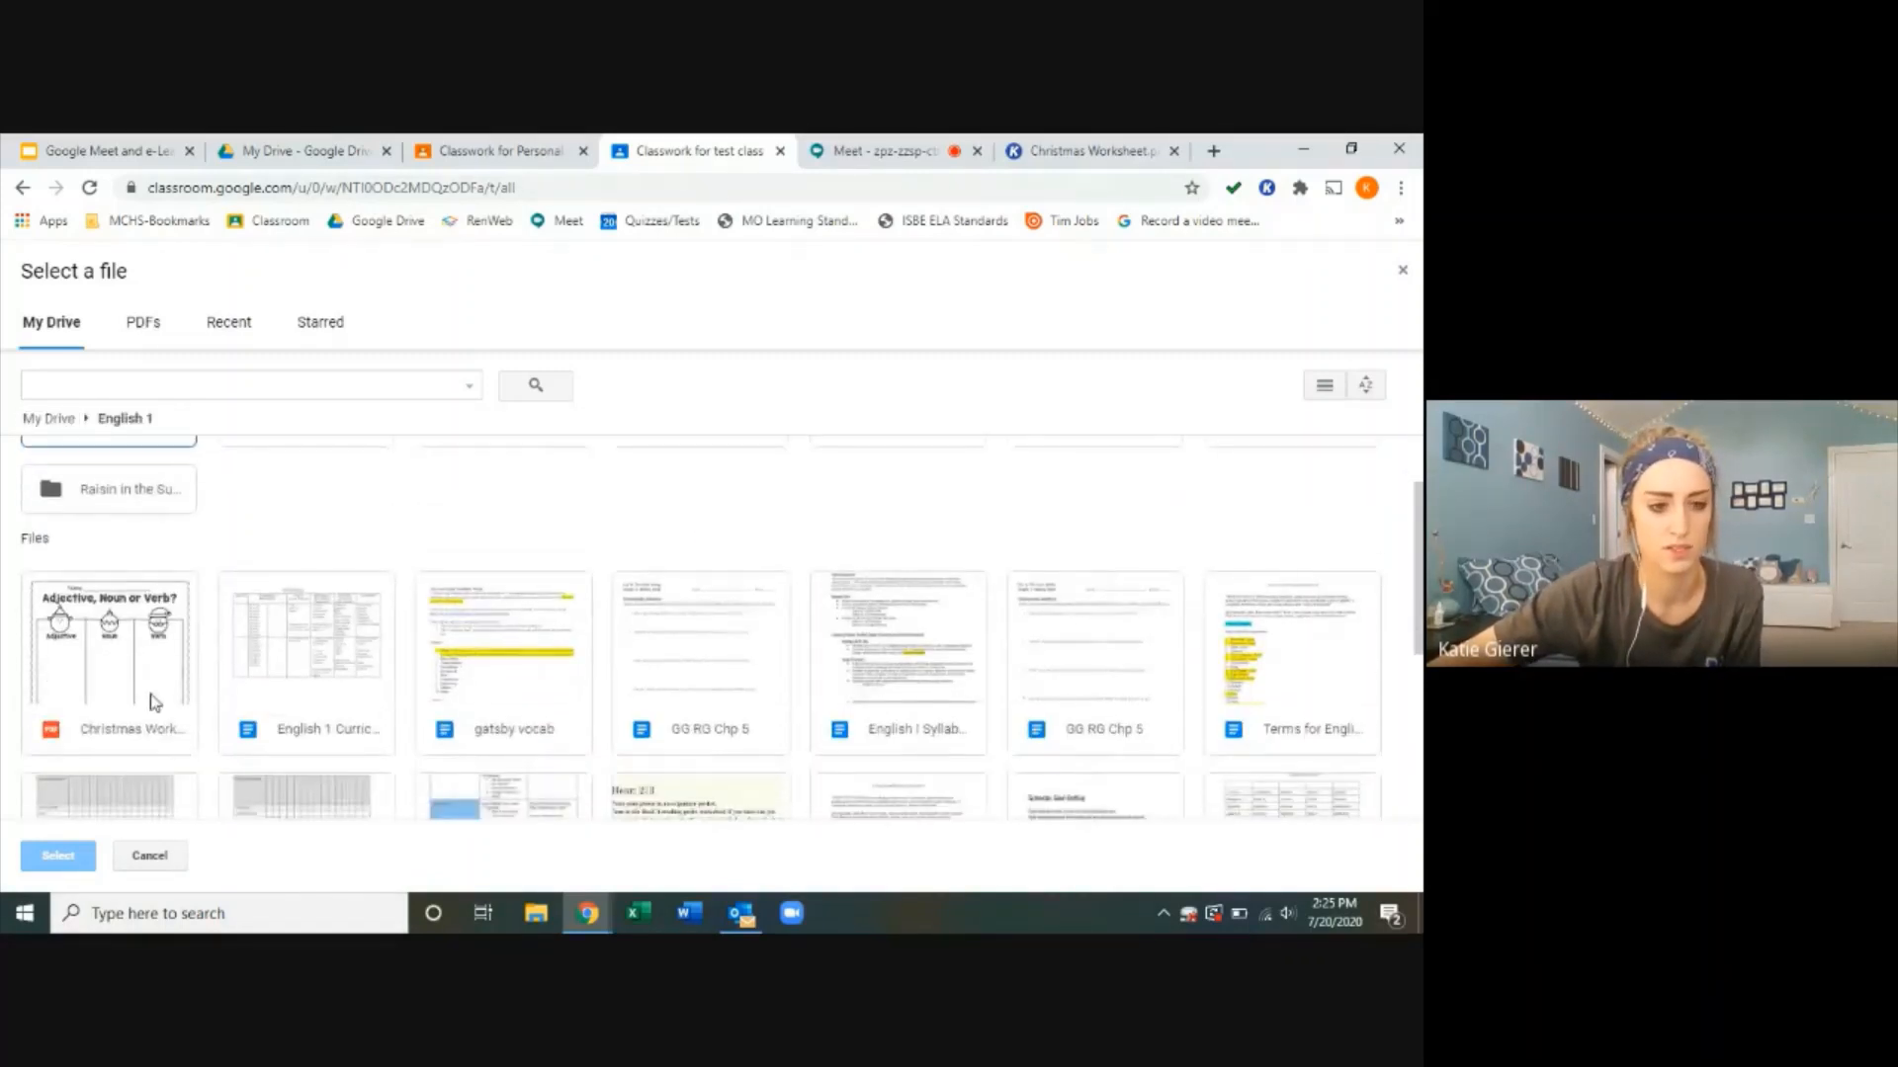
pyautogui.click(108, 653)
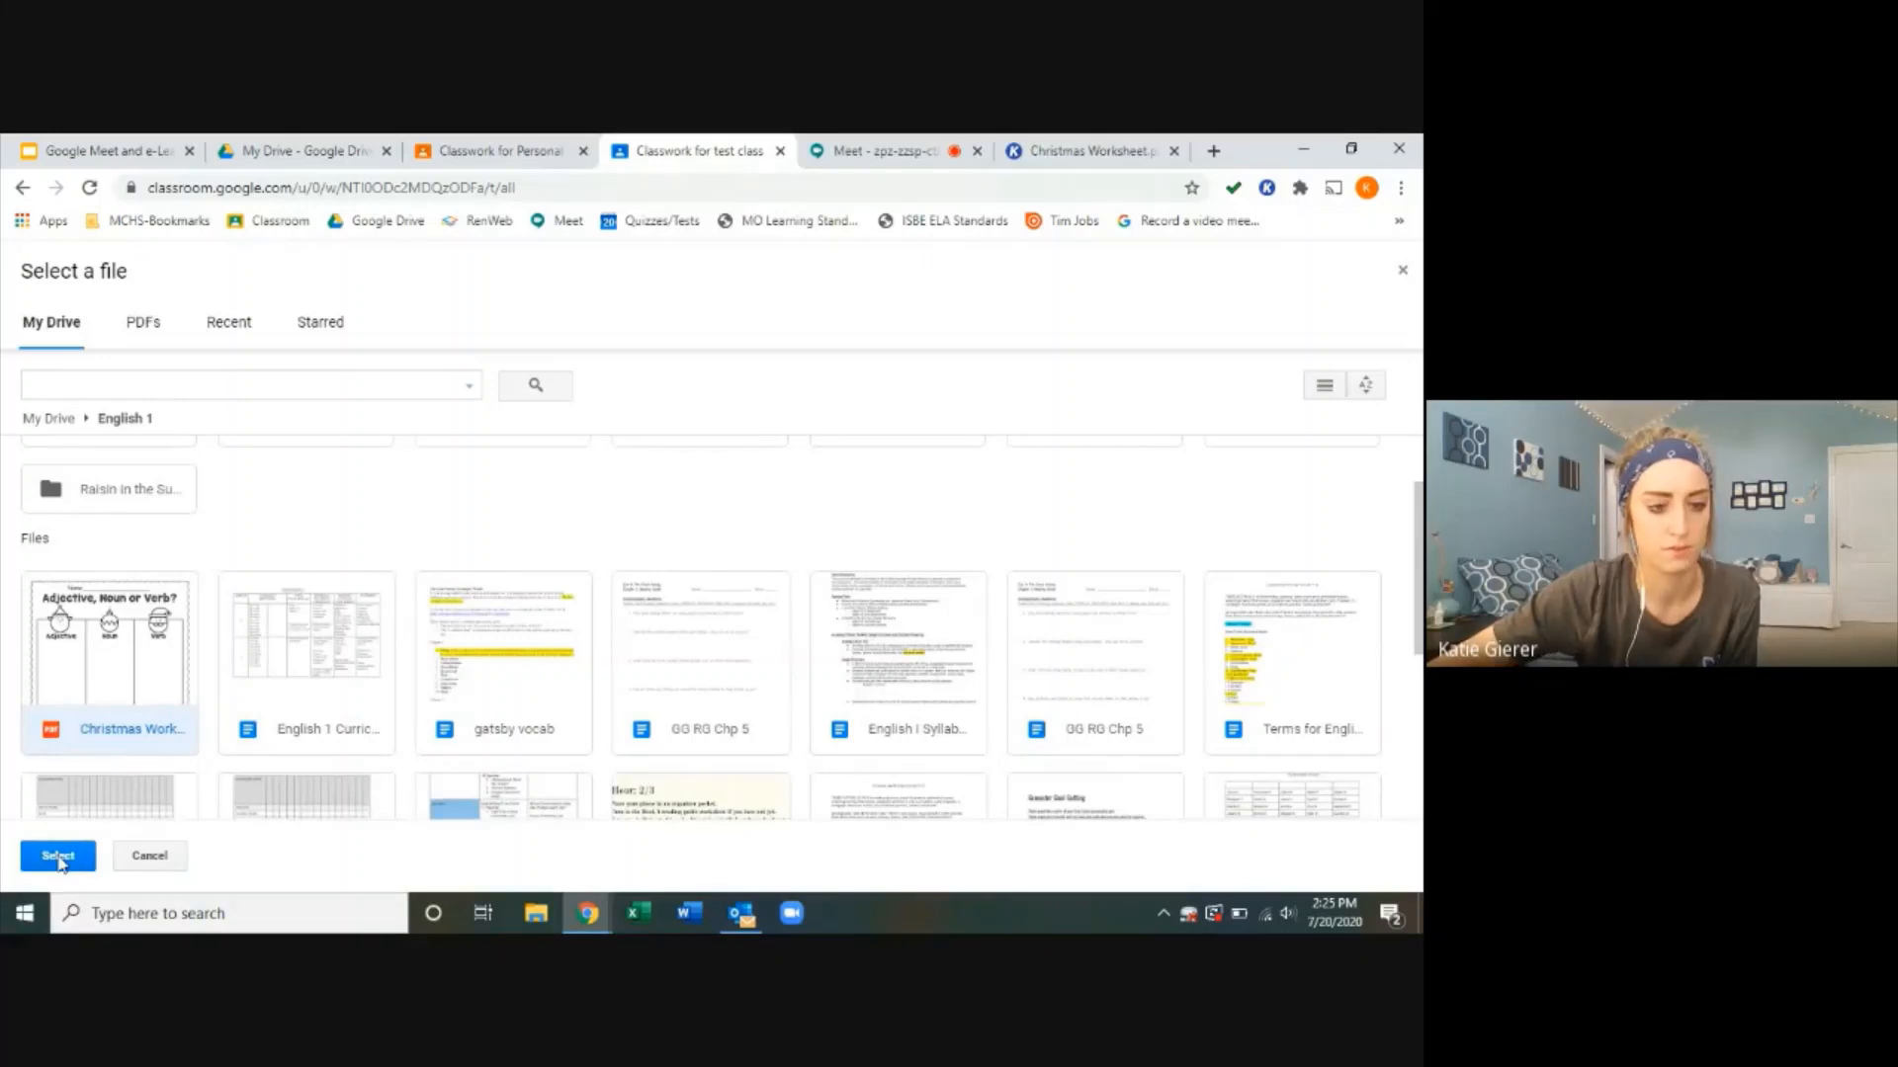
pyautogui.click(58, 856)
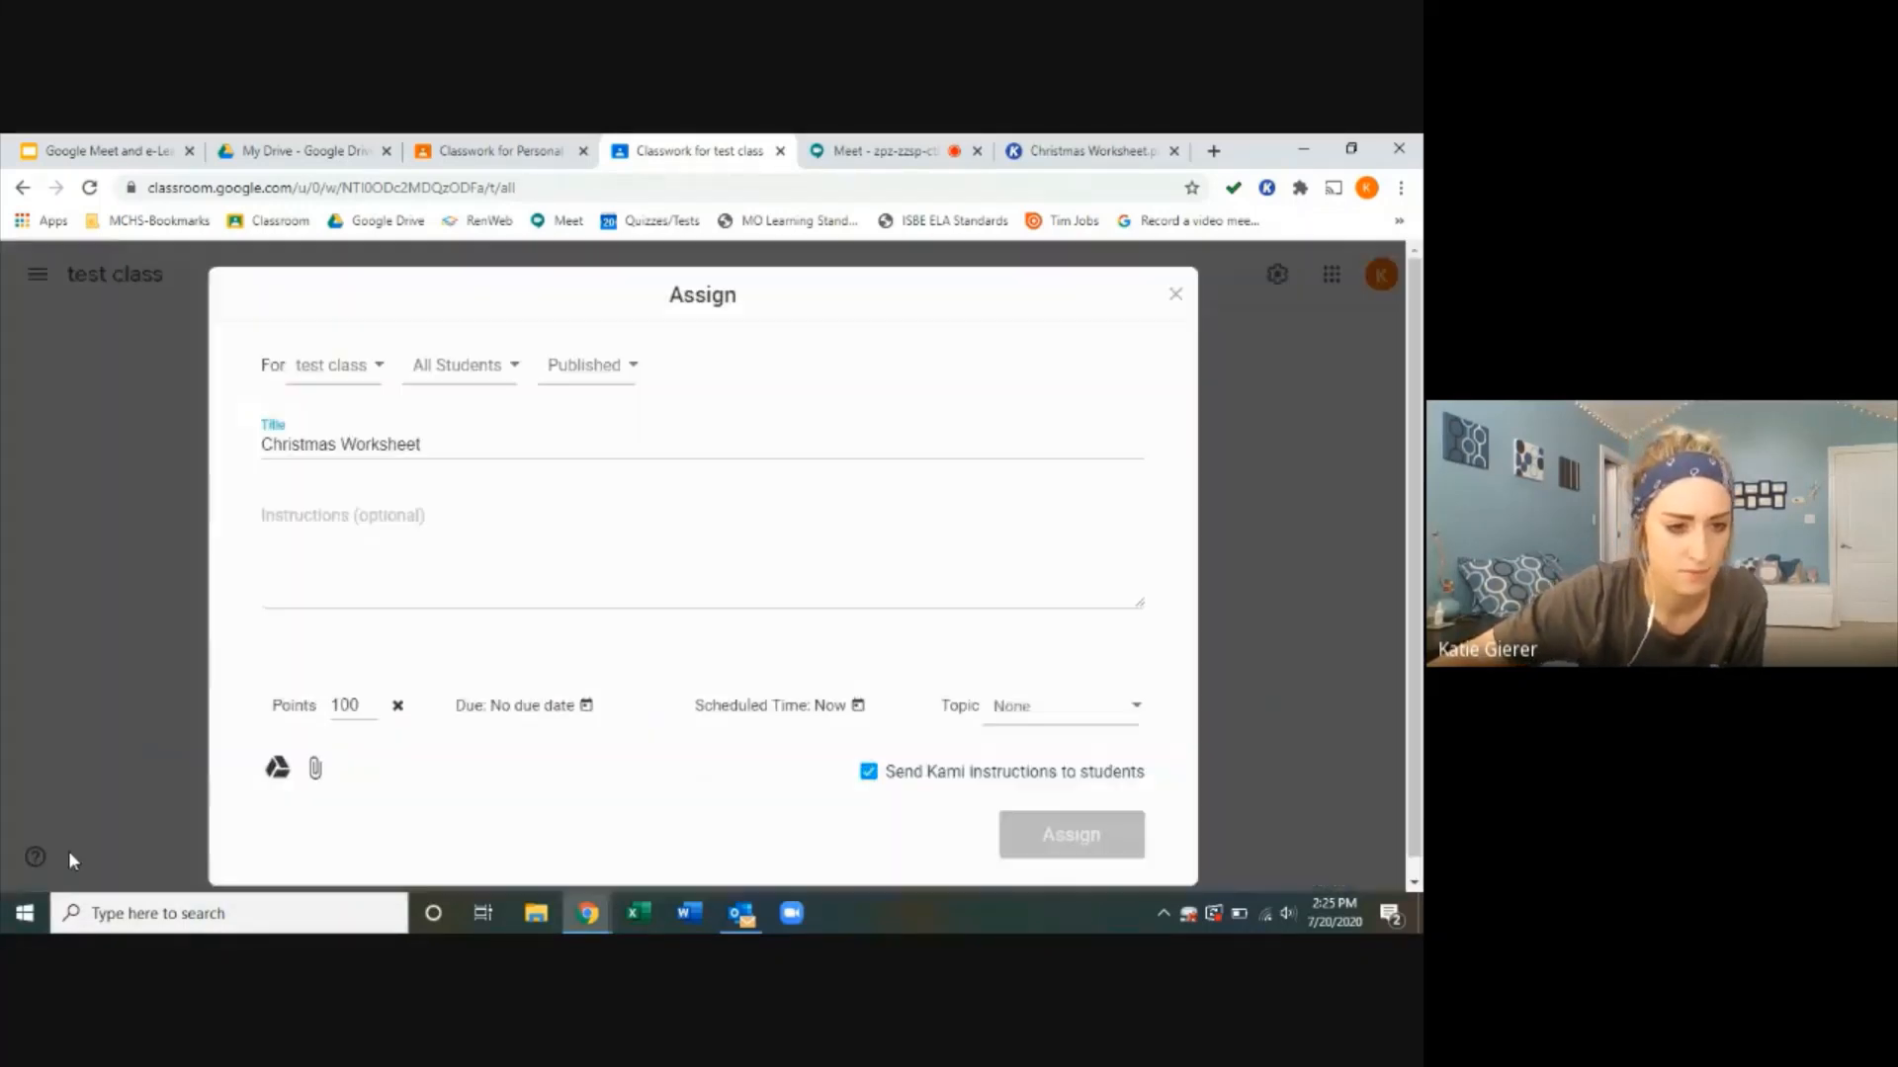
pyautogui.click(314, 767)
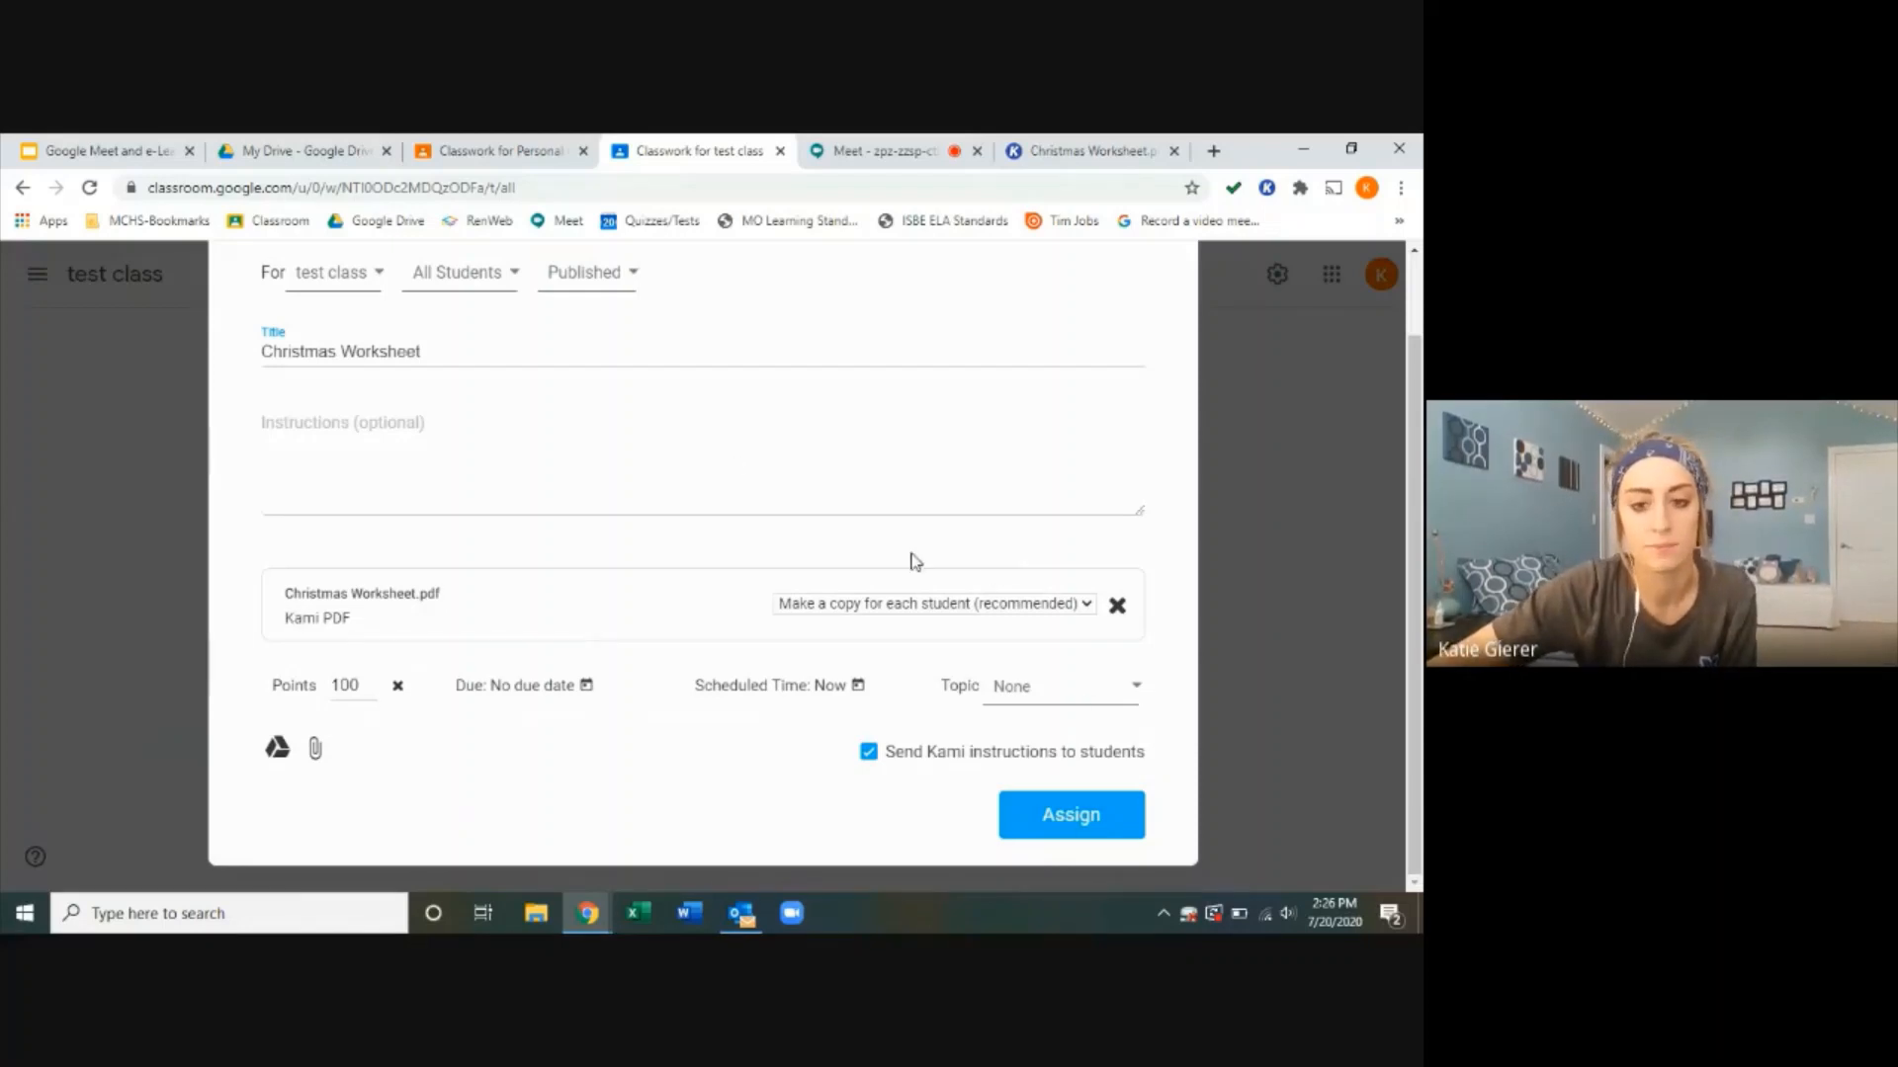
pyautogui.moveTo(732, 615)
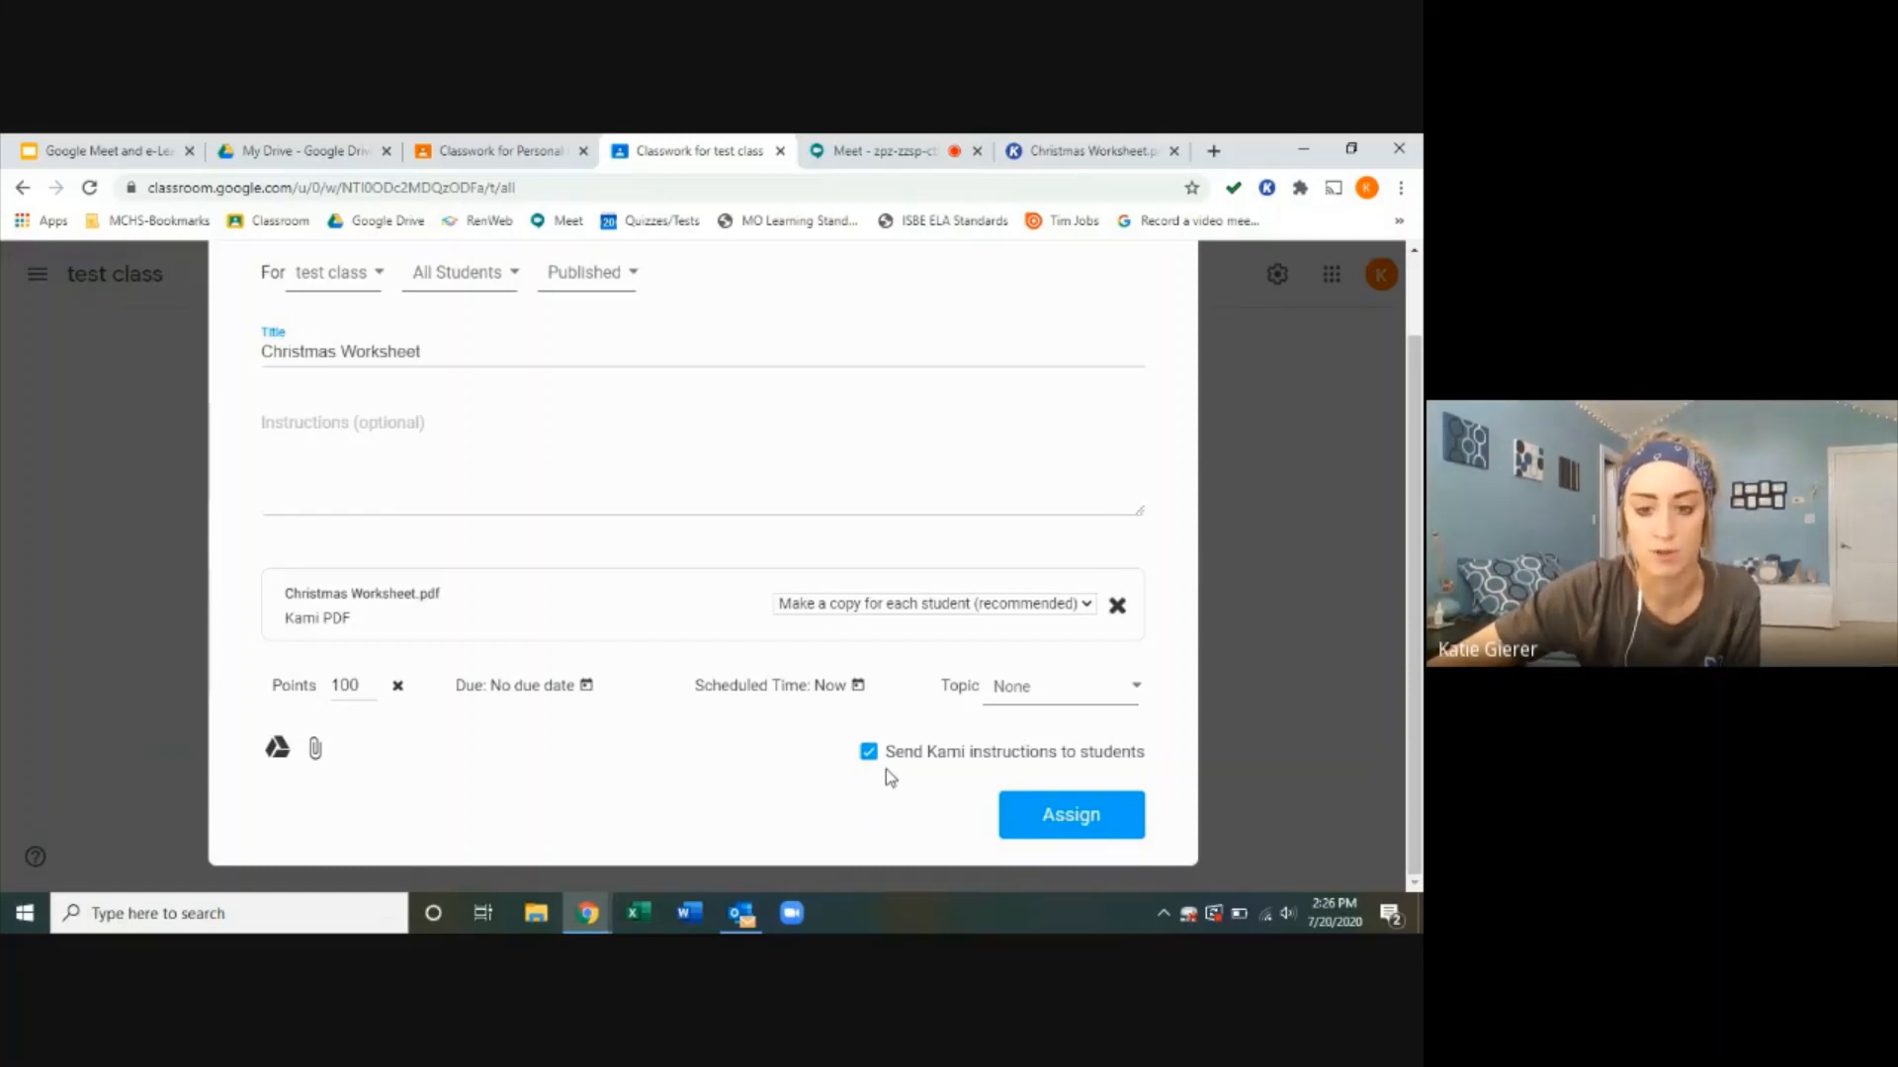
pyautogui.moveTo(1148, 769)
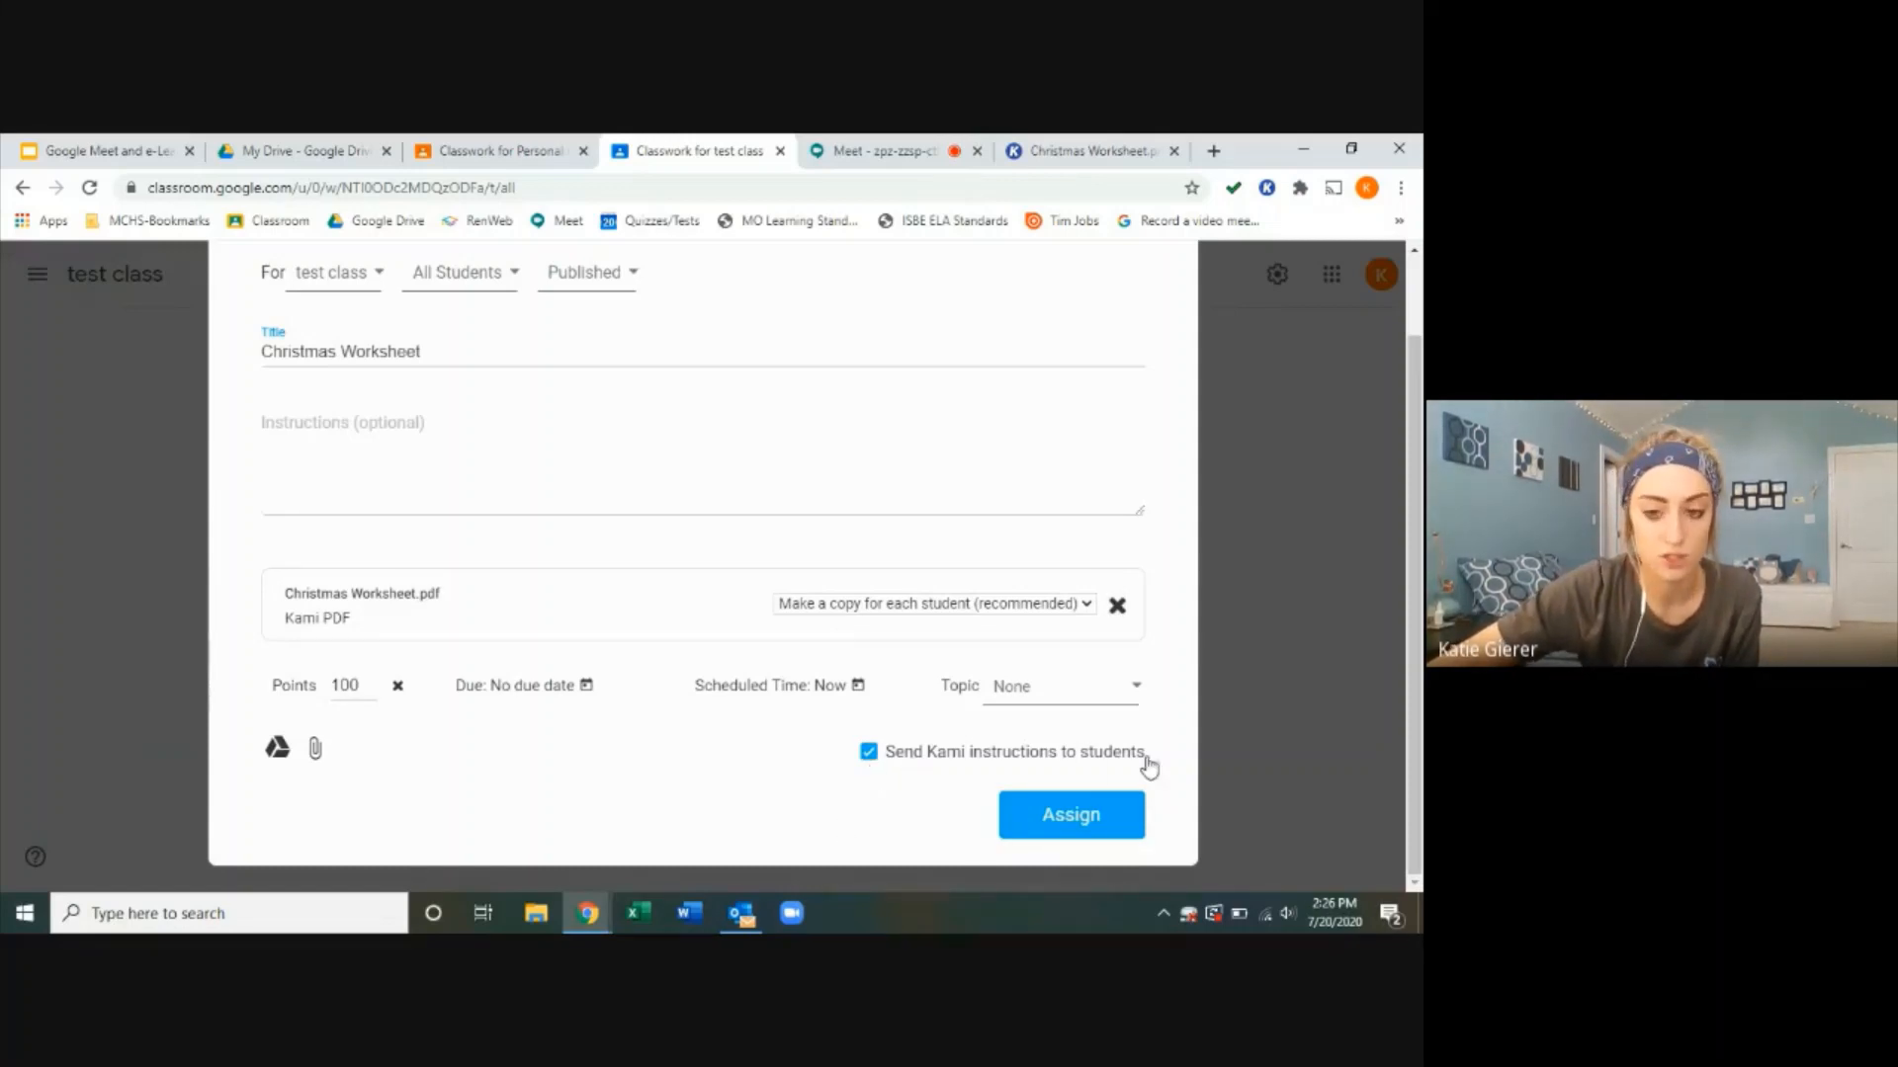
pyautogui.moveTo(818, 754)
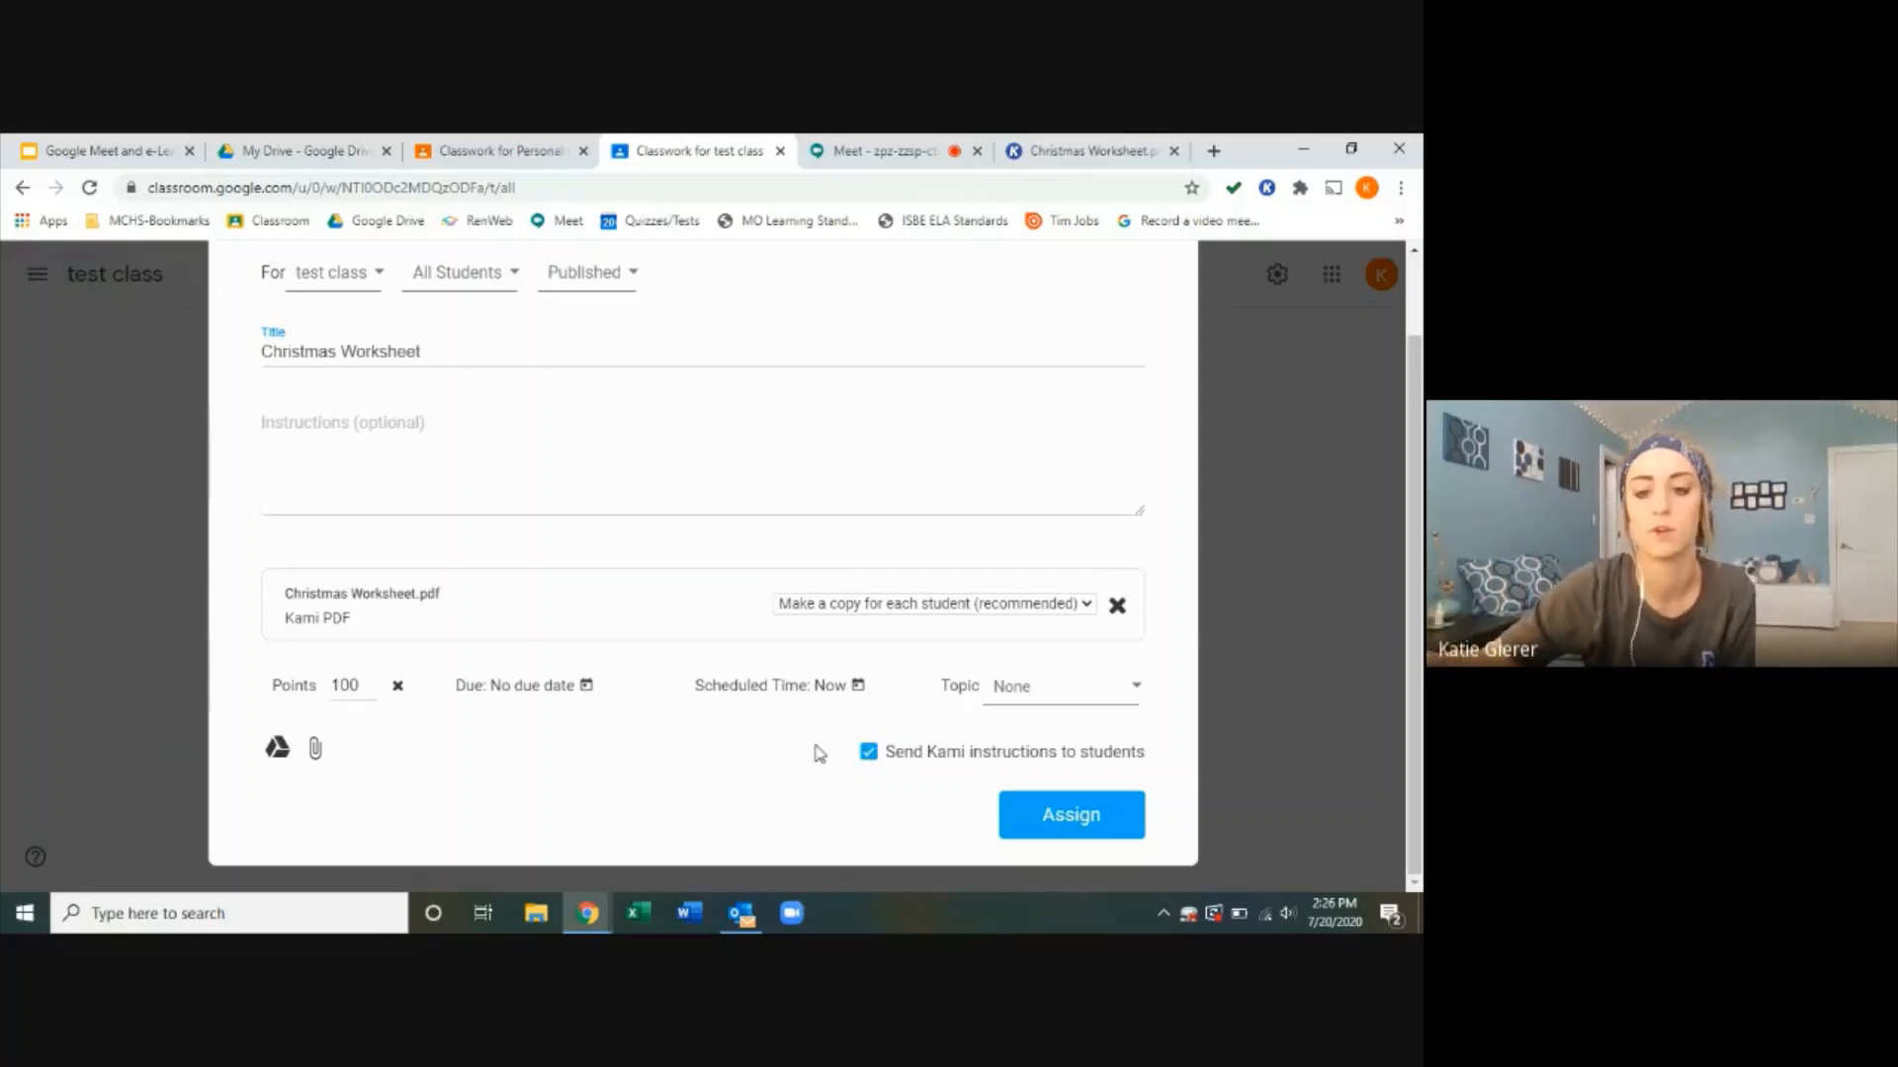
pyautogui.moveTo(818, 743)
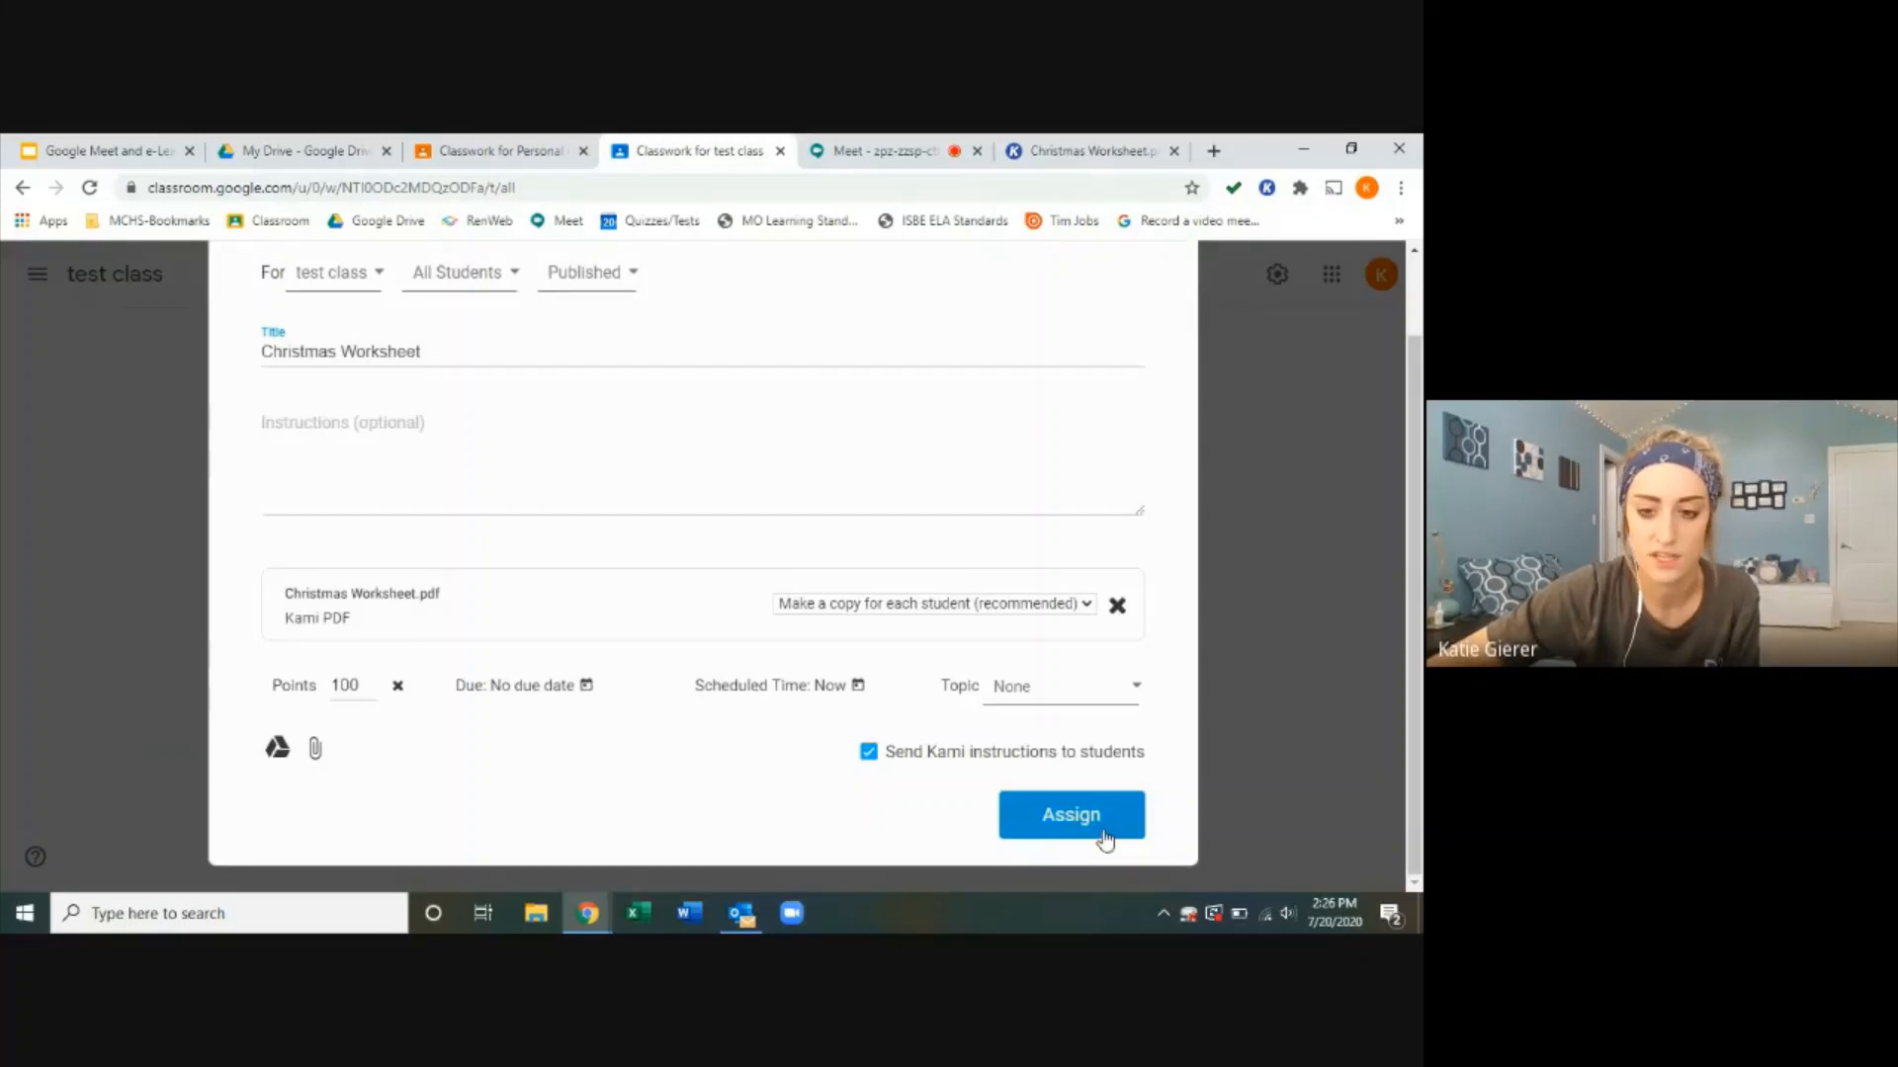
# Step: Grant Kami Google Drive permission and post the Christmas Worksheet assignment
pyautogui.click(1070, 813)
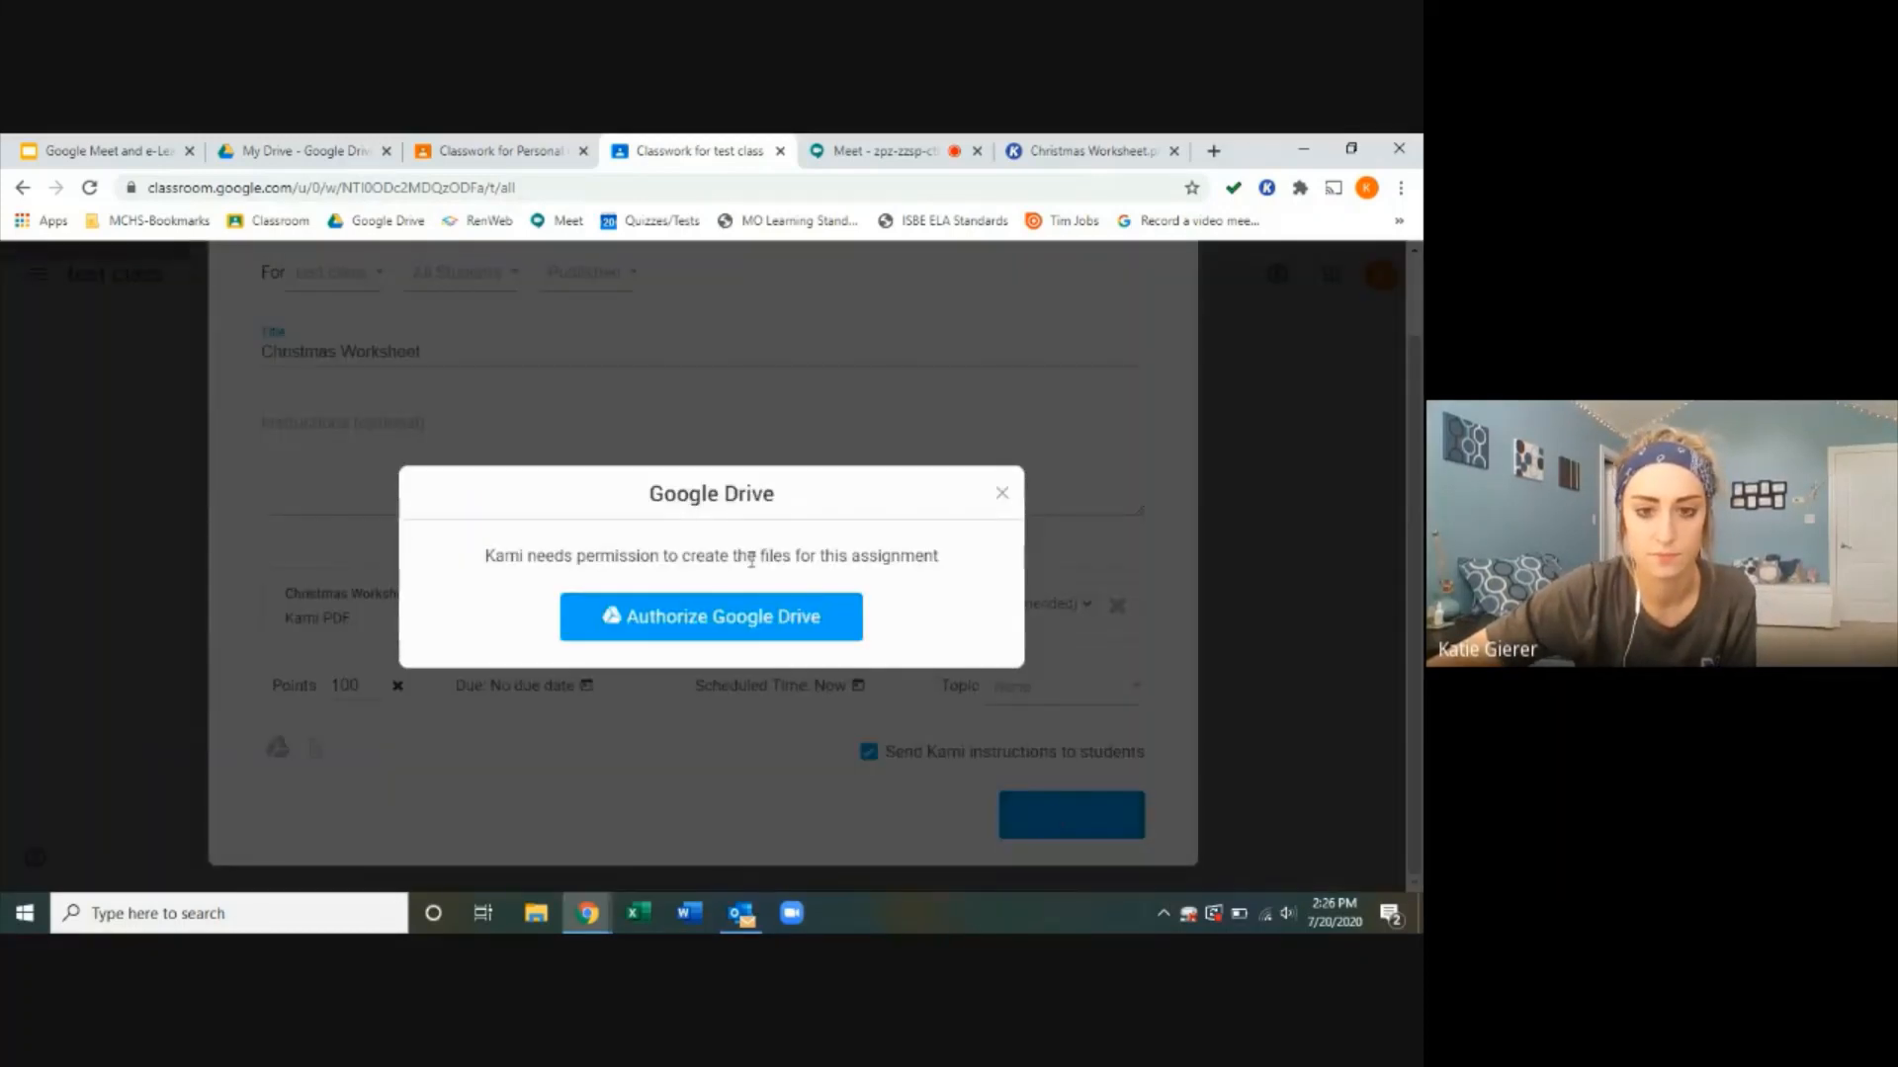
pyautogui.click(710, 616)
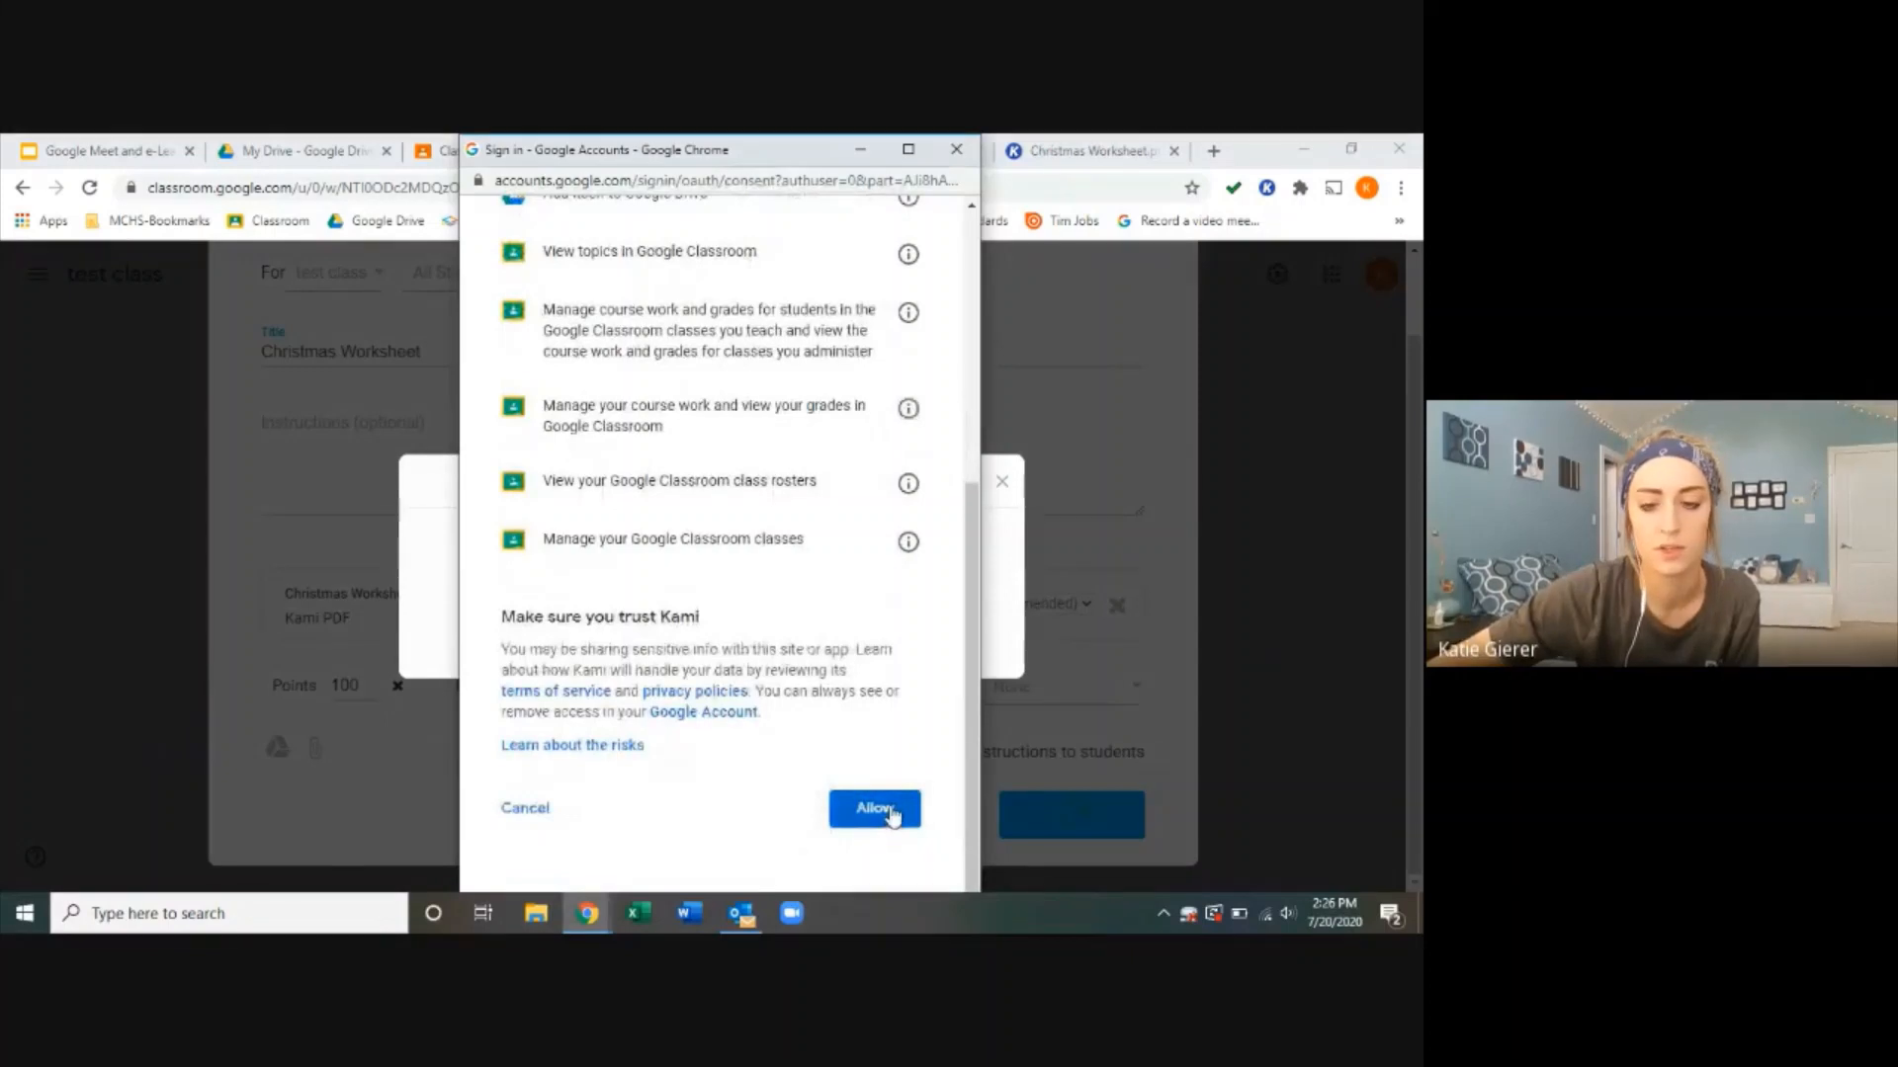
pyautogui.click(874, 809)
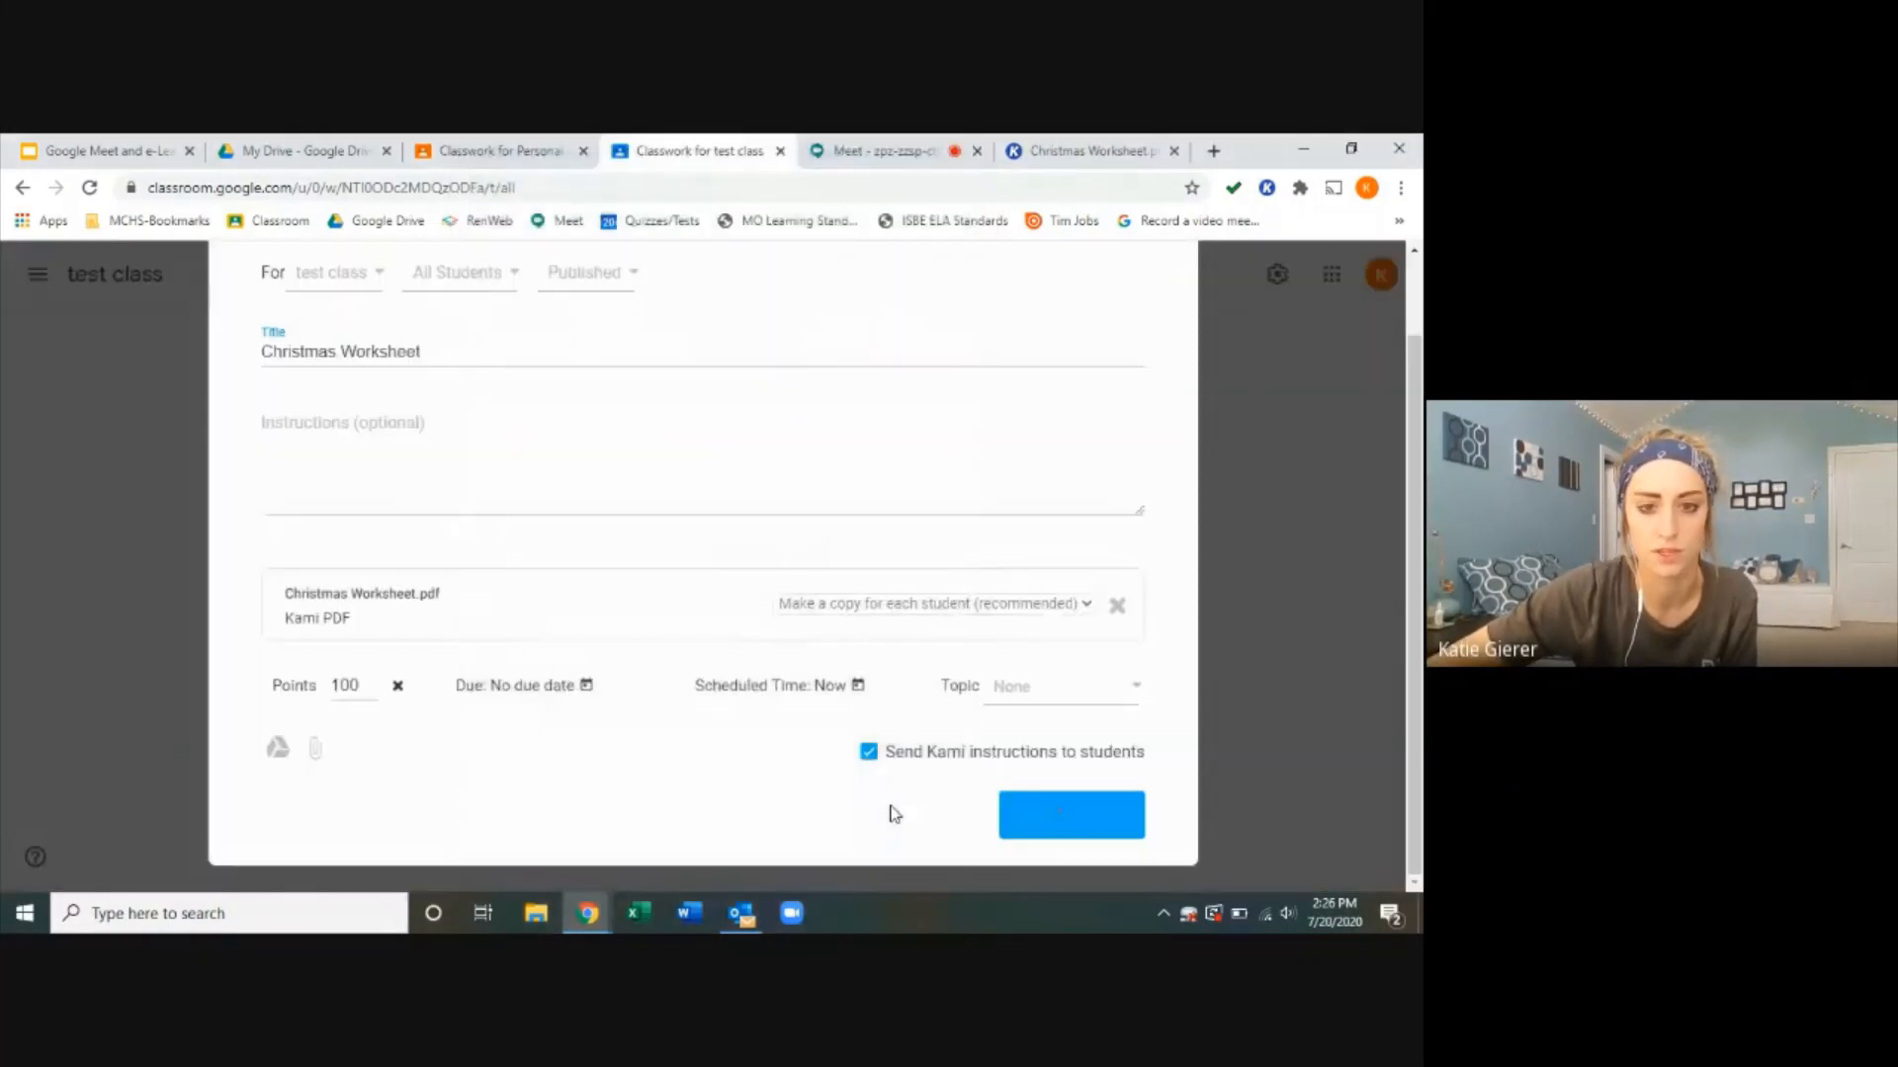
pyautogui.click(1070, 814)
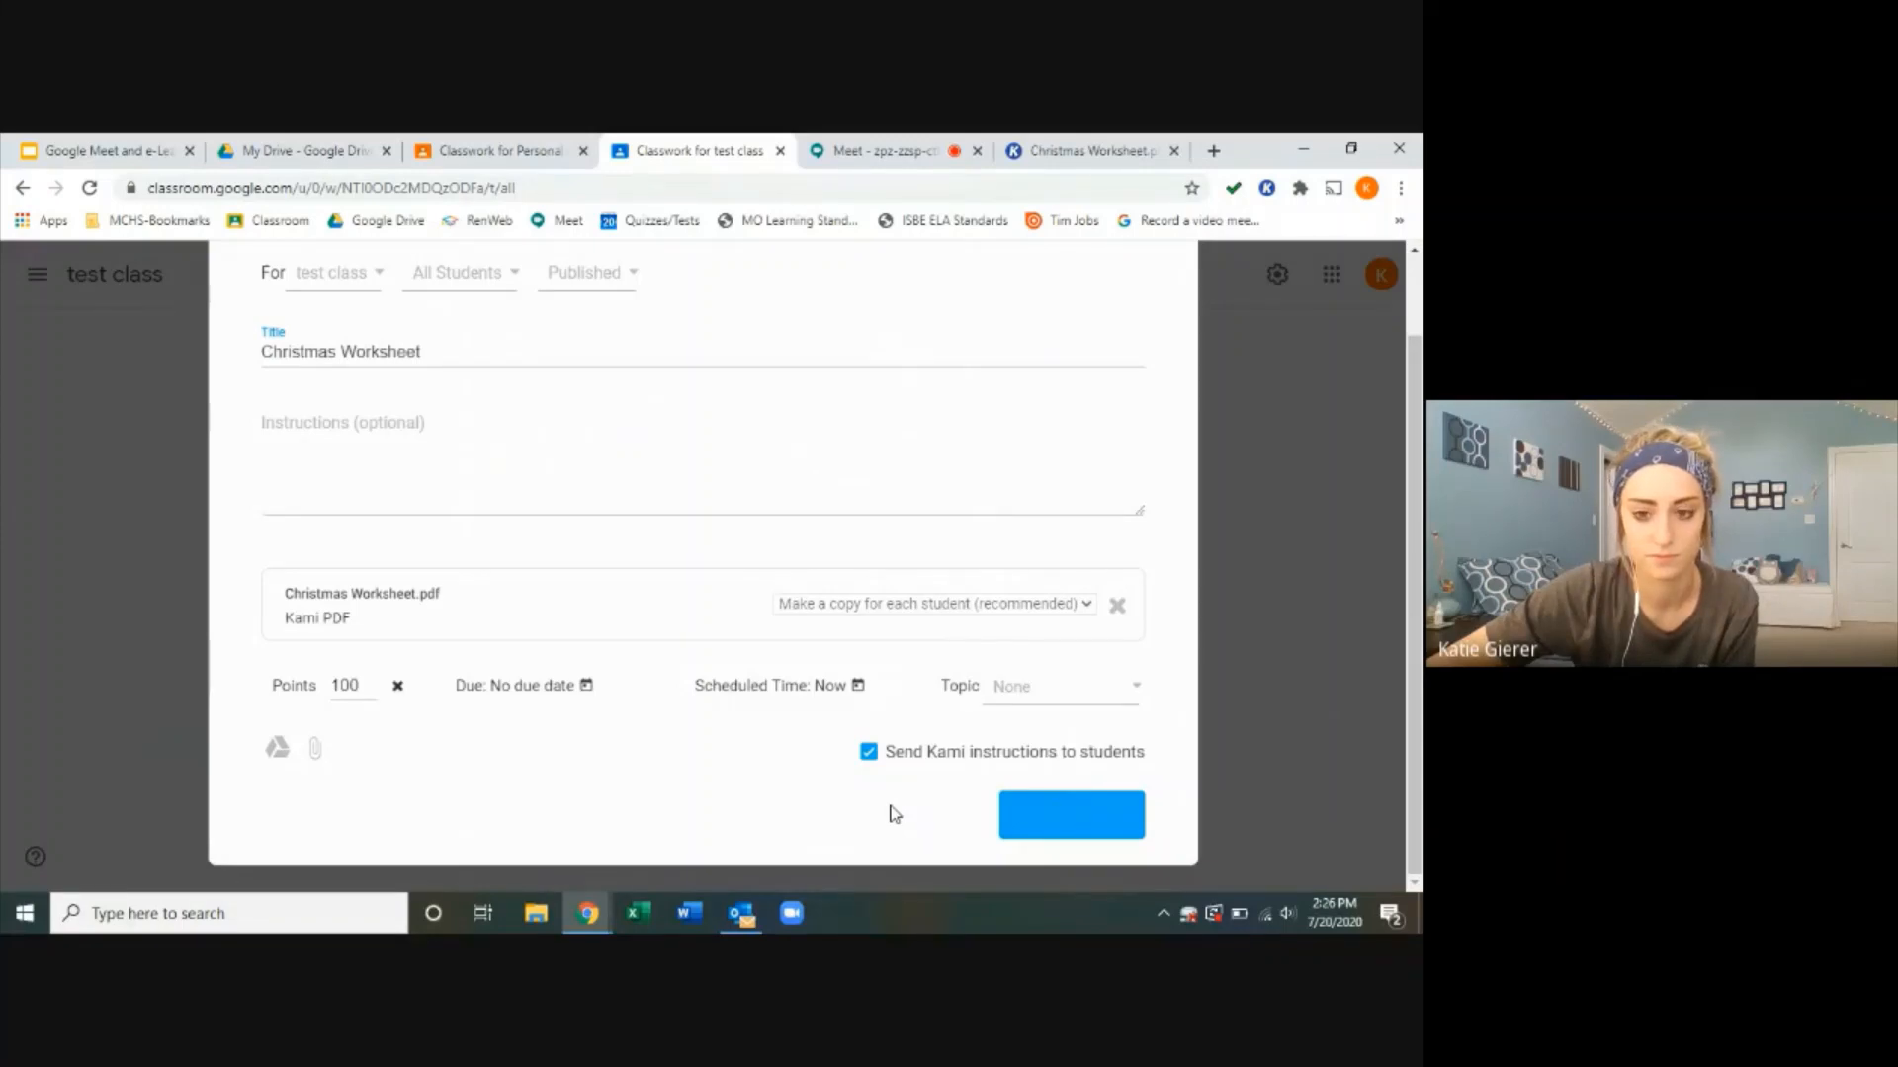
pyautogui.click(1070, 813)
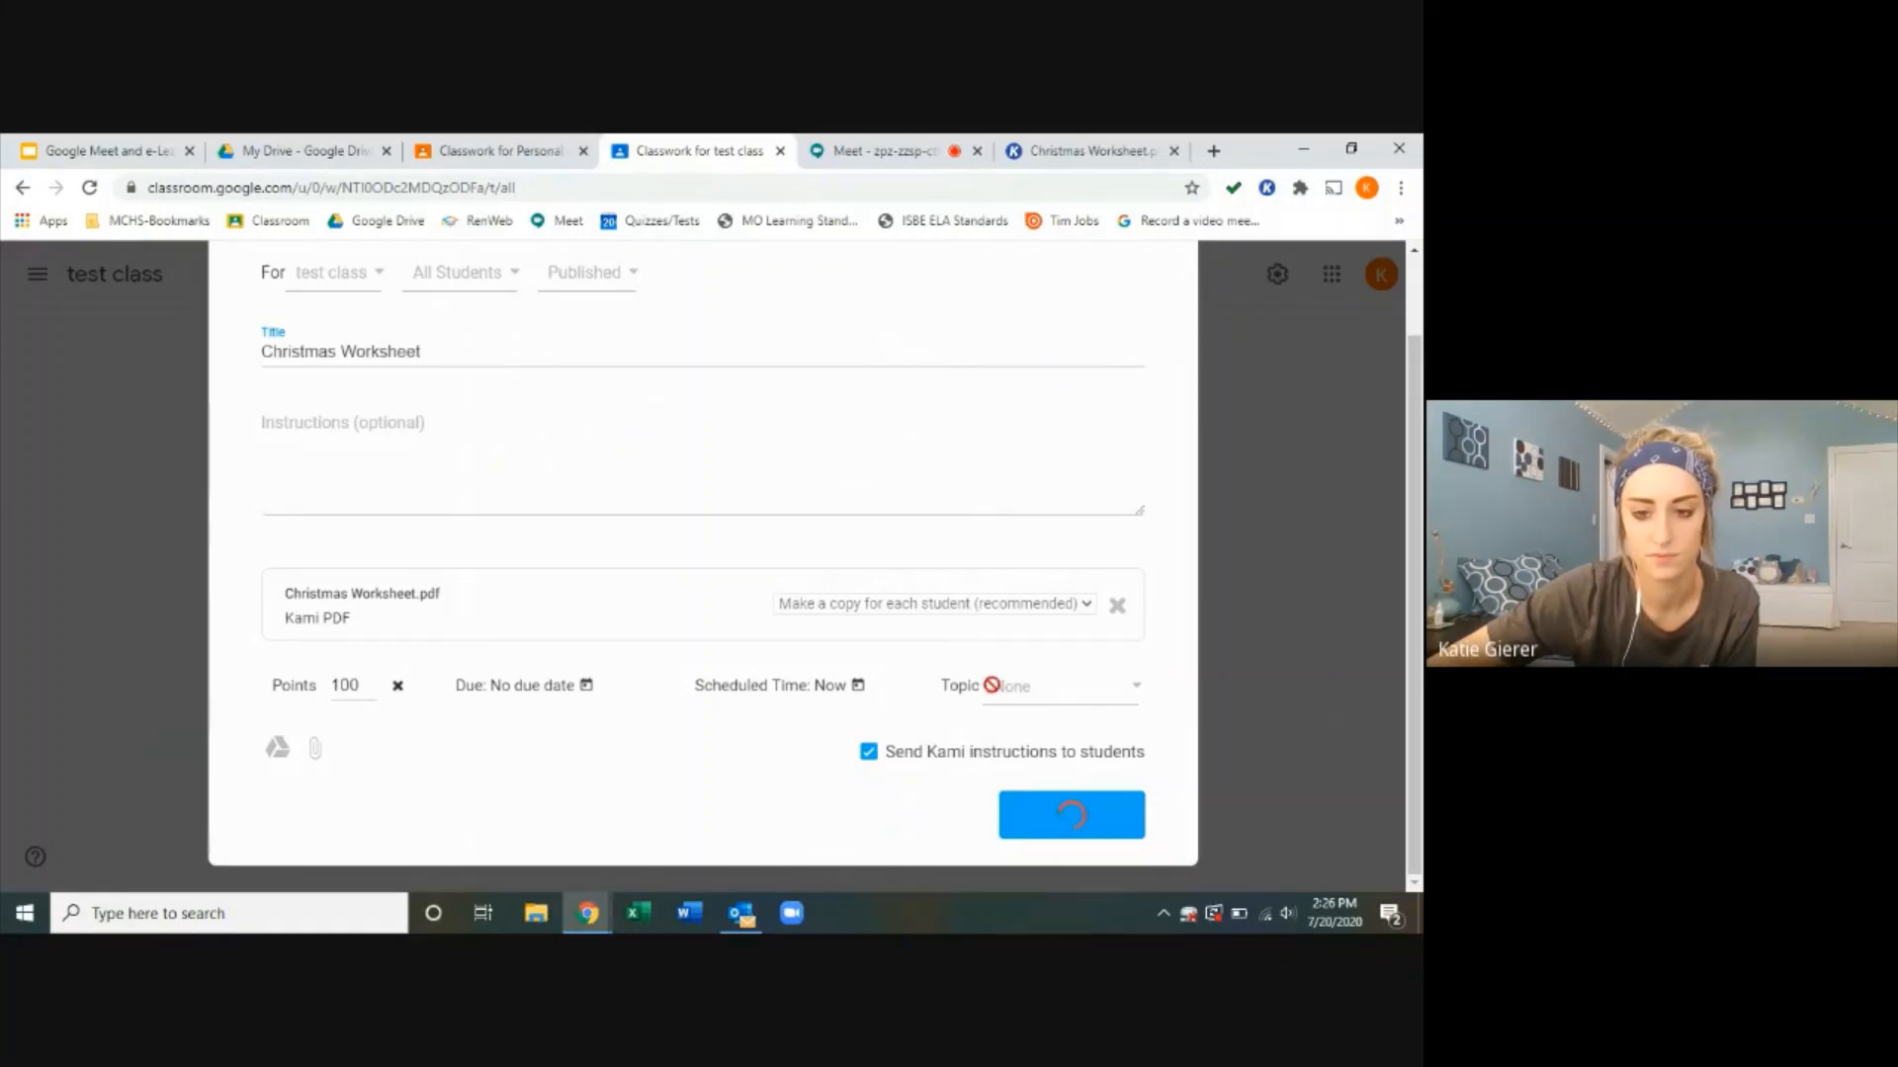
pyautogui.click(1069, 814)
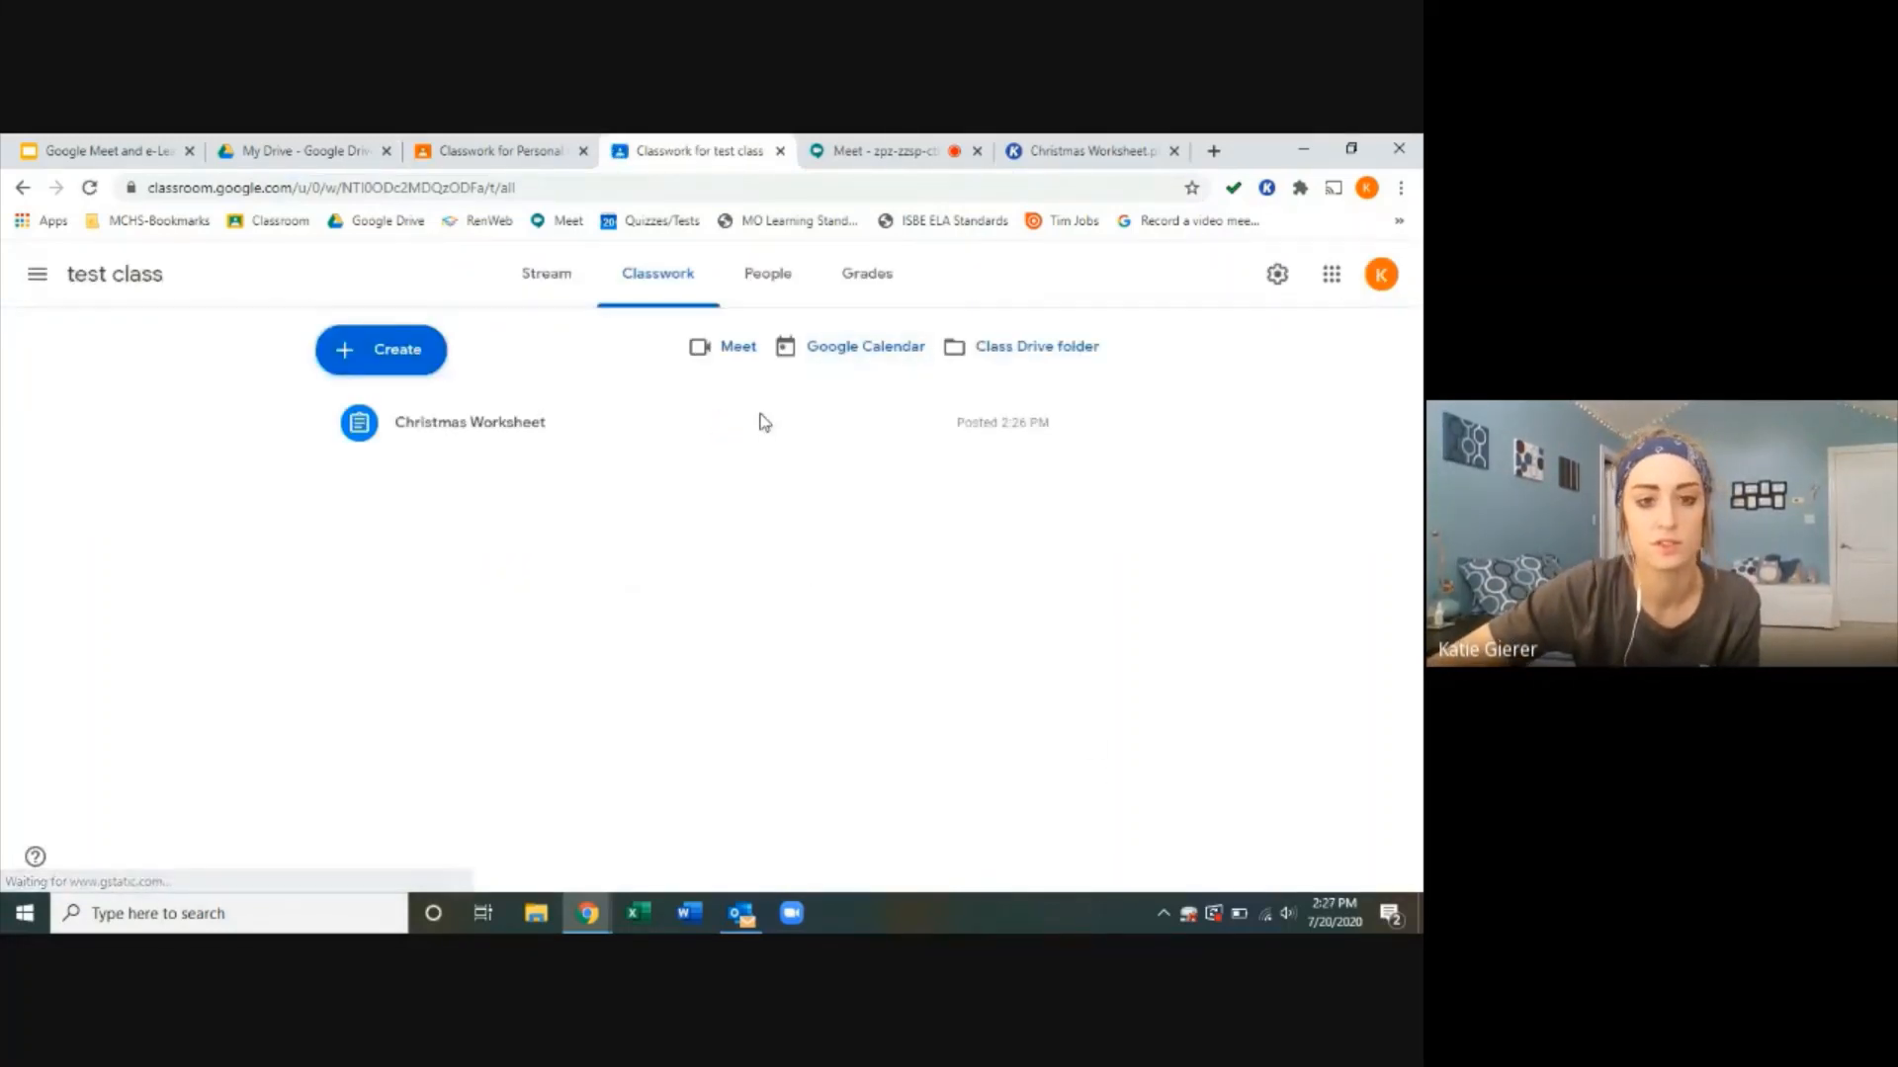
# Step: In the student's window, scroll test class's stream to the Christmas Worksheet post
pyautogui.click(894, 151)
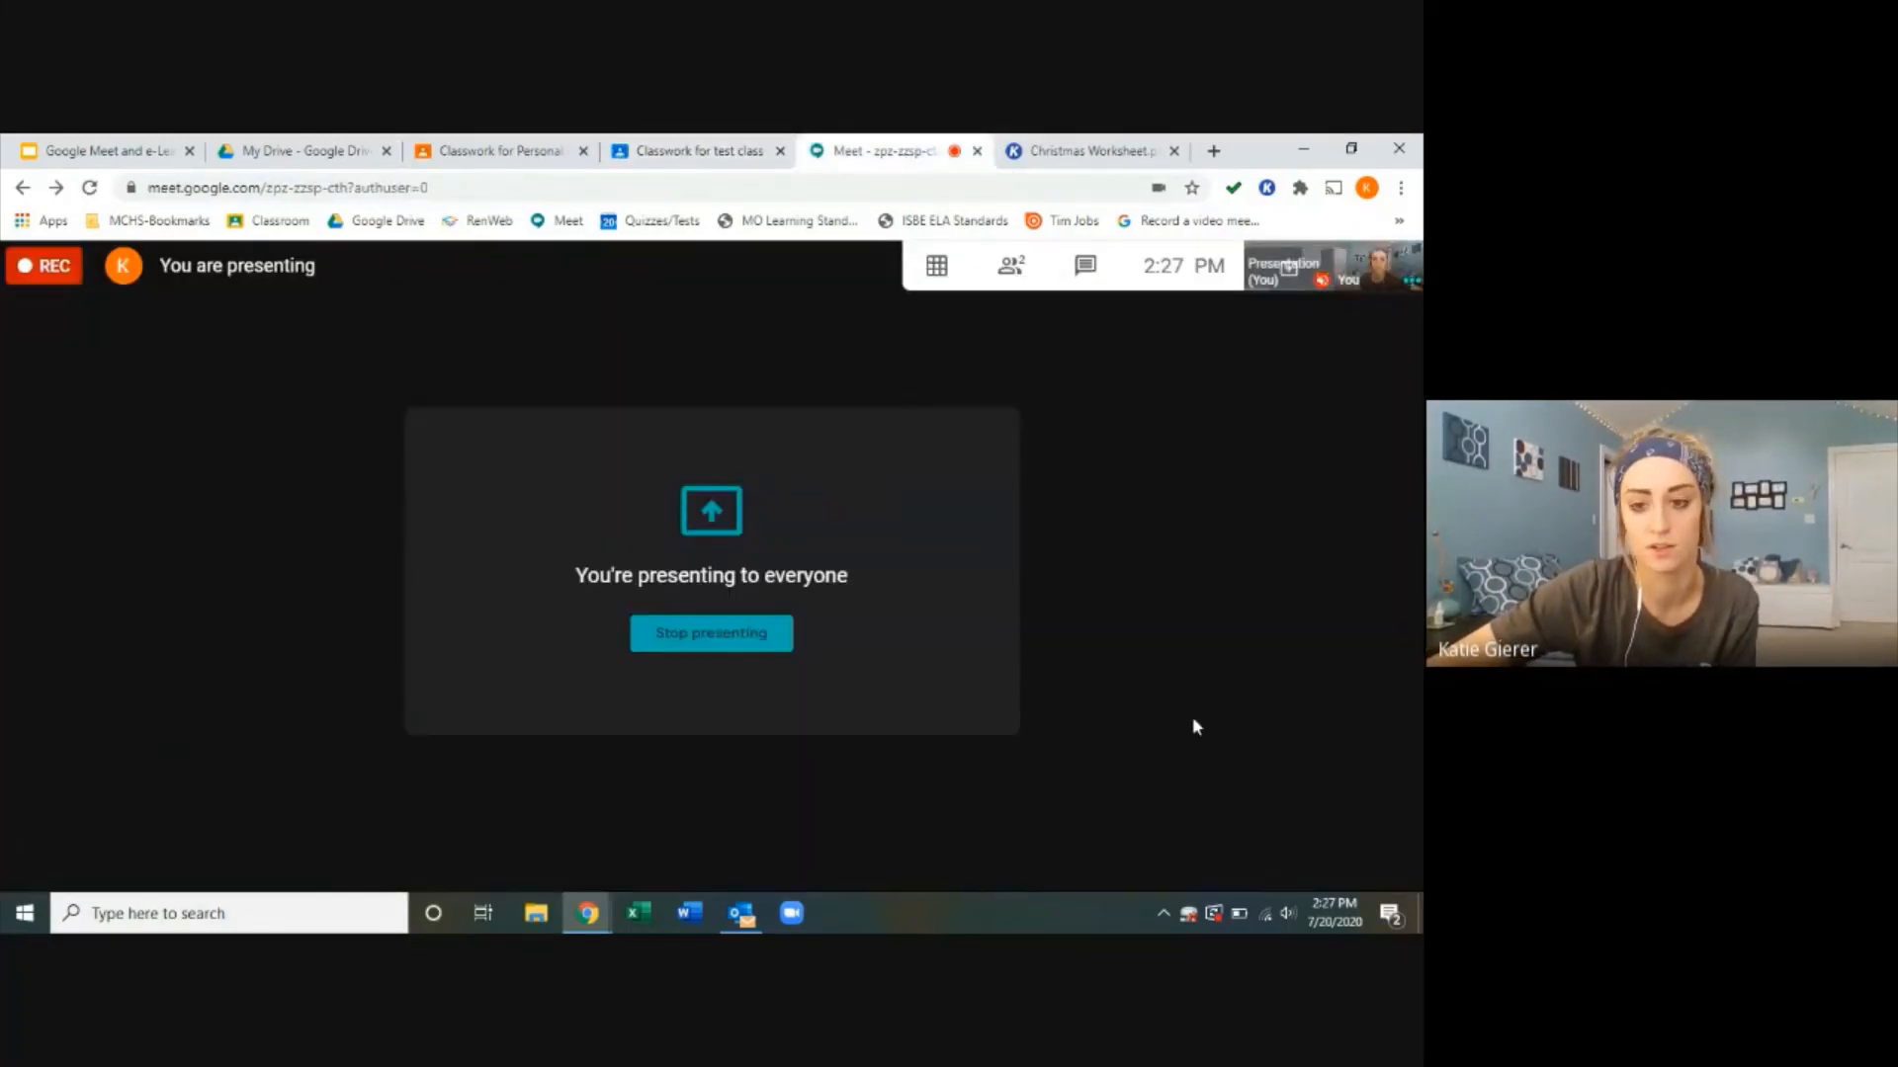
pyautogui.click(1408, 279)
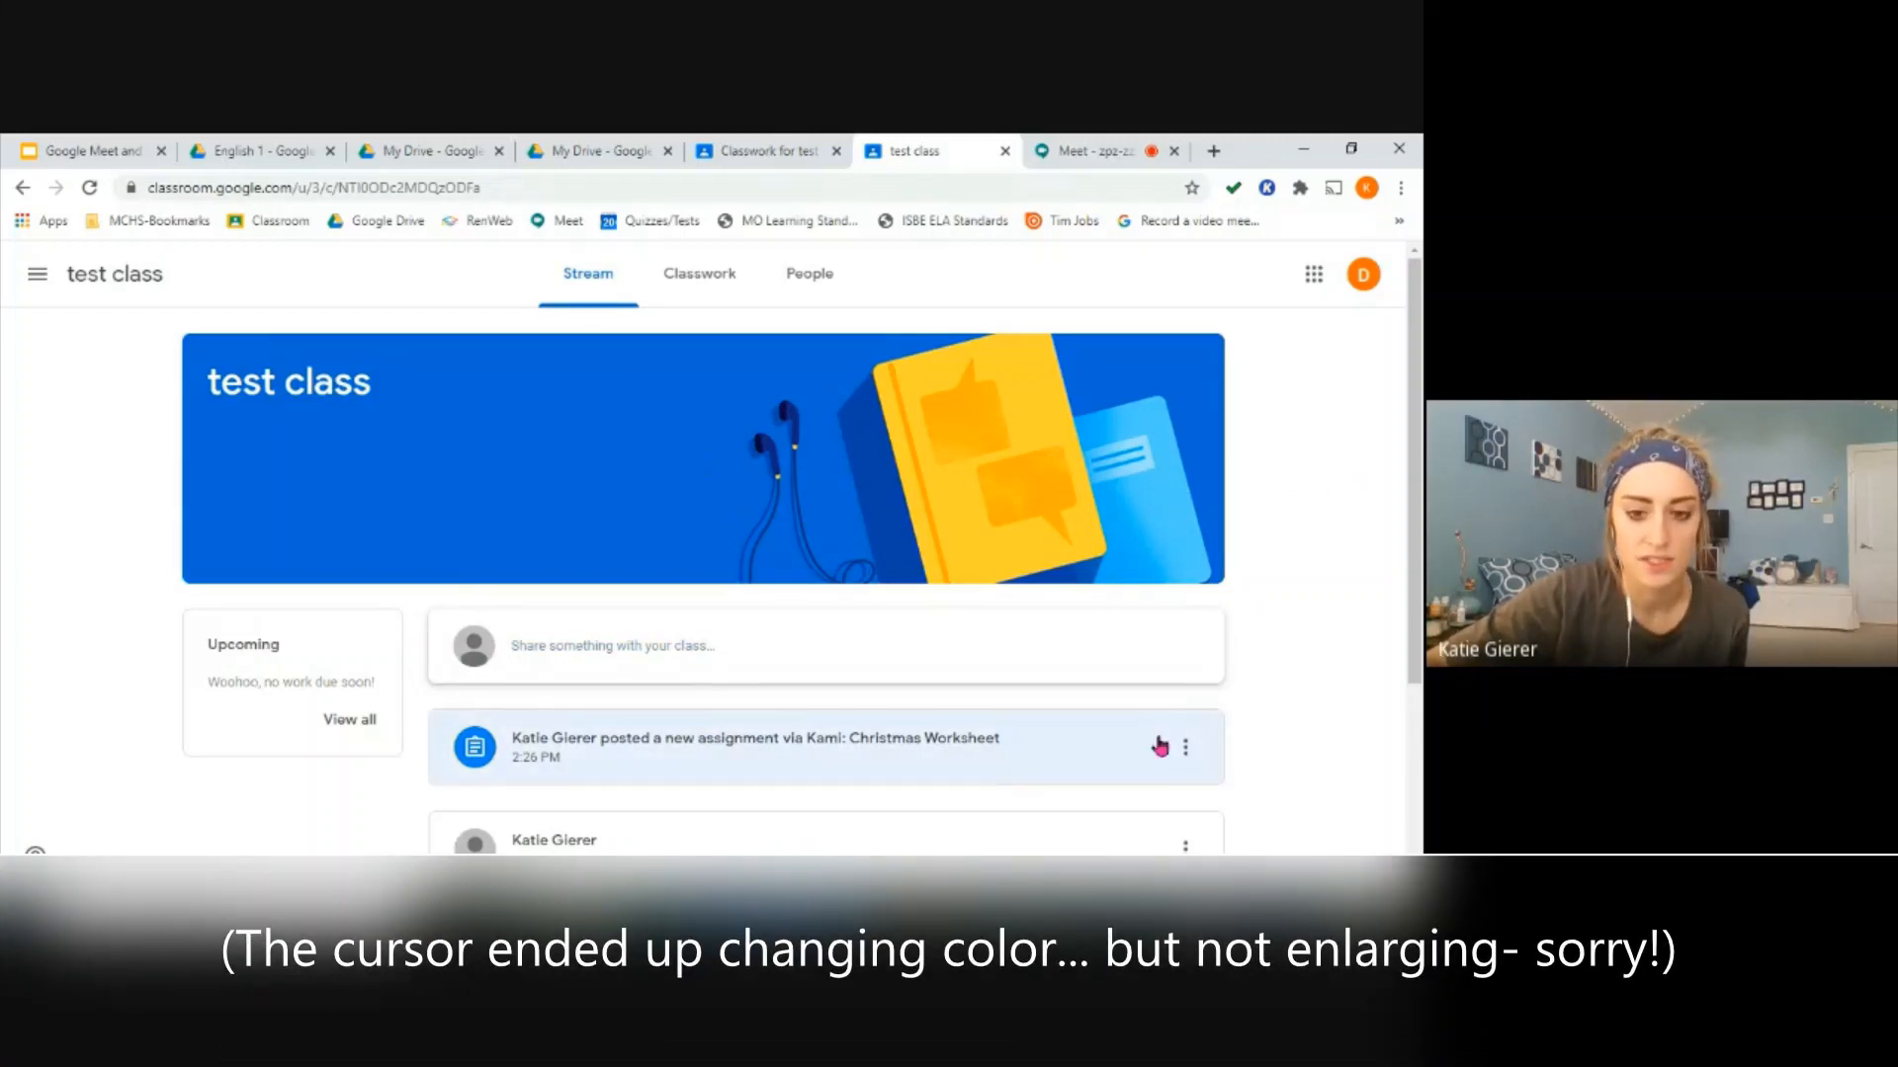
pyautogui.scroll(-3)
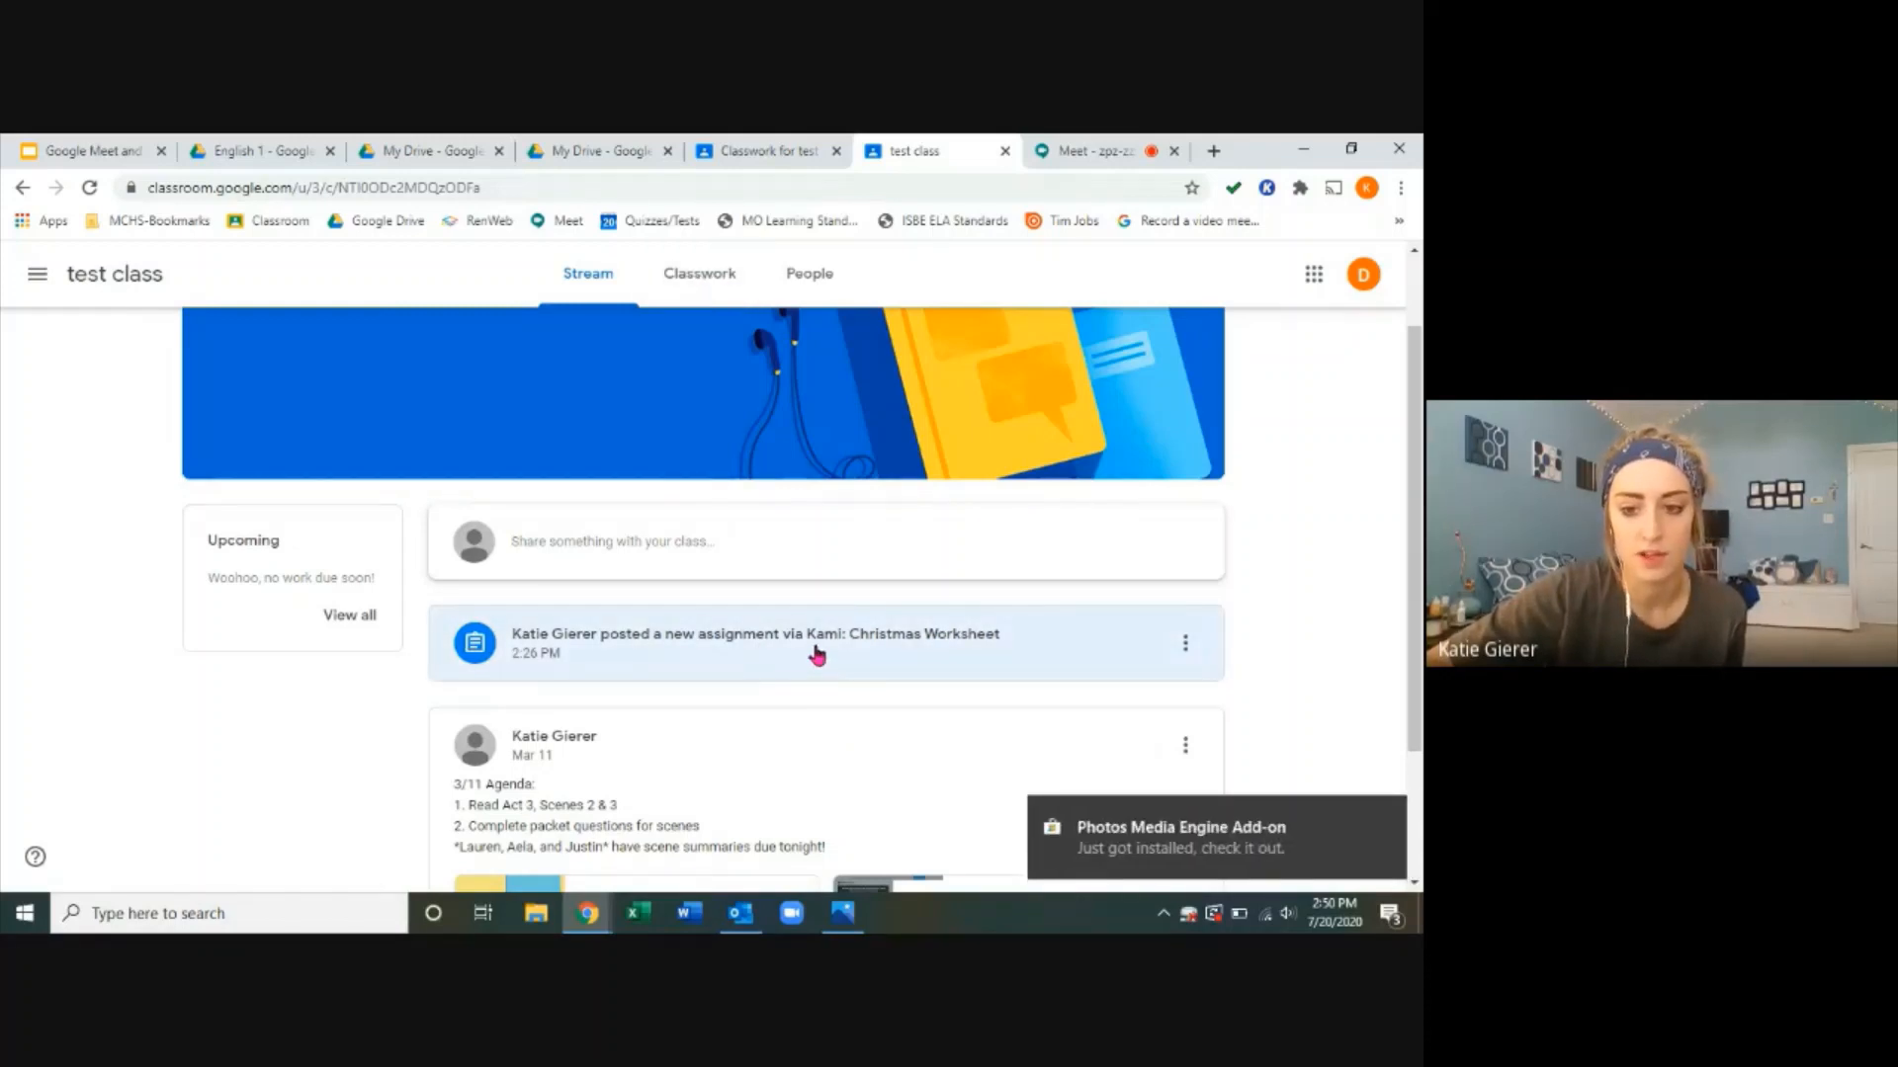
# Step: Open the Christmas Worksheet post and launch the student's PDF copy with Kami
pyautogui.click(754, 635)
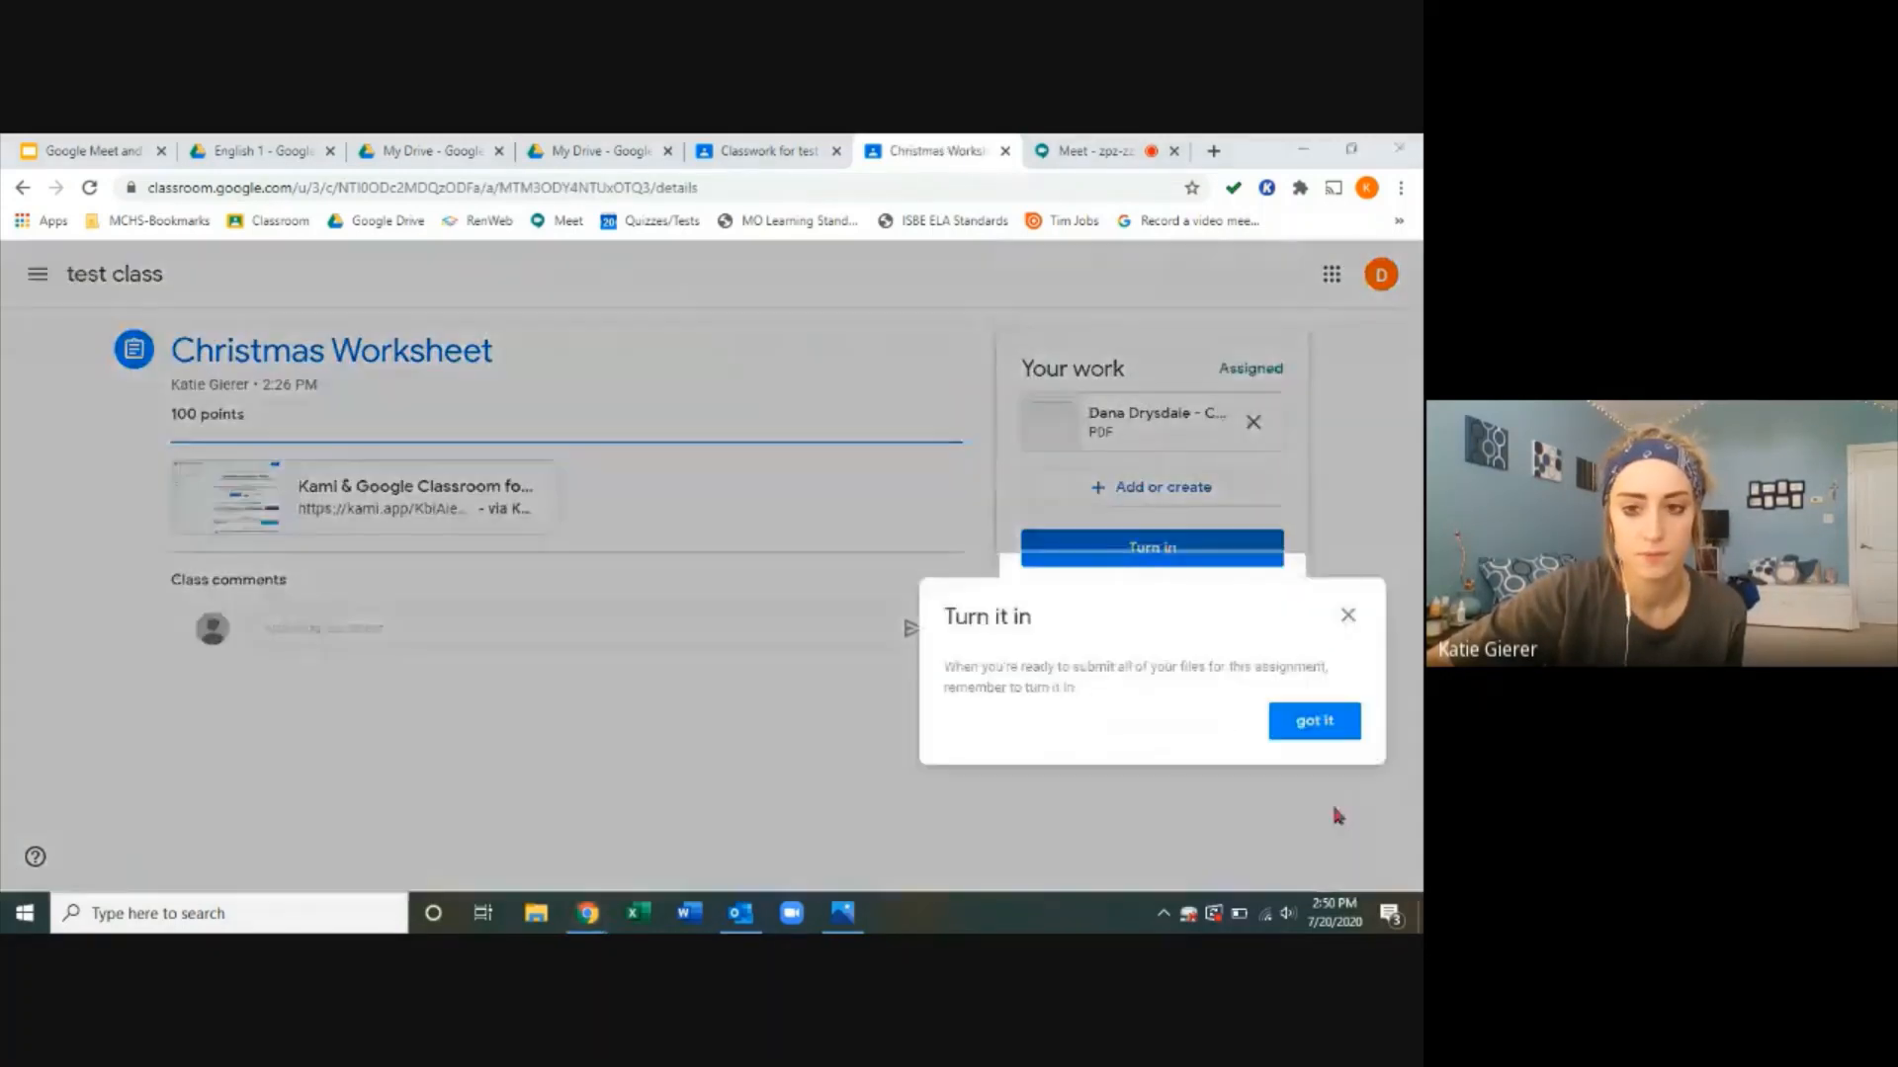
pyautogui.click(1314, 720)
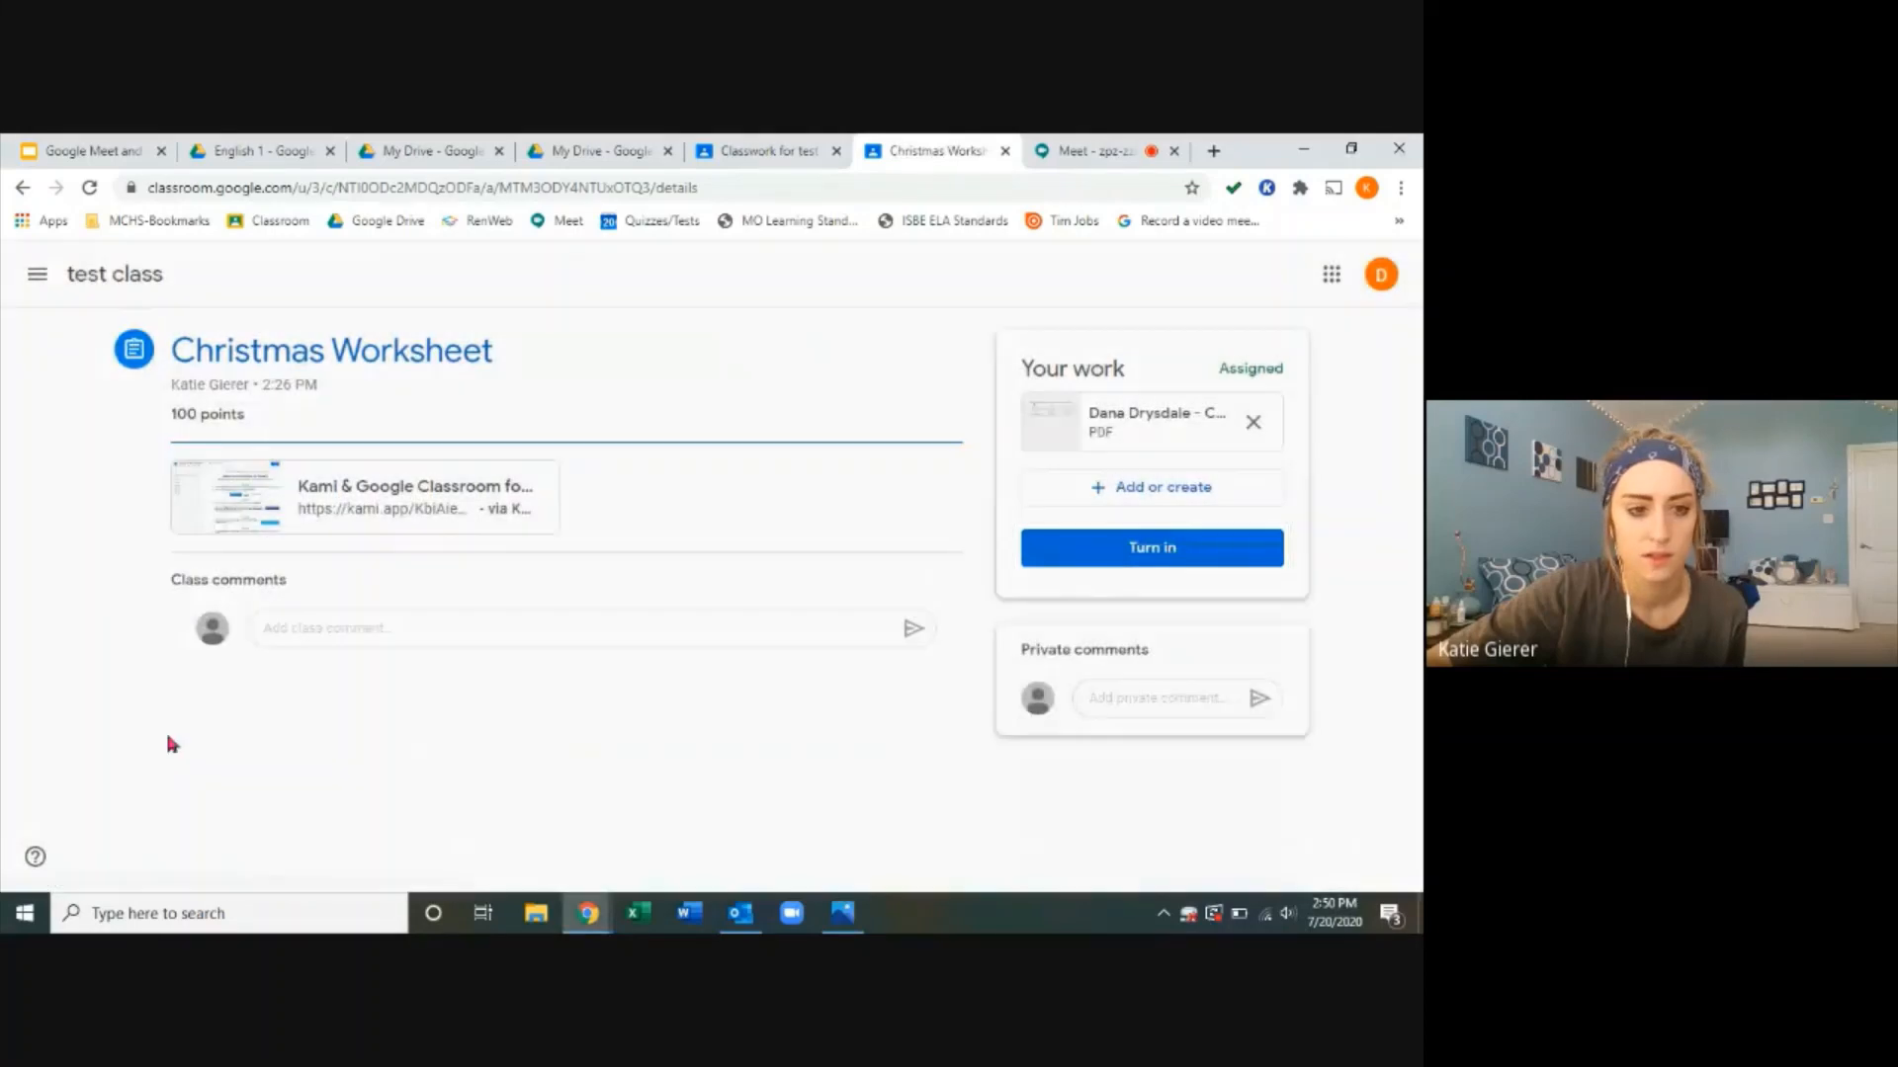
pyautogui.moveTo(384, 496)
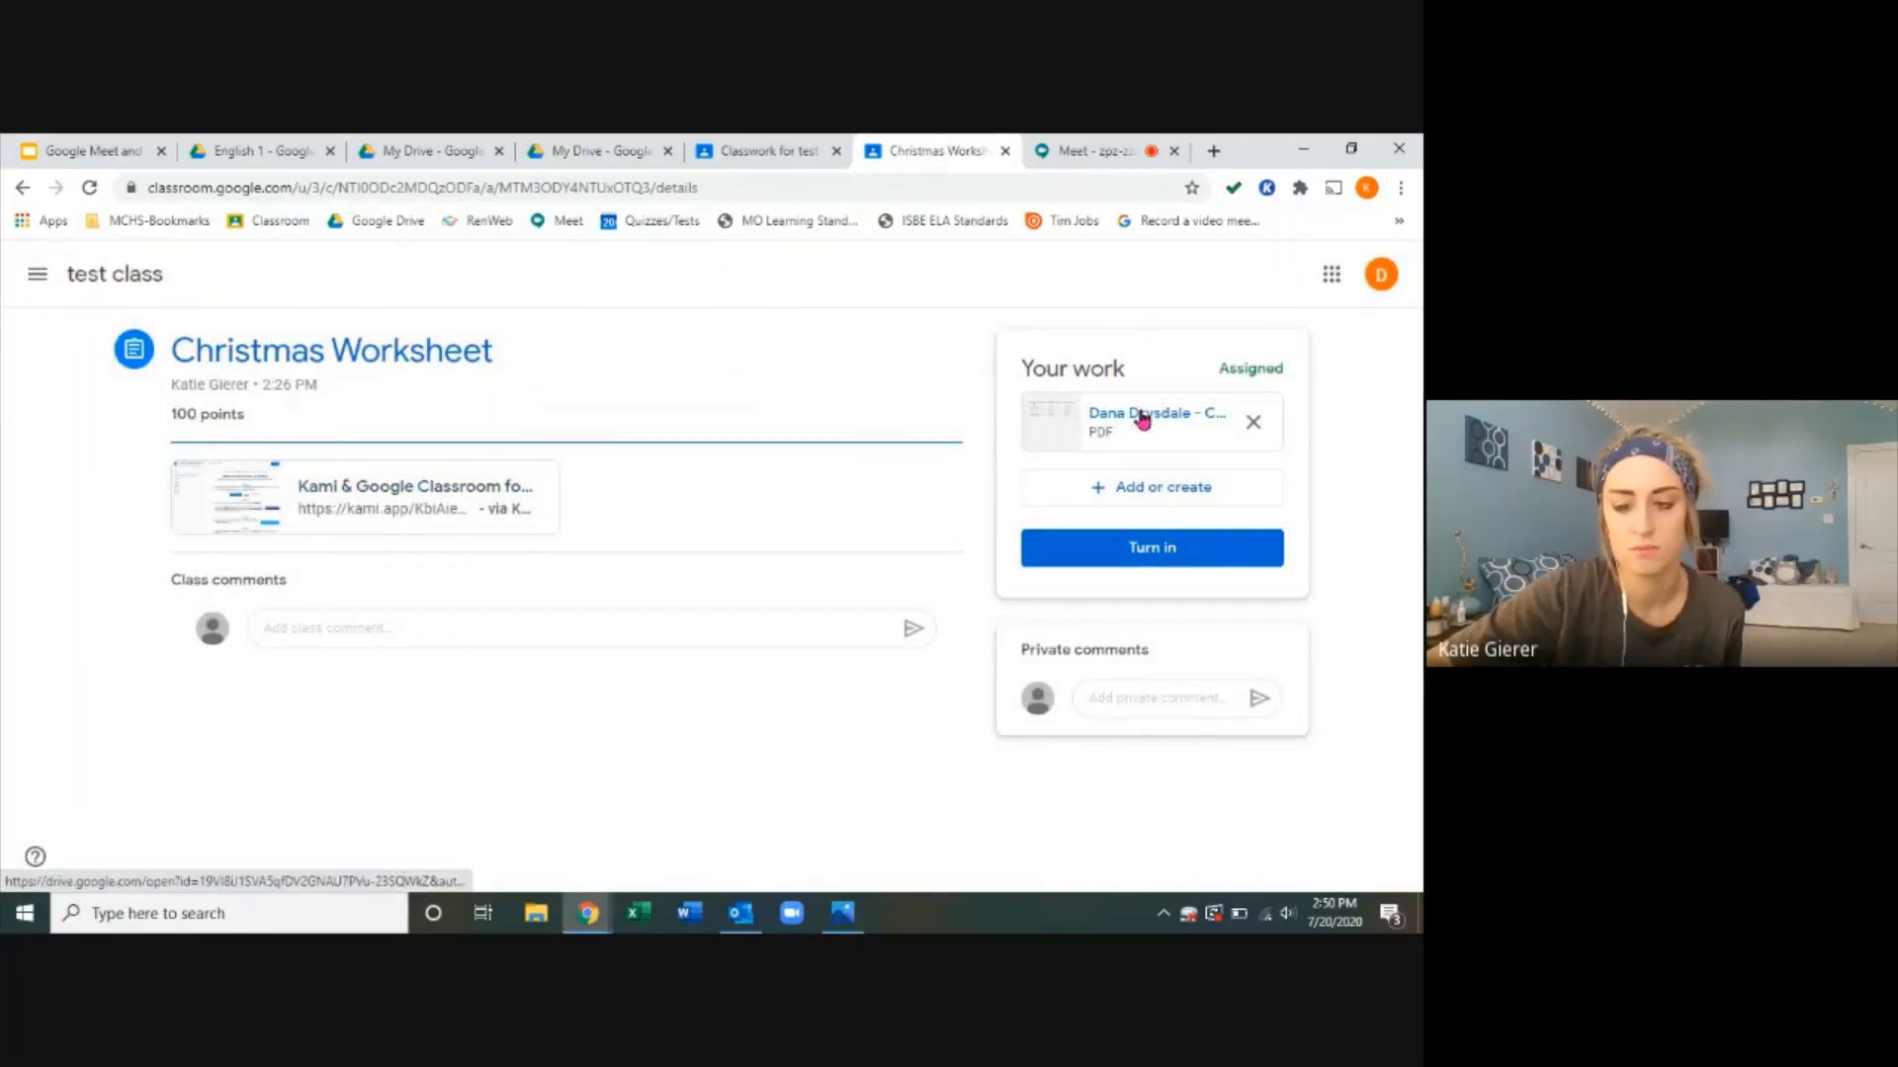
pyautogui.click(1155, 421)
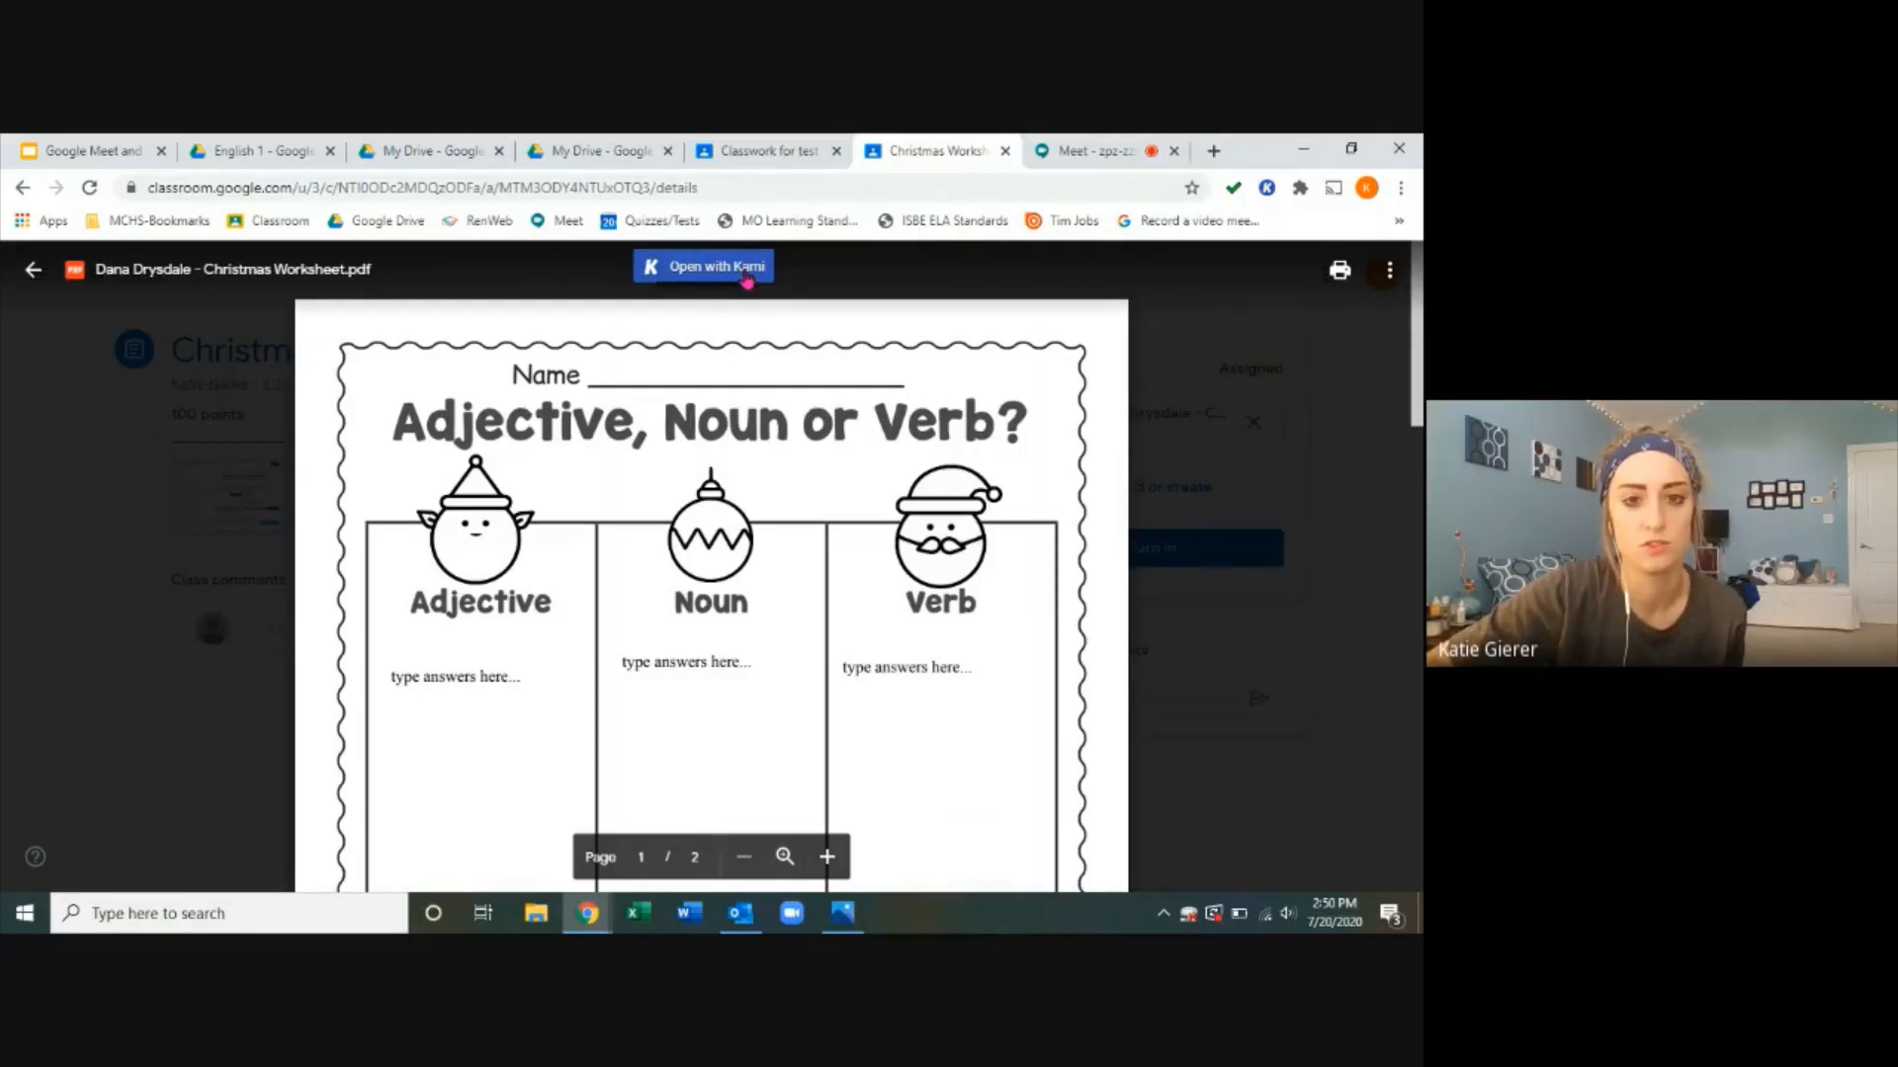
pyautogui.click(702, 266)
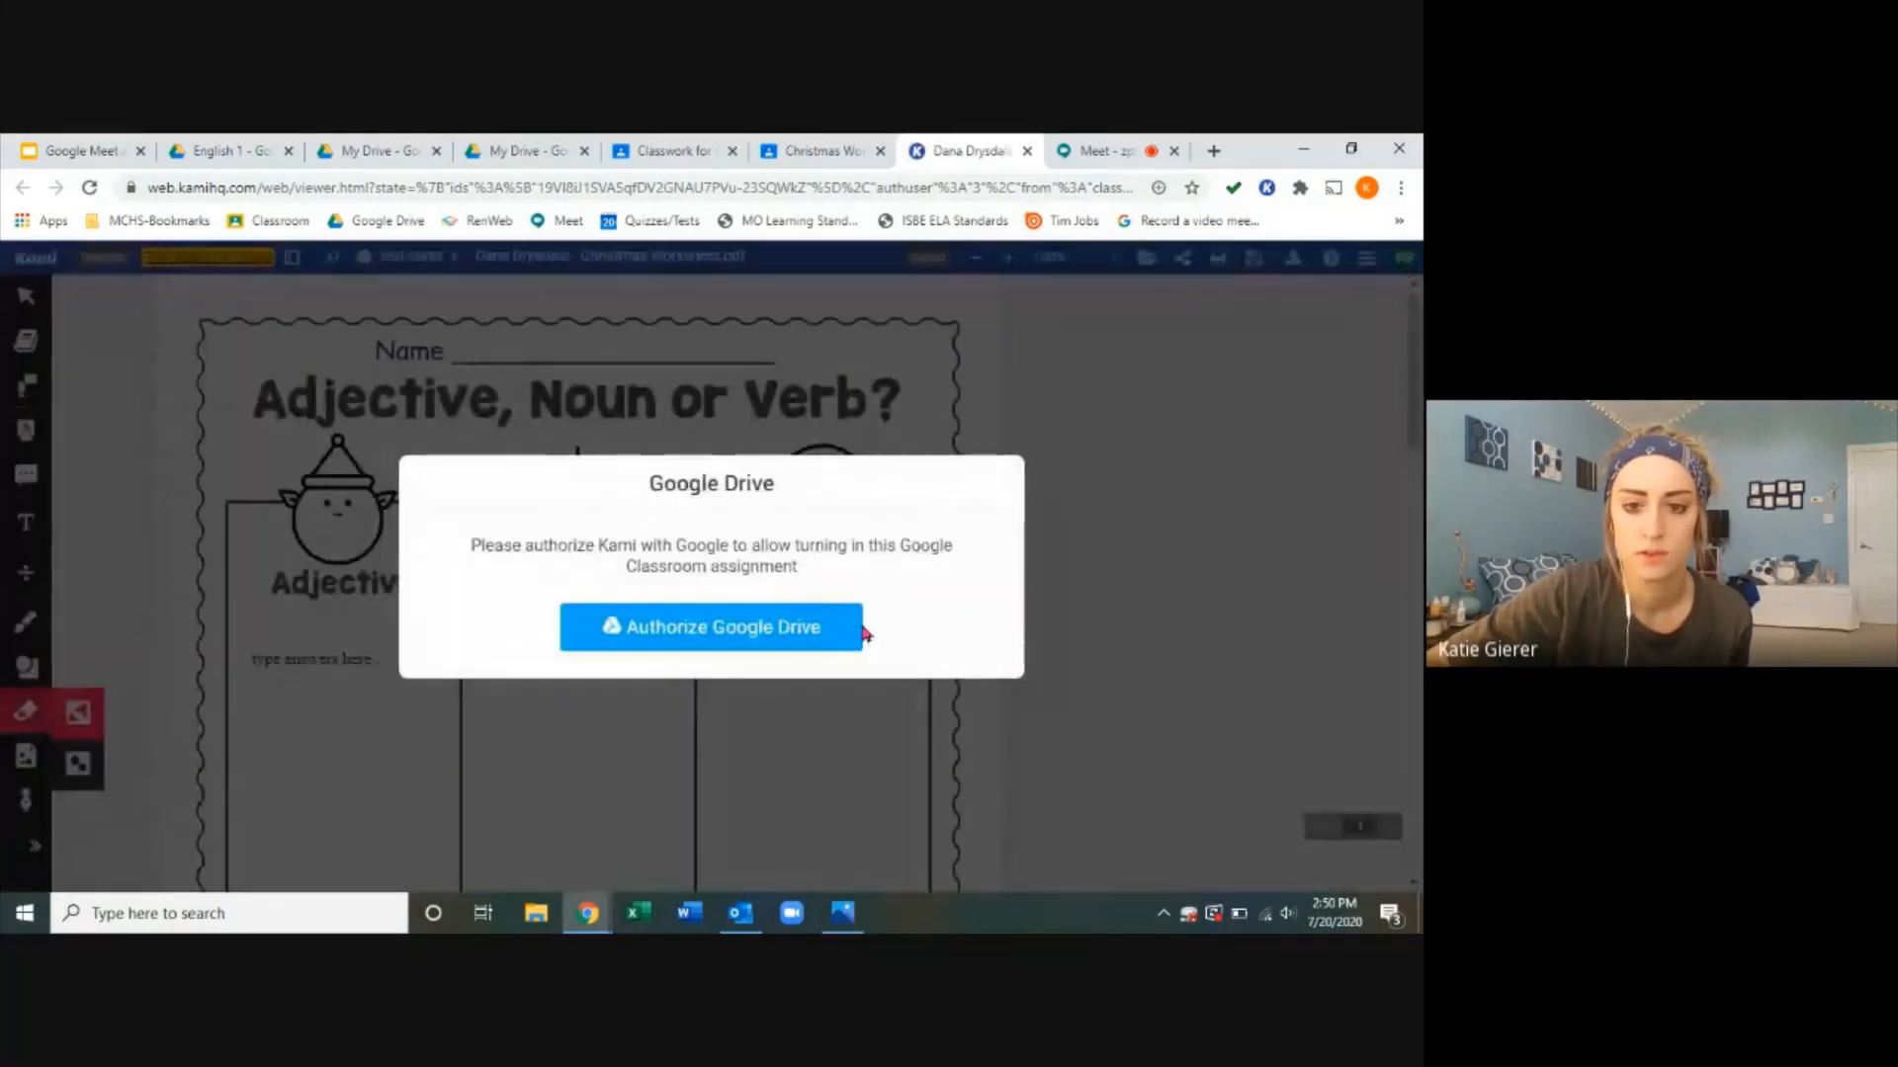
# Step: Sign in as the student and allow Kami to access the Google account
pyautogui.click(711, 627)
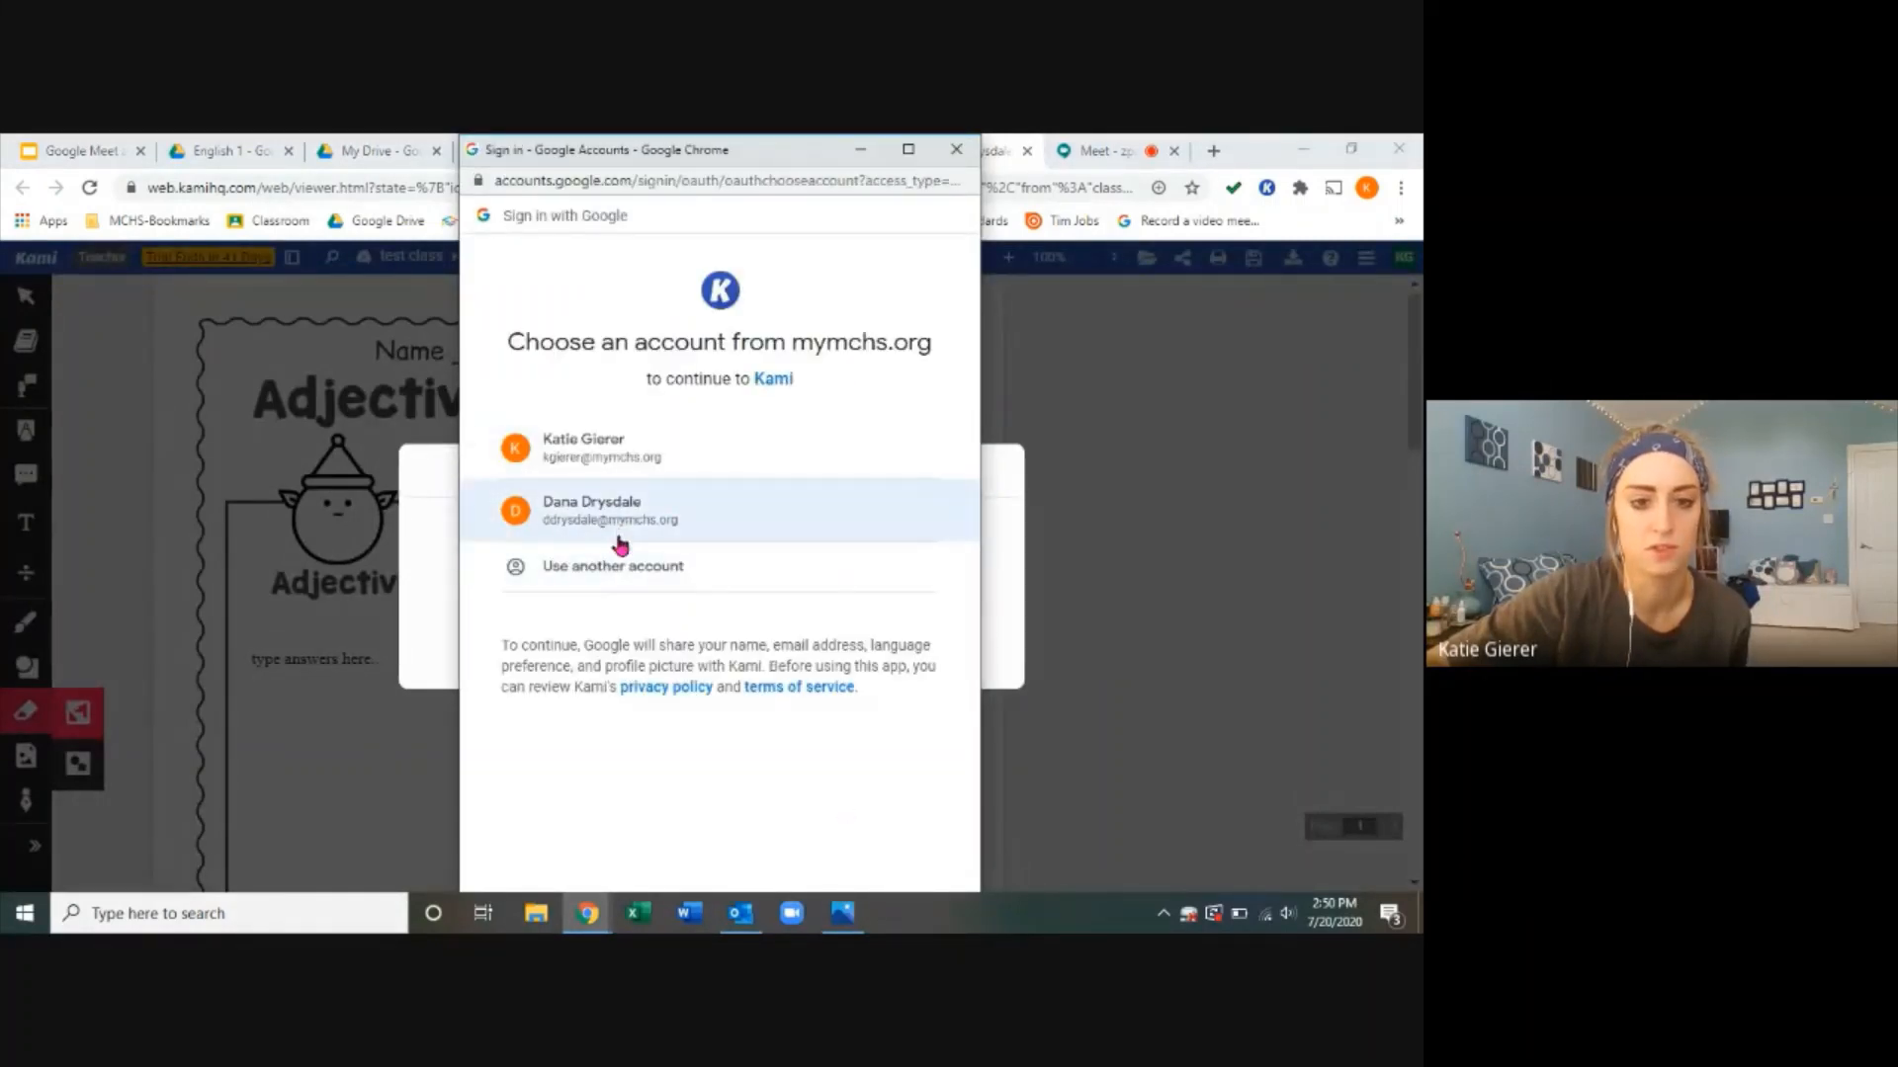
pyautogui.click(610, 510)
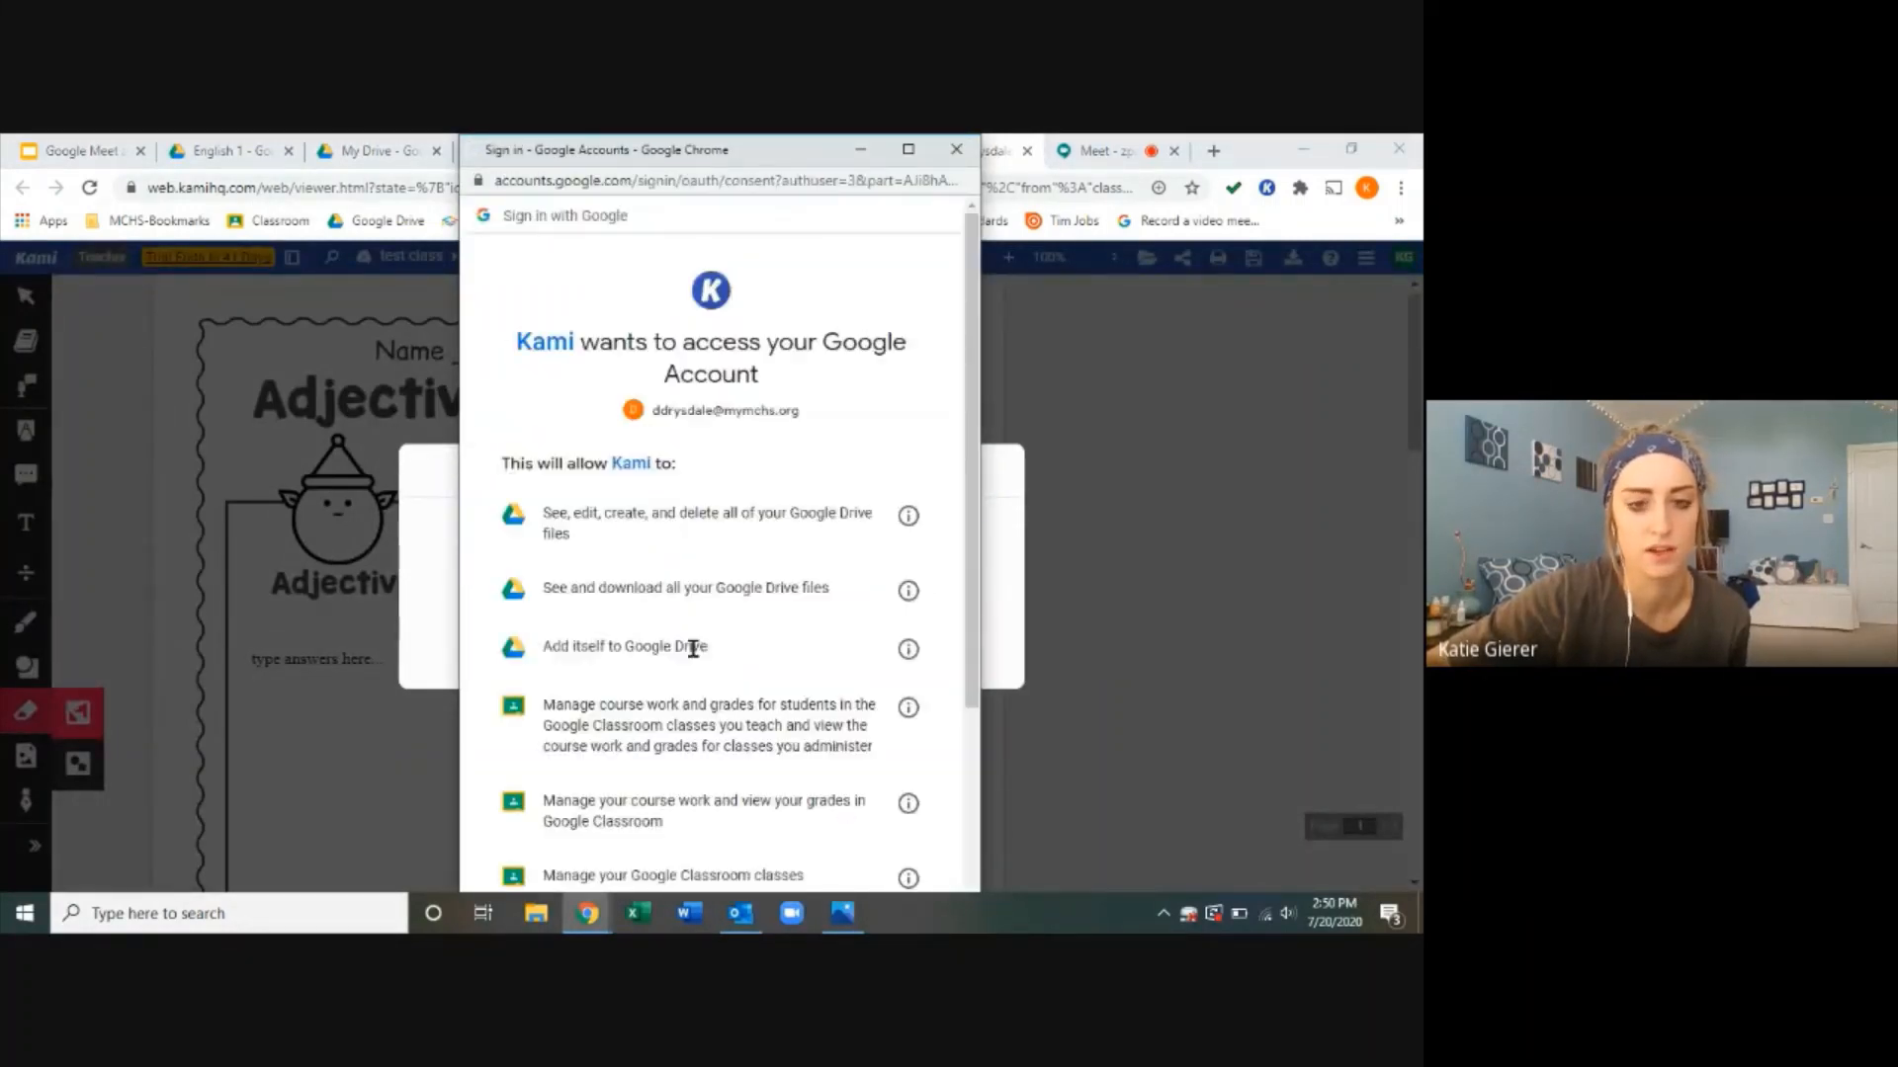
pyautogui.scroll(-3)
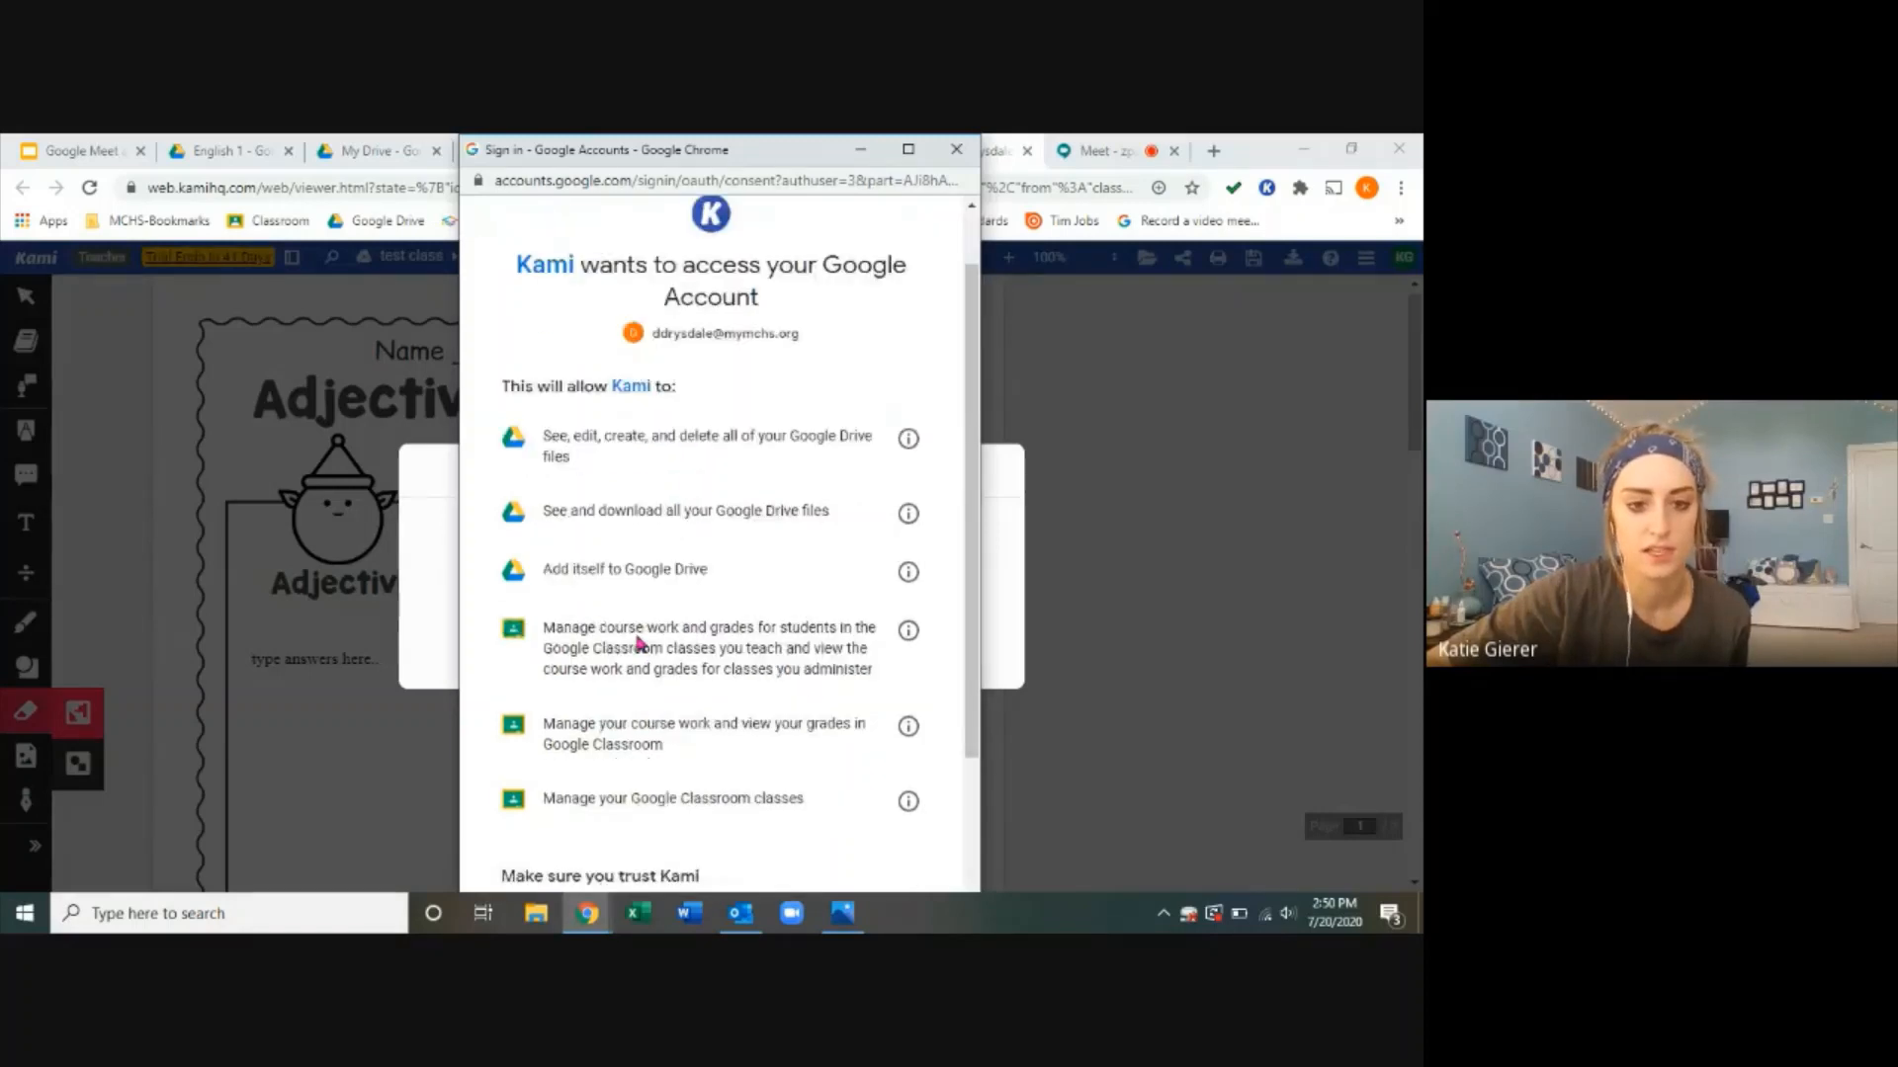
pyautogui.scroll(-3)
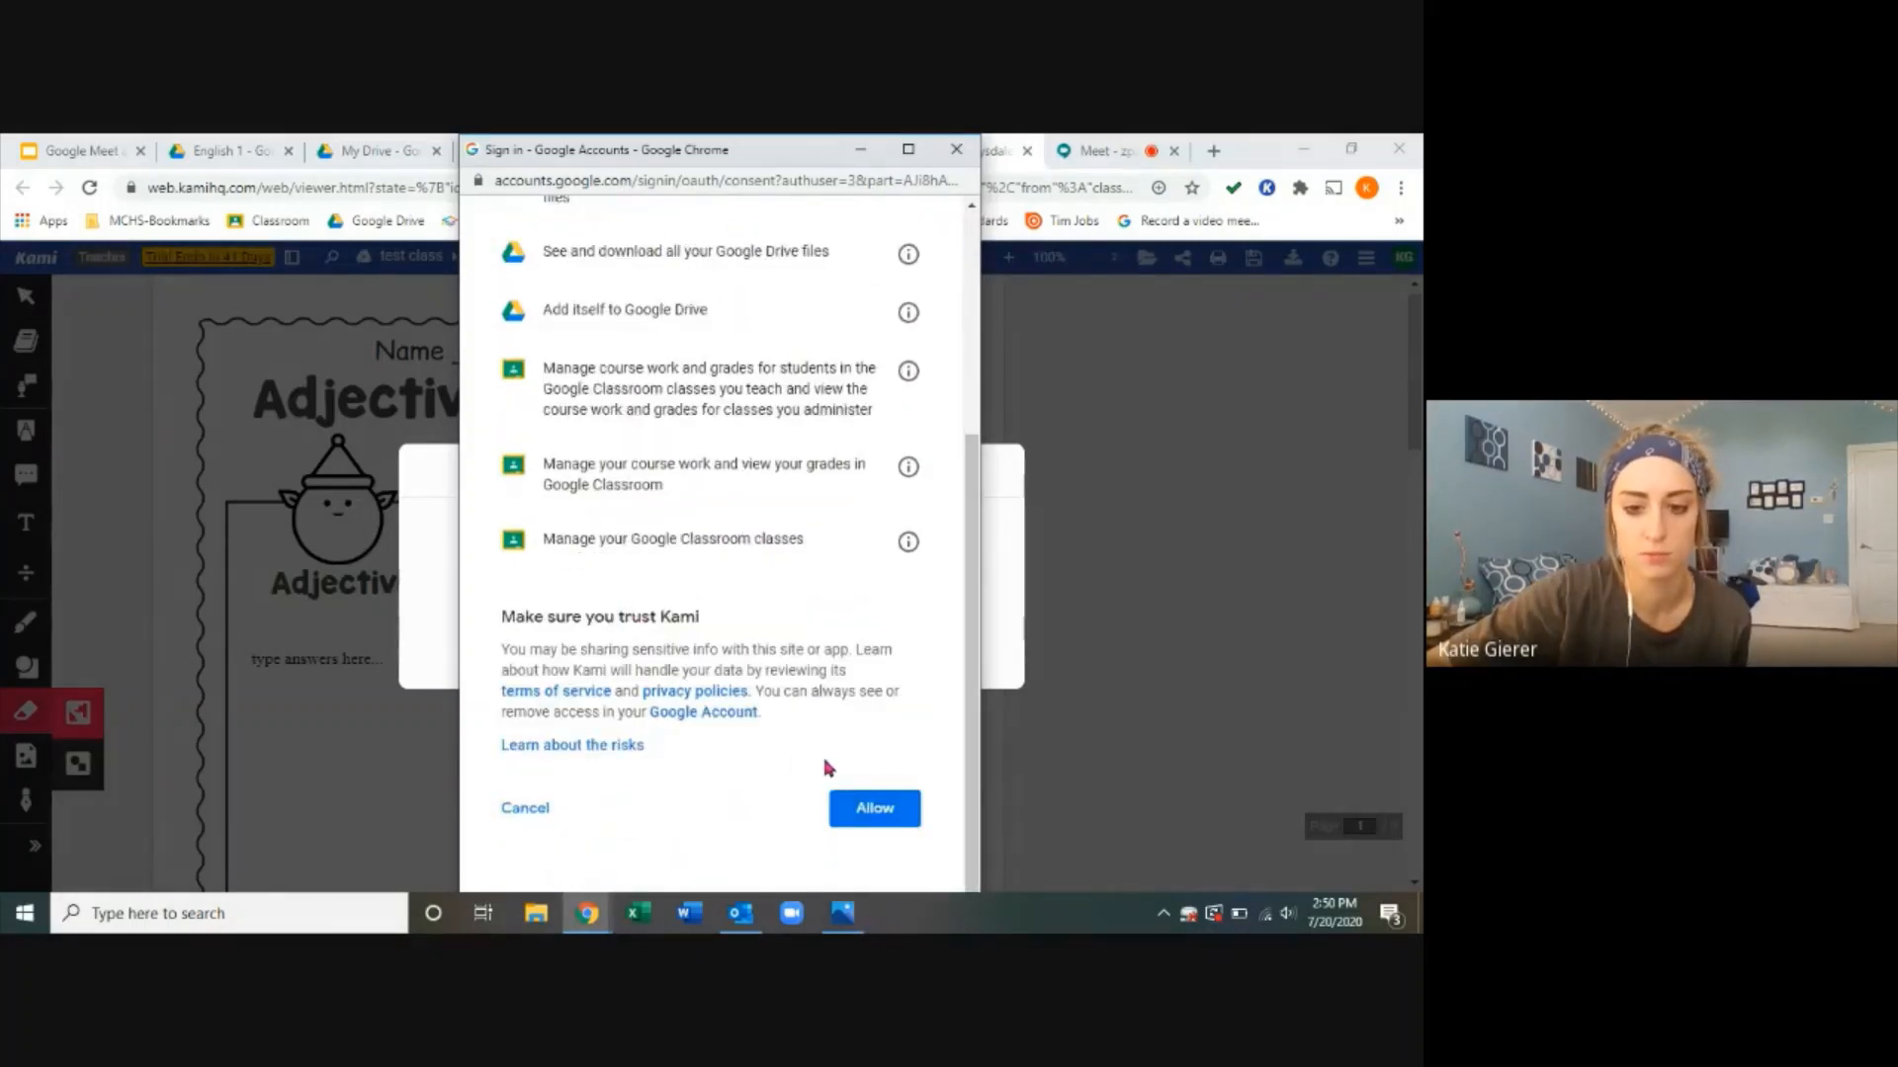
pyautogui.click(874, 807)
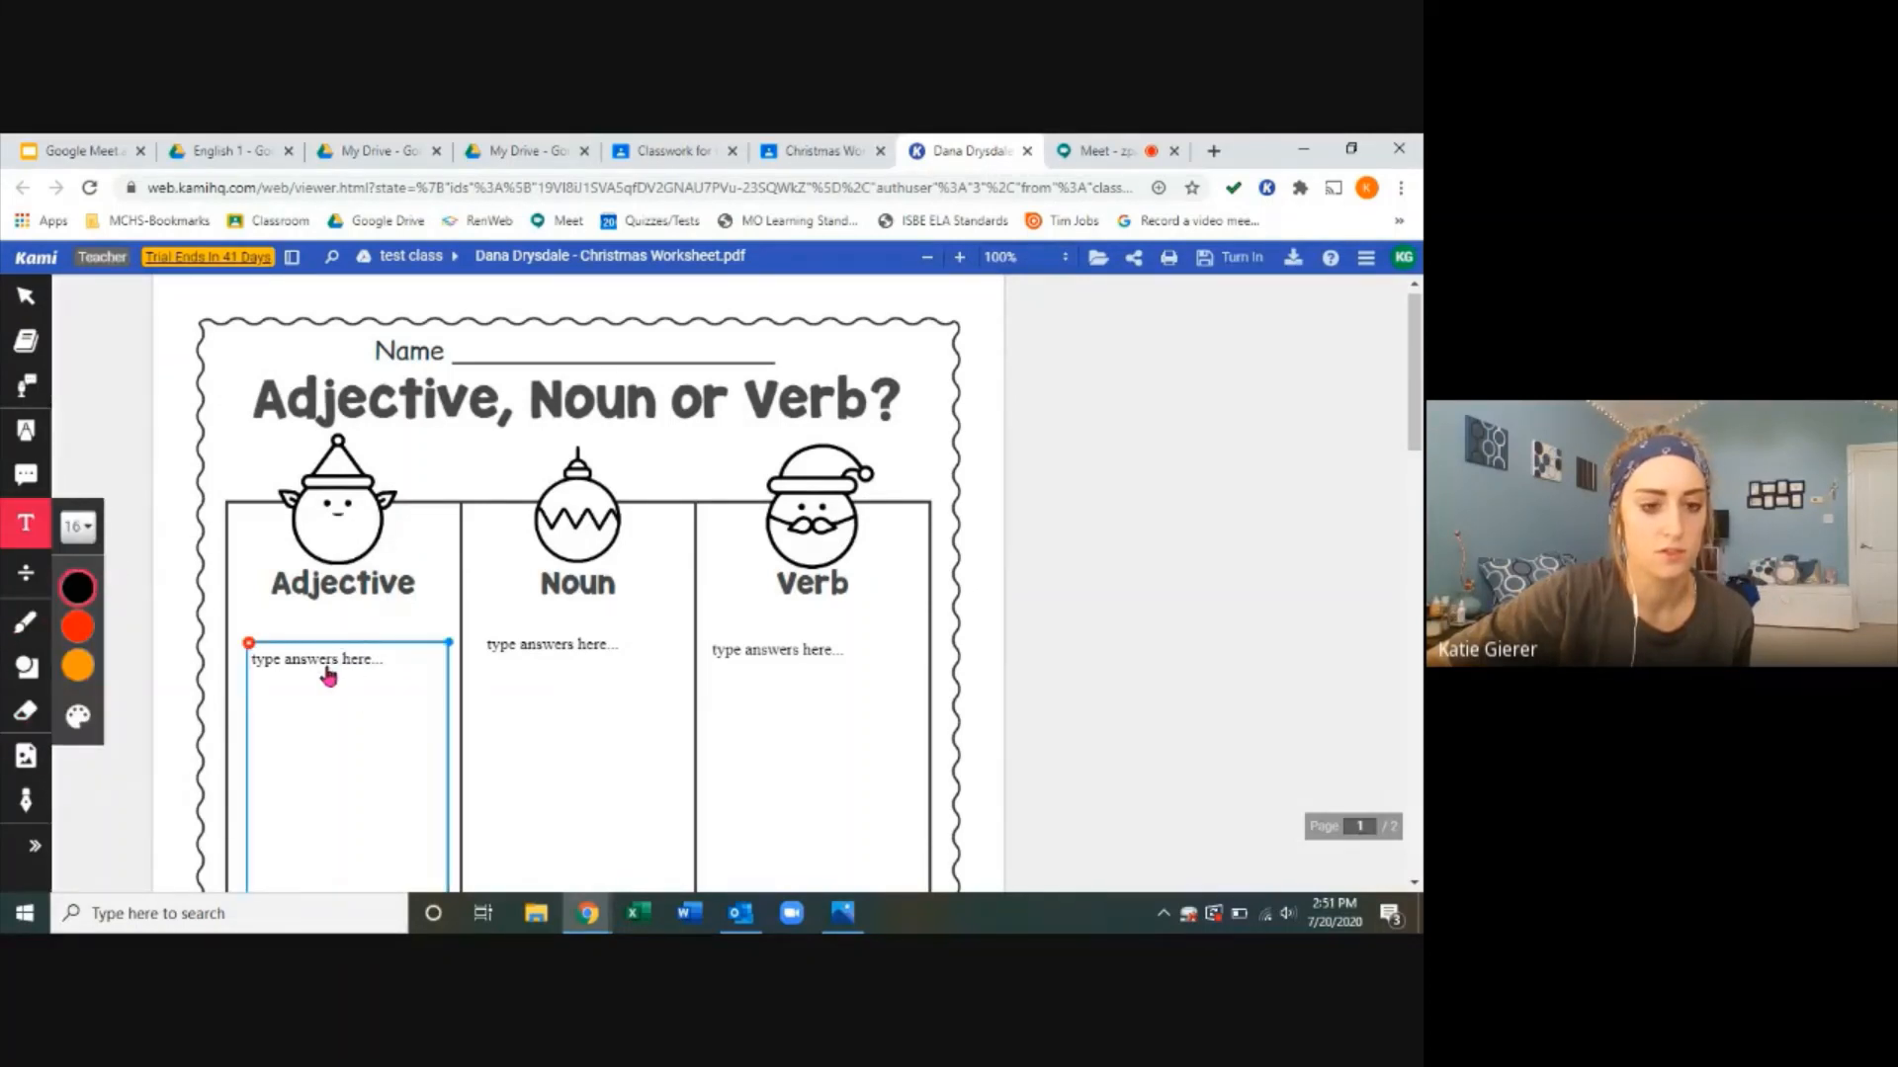
# Step: Type 'Santa' and 'reindeer' under Noun and strike both words green in the word bank
pyautogui.scroll(-3)
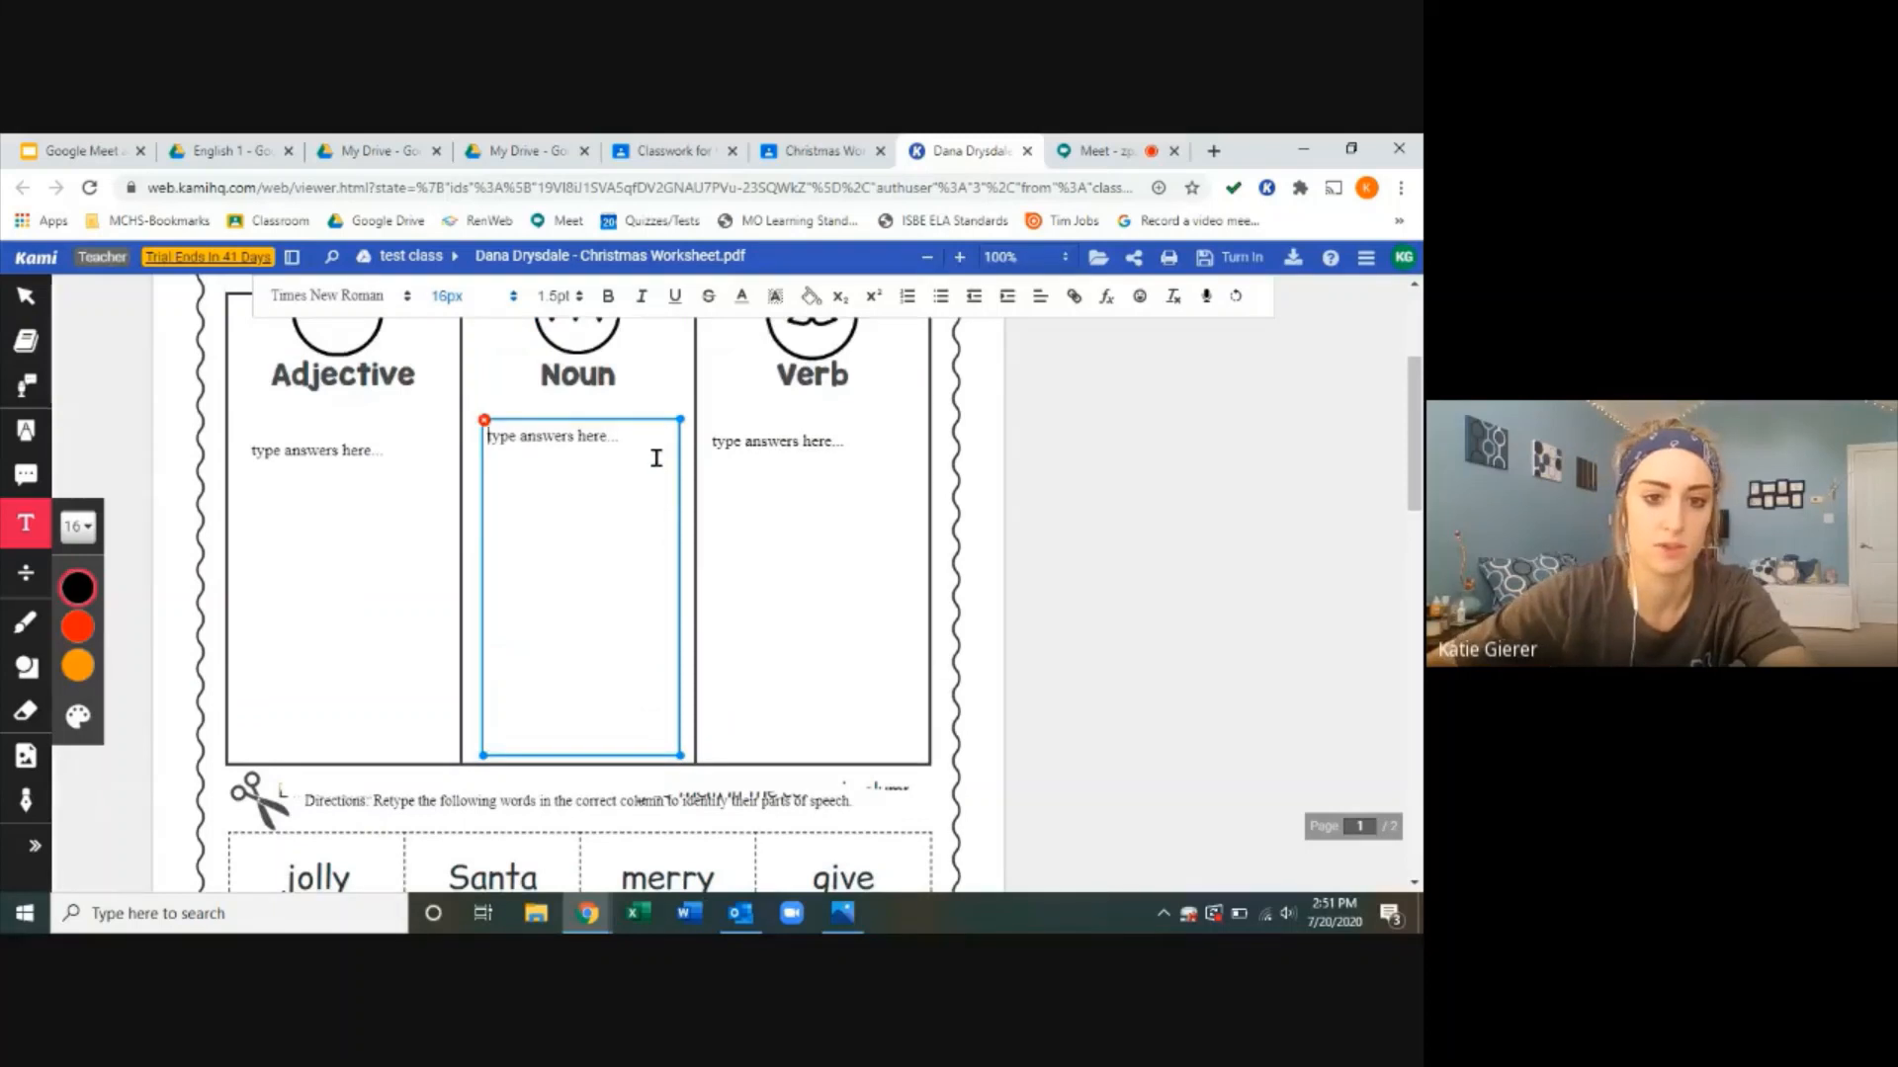
pyautogui.write('Santa')
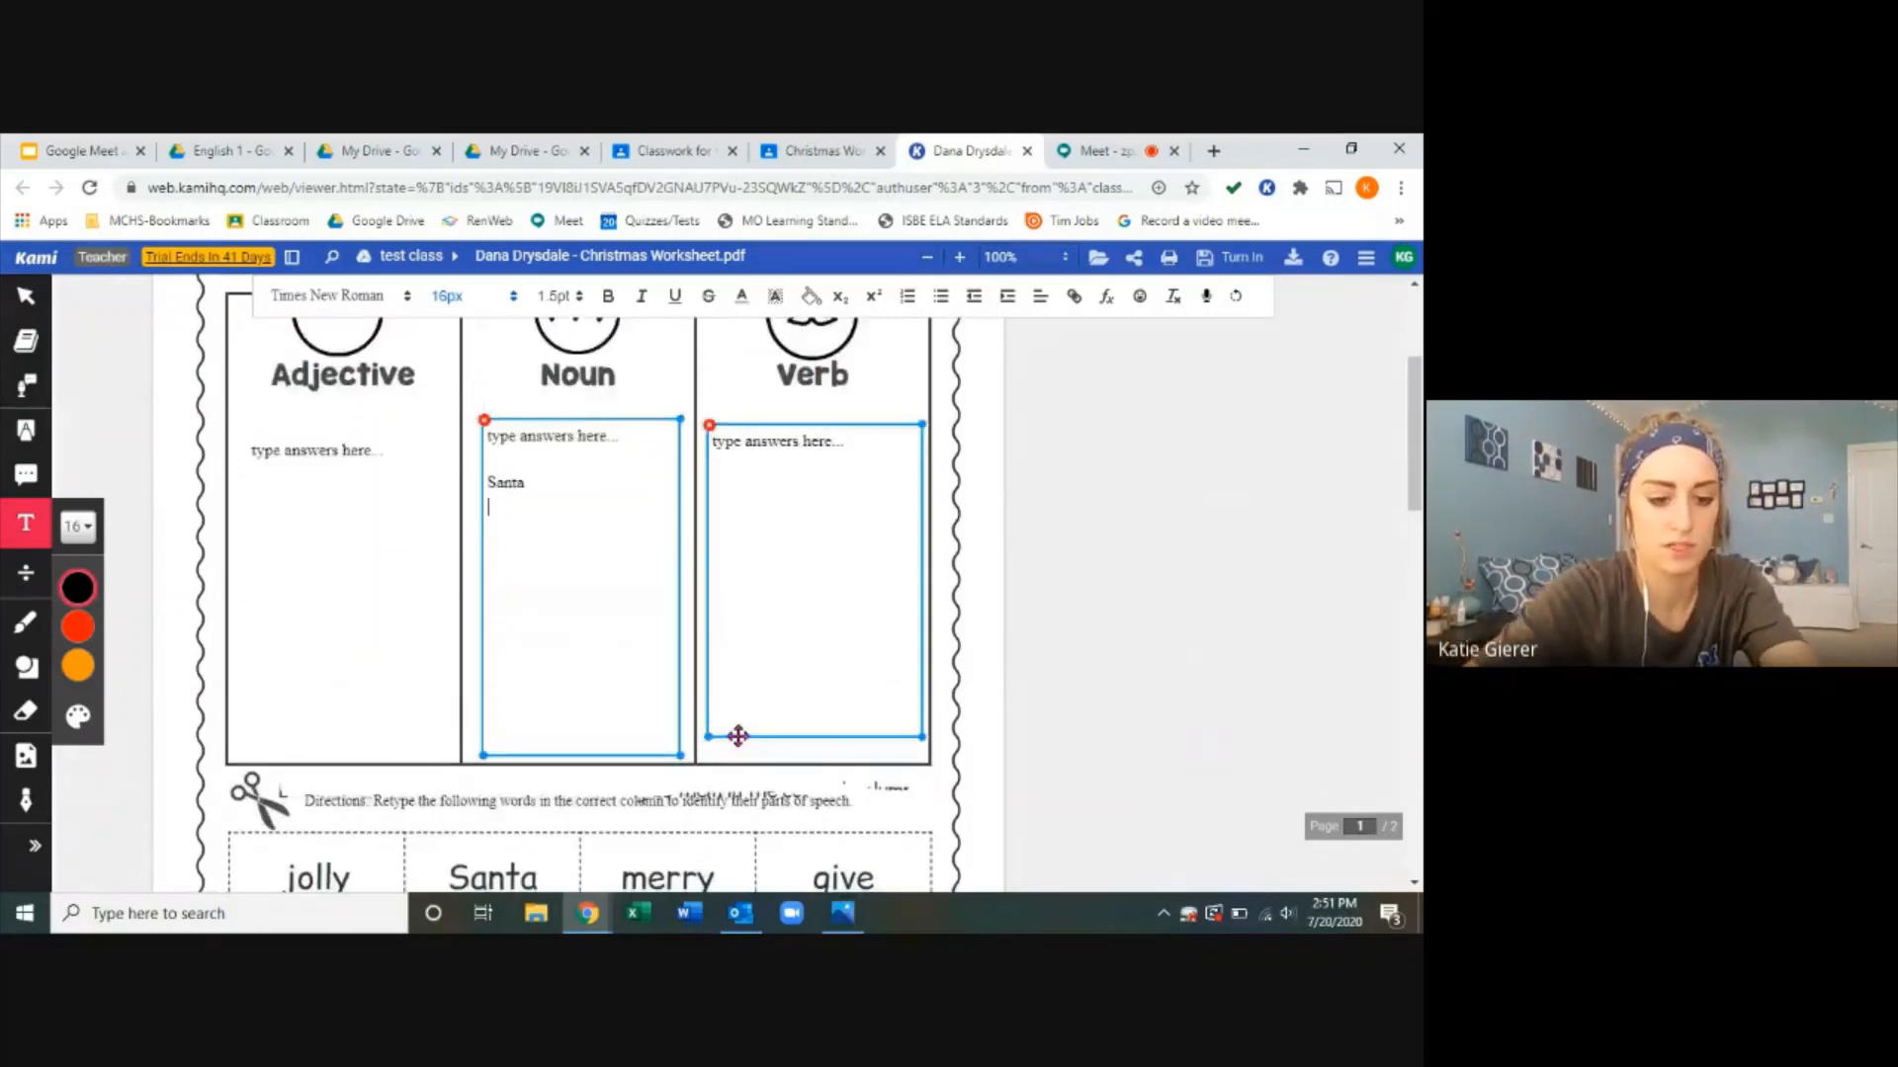
pyautogui.write('reindeer')
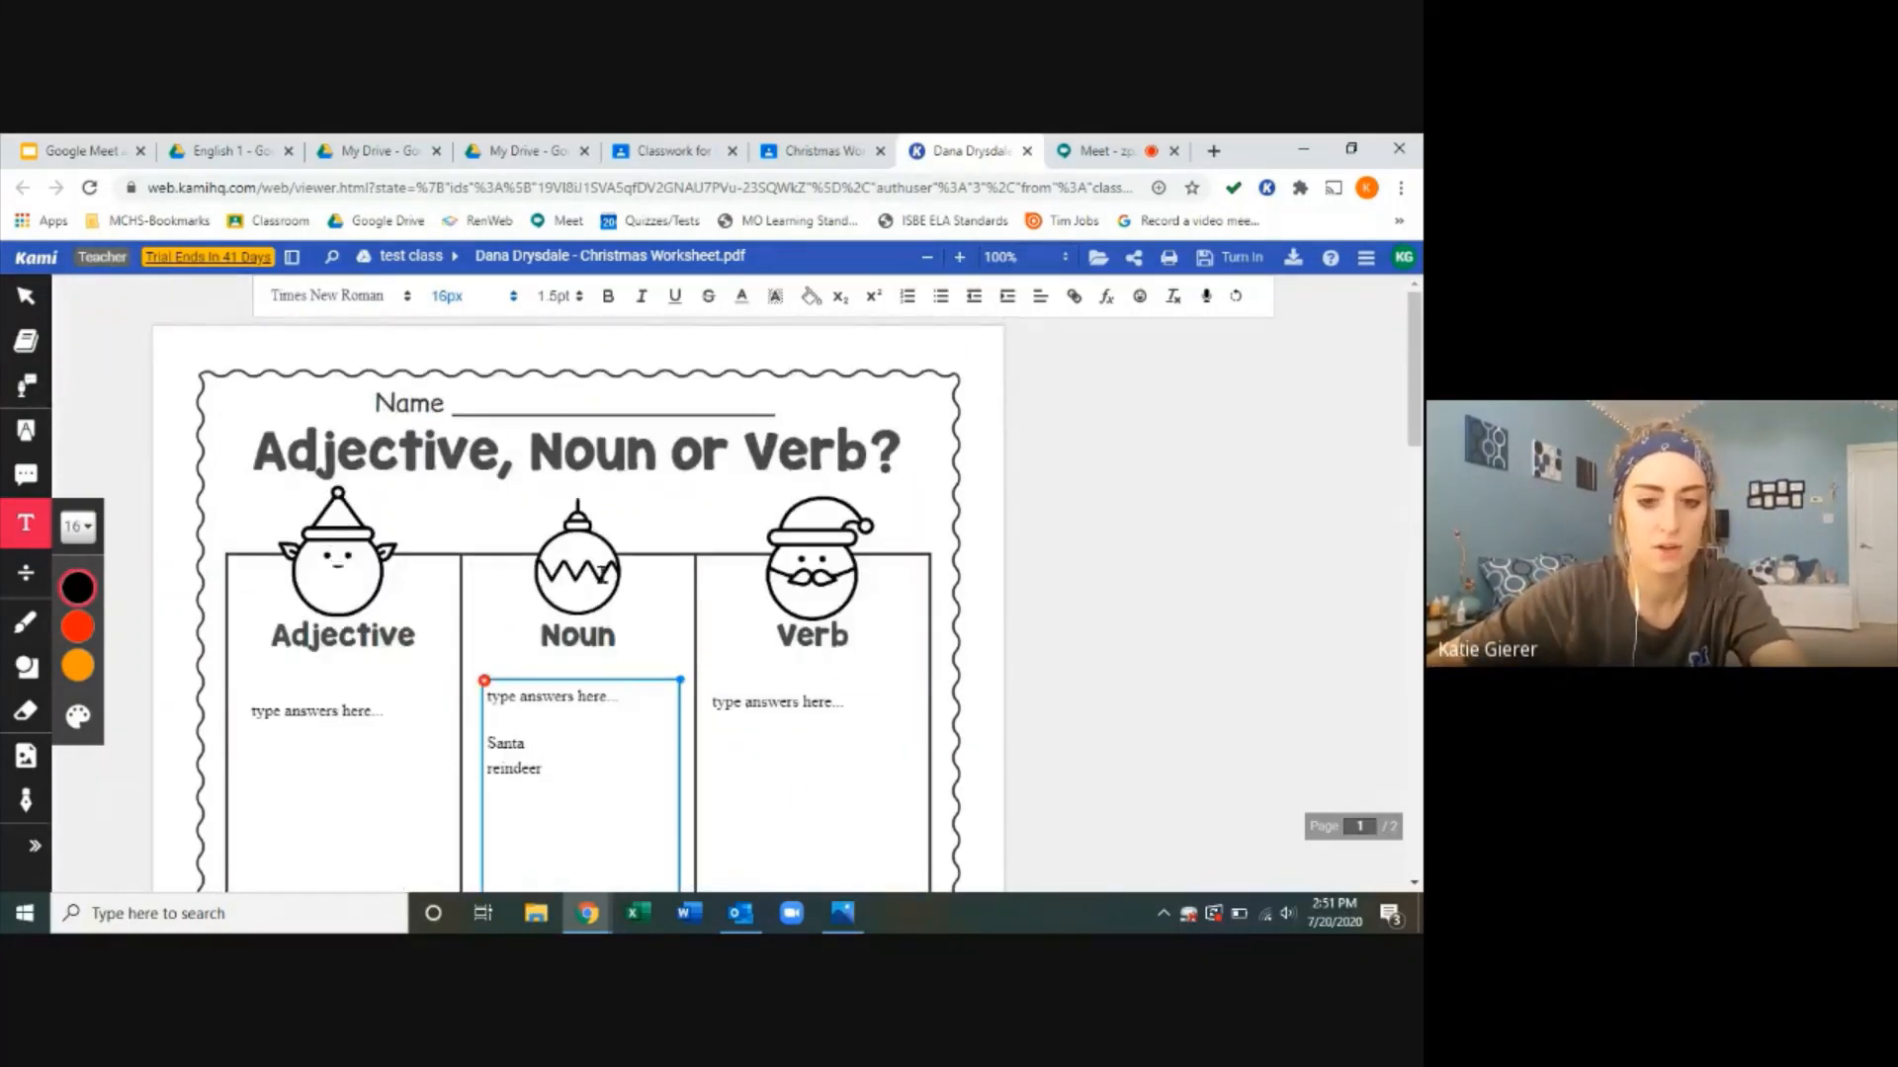
pyautogui.scroll(-3)
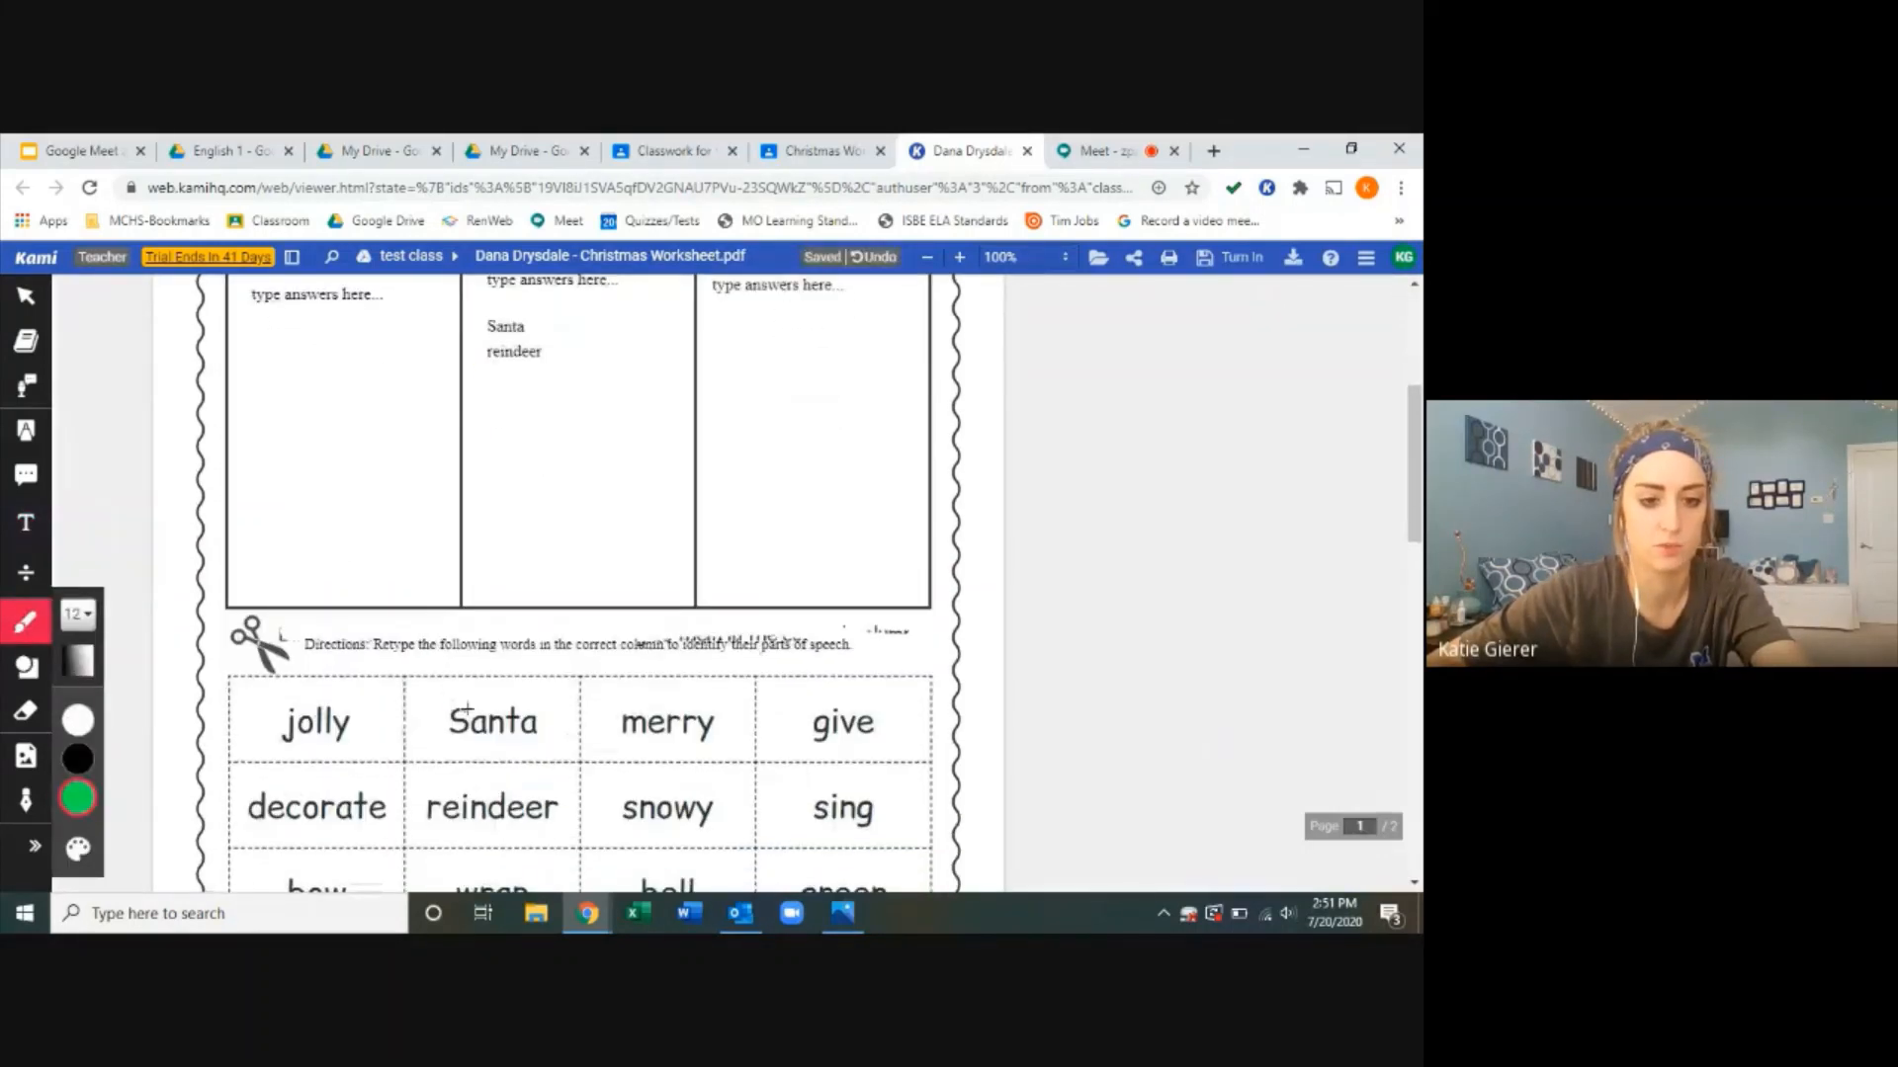
pyautogui.moveTo(447, 696); pyautogui.dragTo(569, 866)
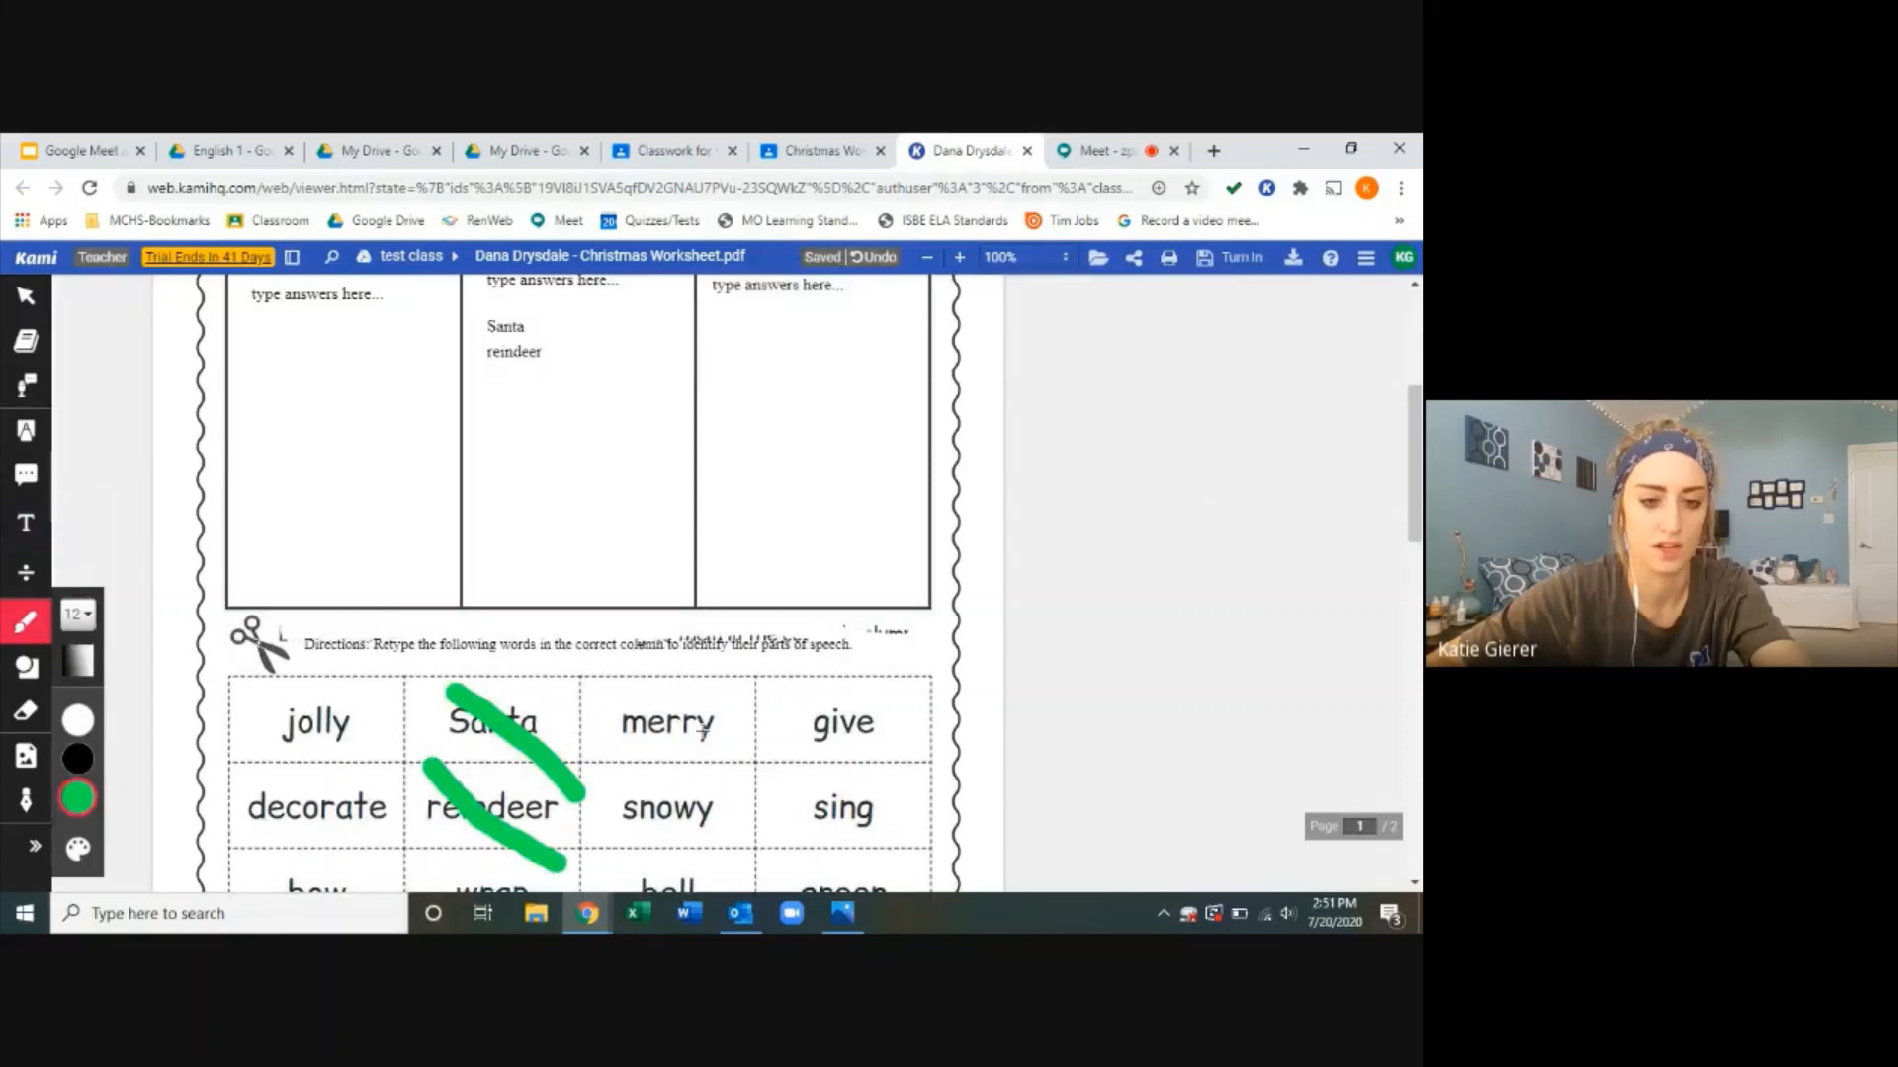
pyautogui.scroll(-3)
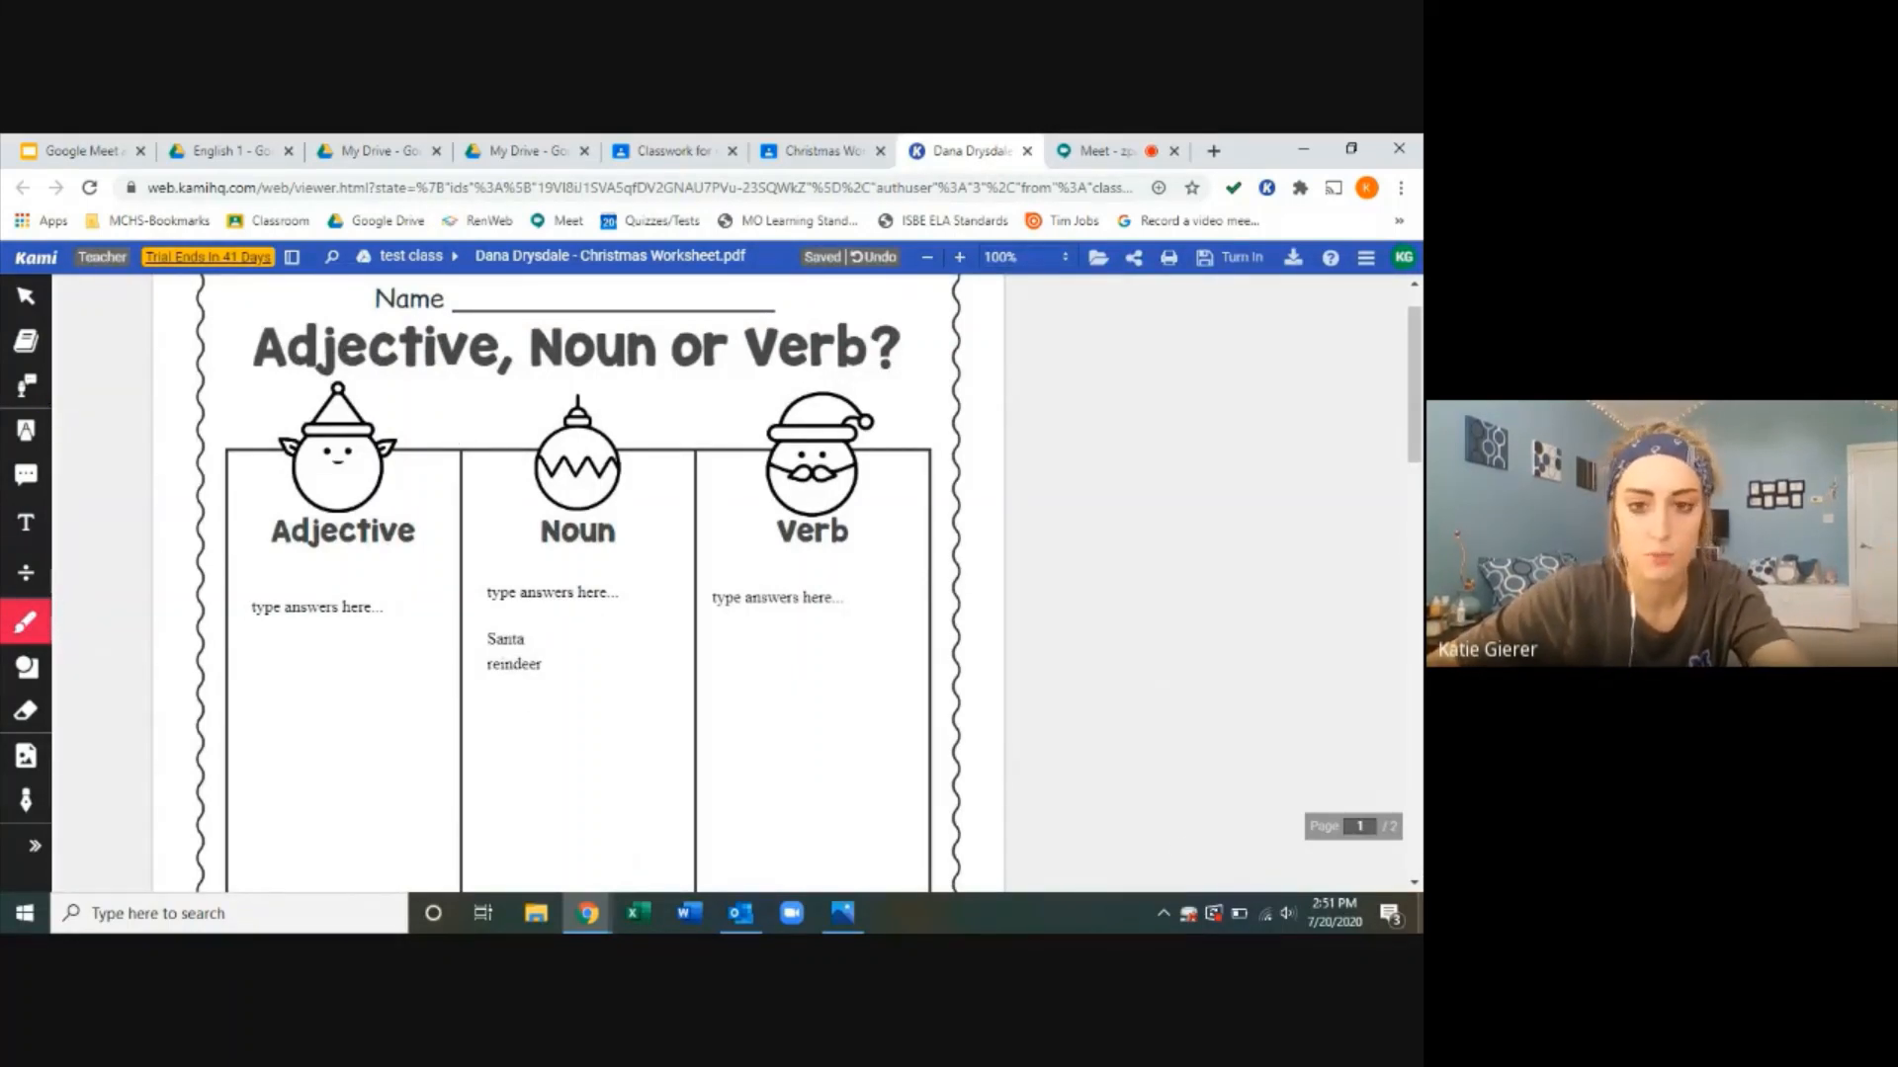
pyautogui.moveTo(1283, 430)
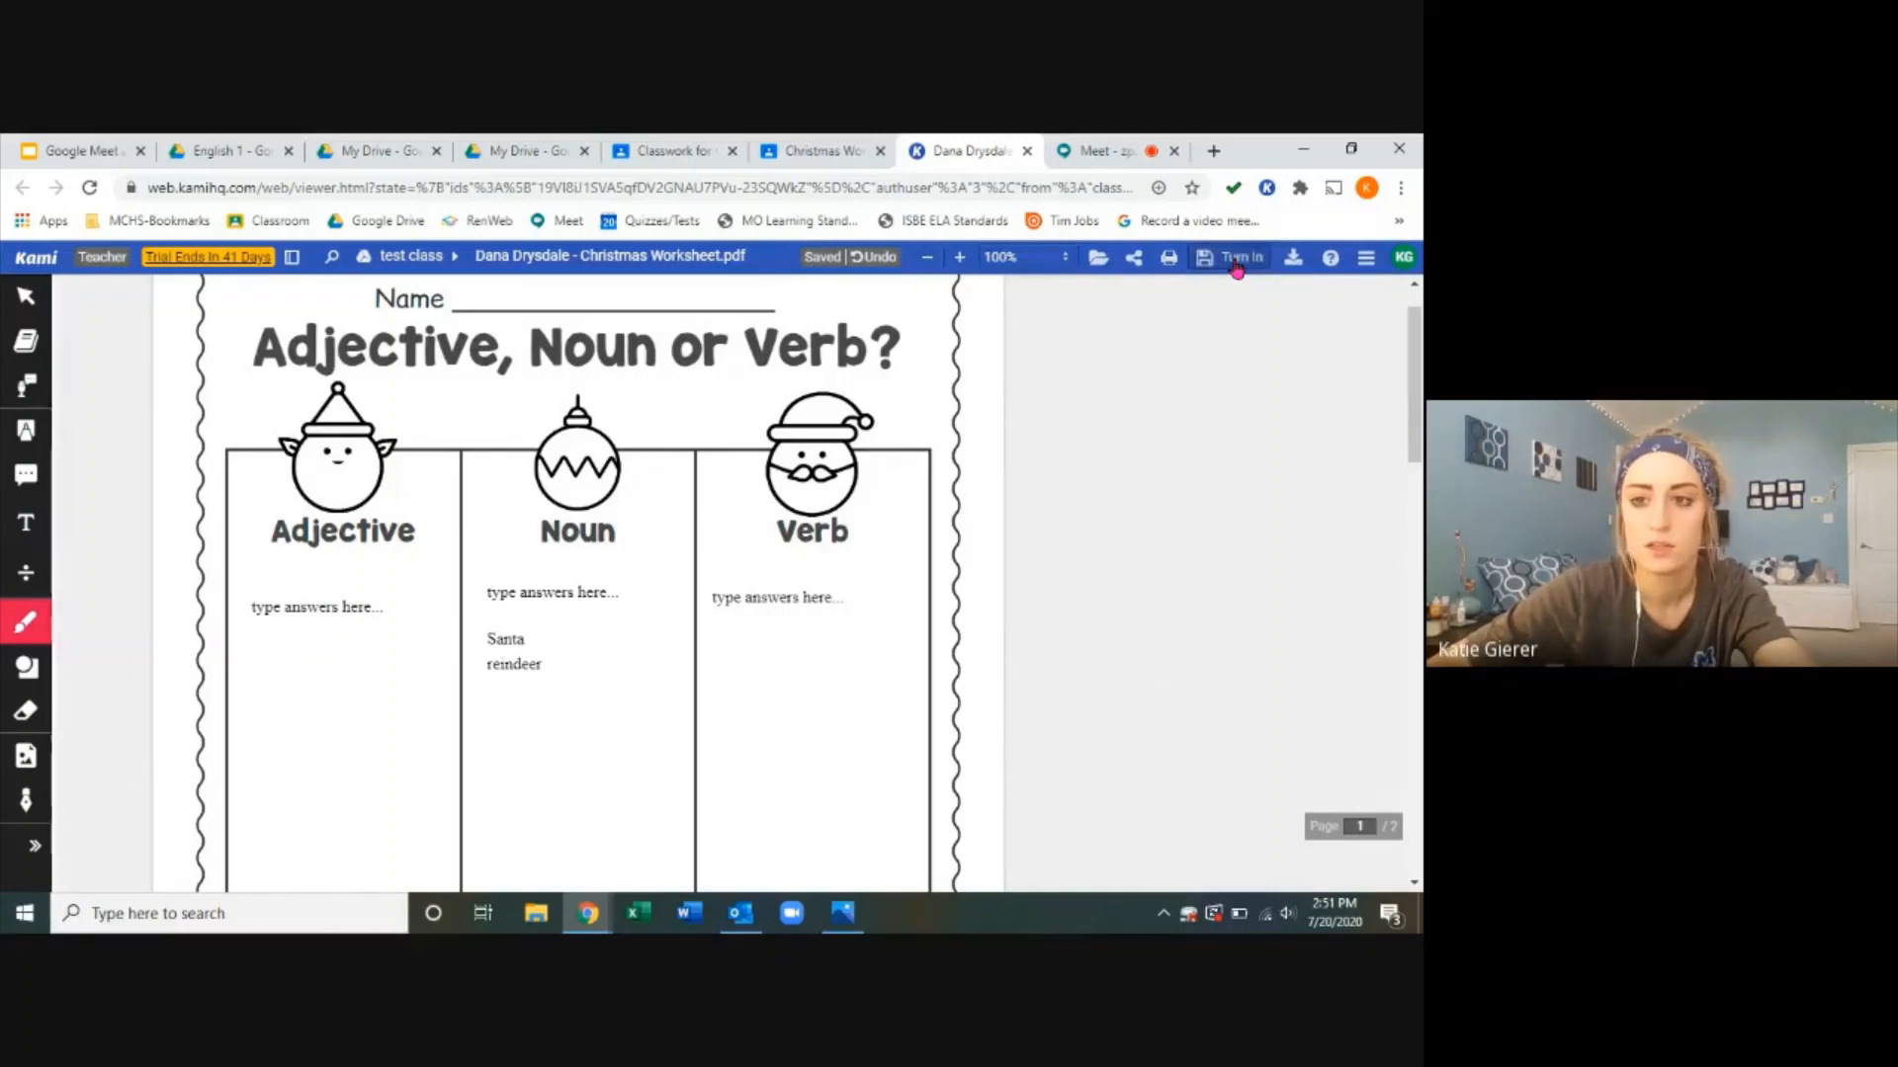
# Step: Turn in the finished Christmas Worksheet from Kami and confirm on the Classroom page
pyautogui.click(1235, 257)
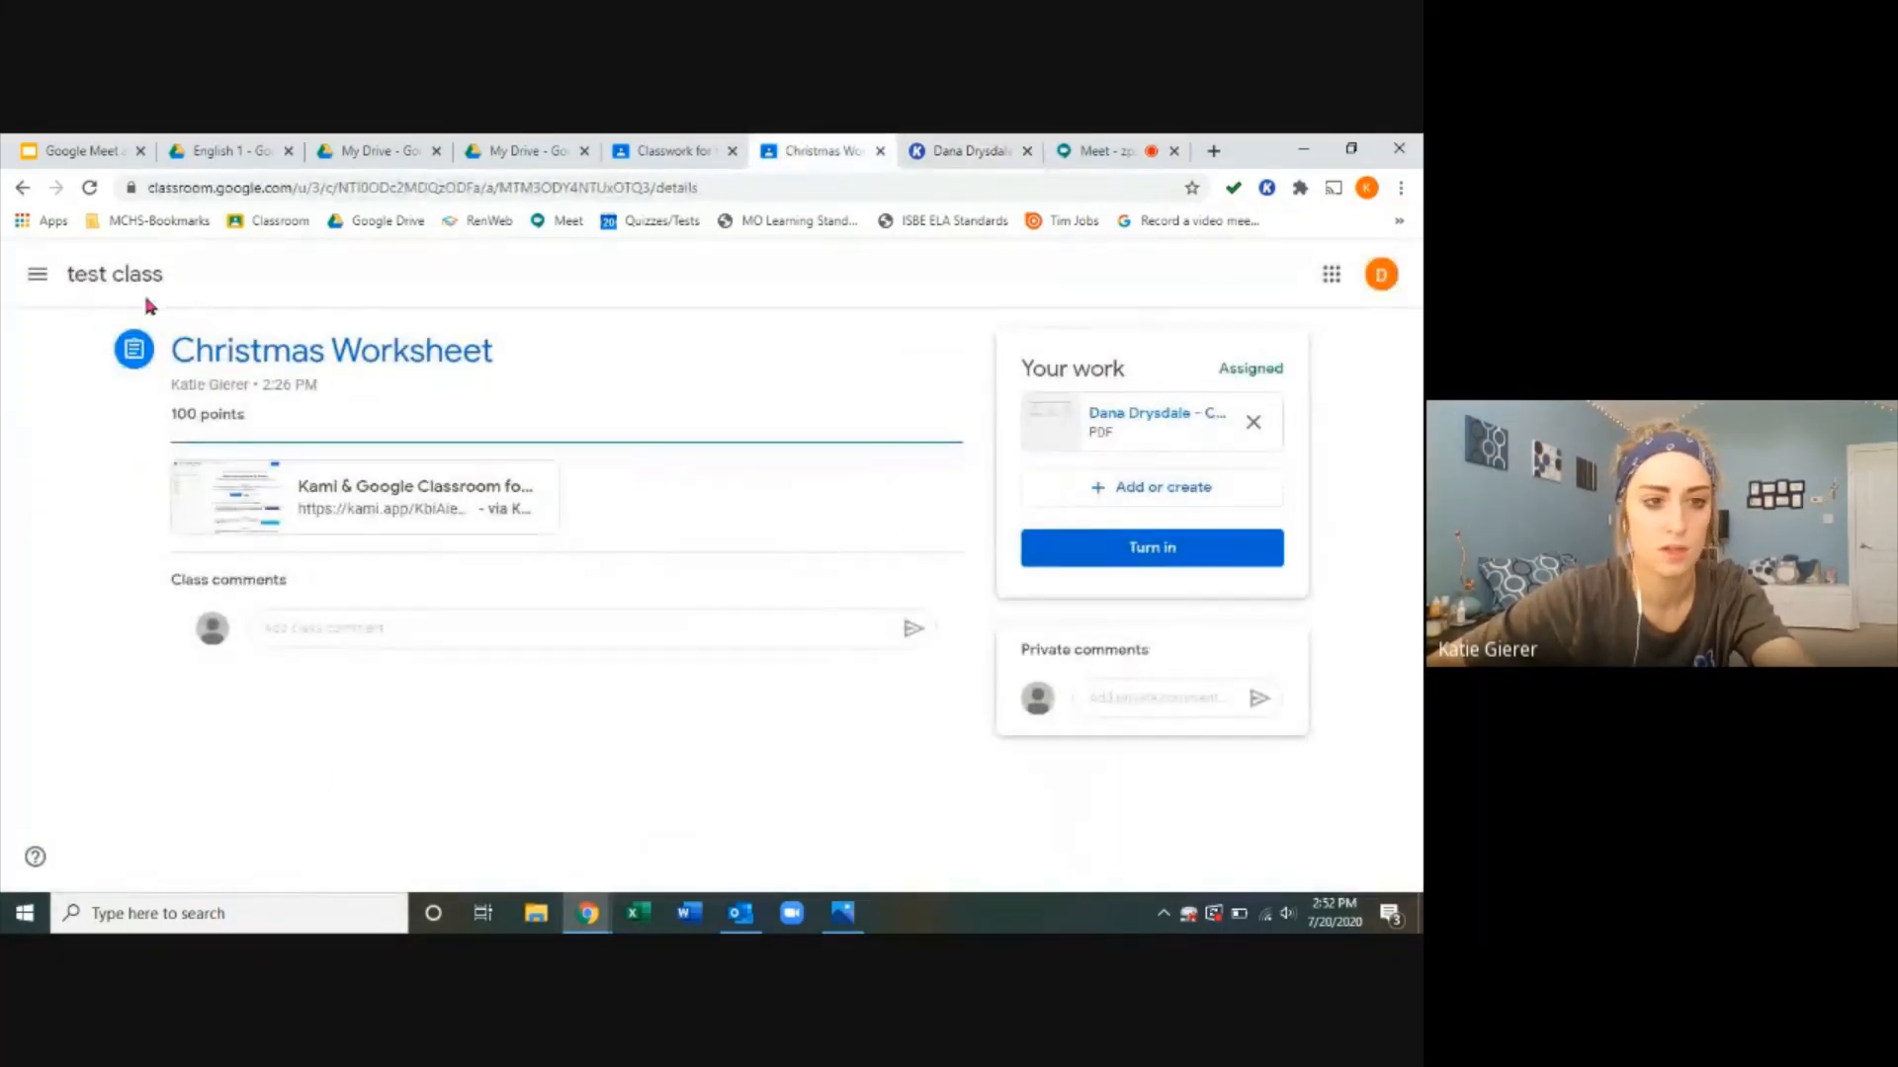
pyautogui.click(1149, 547)
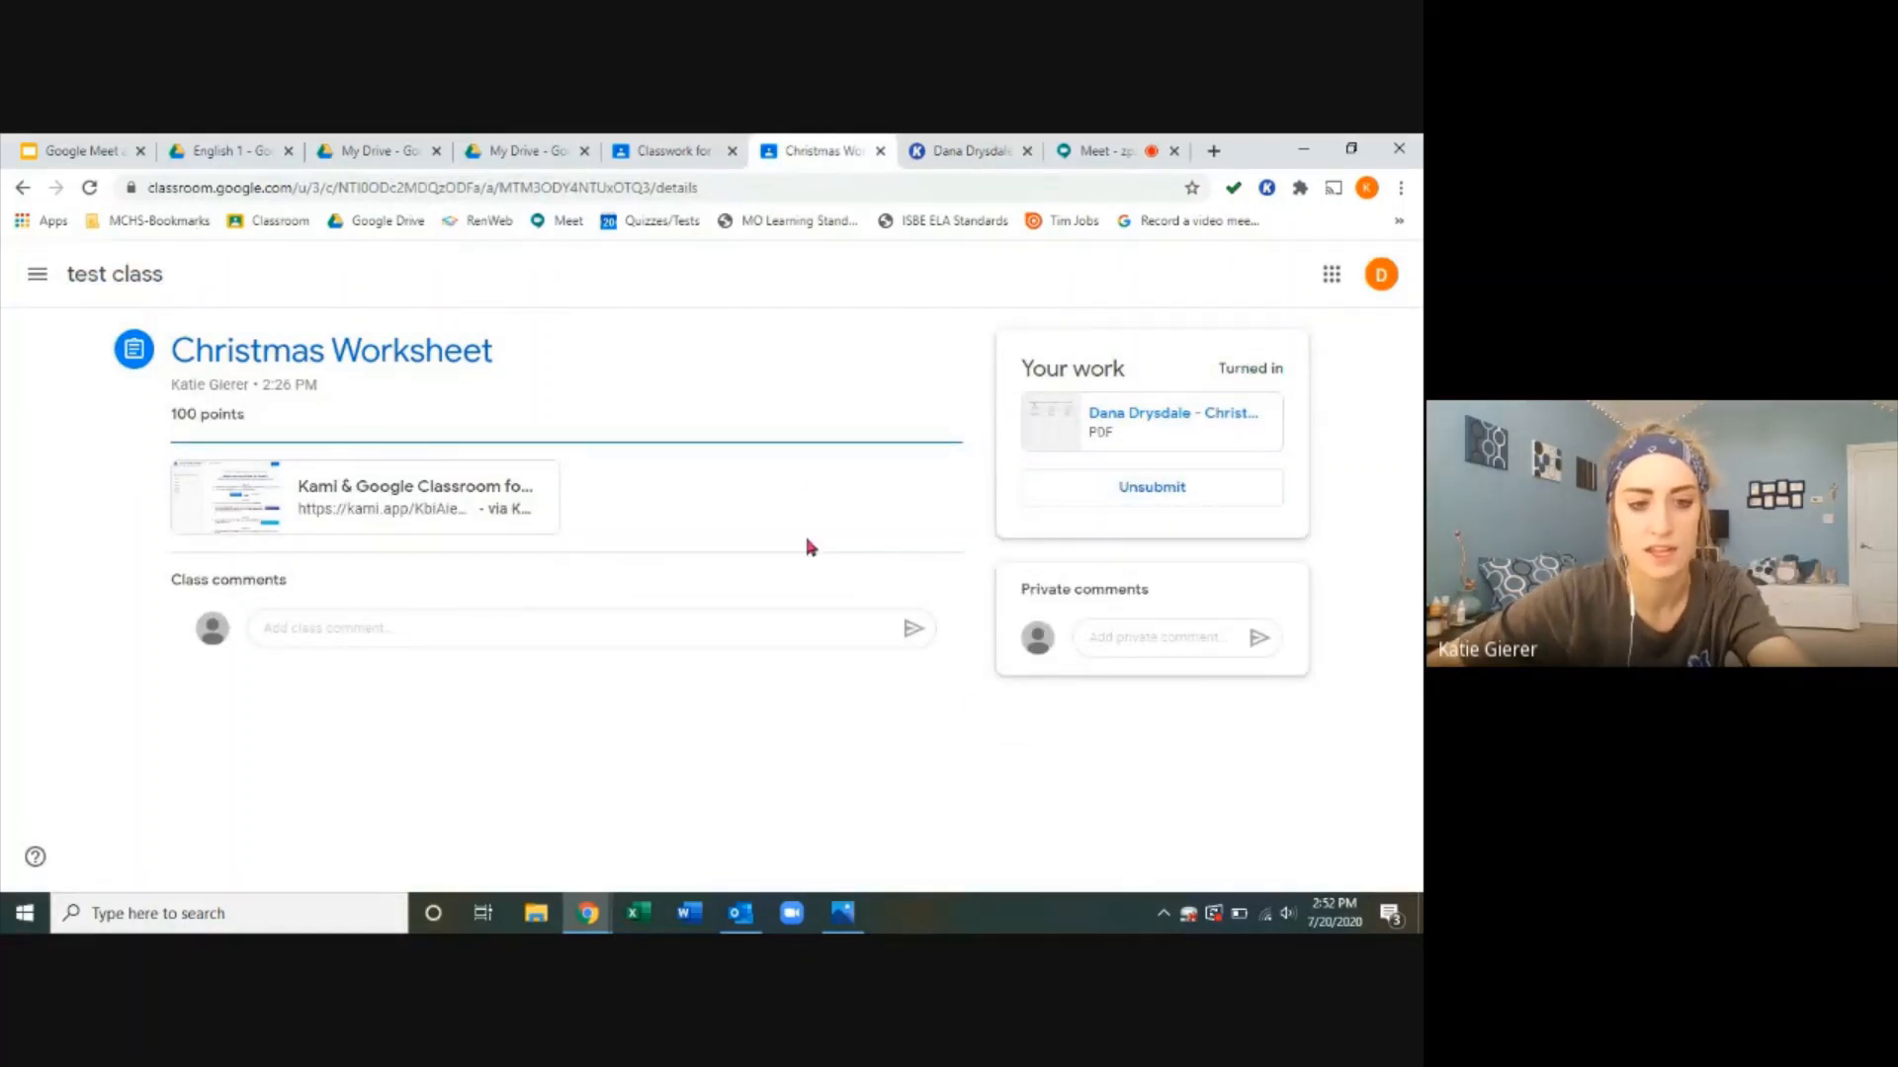
pyautogui.moveTo(1101, 695)
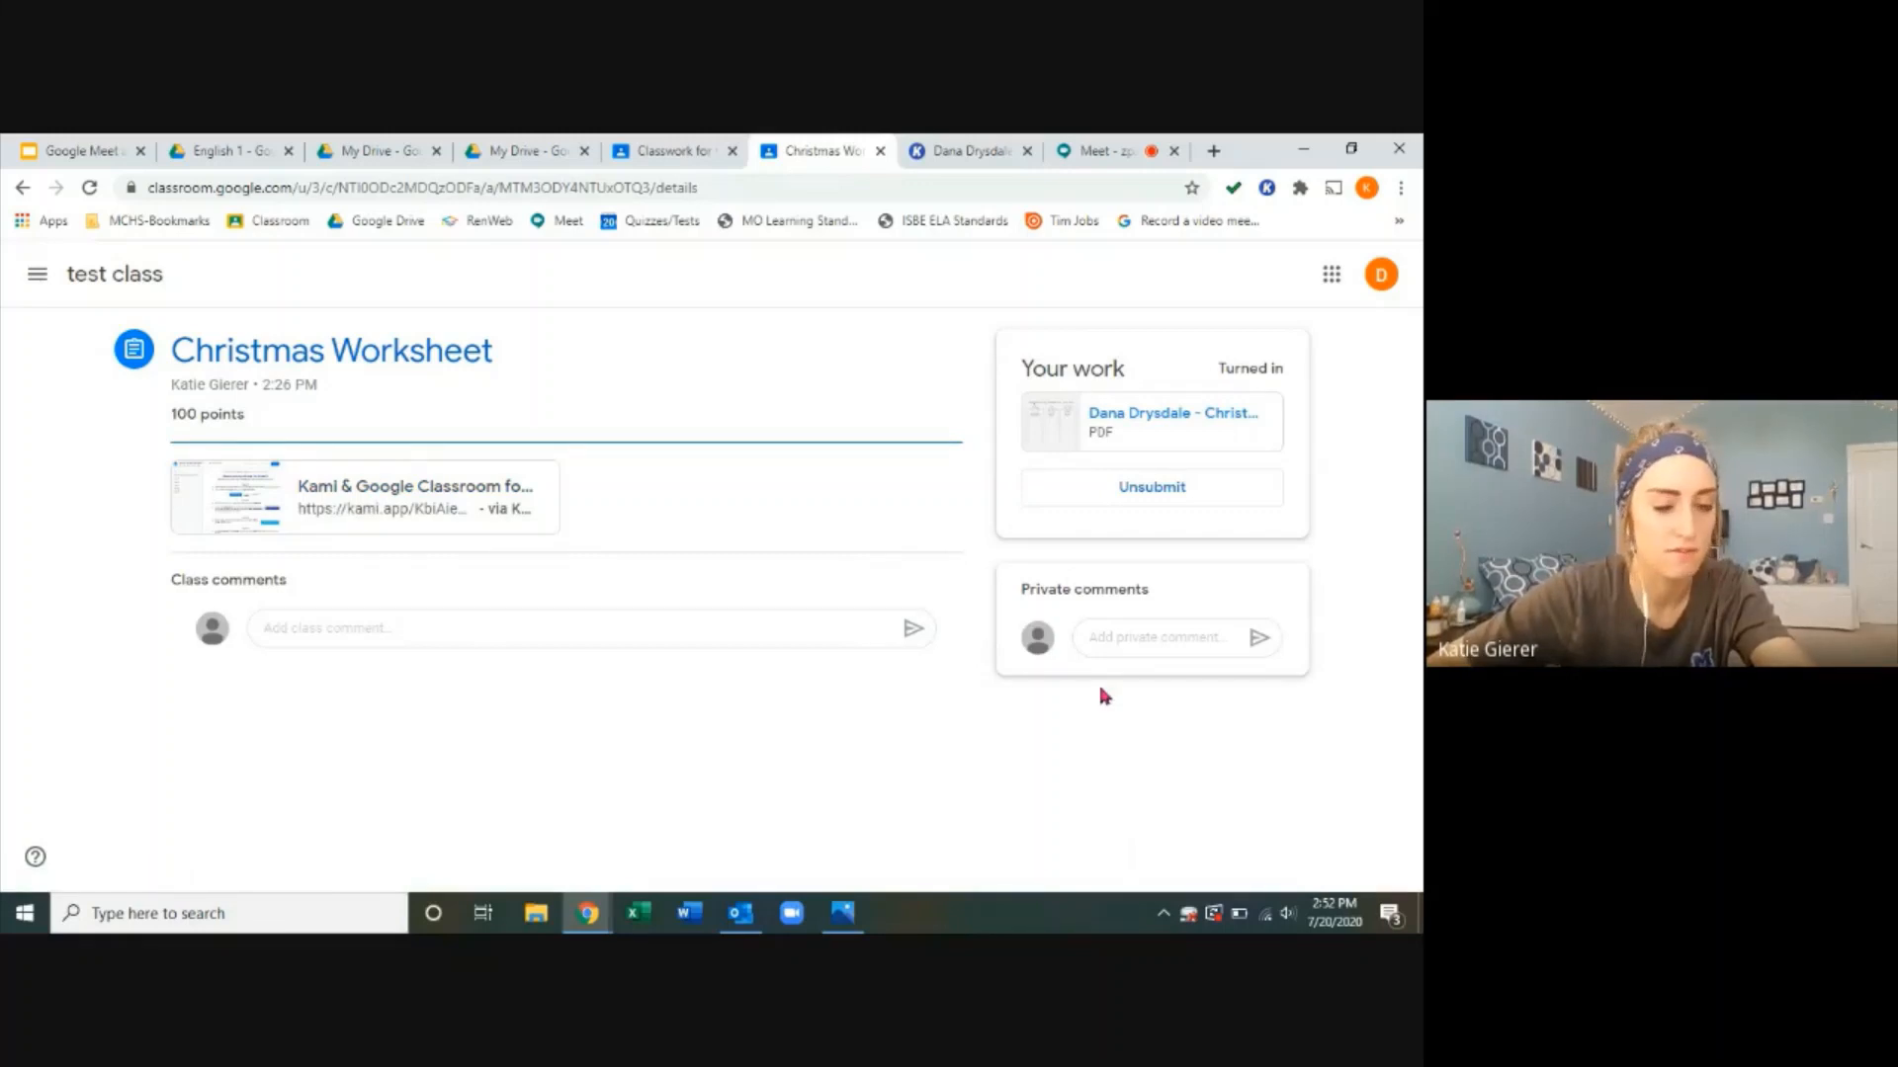
pyautogui.moveTo(1101, 560)
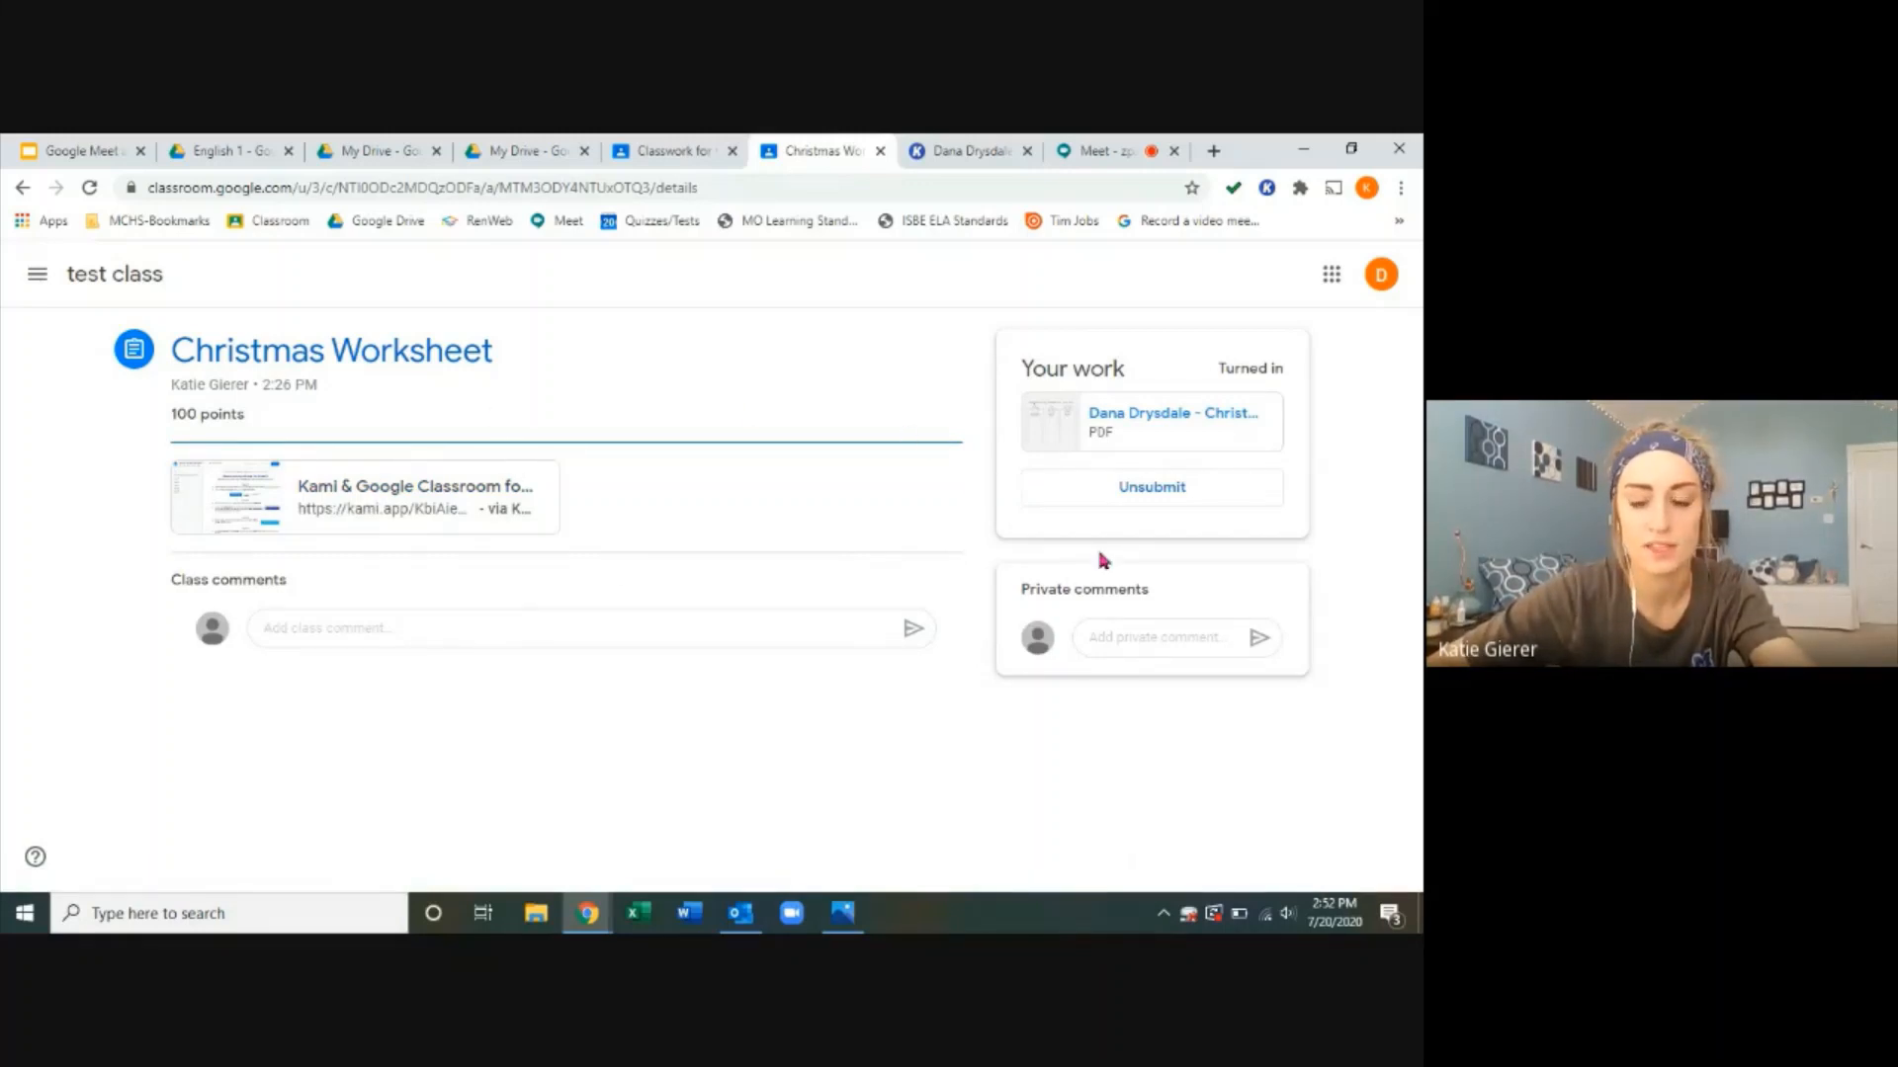
pyautogui.moveTo(1150, 487)
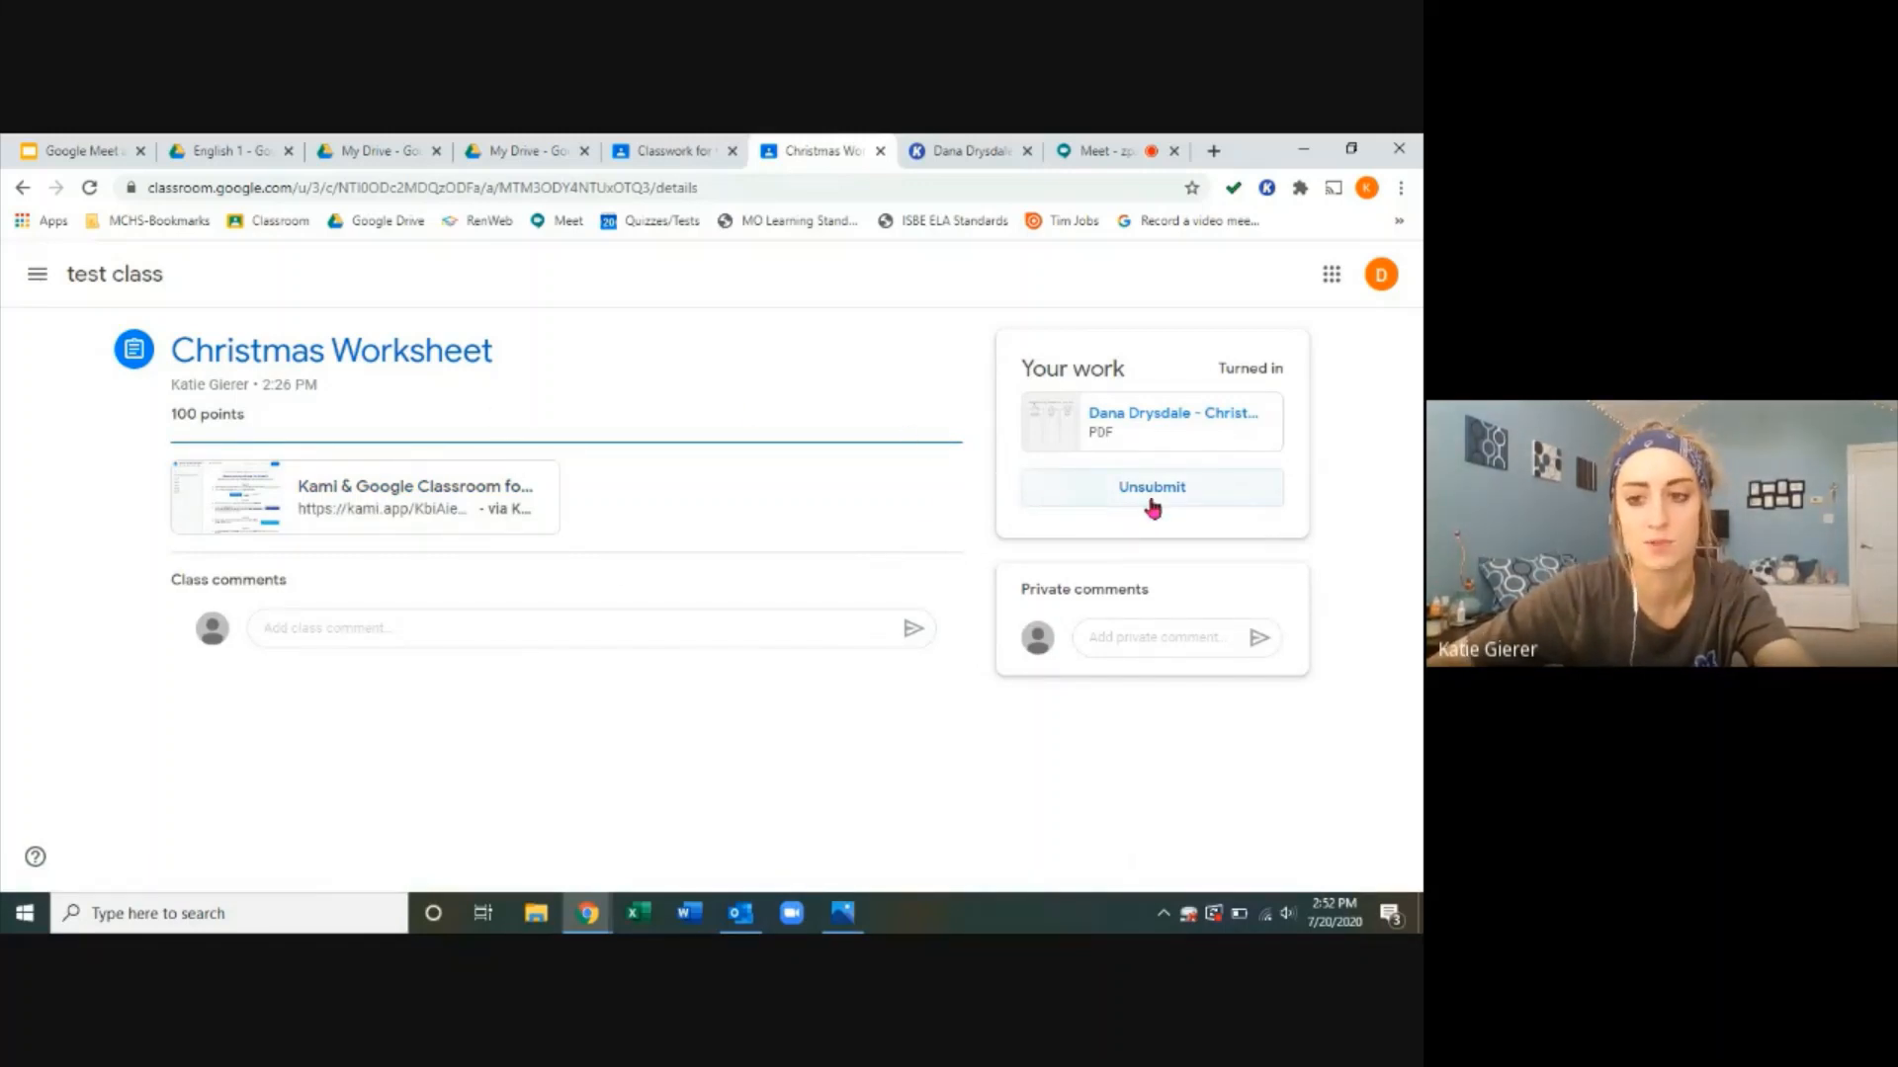
pyautogui.moveTo(1241, 394)
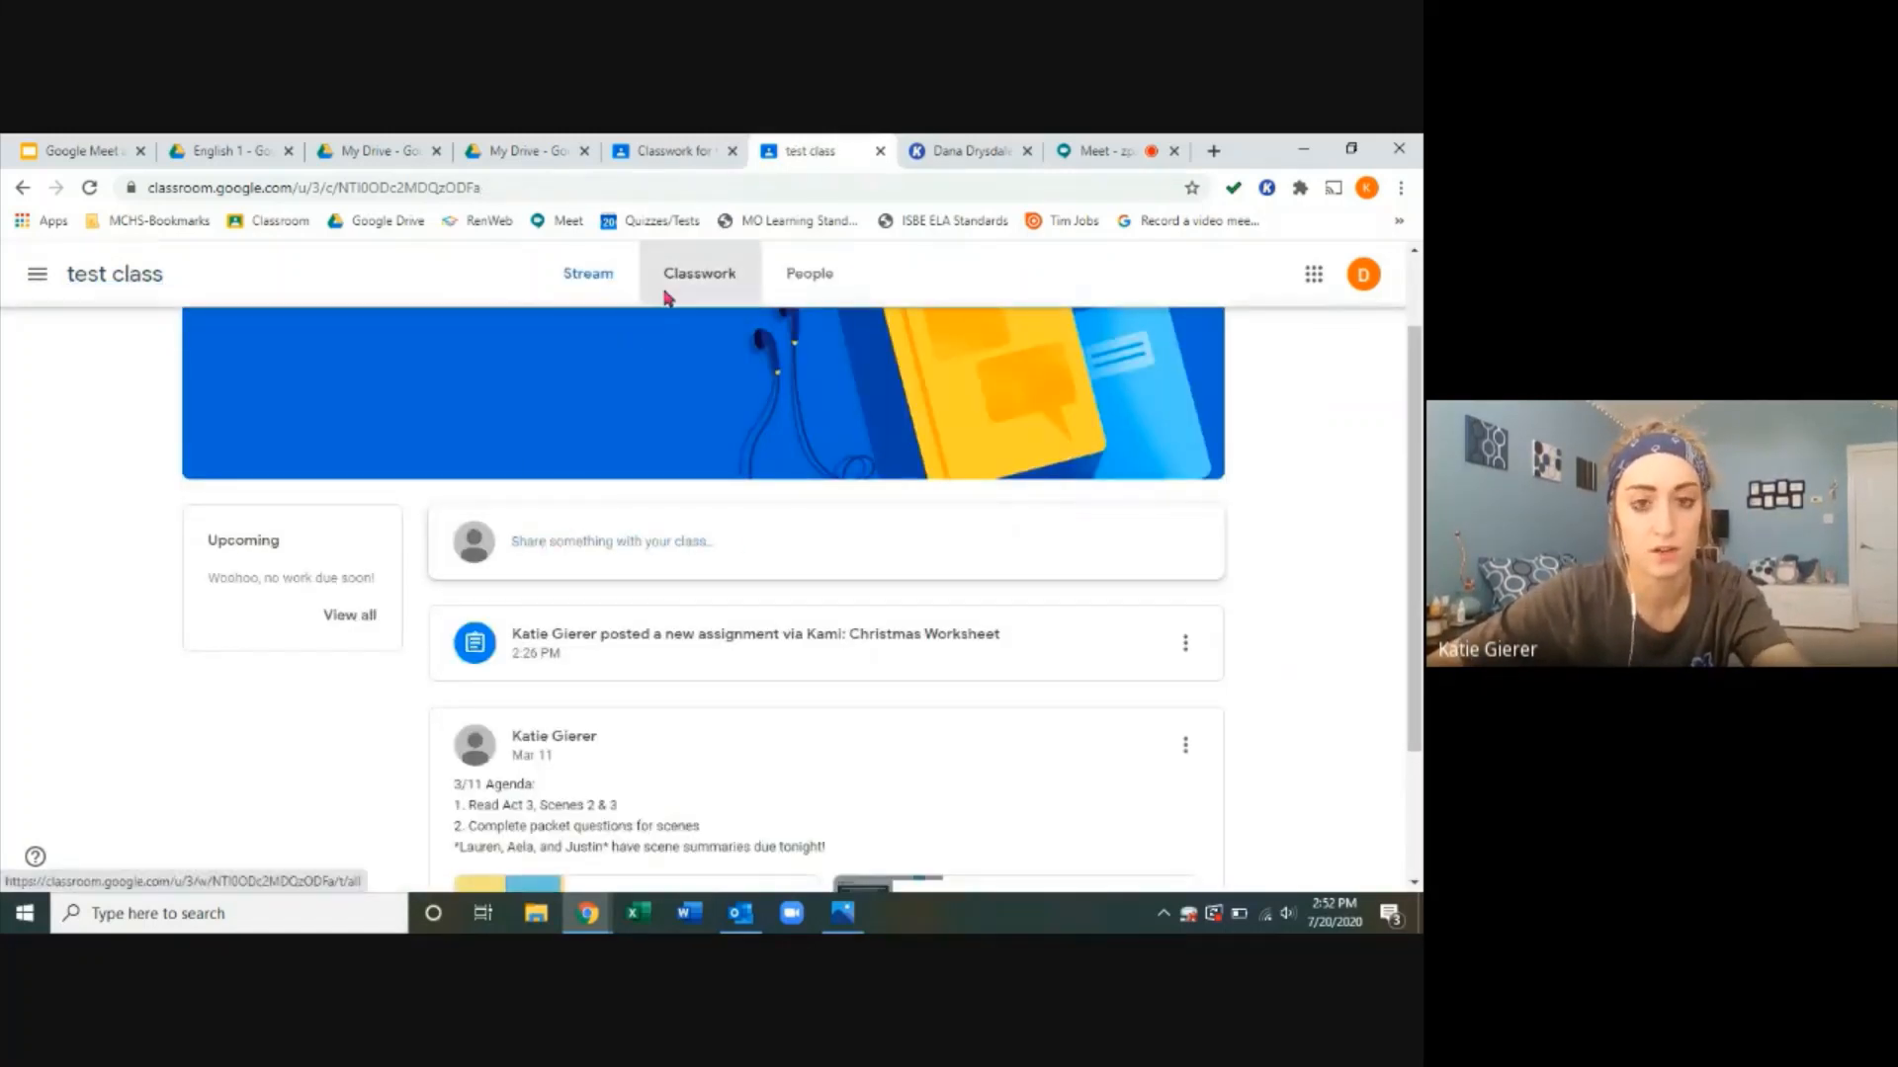
# Step: Expand Christmas Worksheet on Classwork, then move to the teacher's Classroom tab
pyautogui.click(699, 273)
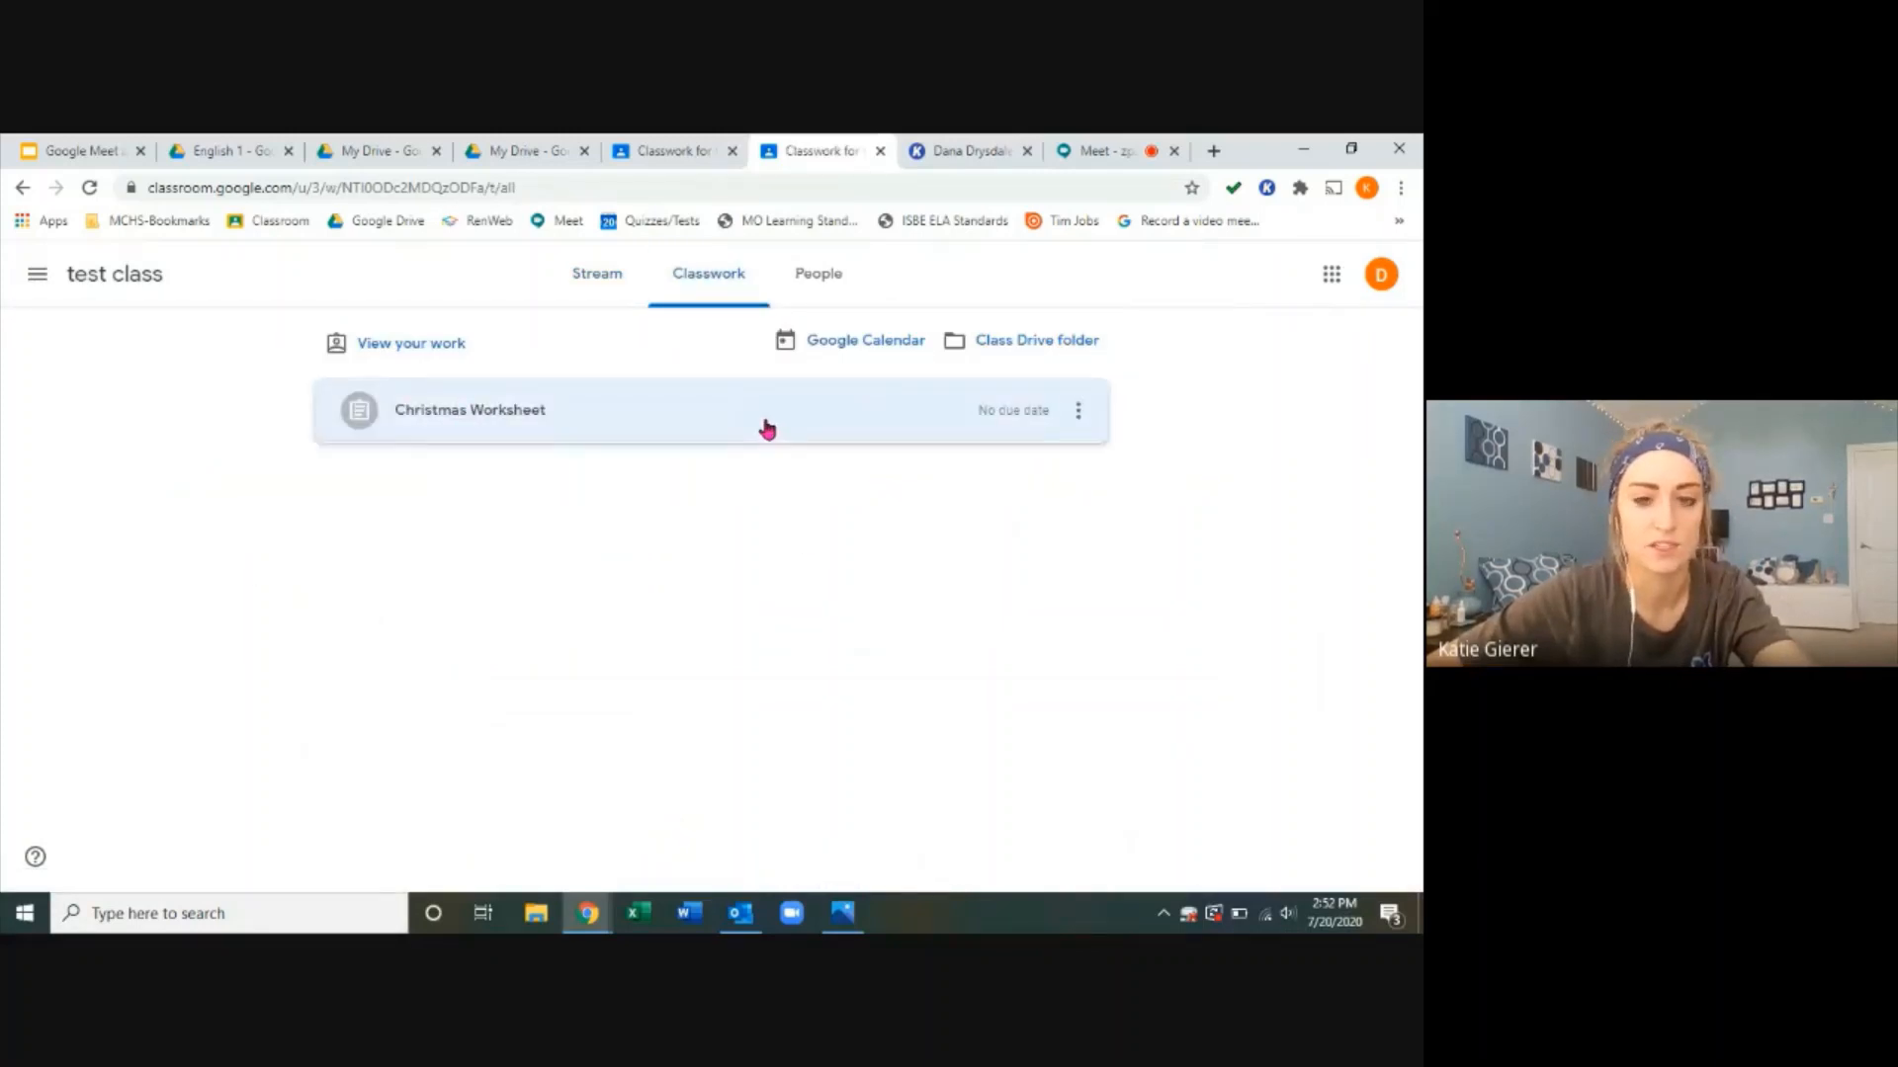
pyautogui.click(469, 409)
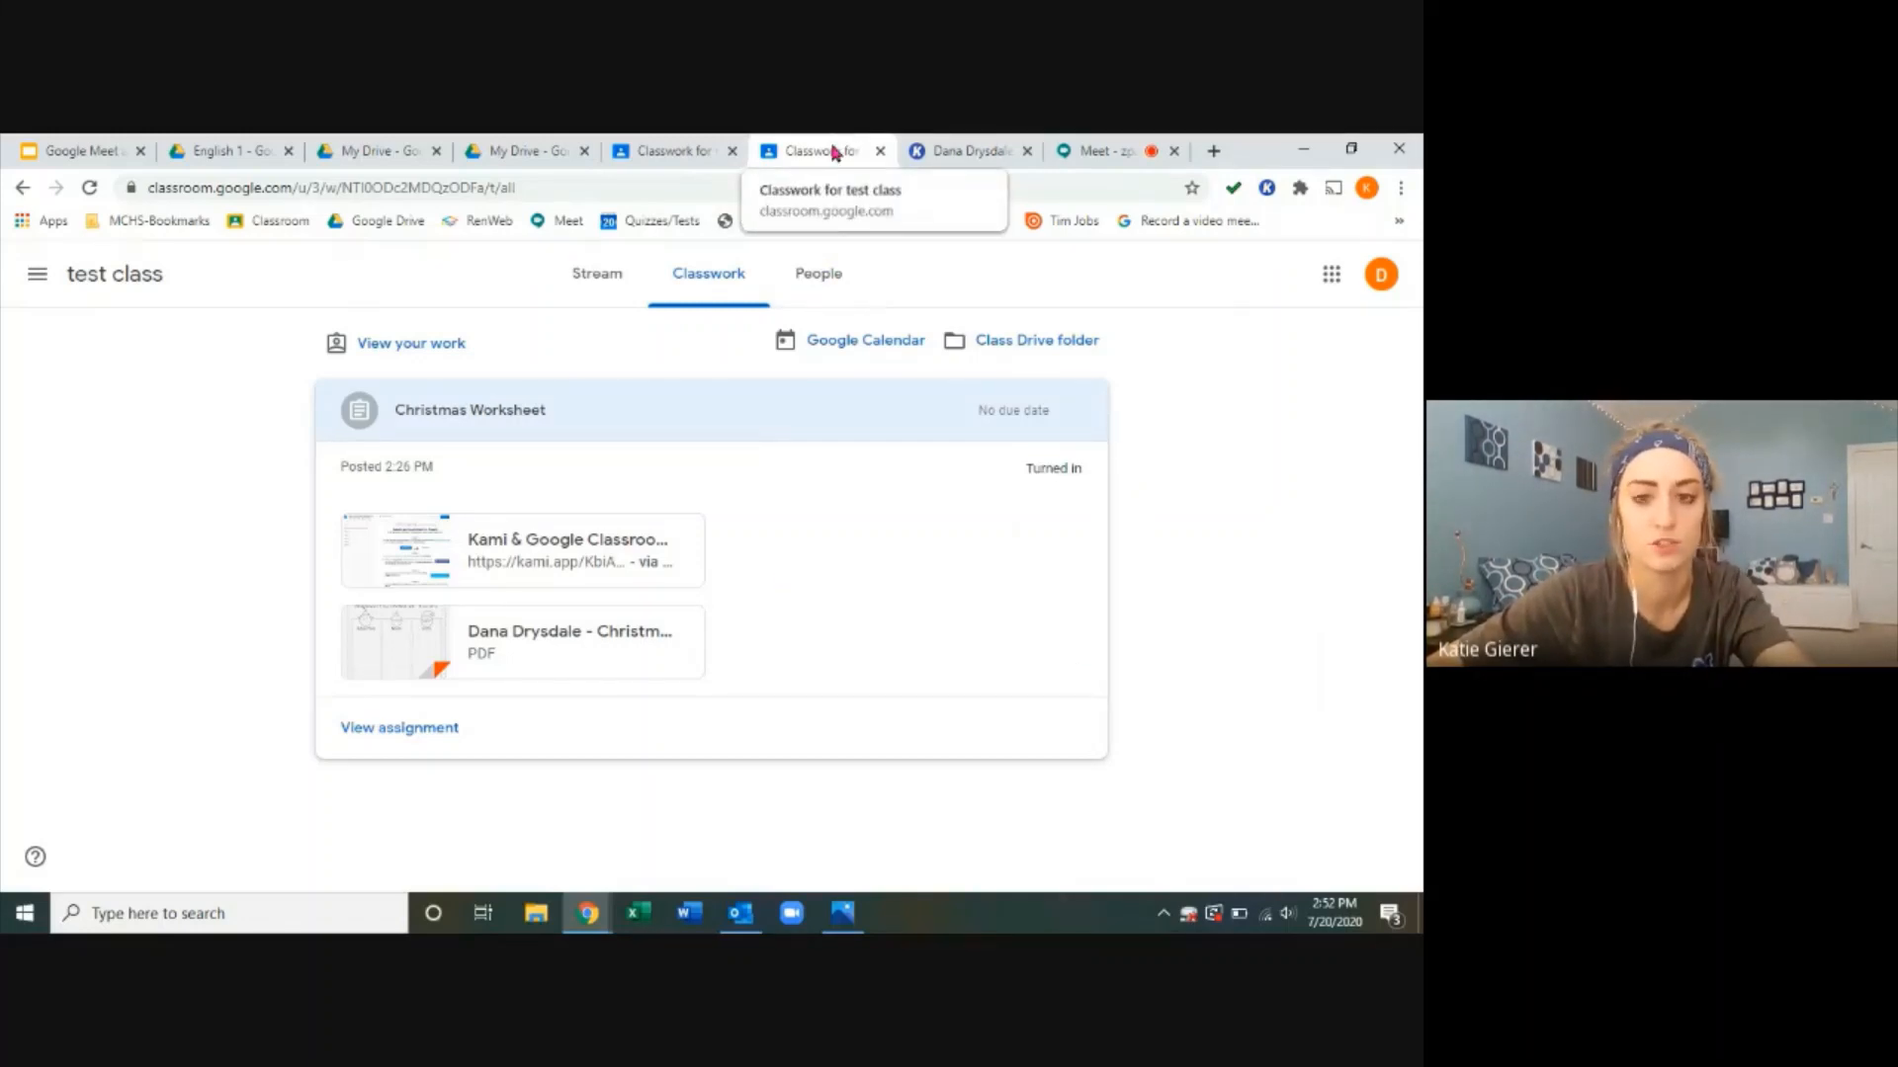
pyautogui.click(1099, 150)
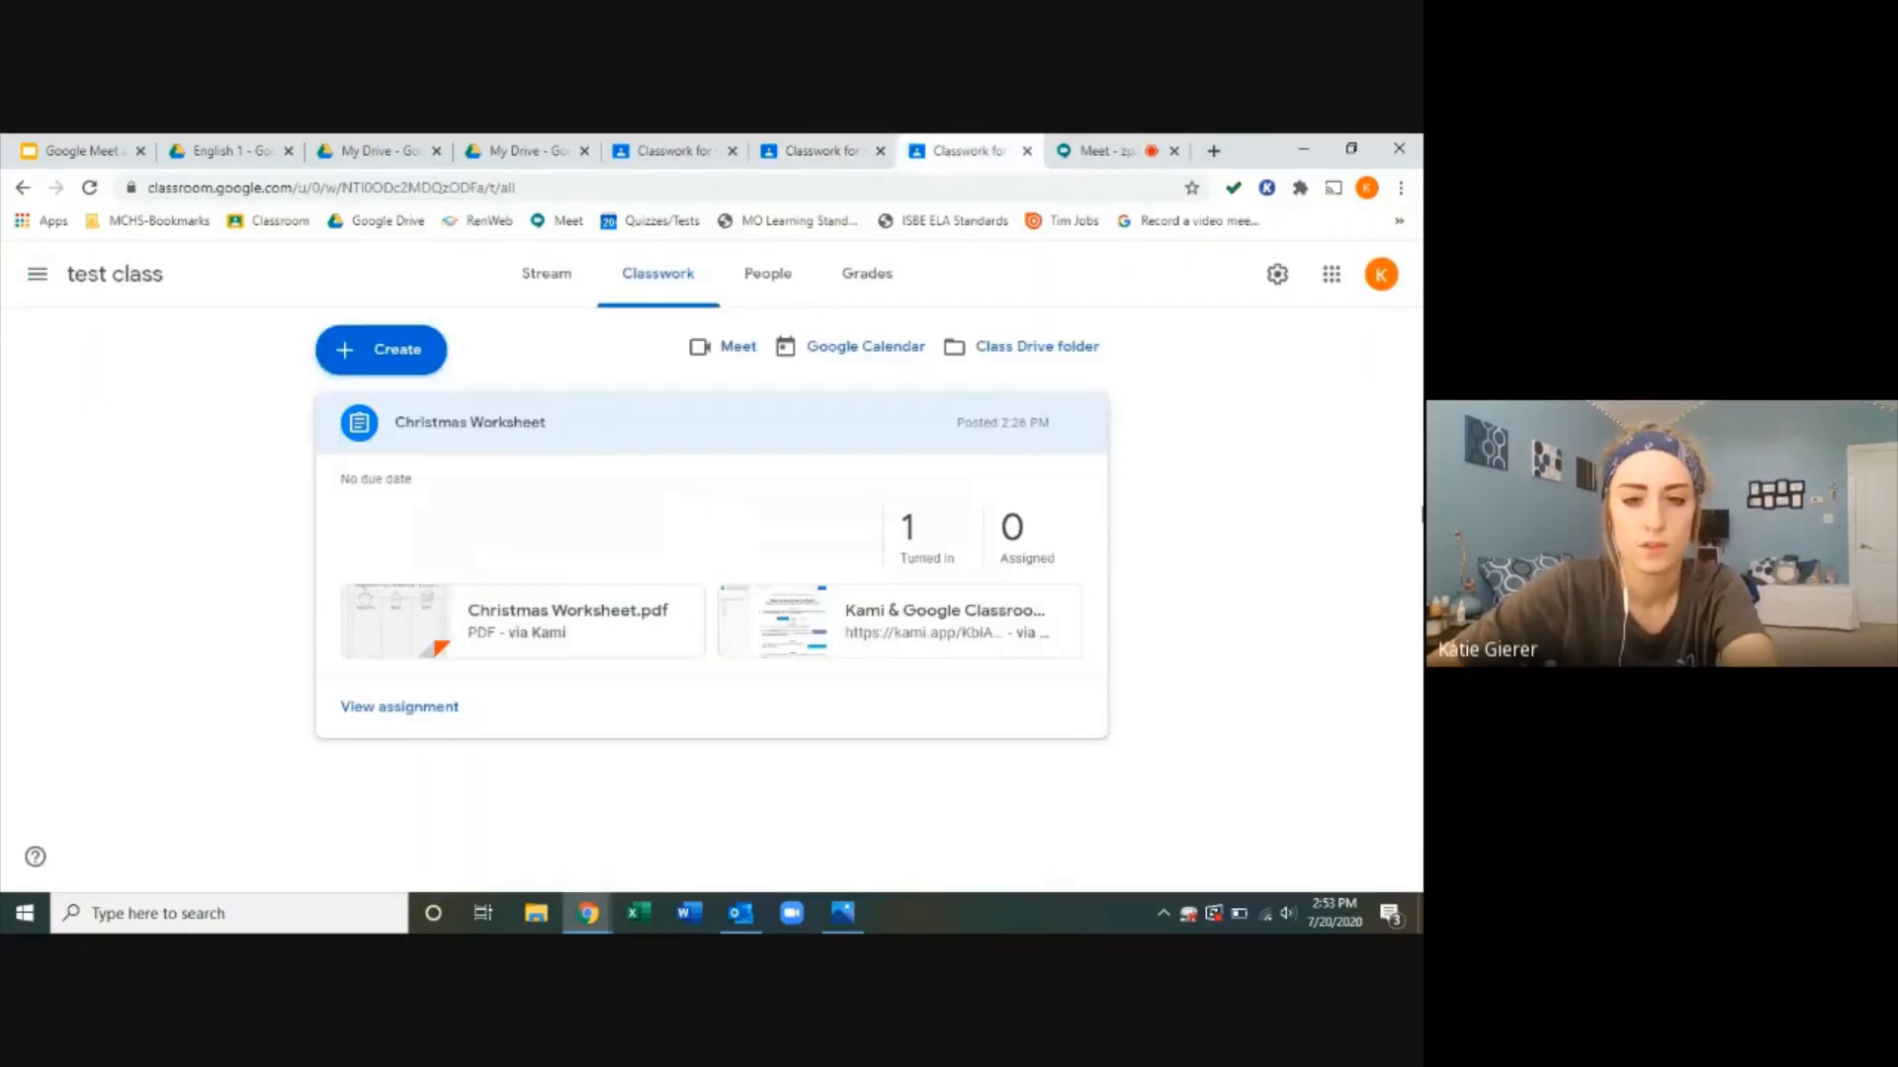
pyautogui.moveTo(1157, 376)
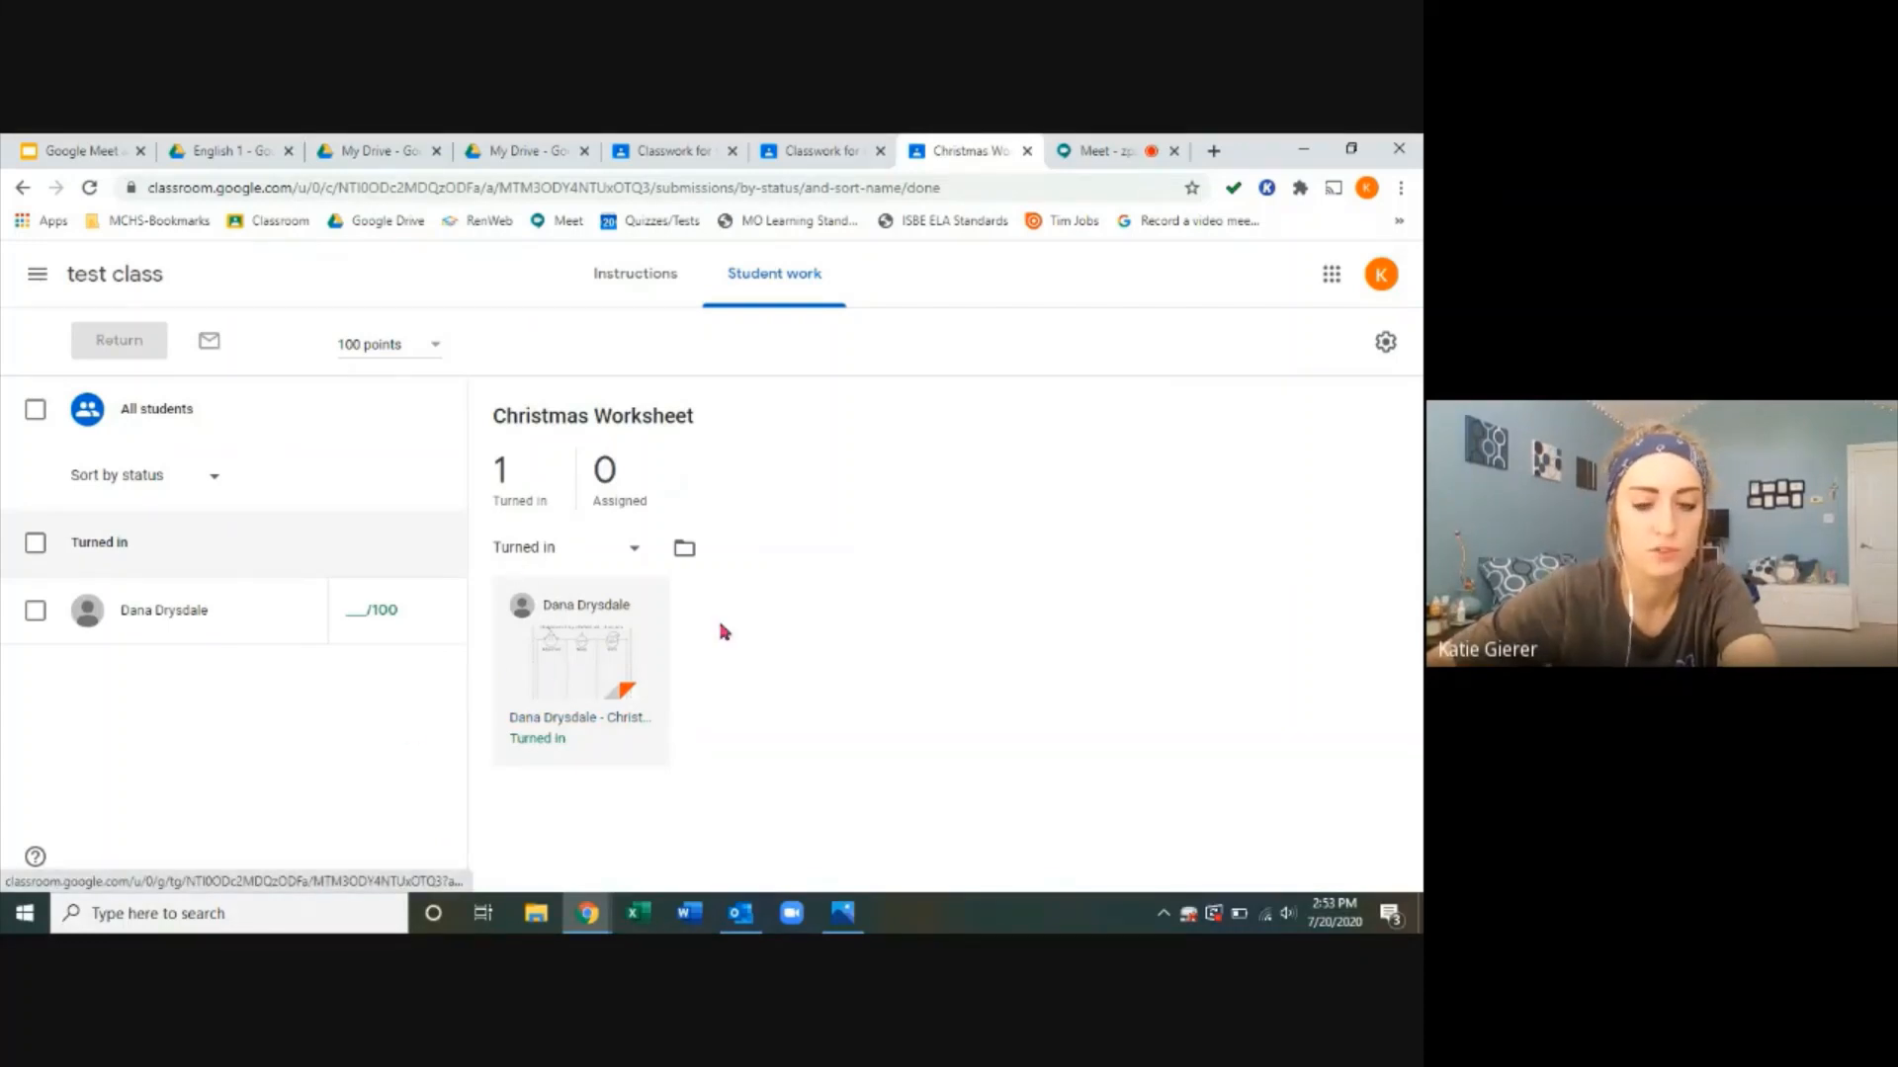
pyautogui.click(578, 653)
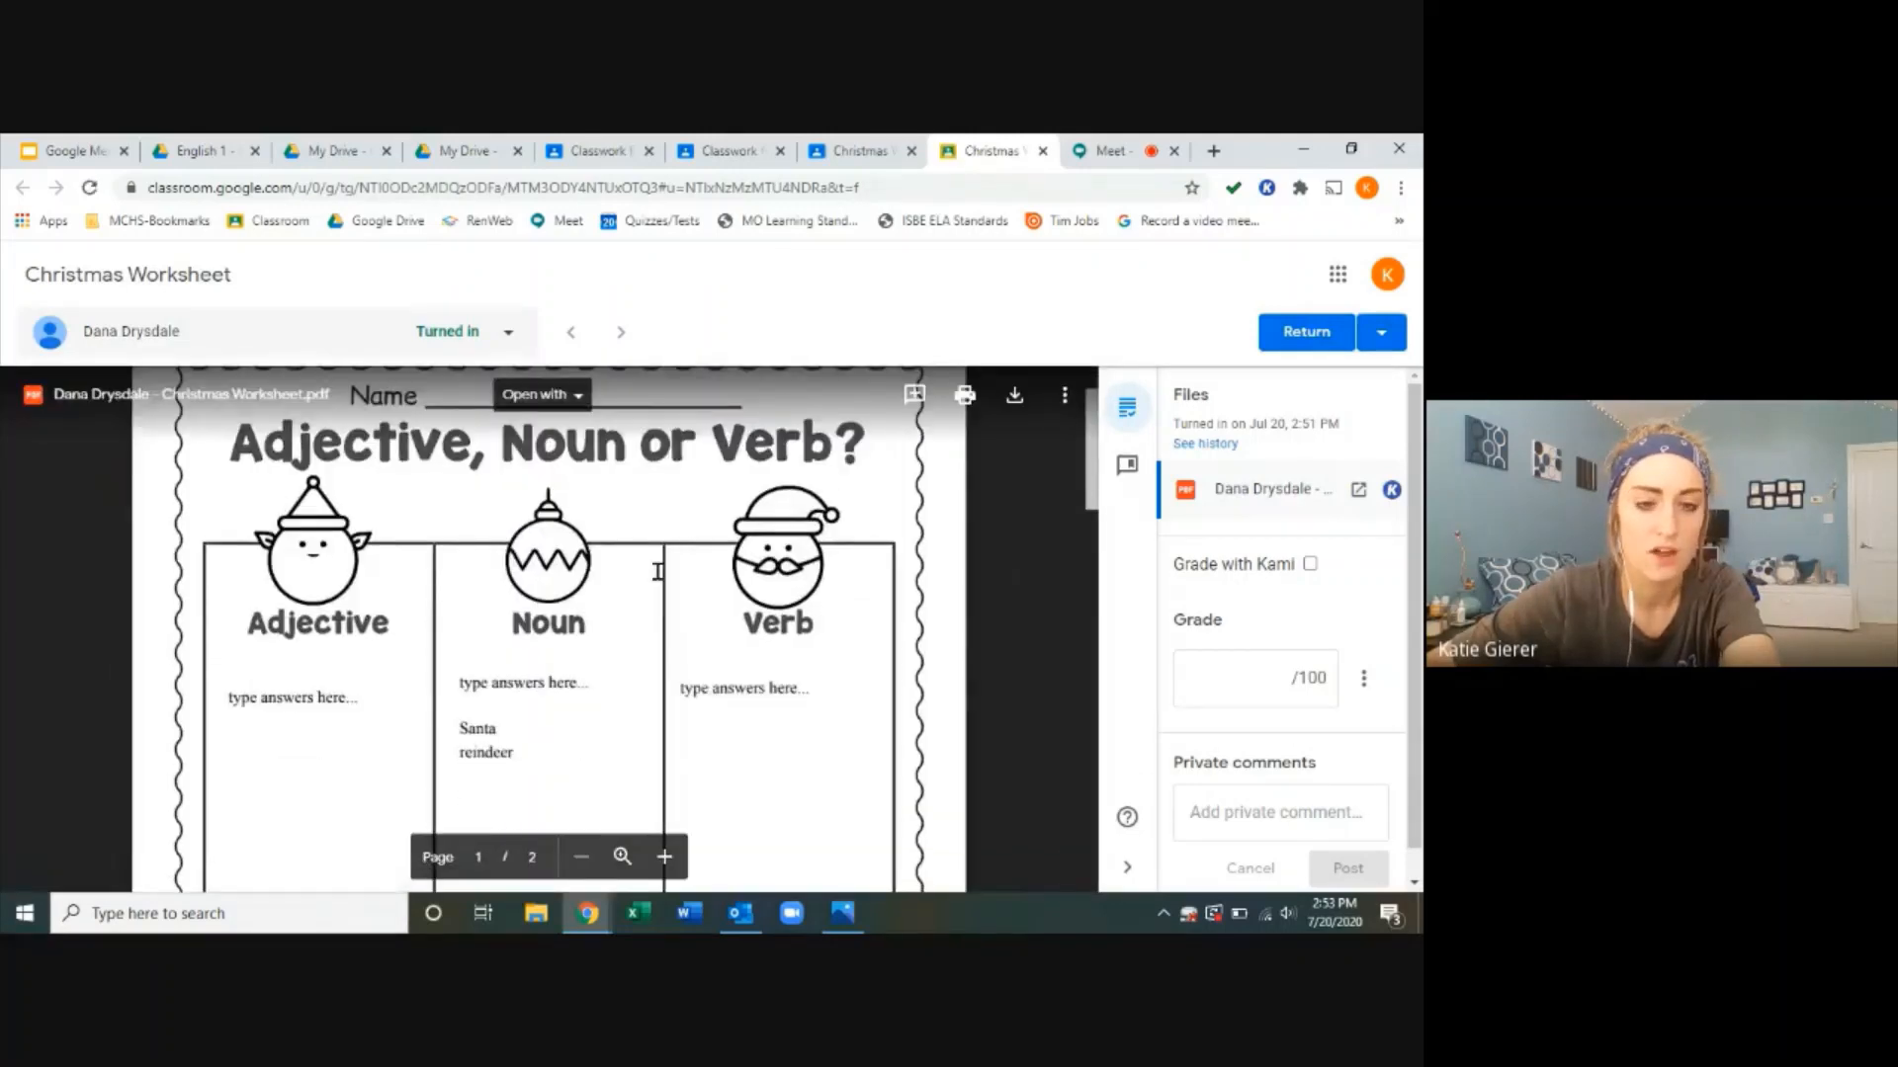
pyautogui.scroll(-3)
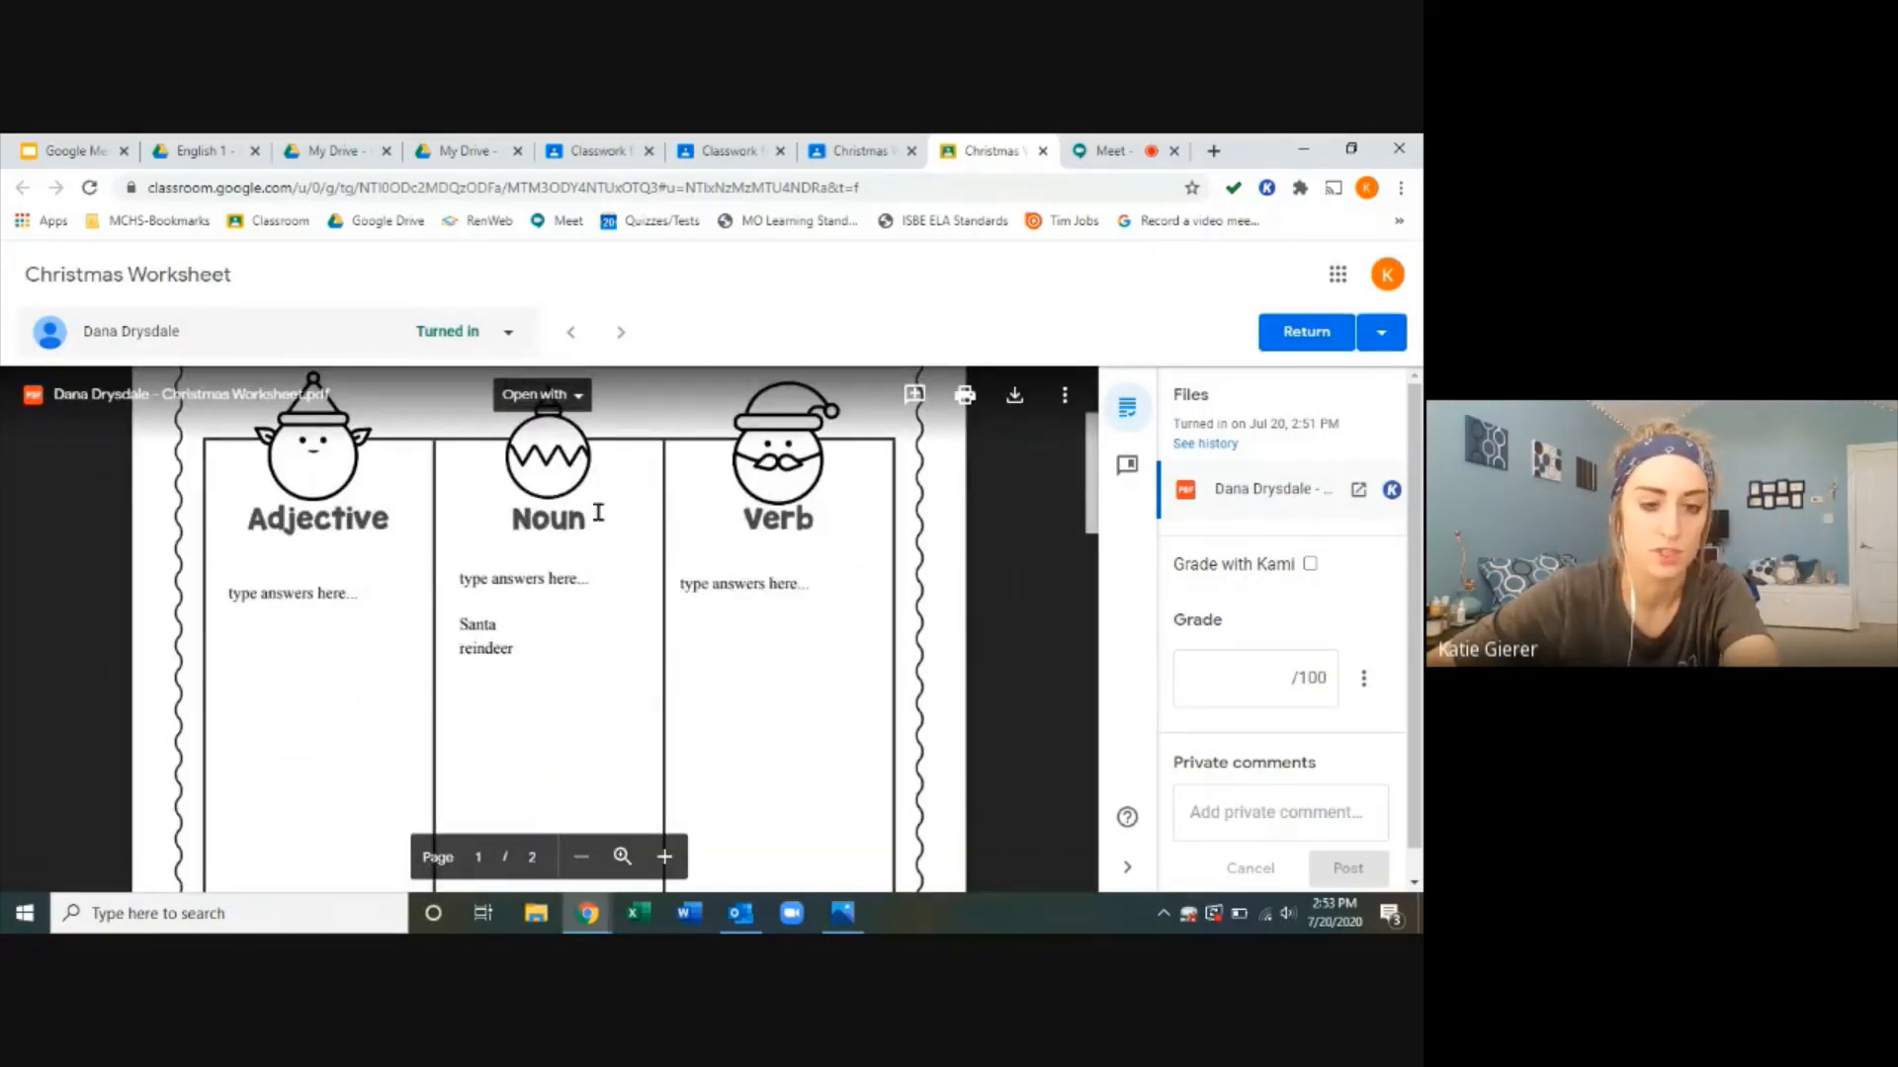
pyautogui.moveTo(448, 642)
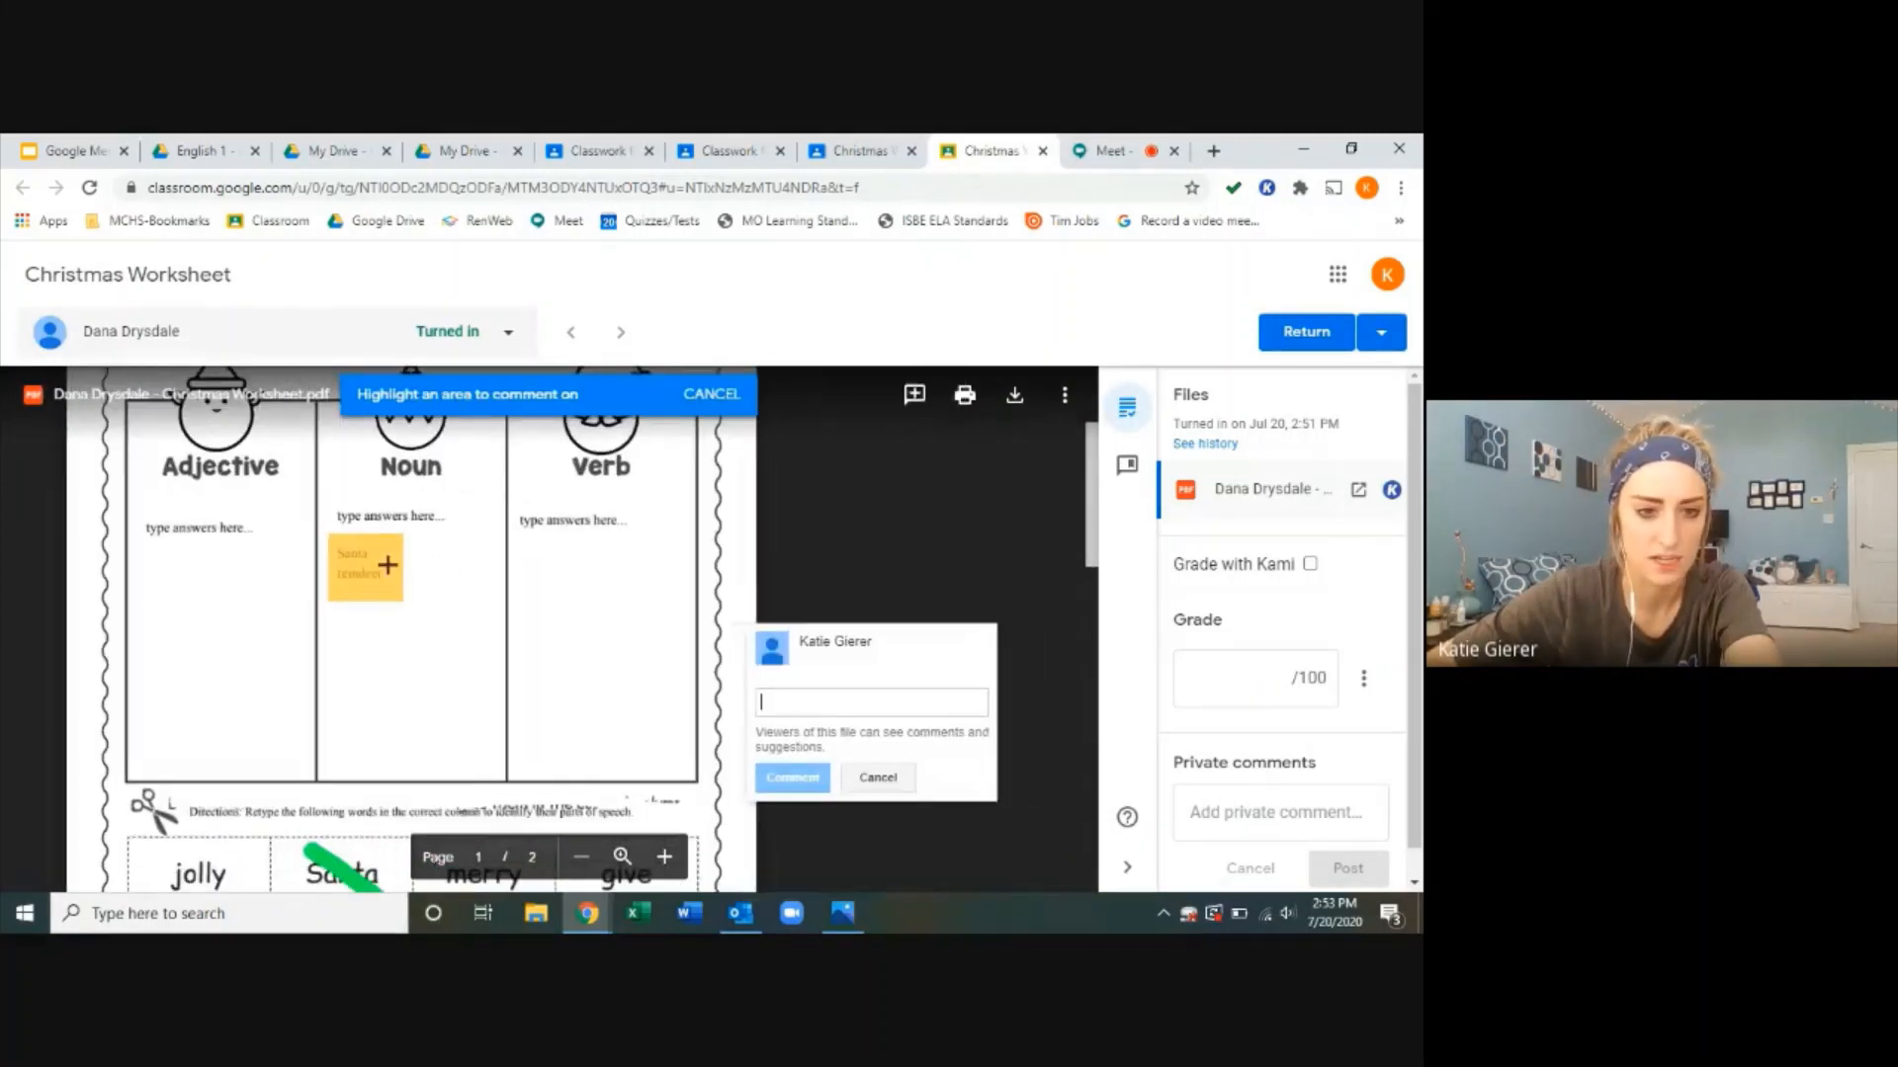
pyautogui.write('well d')
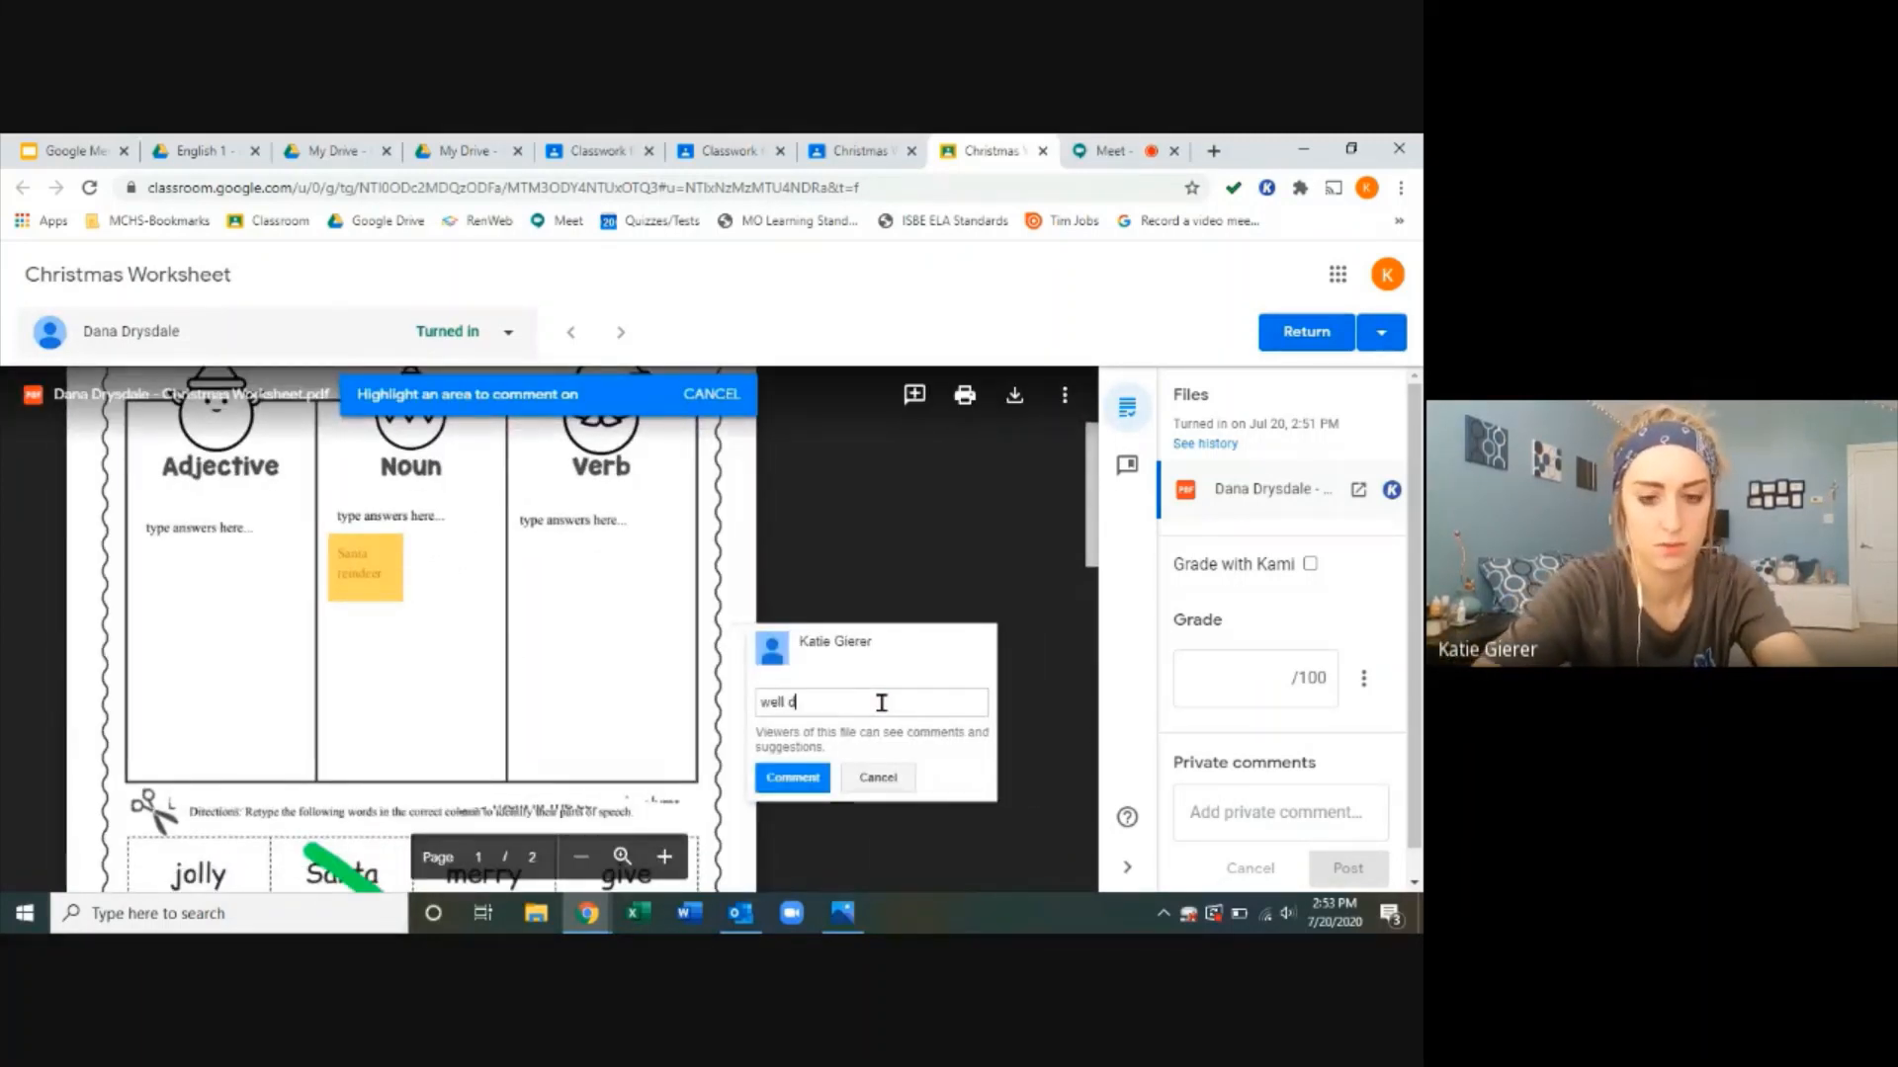
pyautogui.click(791, 777)
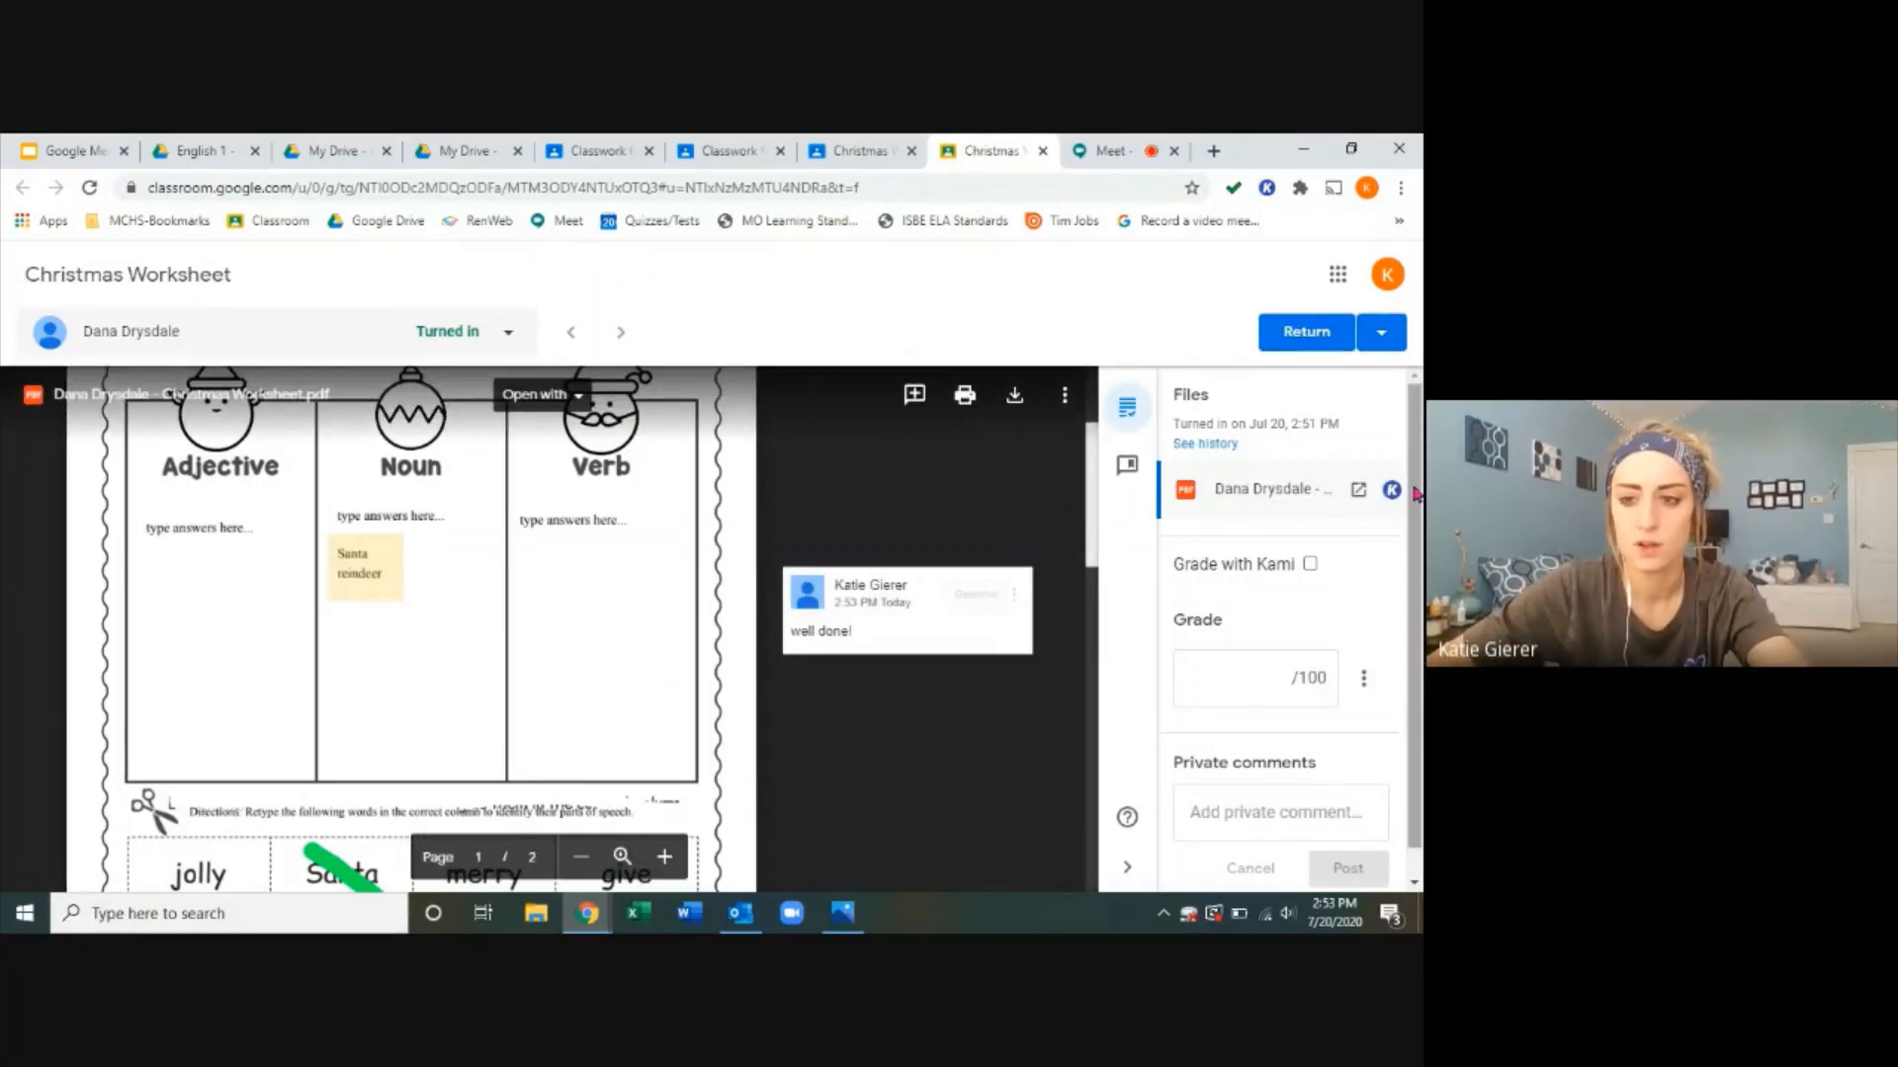
pyautogui.click(1310, 565)
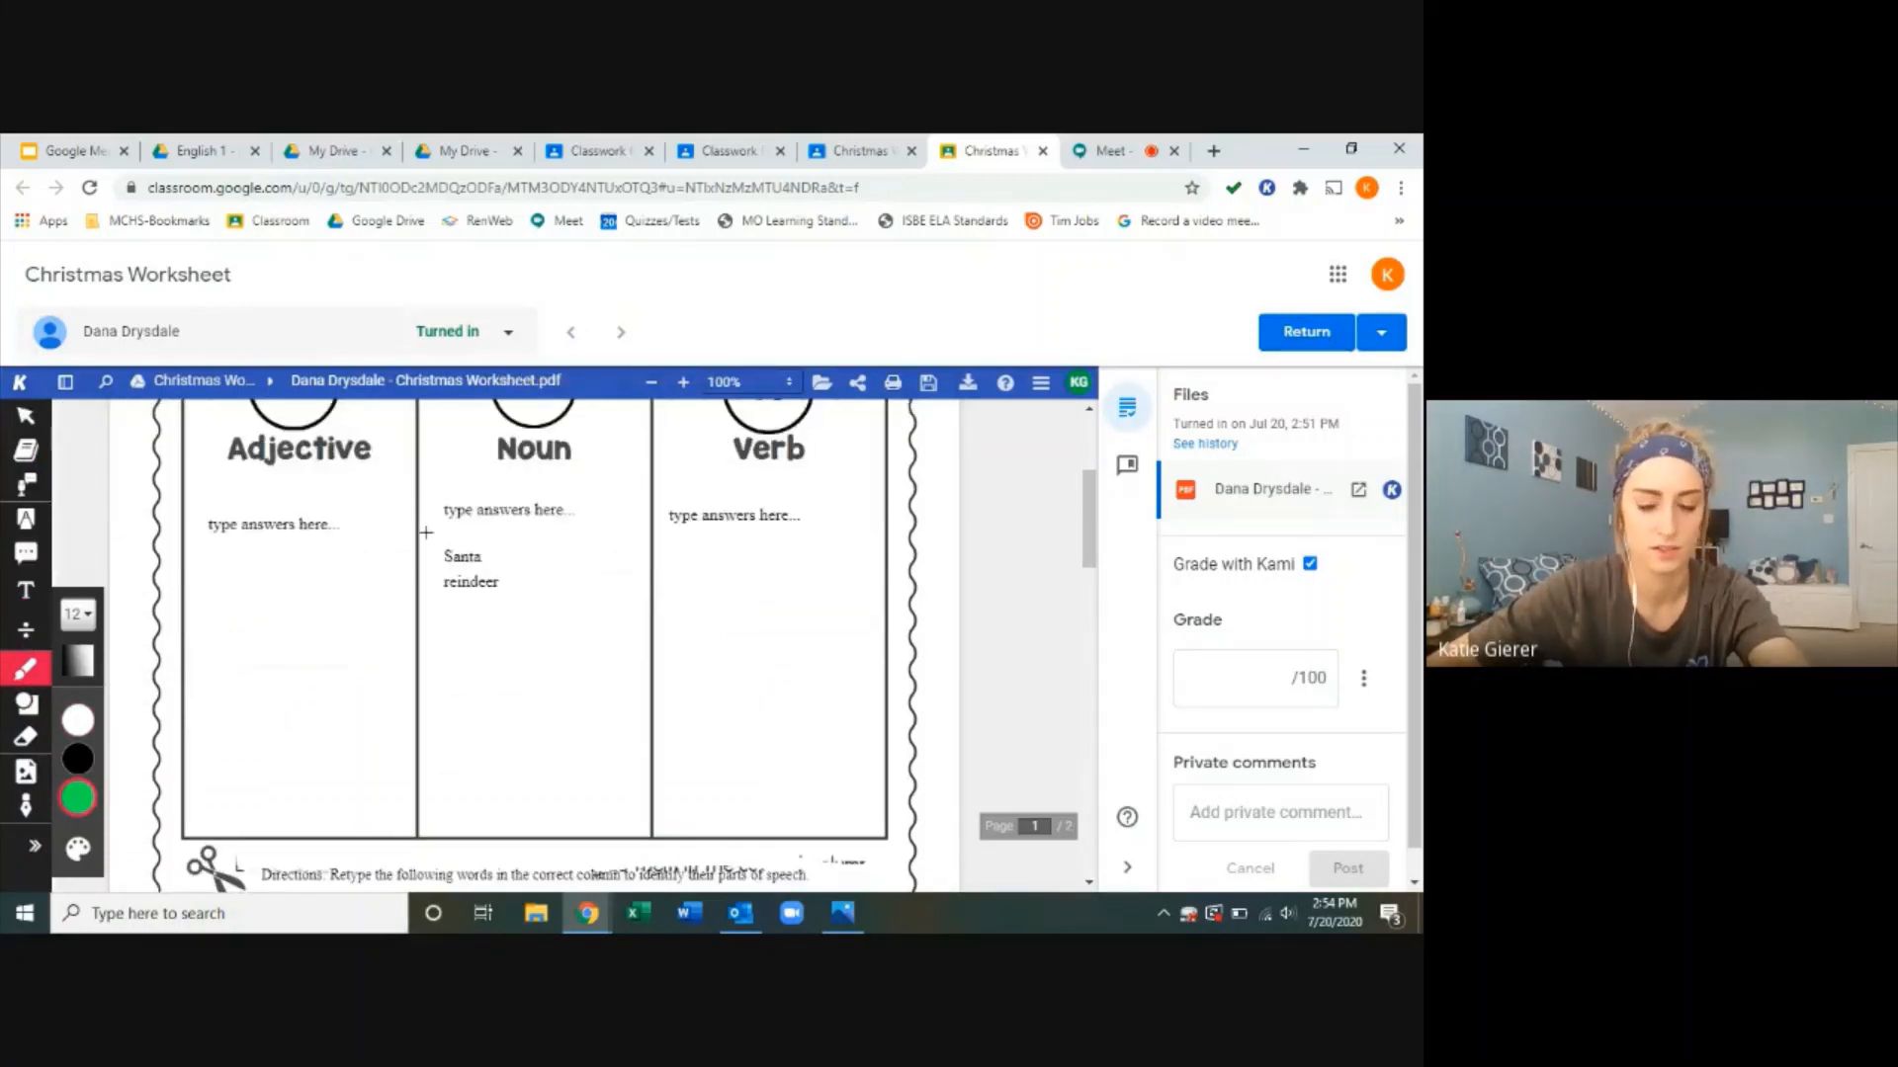
pyautogui.moveTo(436, 508); pyautogui.dragTo(569, 593)
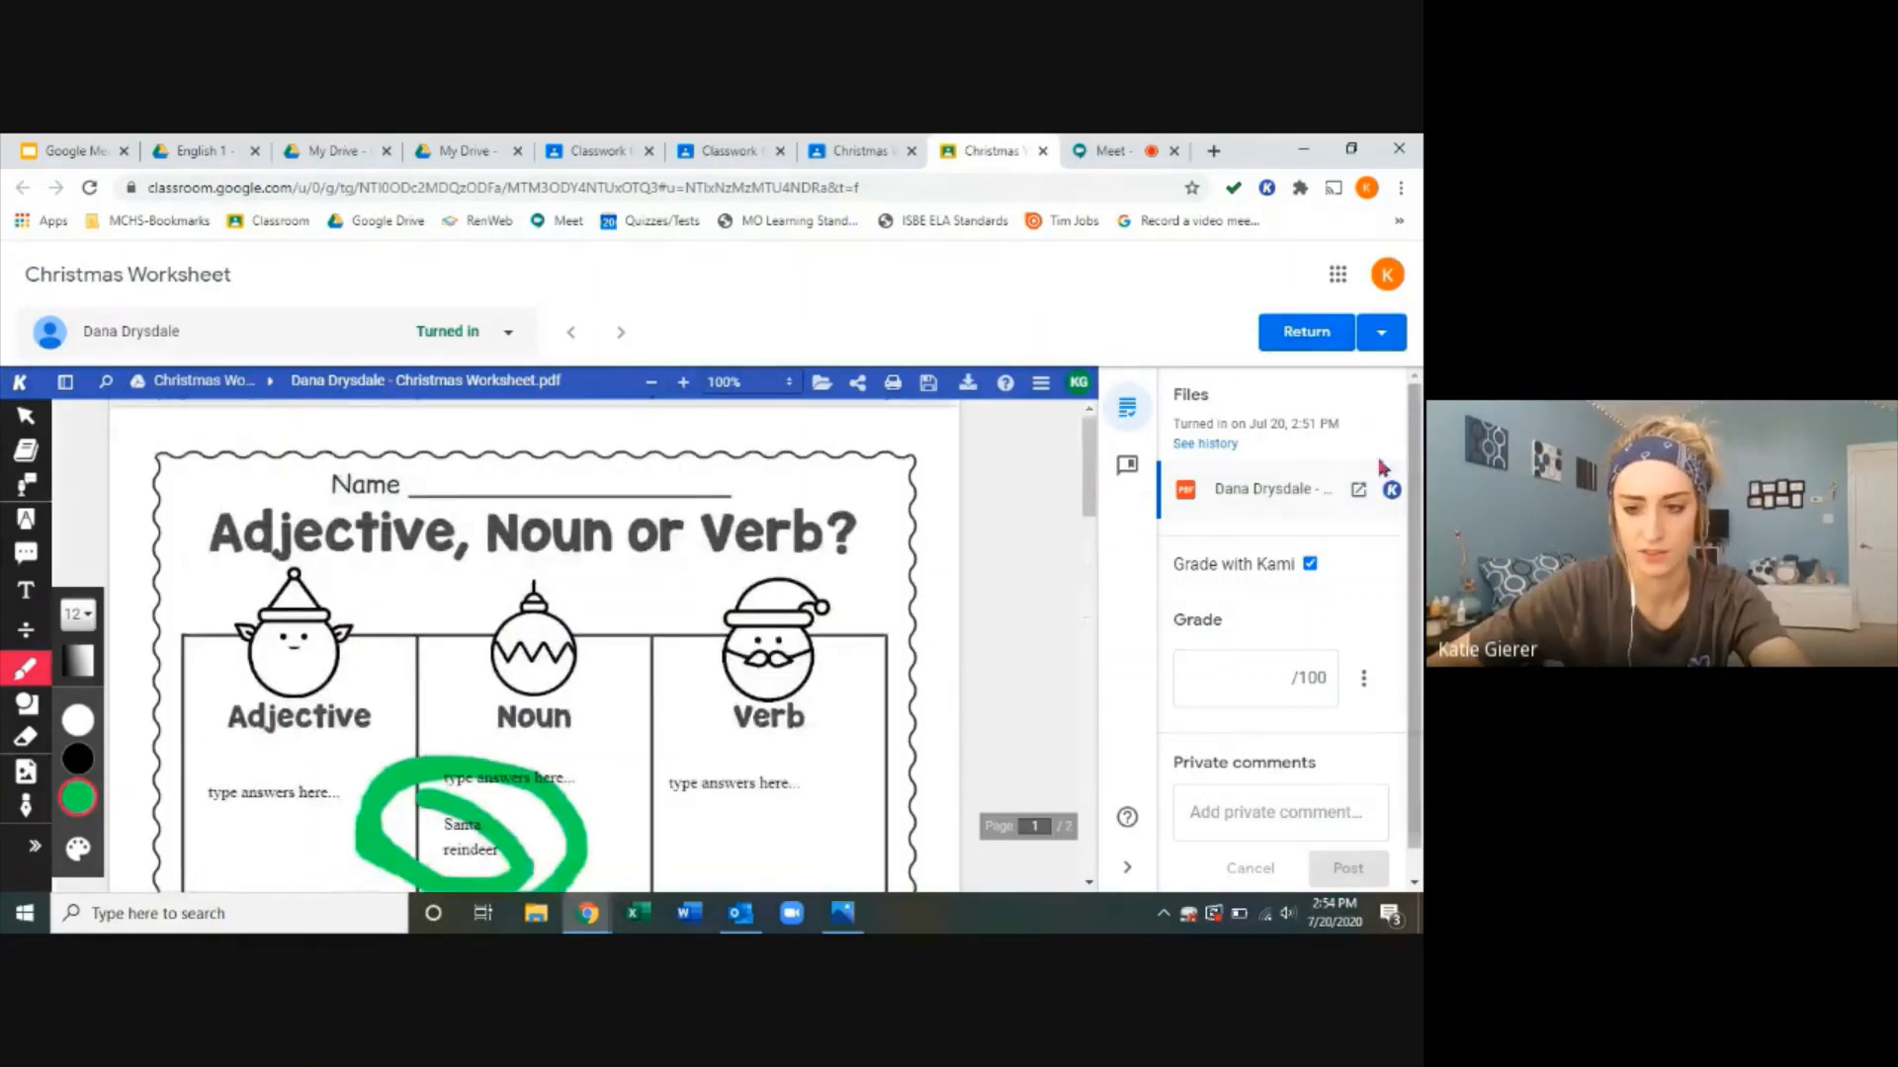
pyautogui.click(1305, 332)
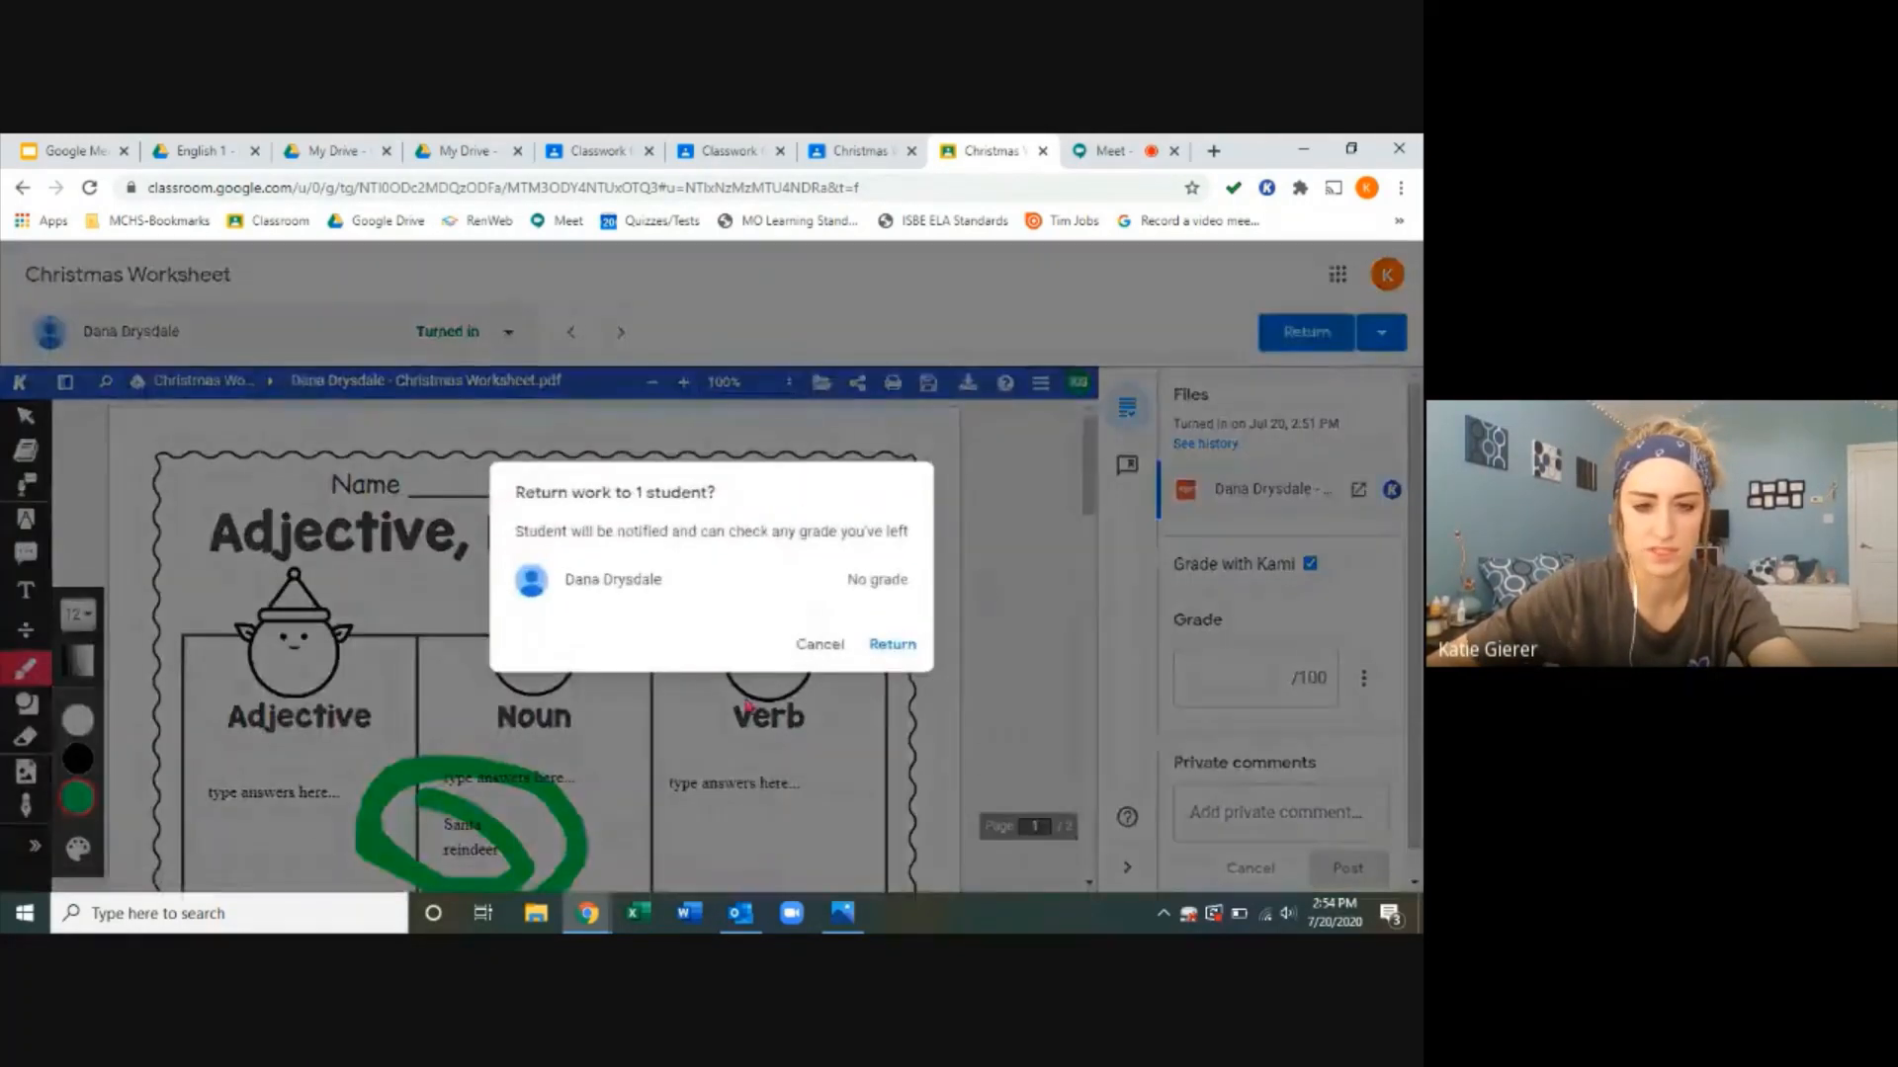
pyautogui.click(892, 643)
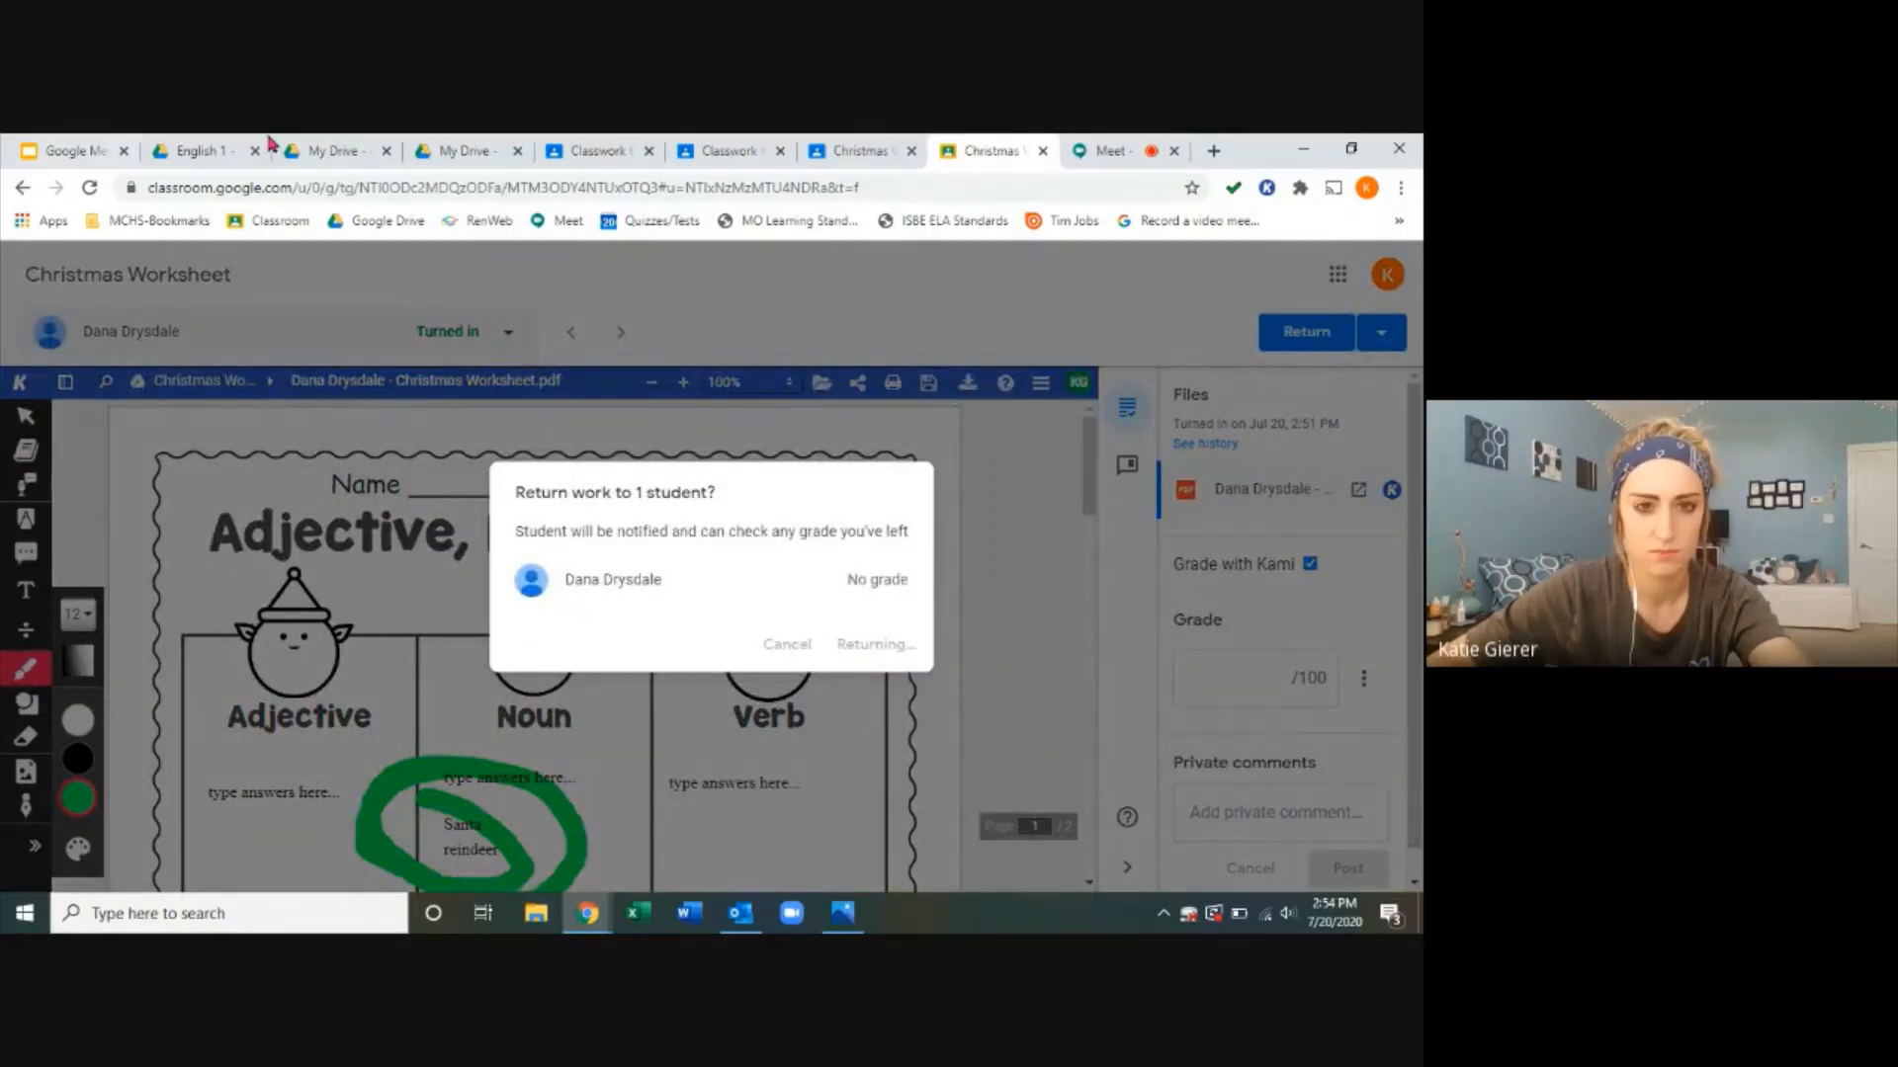
pyautogui.click(873, 644)
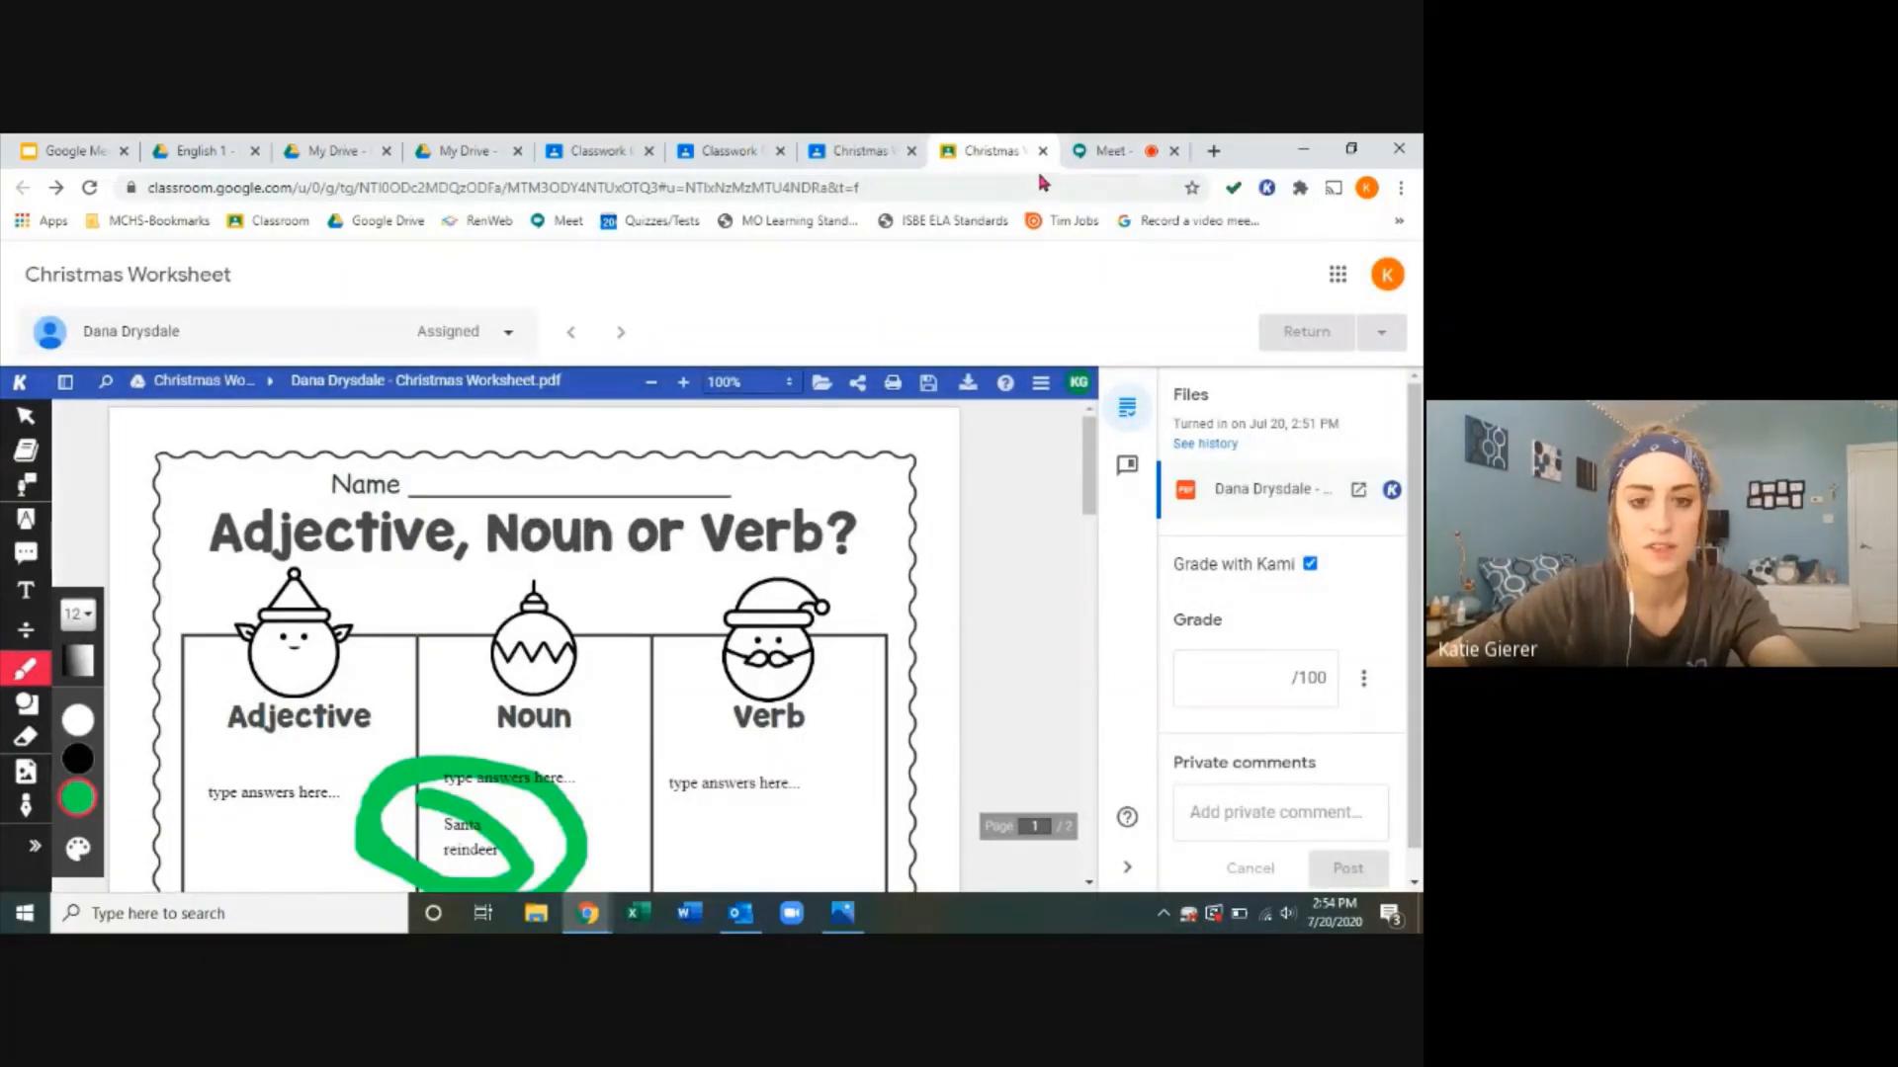
pyautogui.click(858, 150)
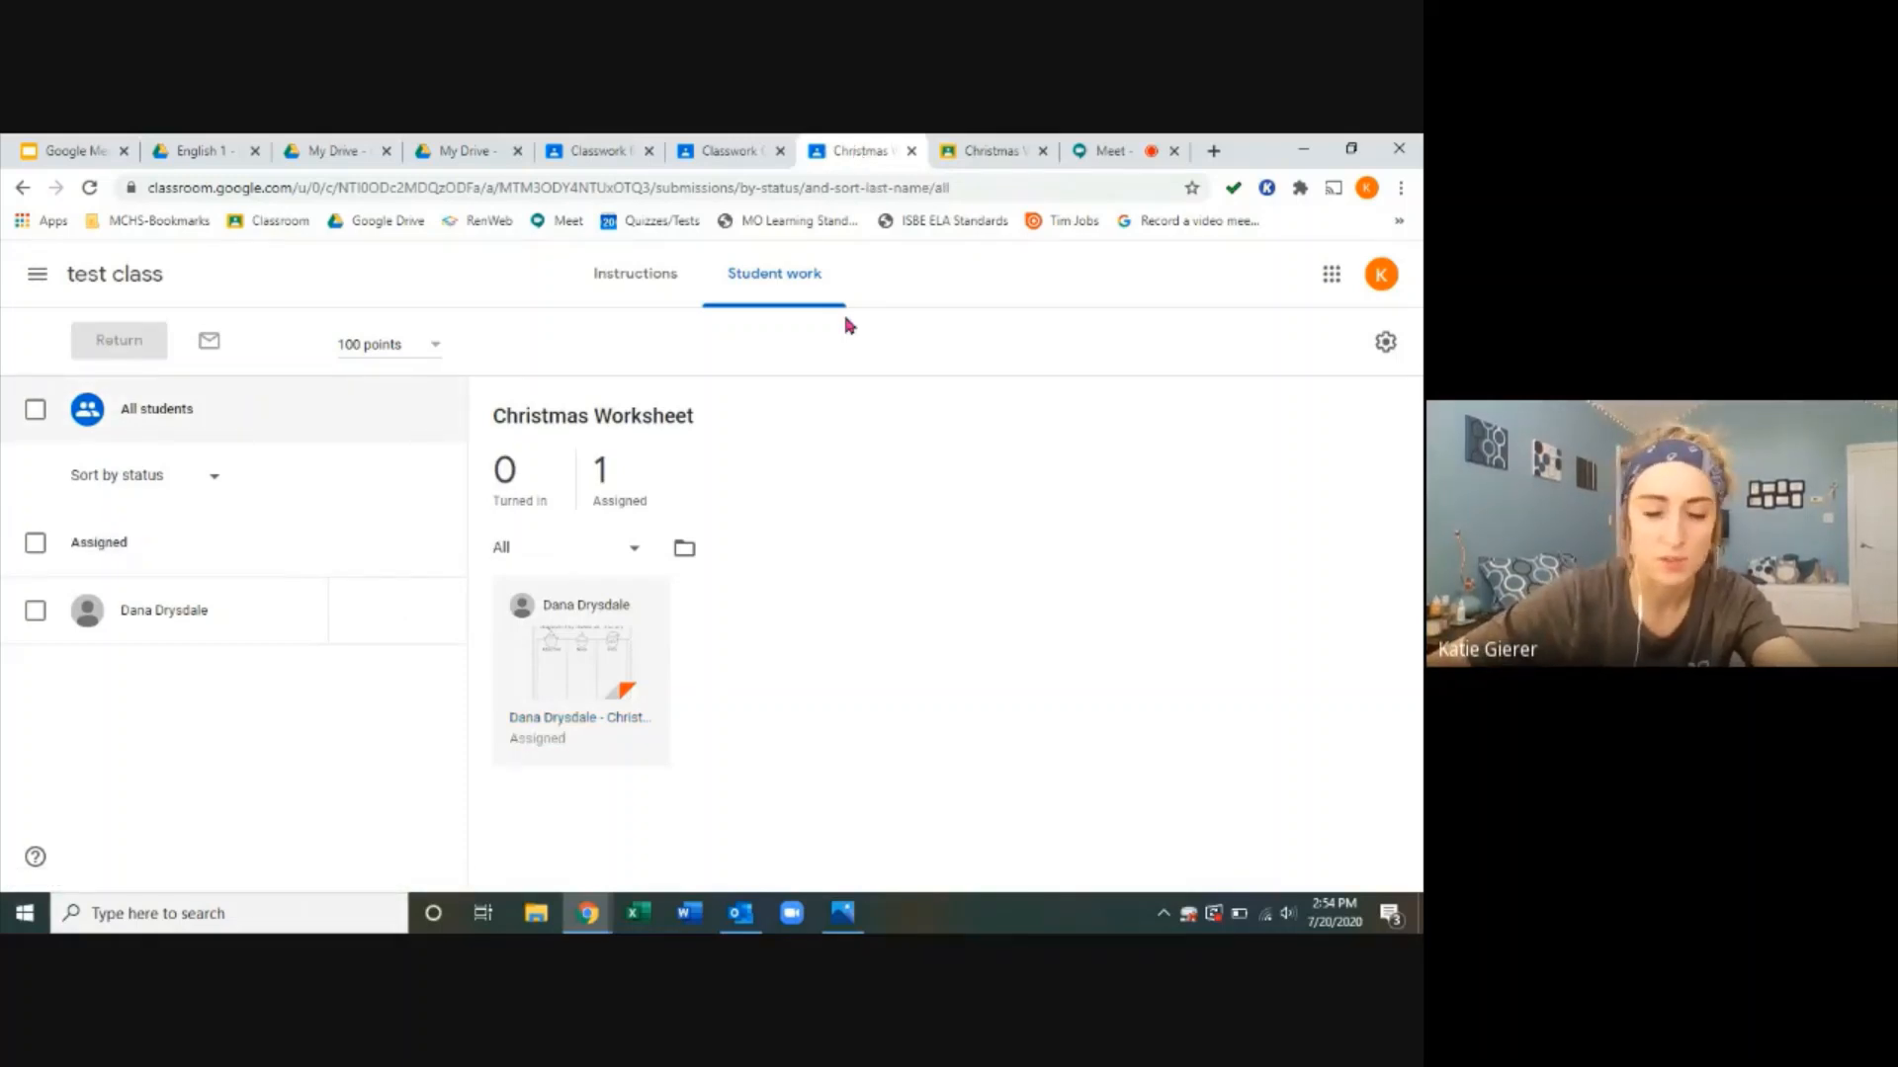
pyautogui.moveTo(760, 473)
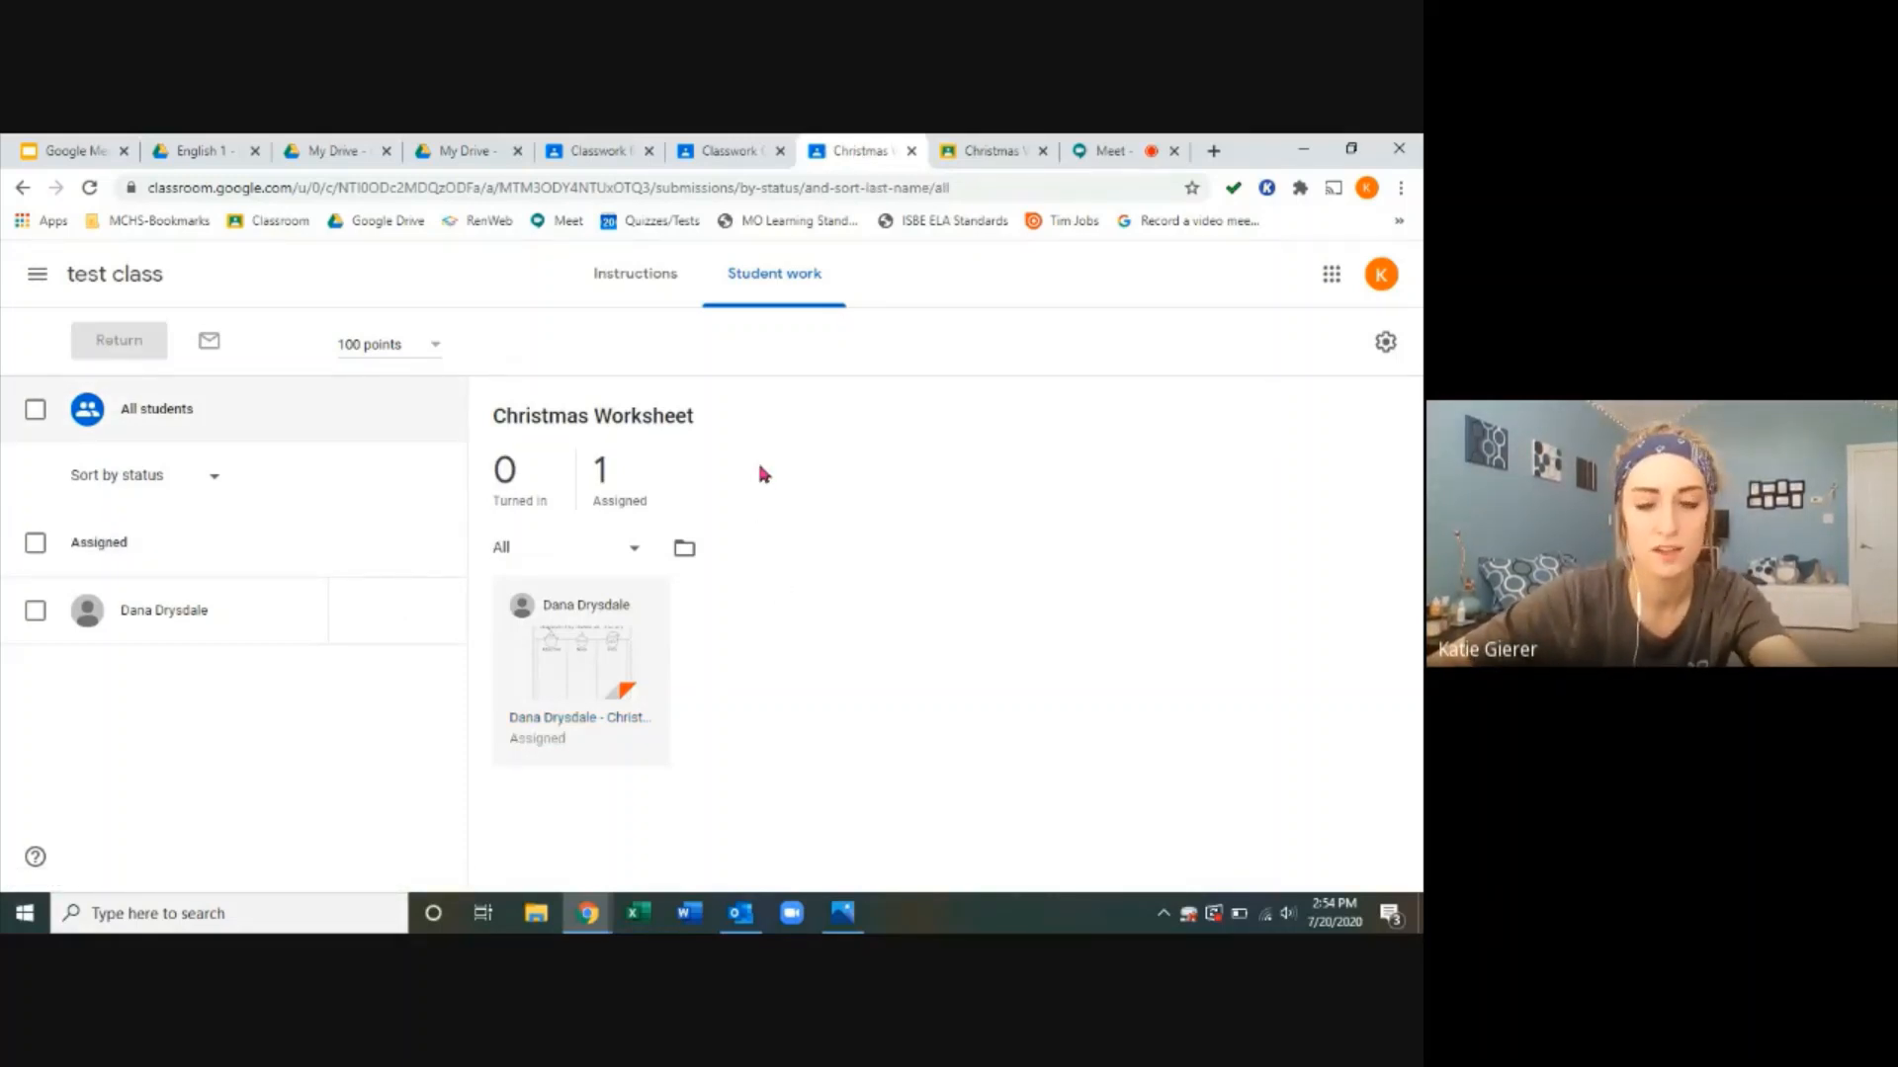